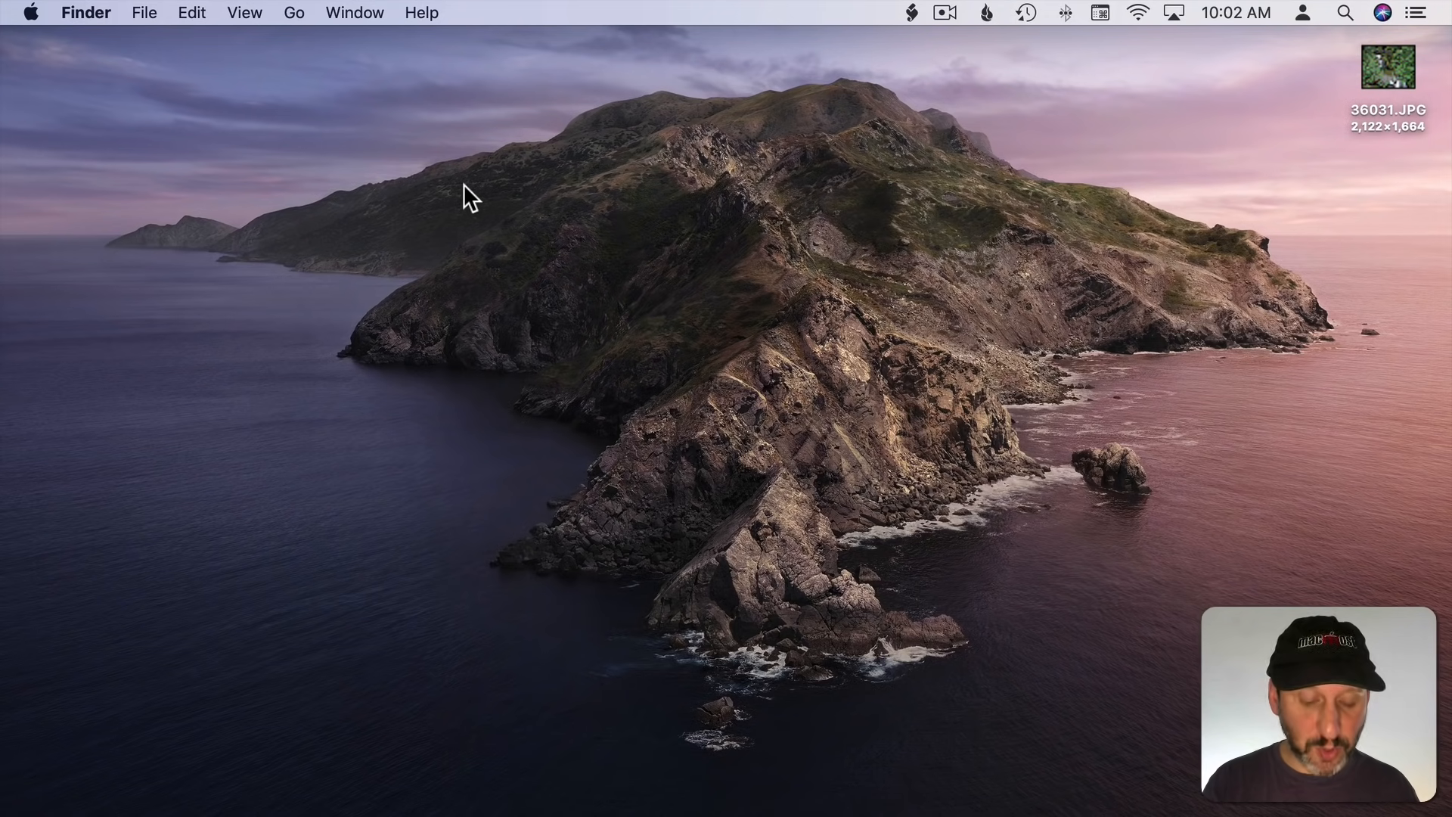
Step: Launch Automator by searching 'automator.app' in Spotlight
type("auto")
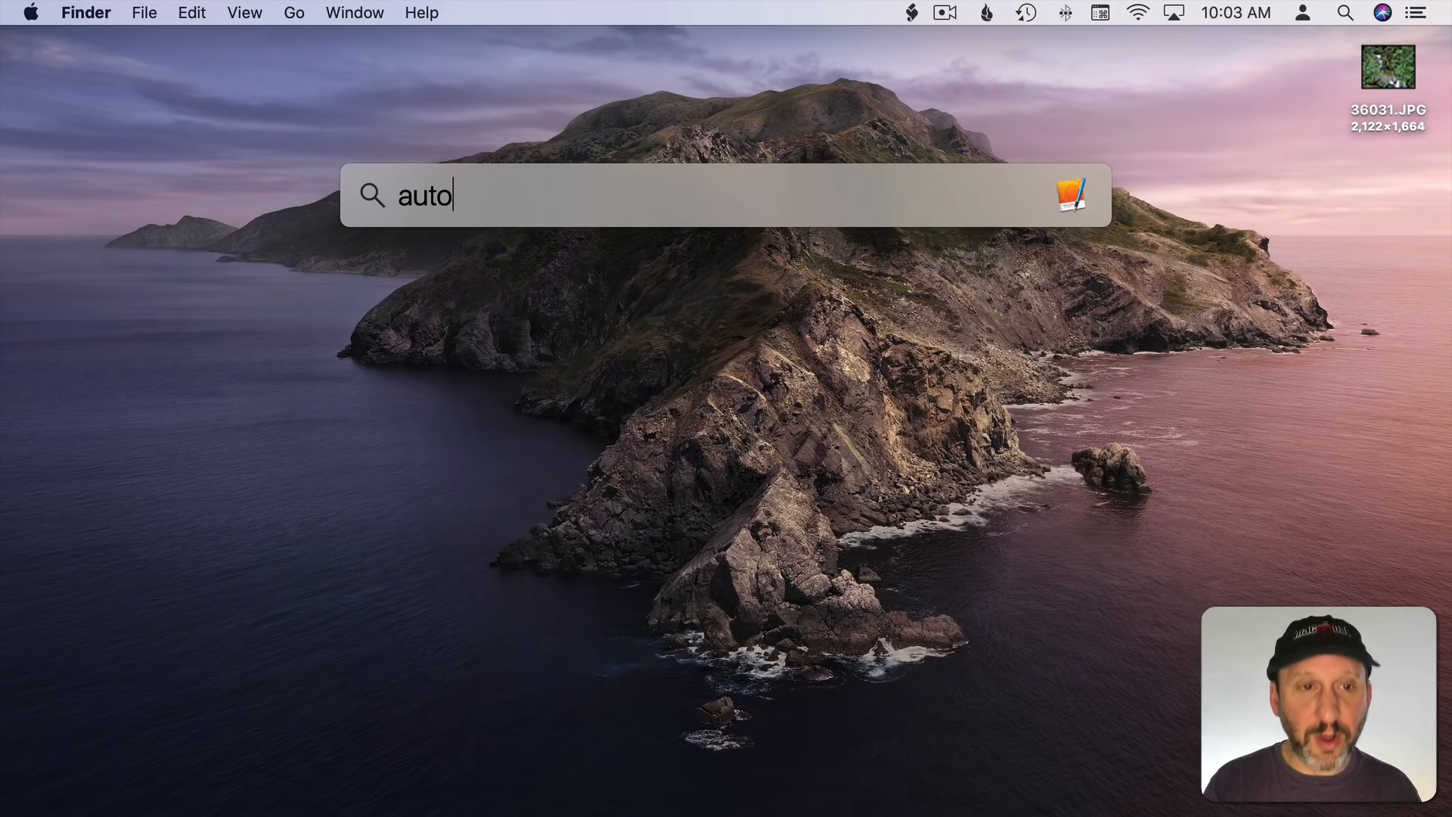
type("mator.app")
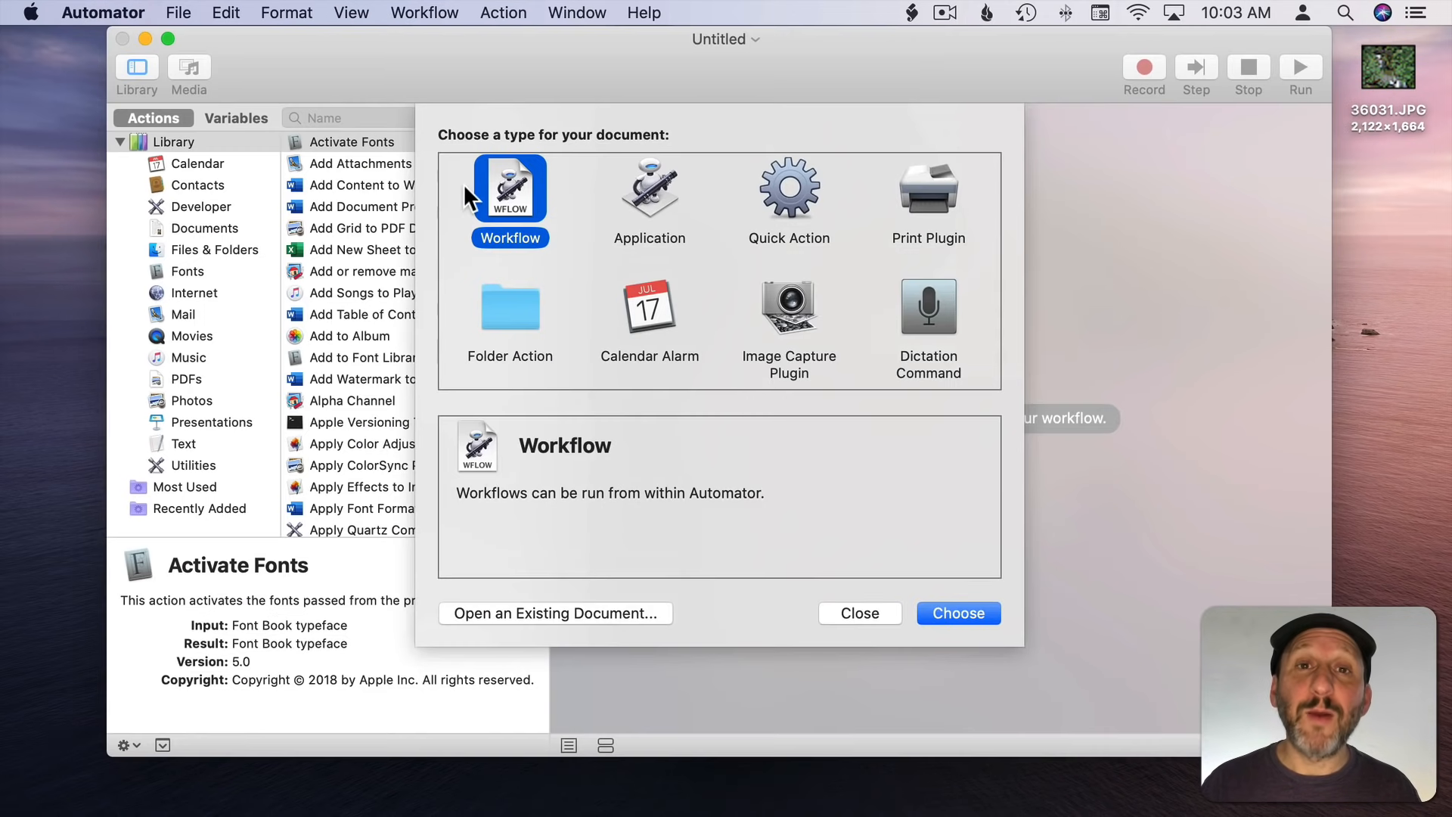
mouse_move(489, 123)
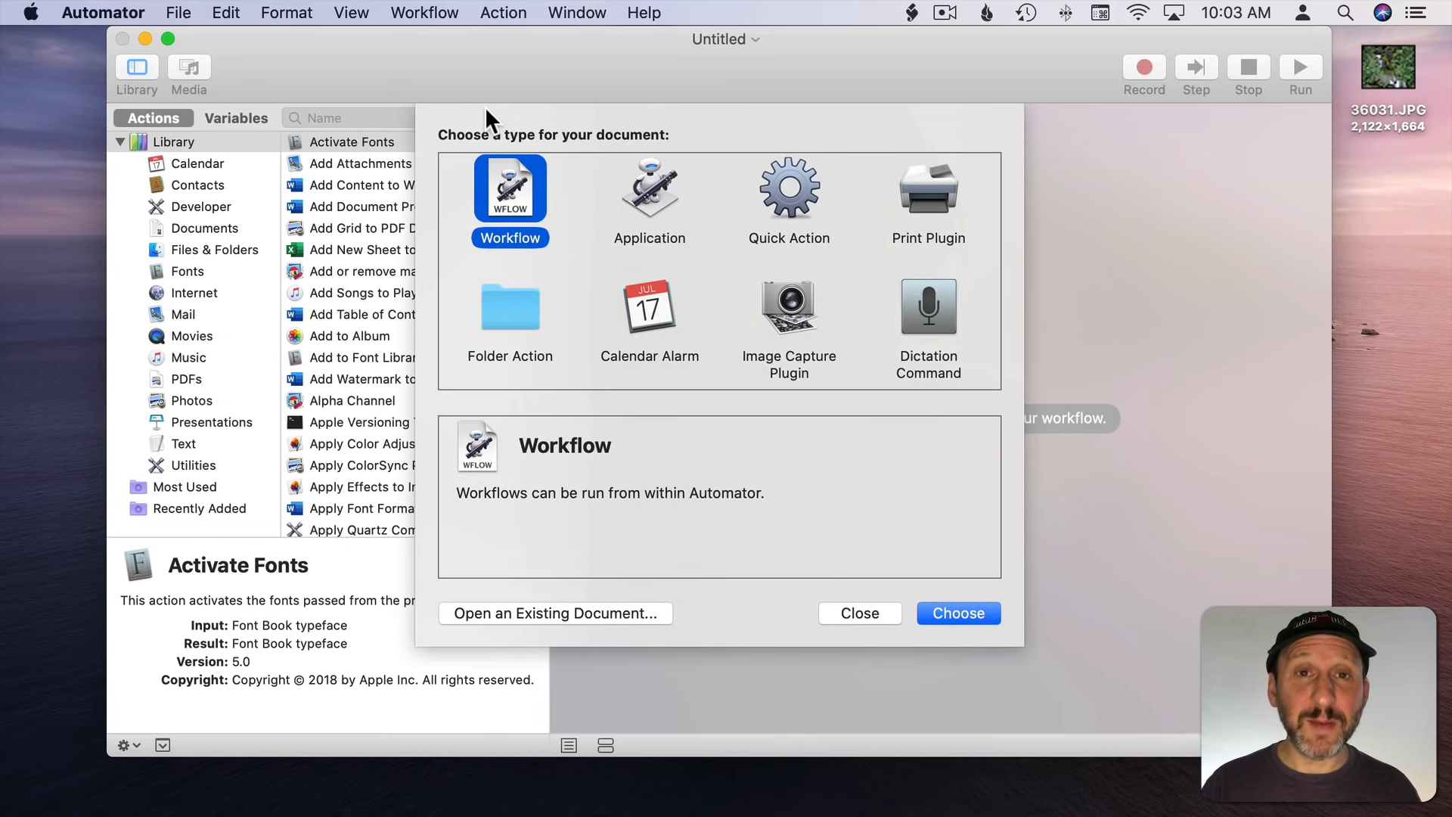
mouse_move(500, 194)
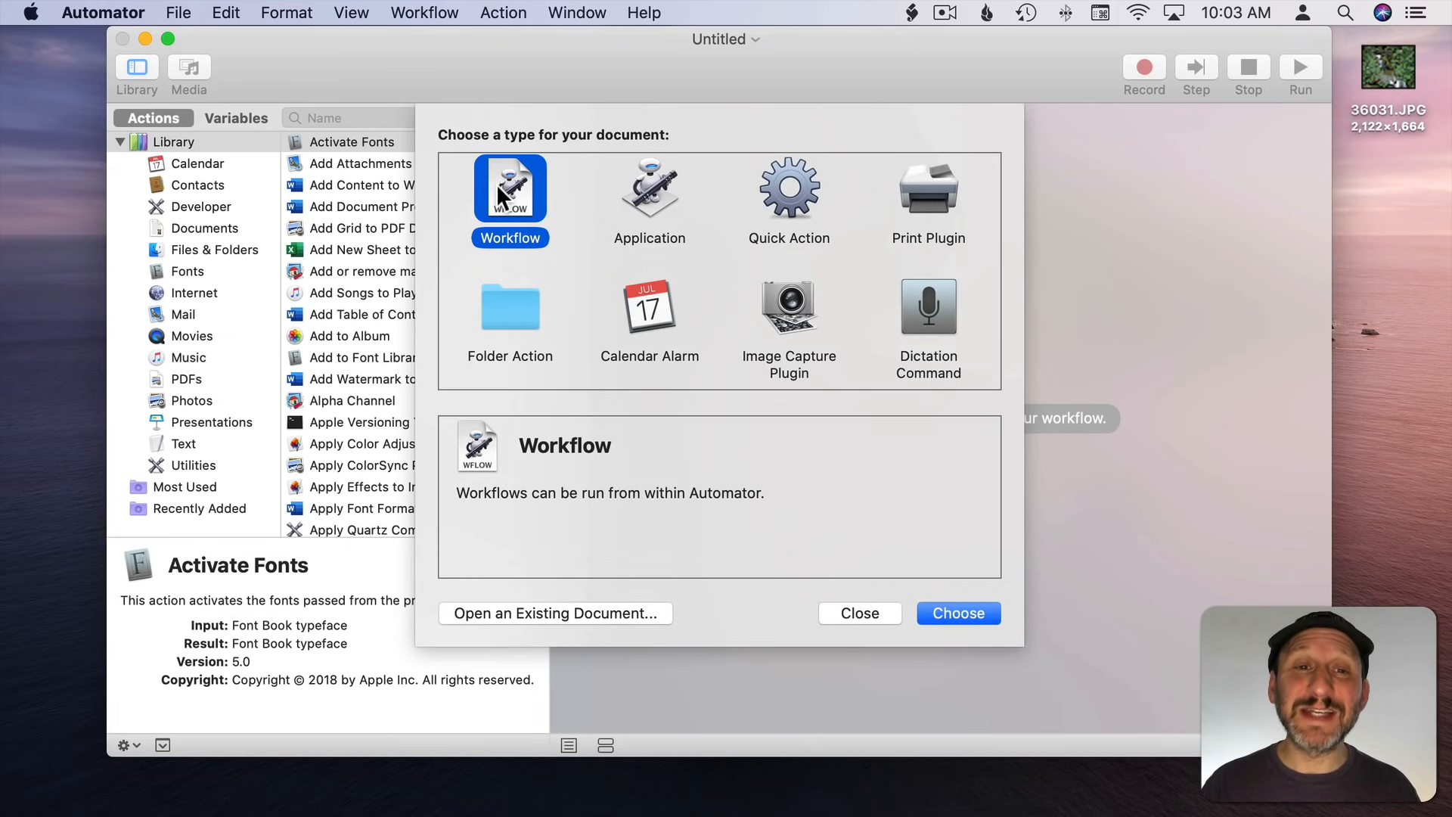
mouse_move(941, 350)
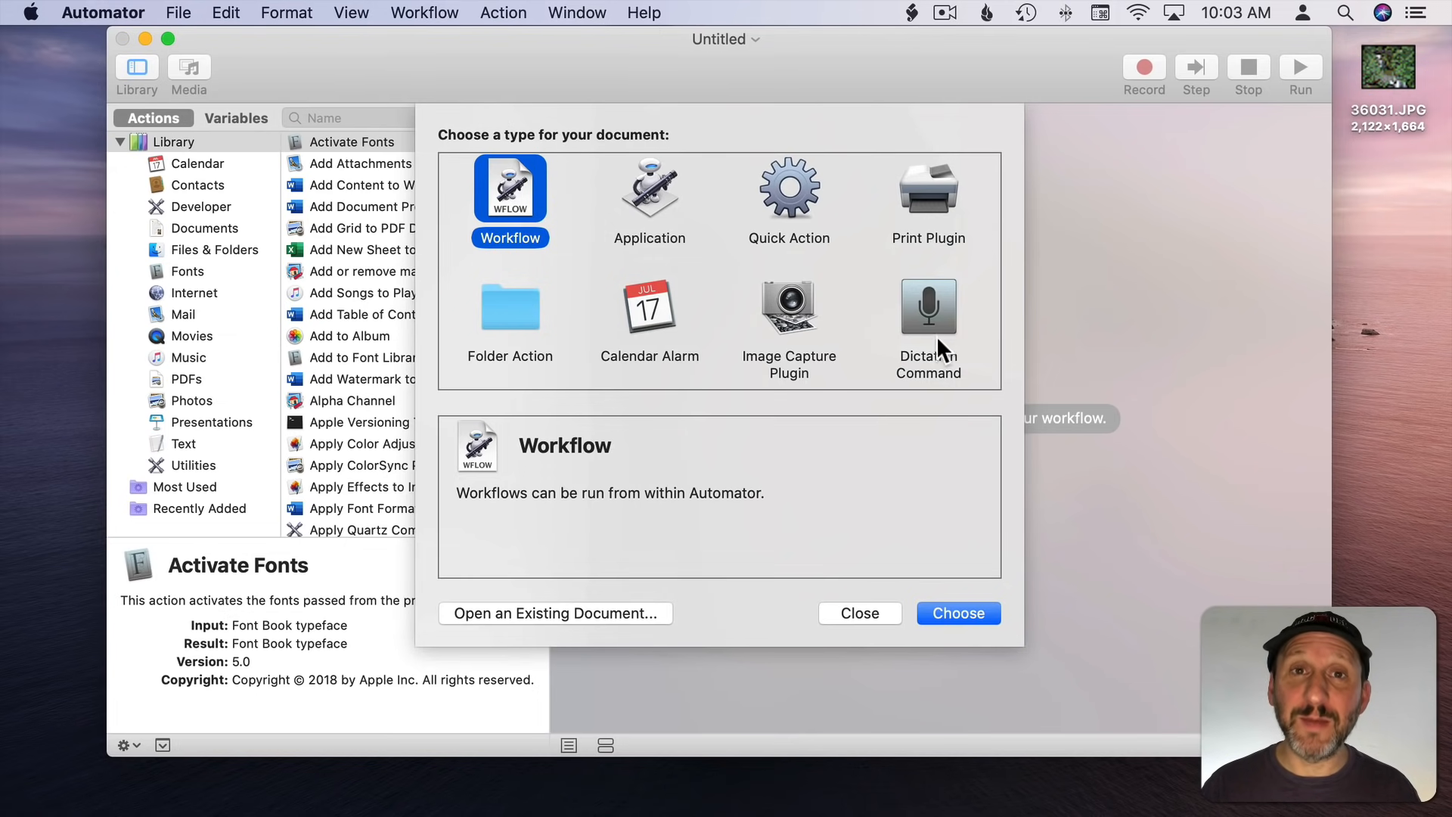
mouse_move(956, 324)
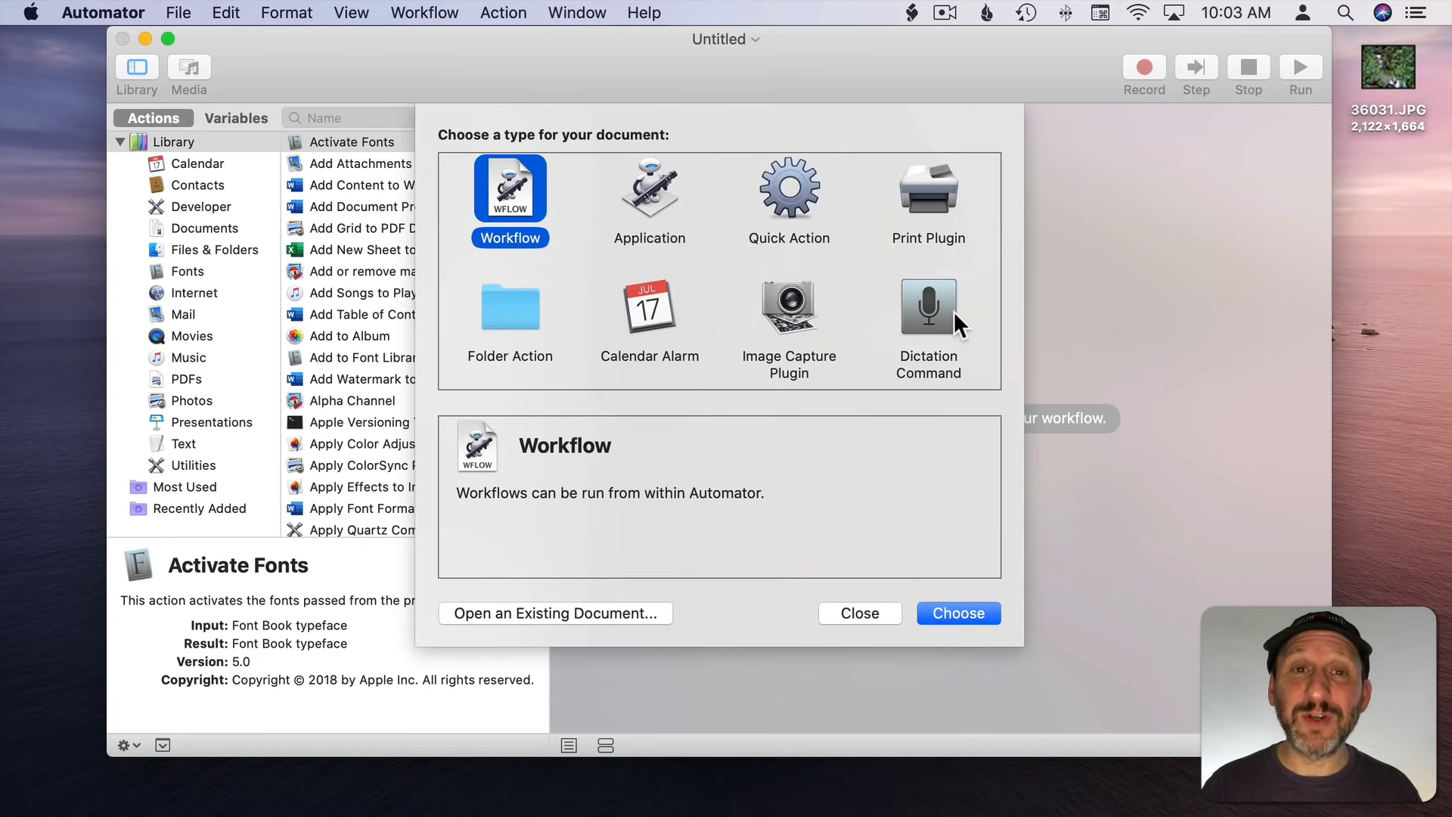
mouse_move(652, 272)
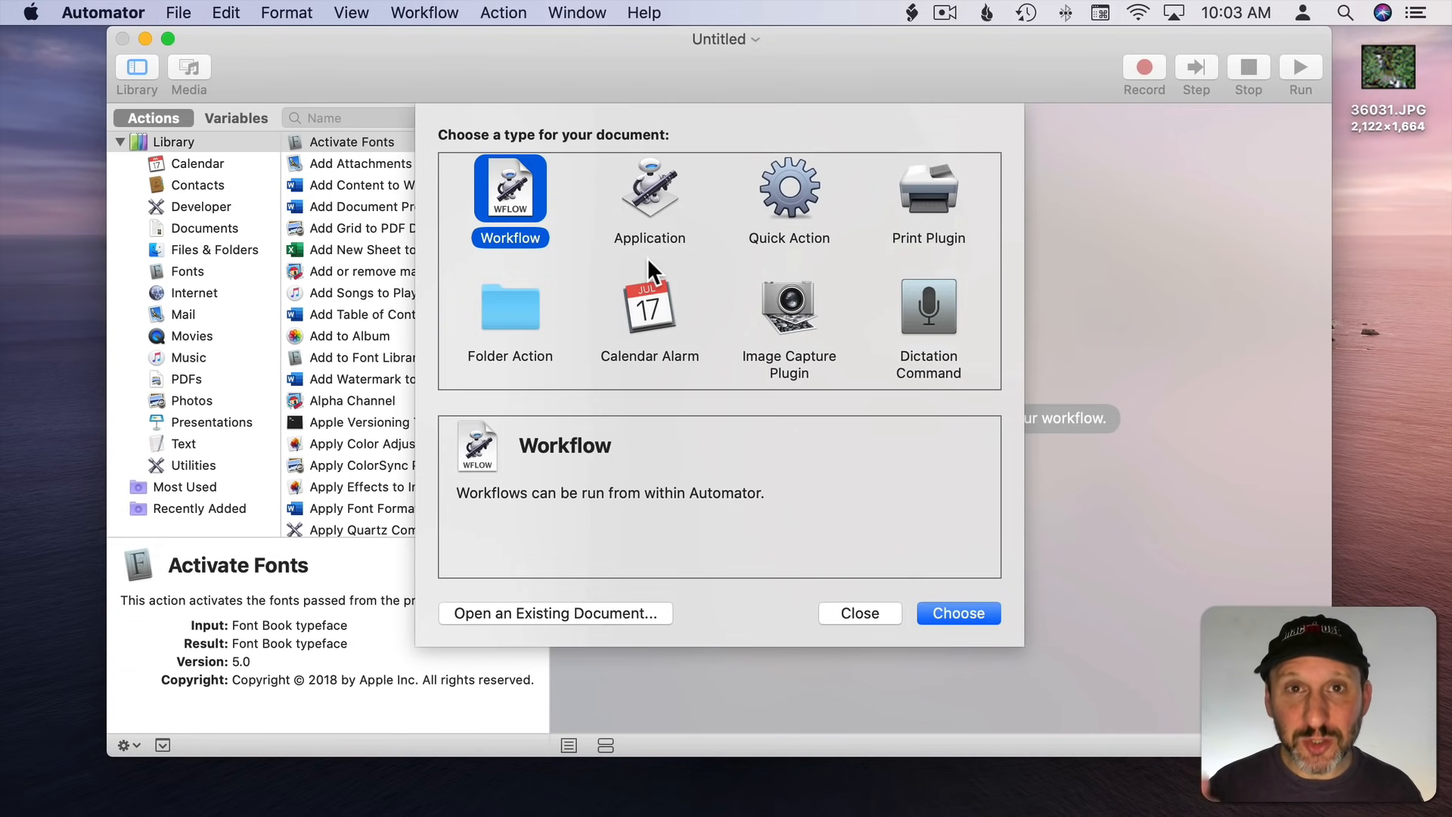
mouse_move(518, 203)
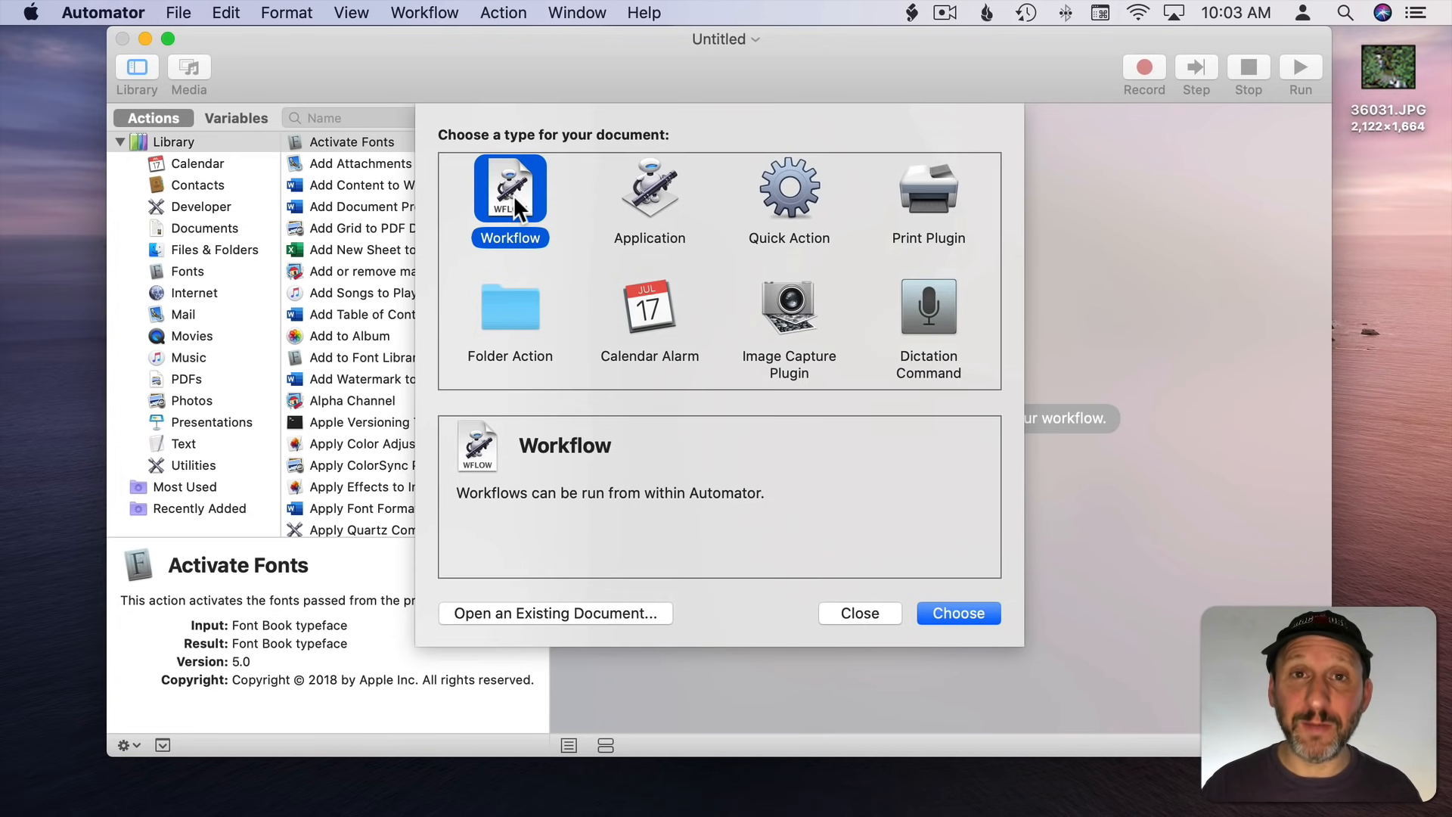
mouse_move(648, 201)
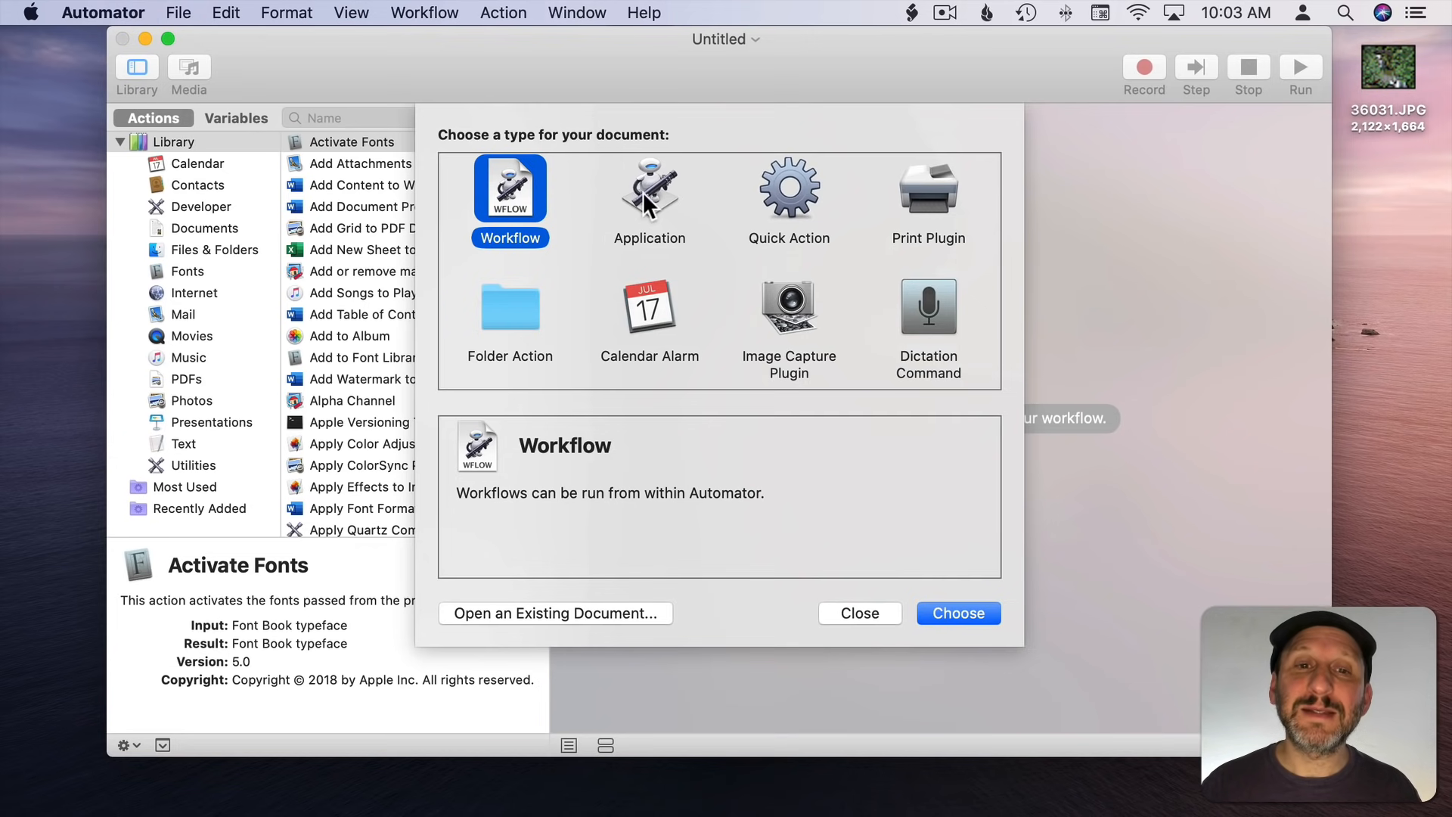
Step: Preview the Application and Quick Action descriptions, then select the Workflow document type
left_click(648, 189)
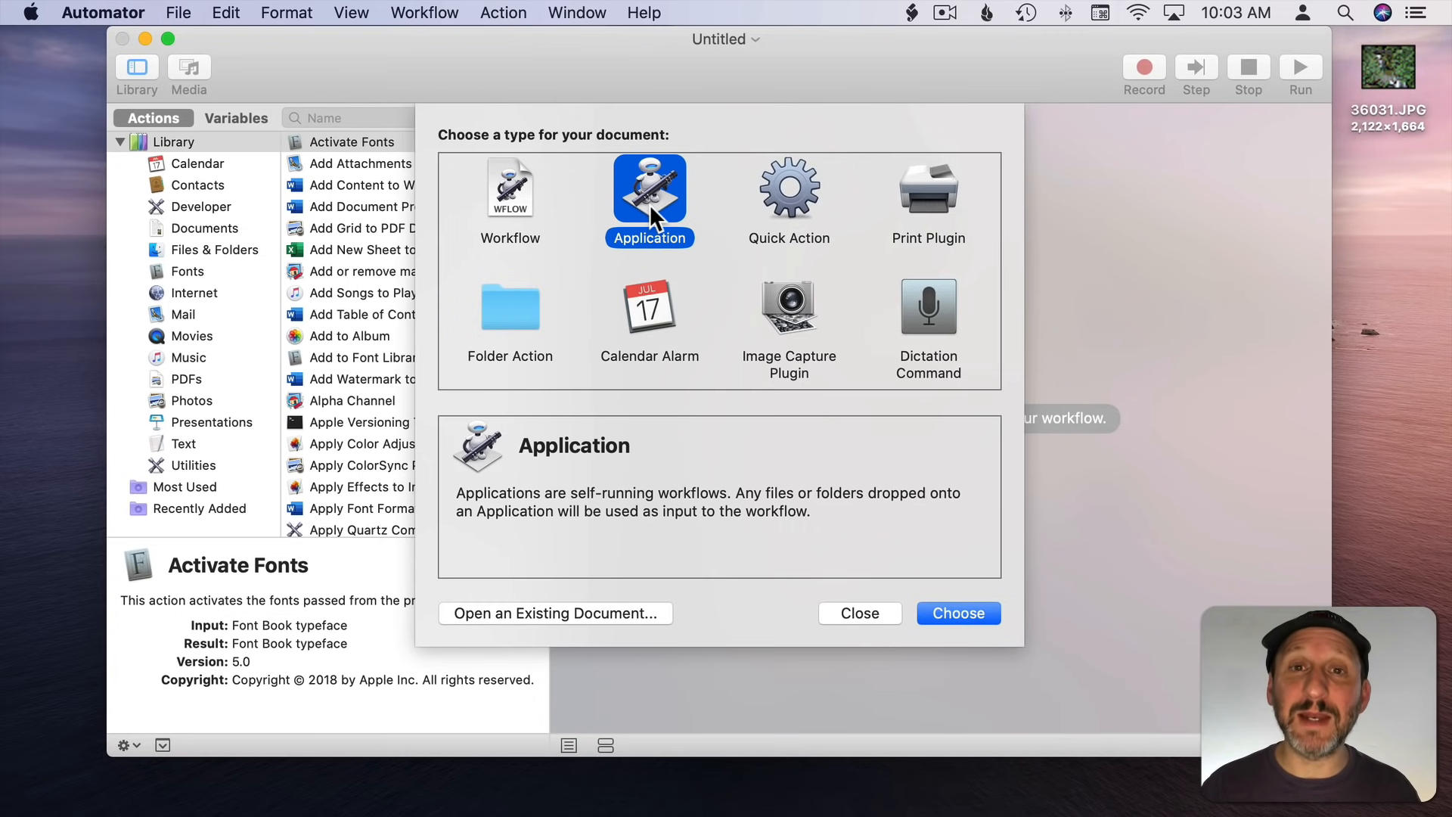
left_click(789, 186)
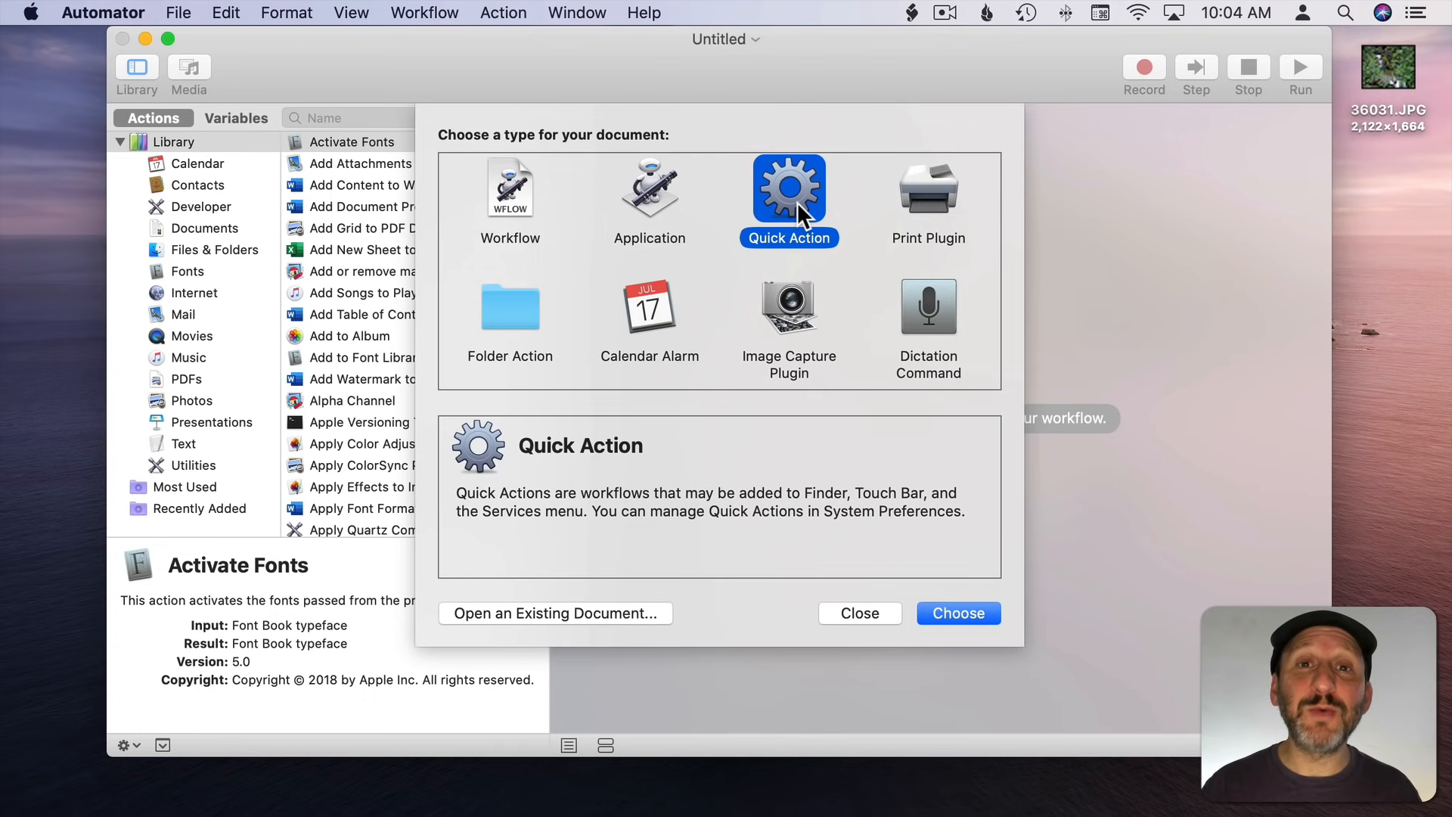
mouse_move(125, 13)
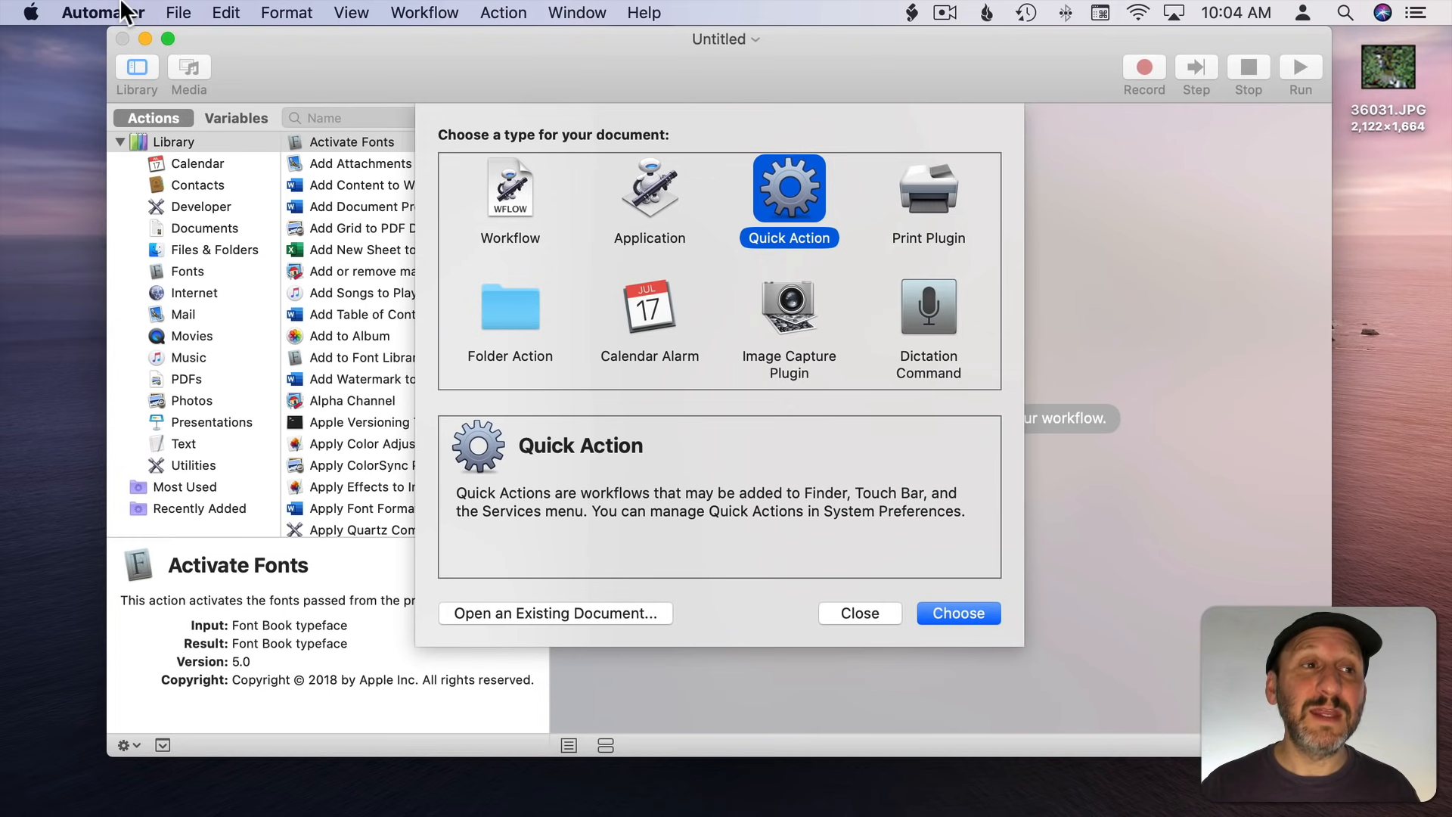
left_click(103, 12)
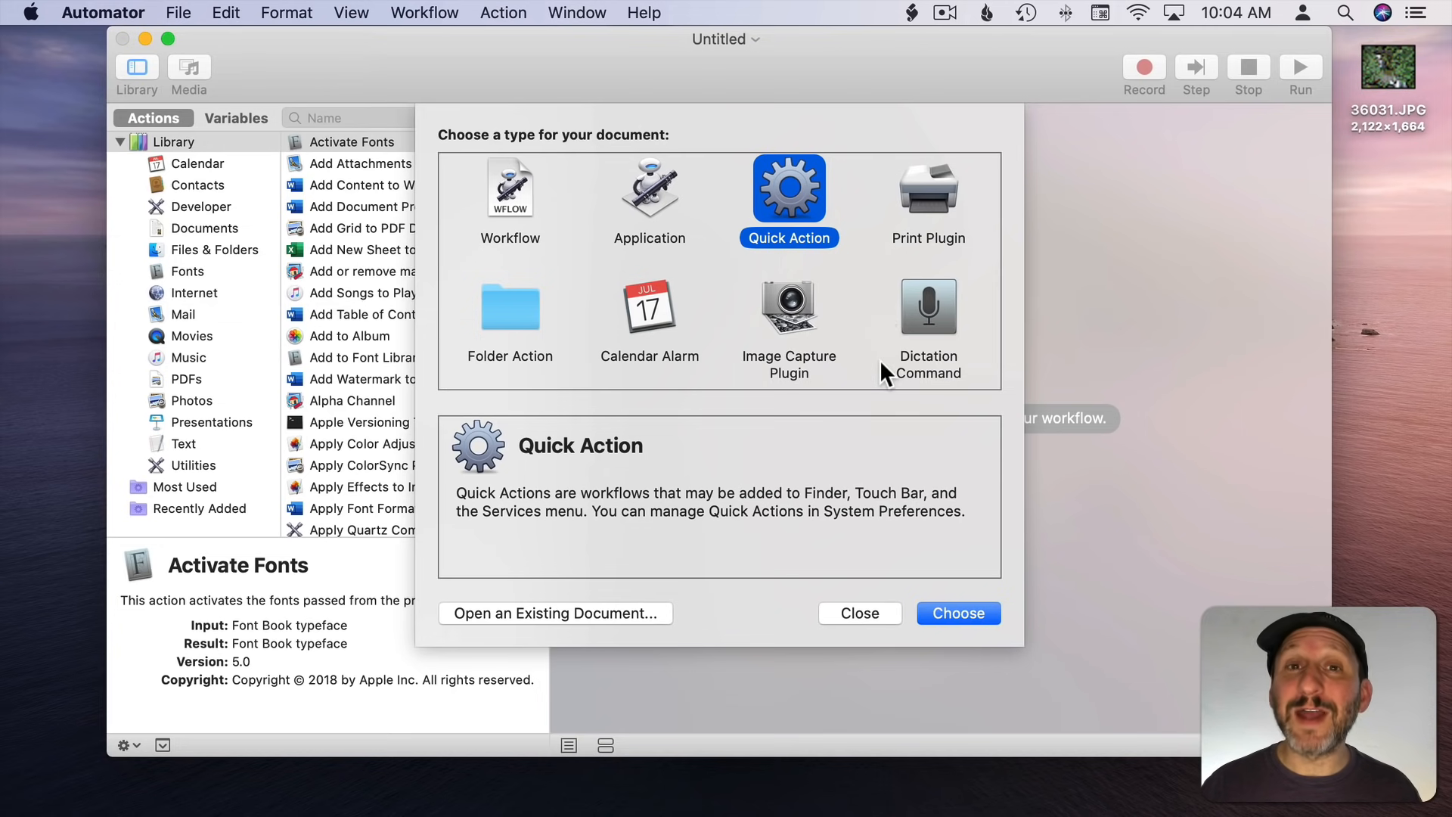
mouse_move(912, 215)
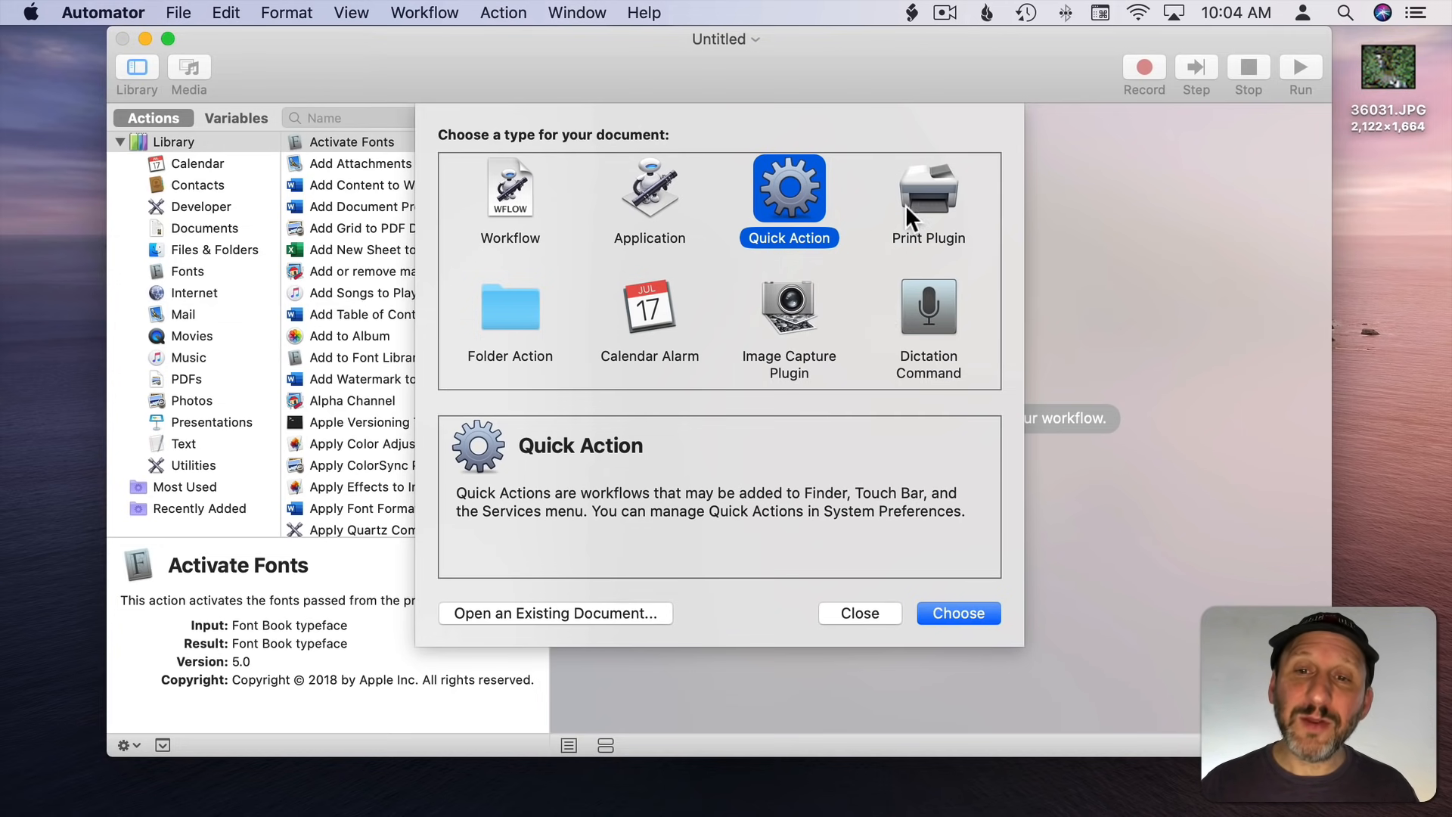
mouse_move(561, 326)
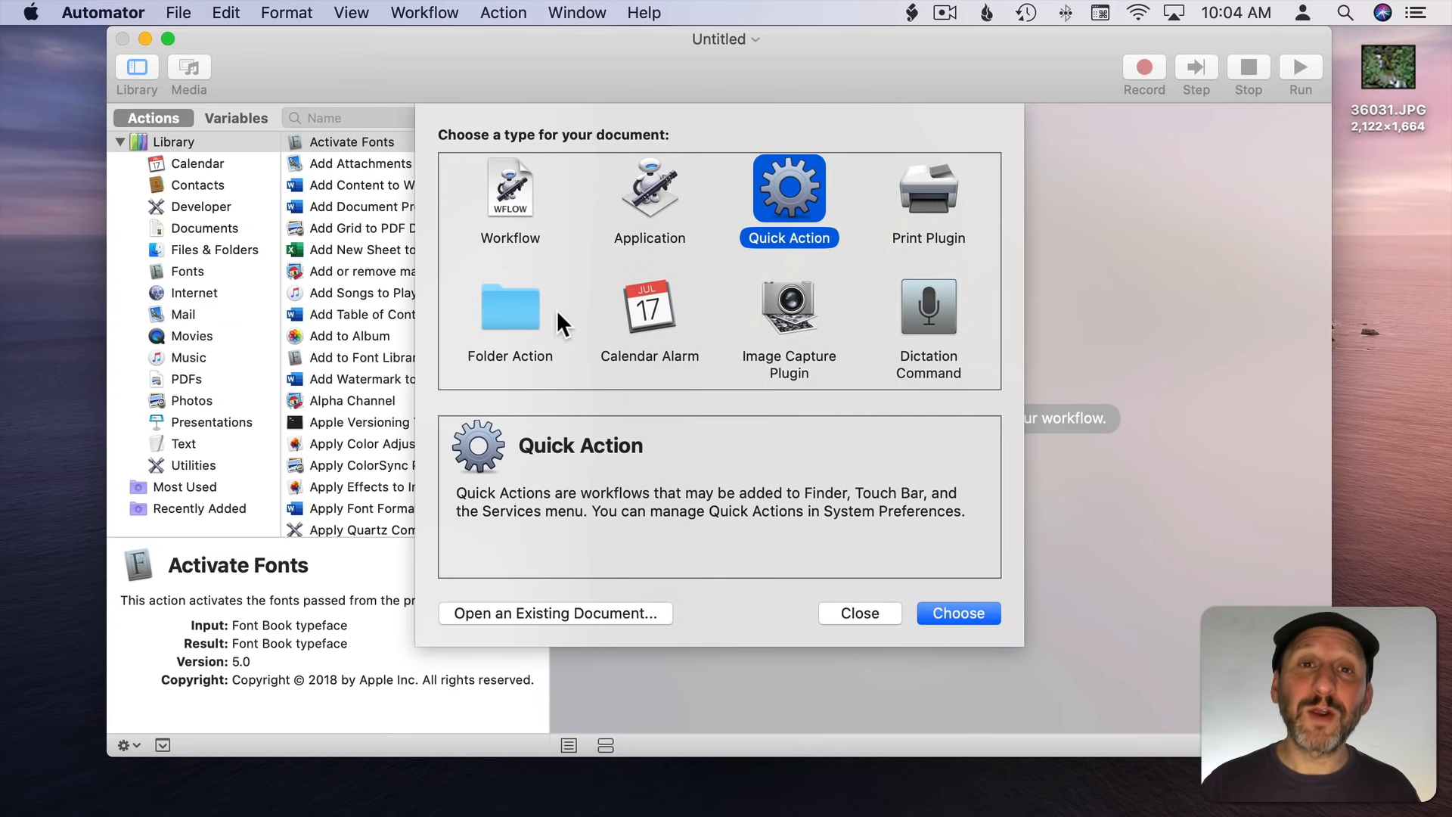
mouse_move(549, 260)
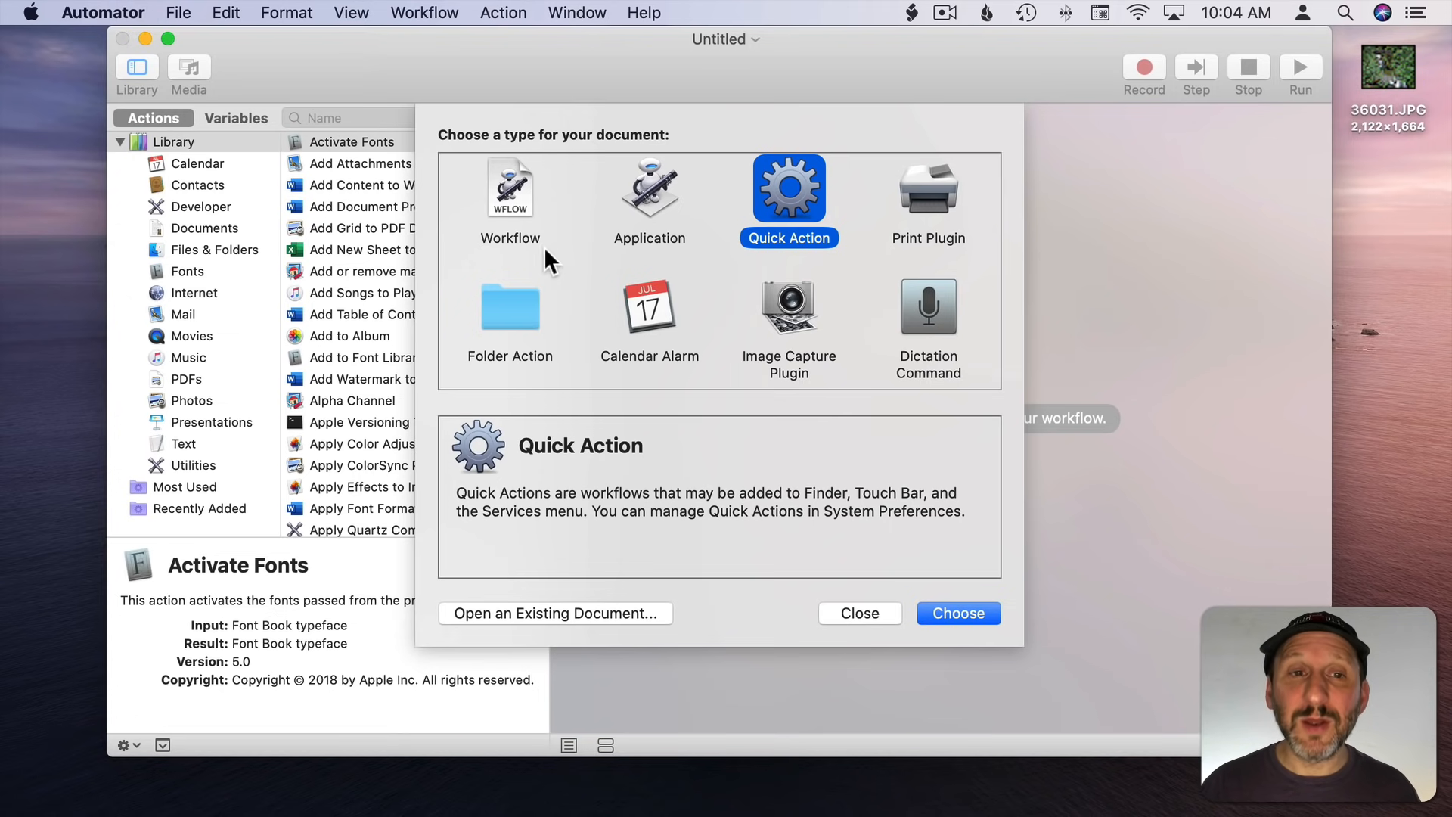
left_click(509, 189)
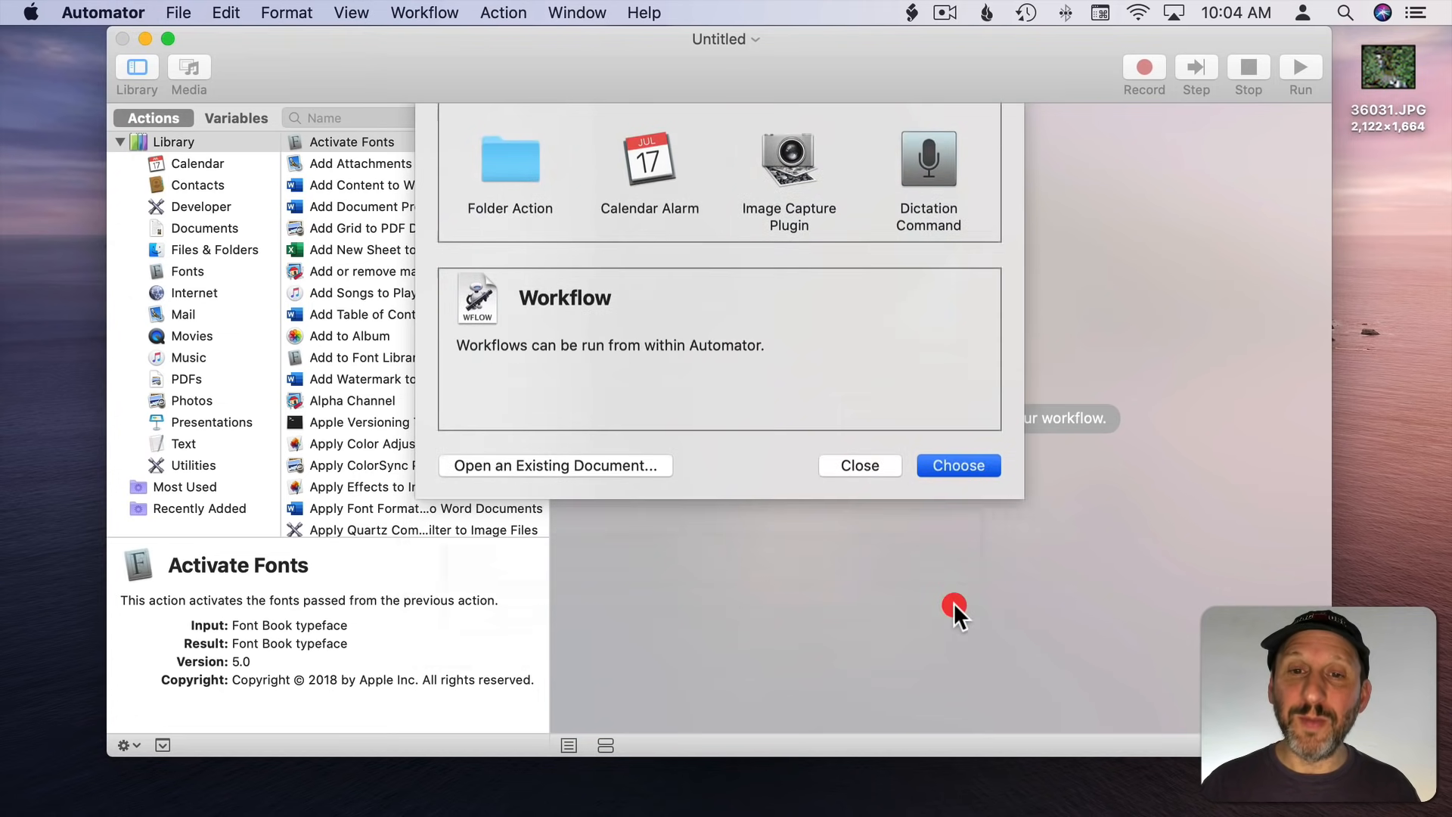
left_click(857, 465)
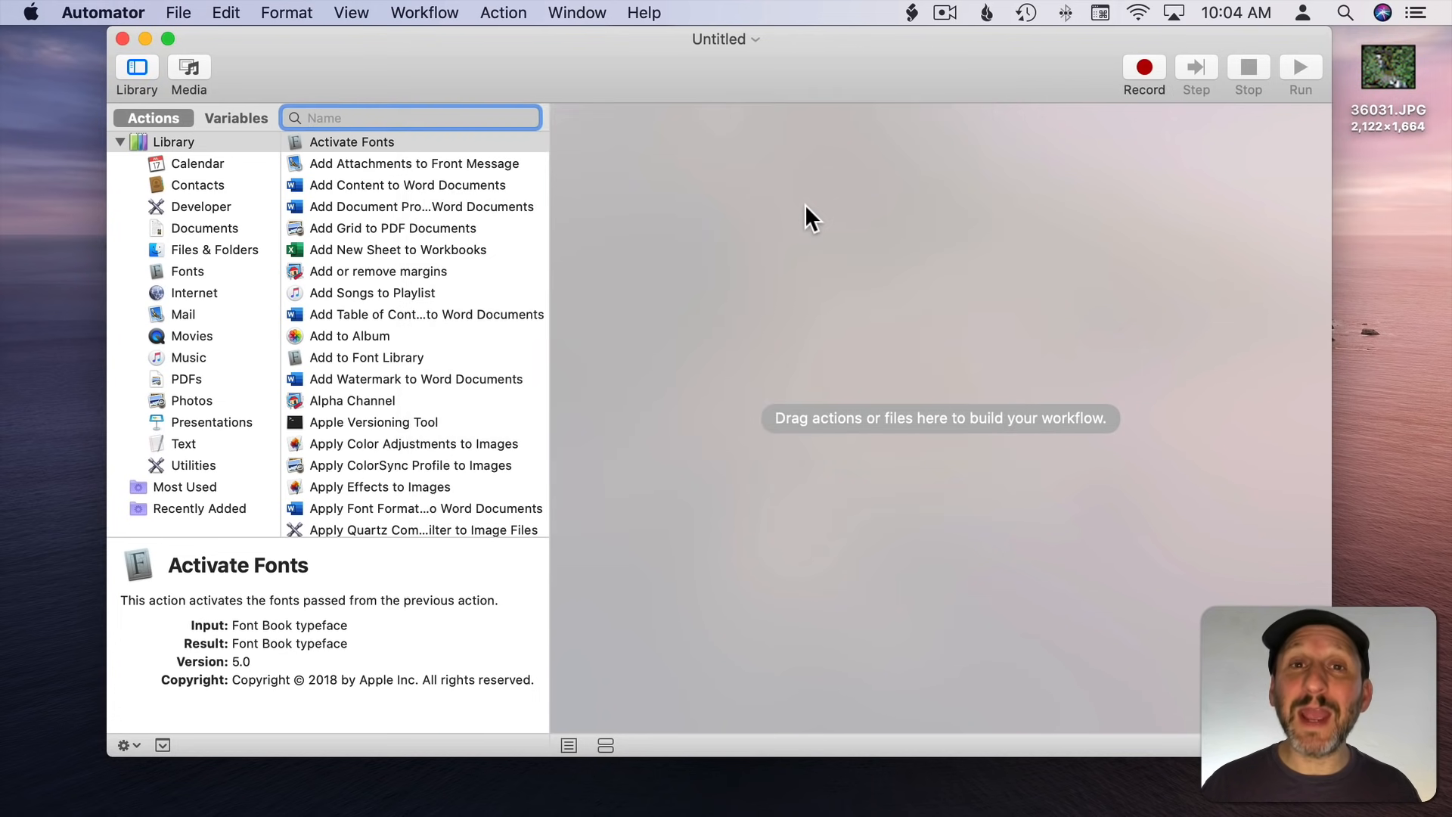
left_click(376, 141)
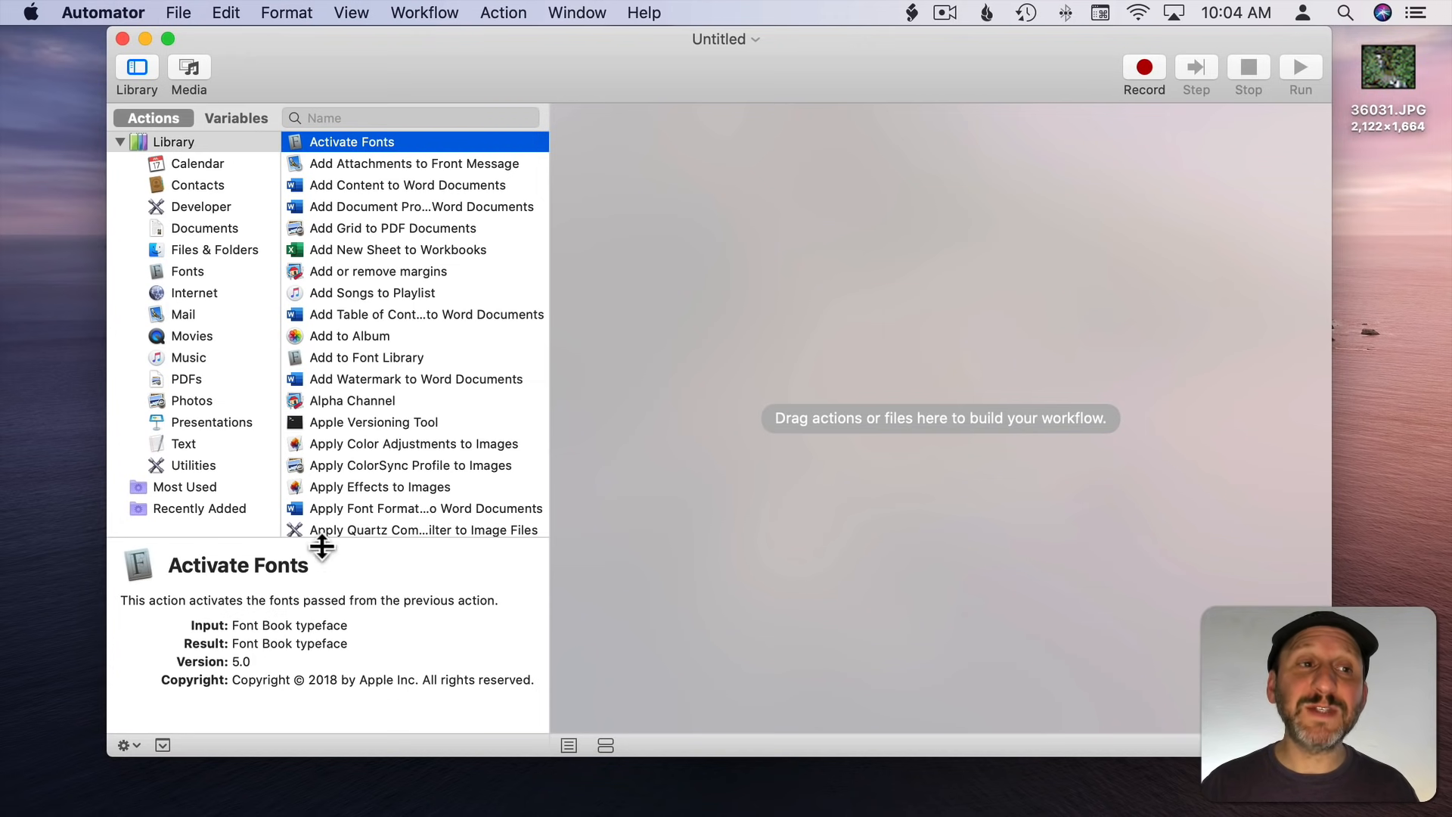
mouse_move(257, 218)
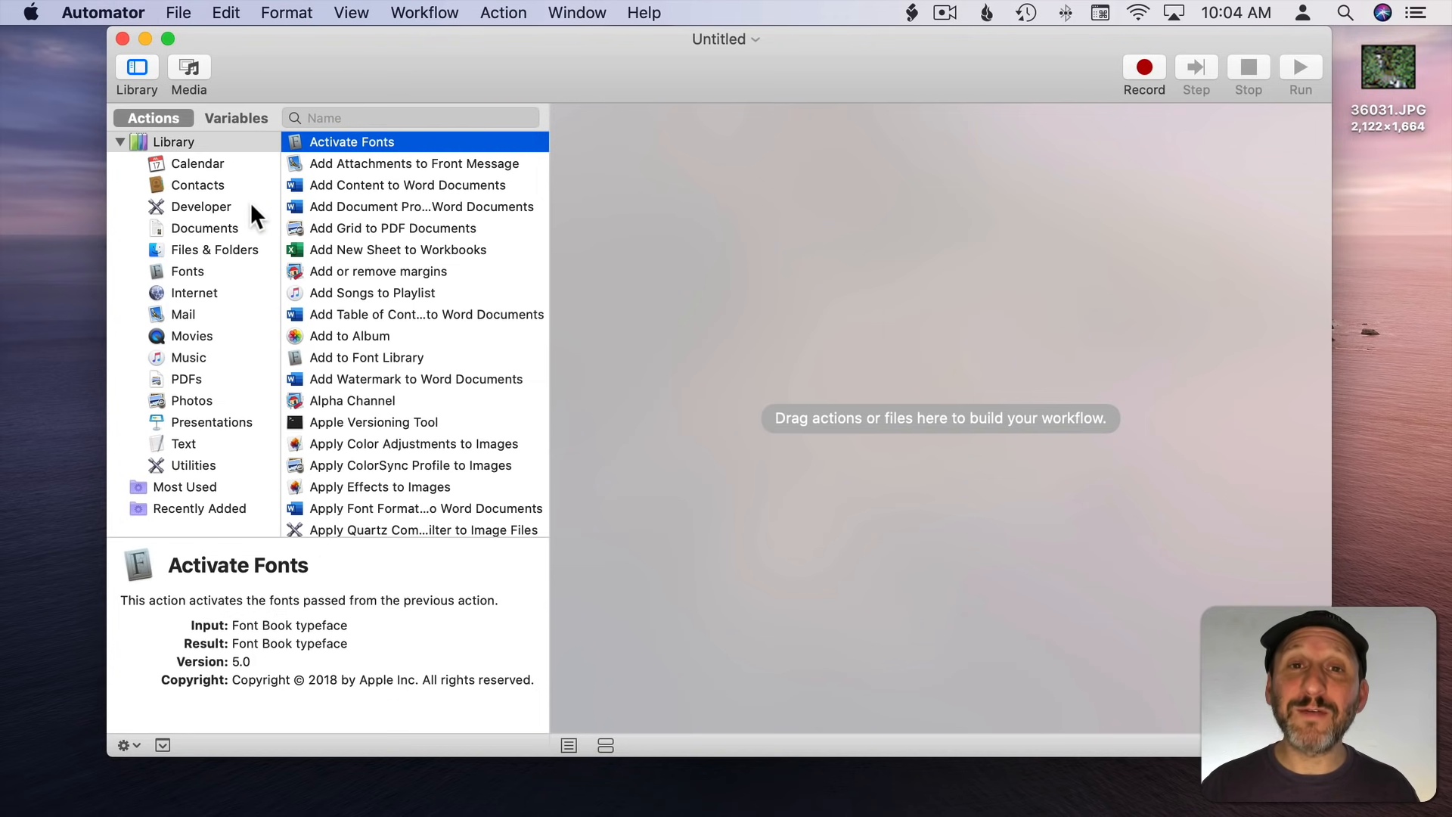
mouse_move(278, 229)
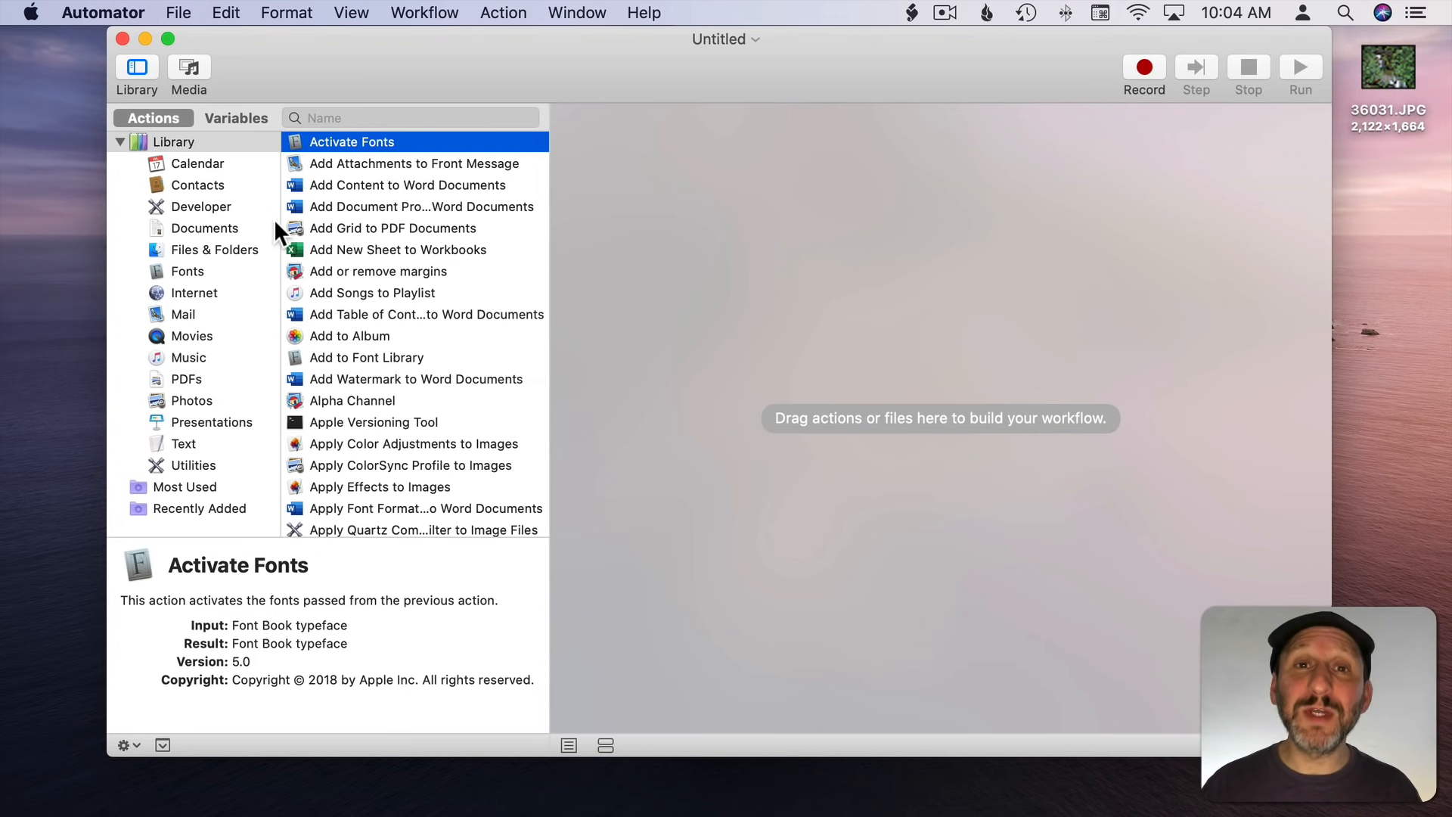
mouse_move(850, 305)
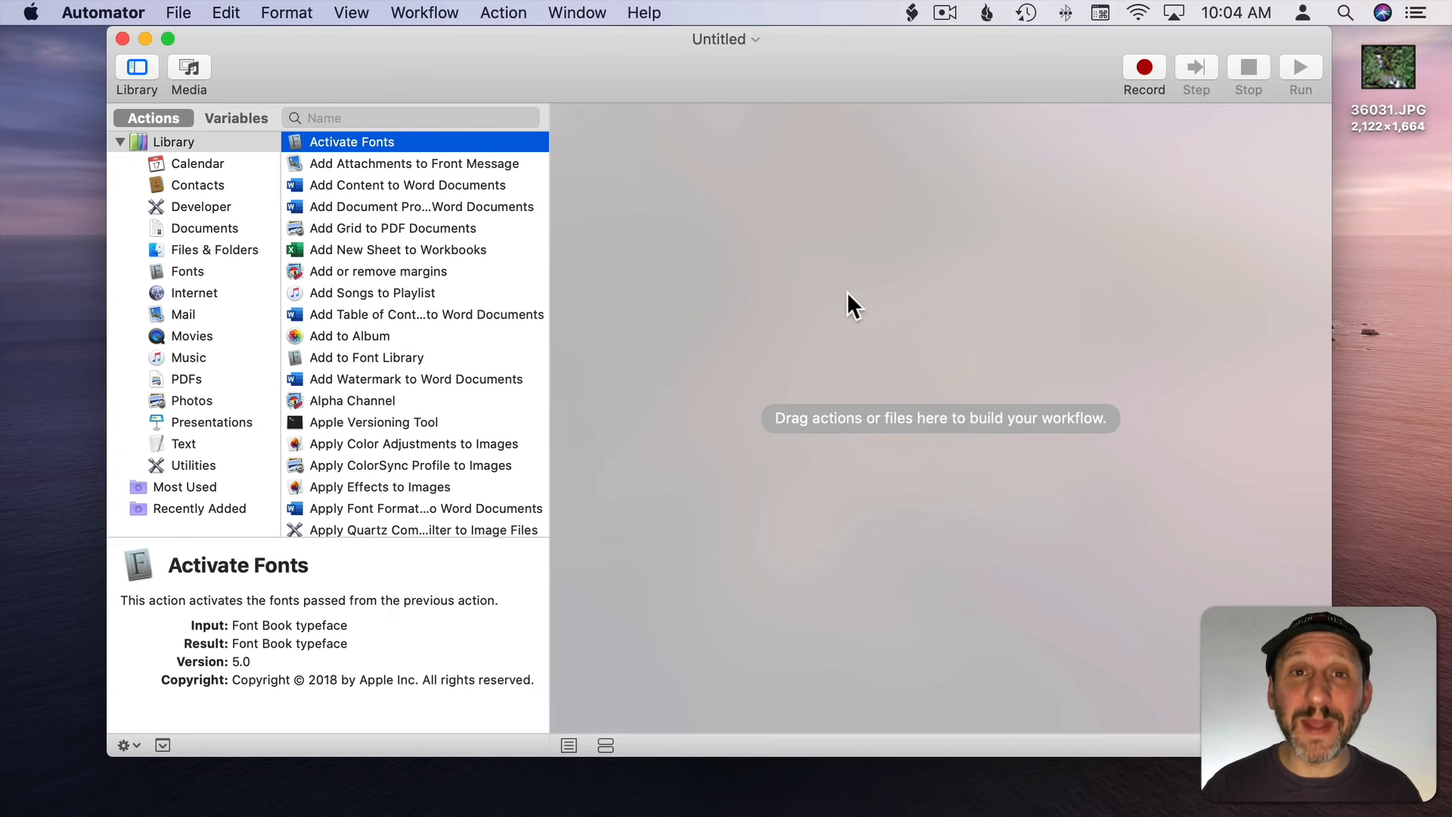
mouse_move(460, 218)
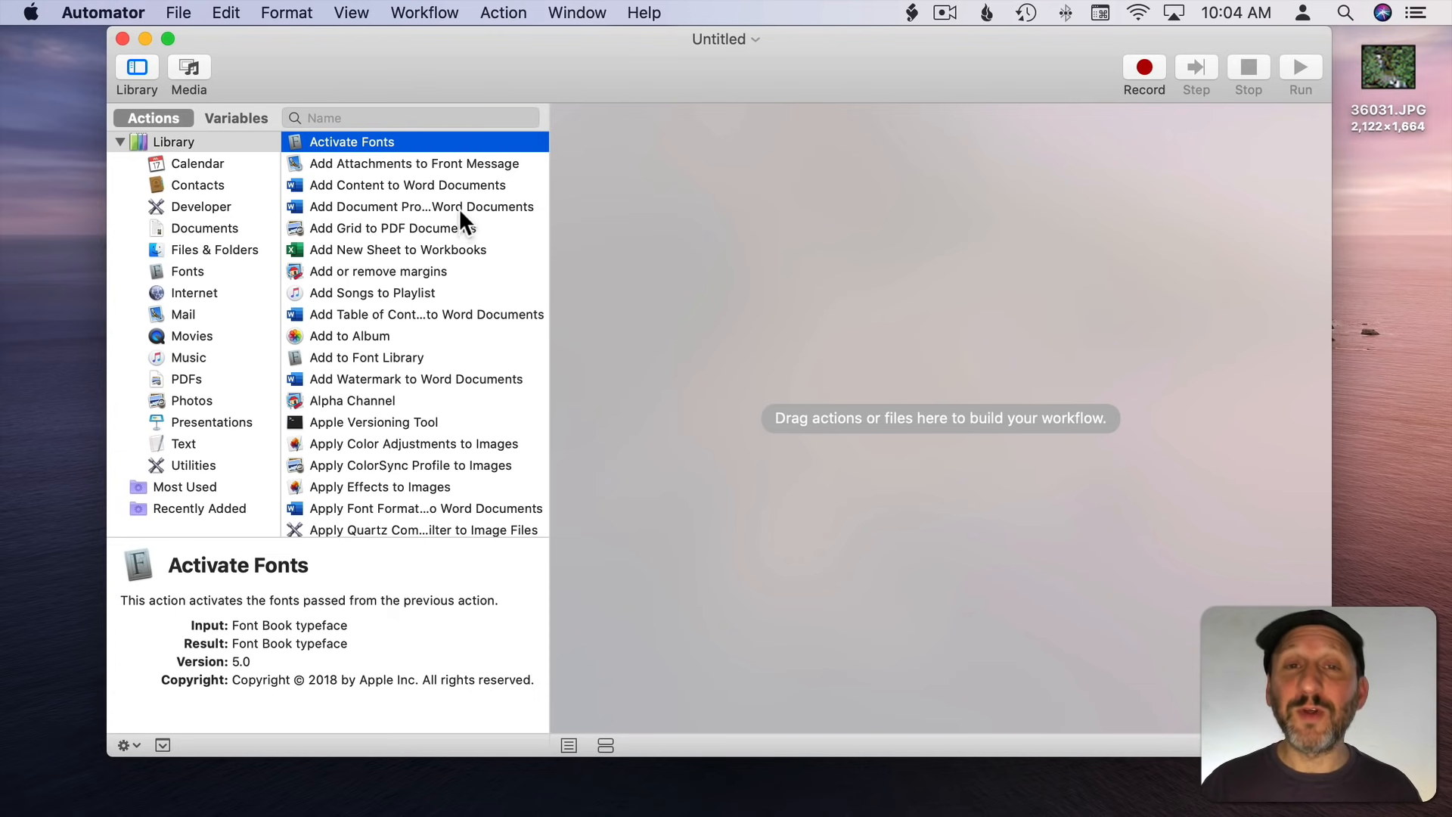
mouse_move(359, 245)
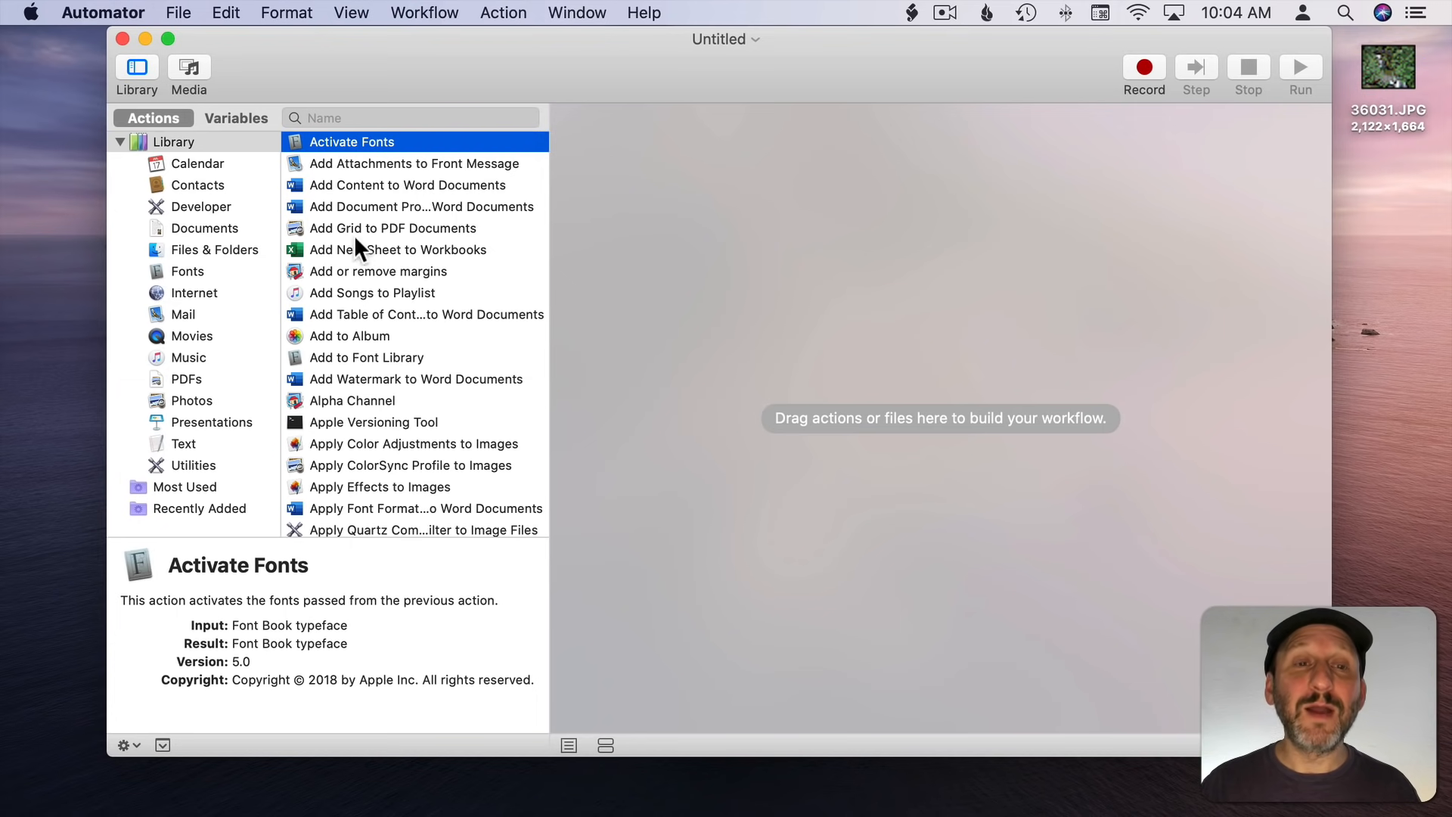
mouse_move(1005, 333)
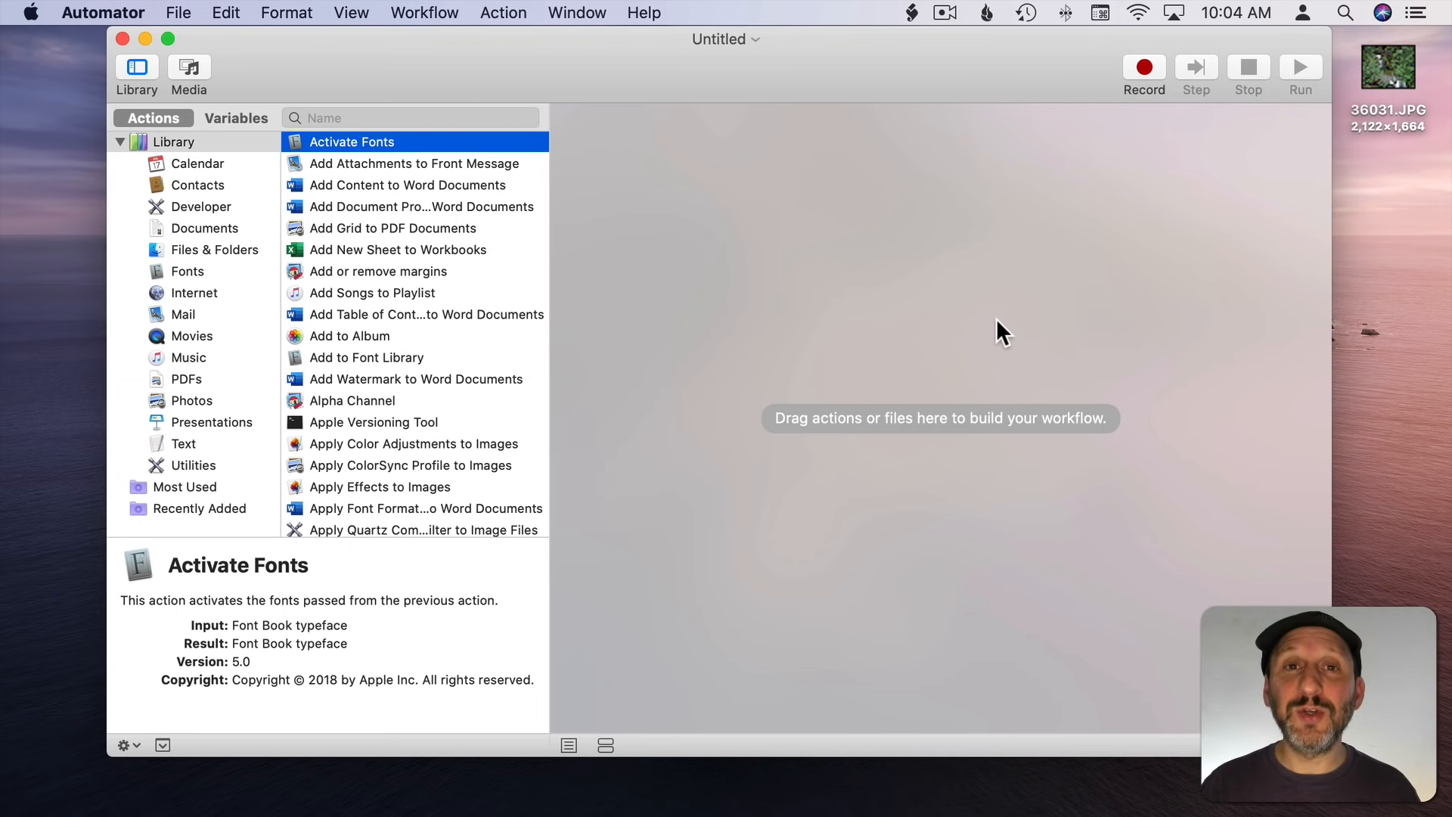
mouse_move(958, 324)
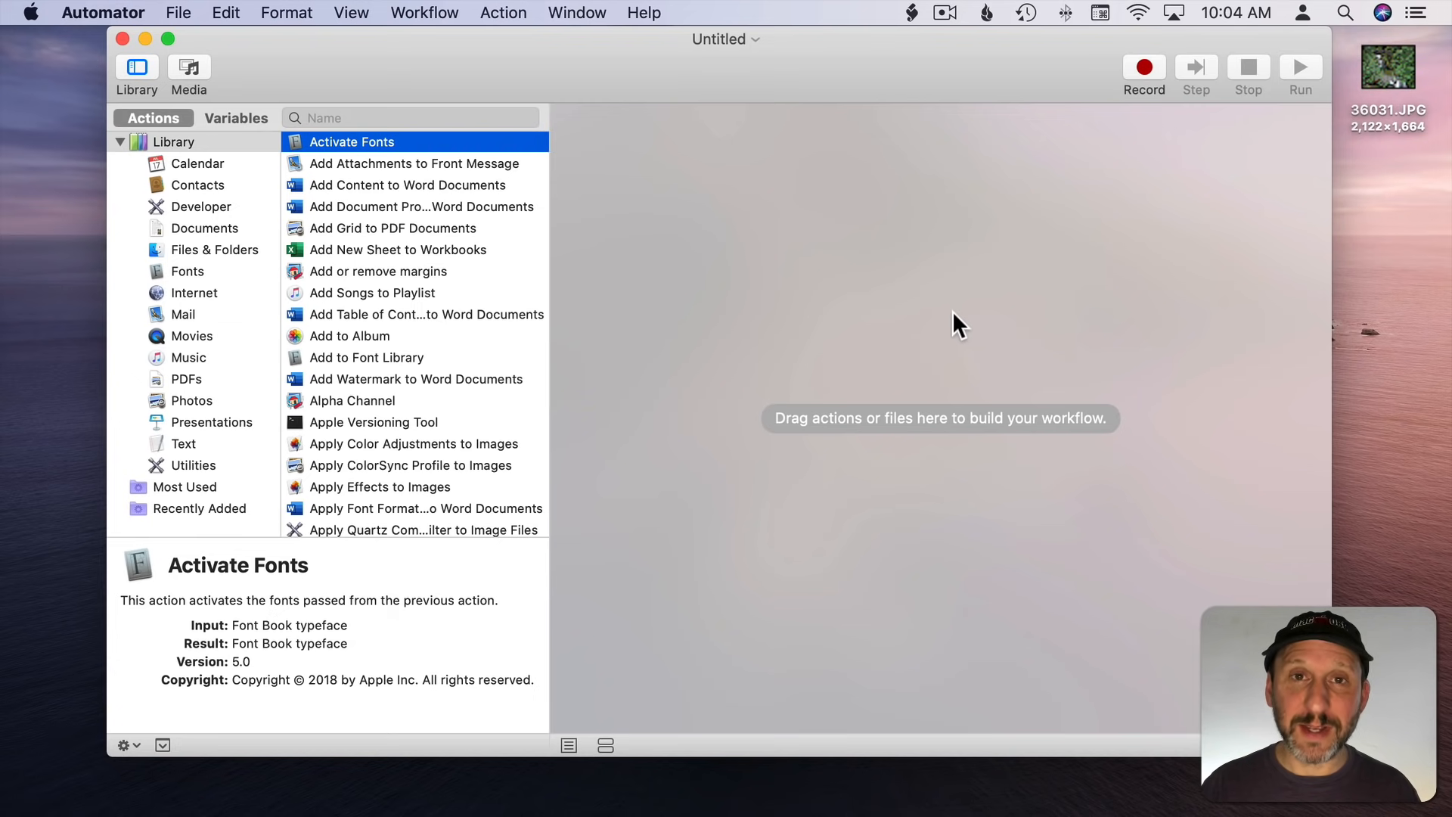
mouse_move(182, 90)
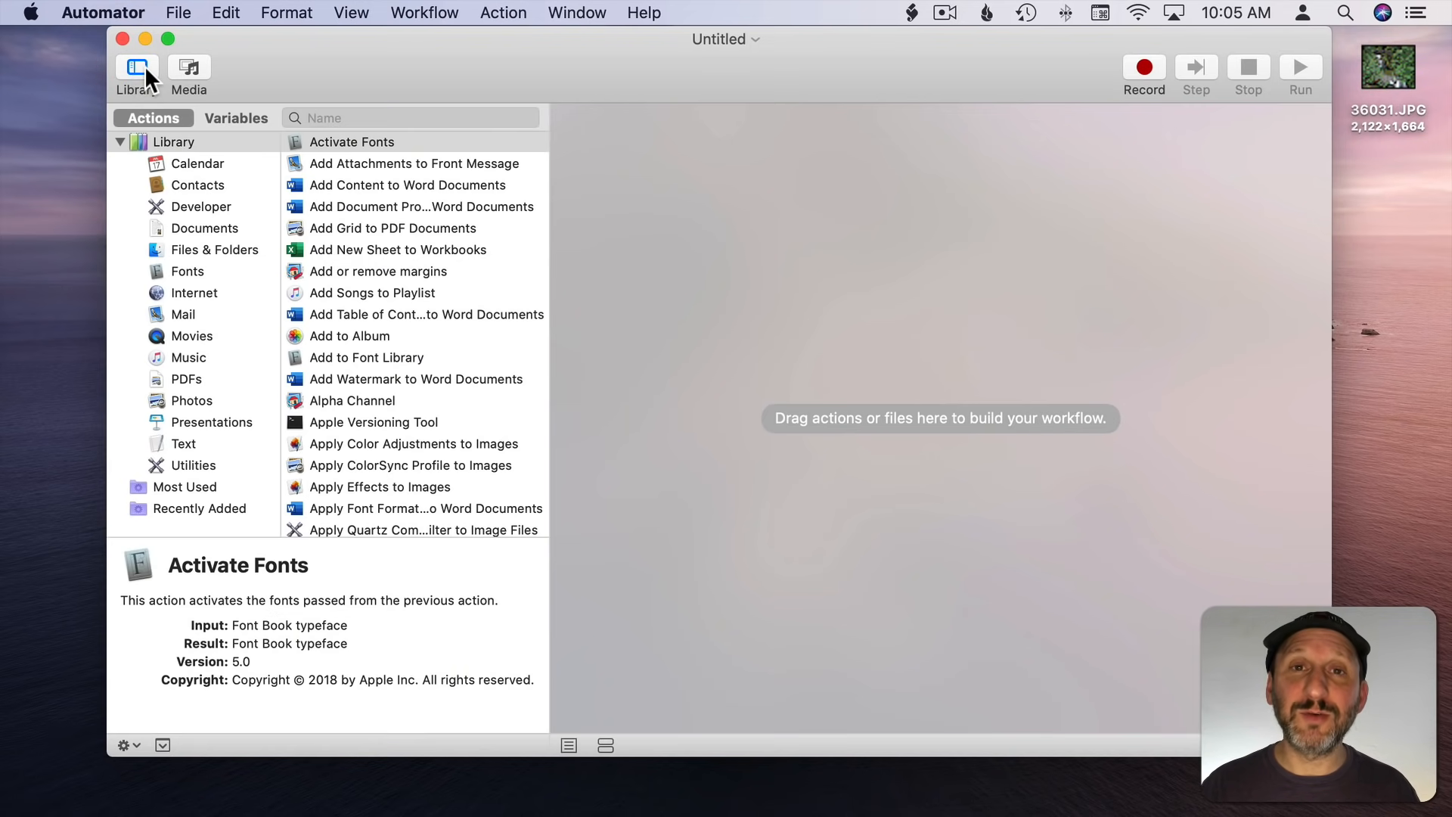
left_click(172, 142)
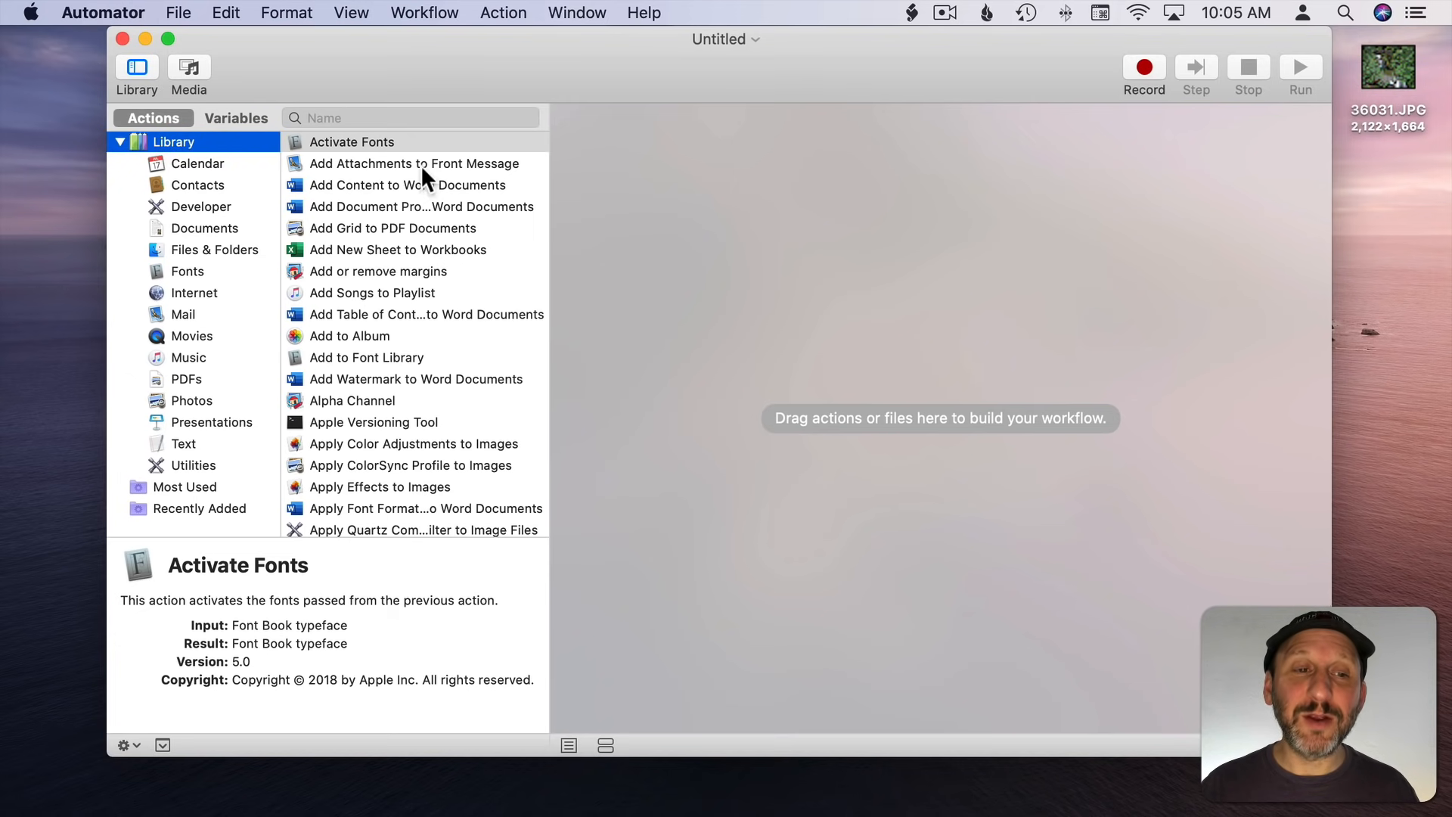
mouse_move(421, 491)
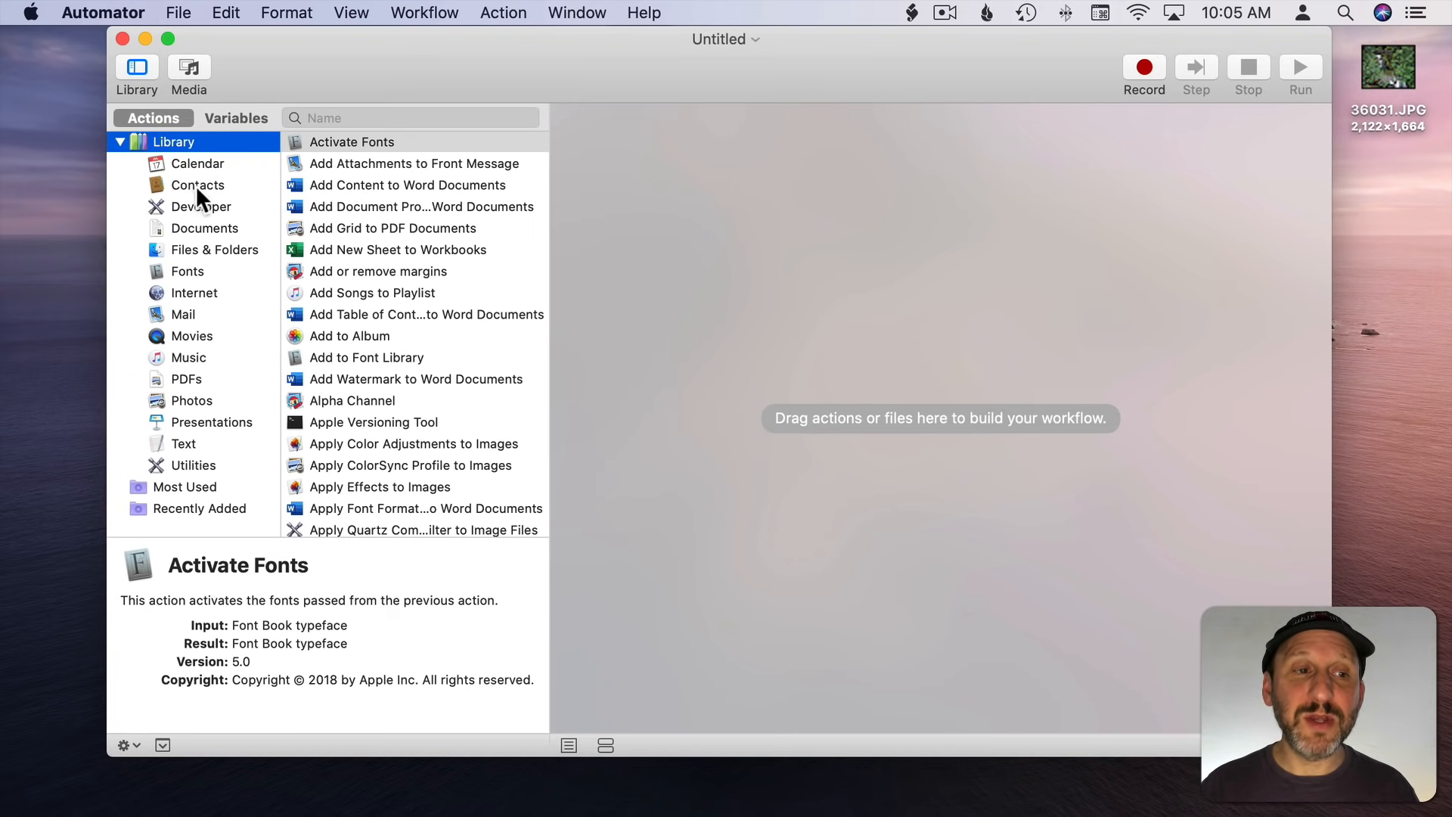
left_click(218, 249)
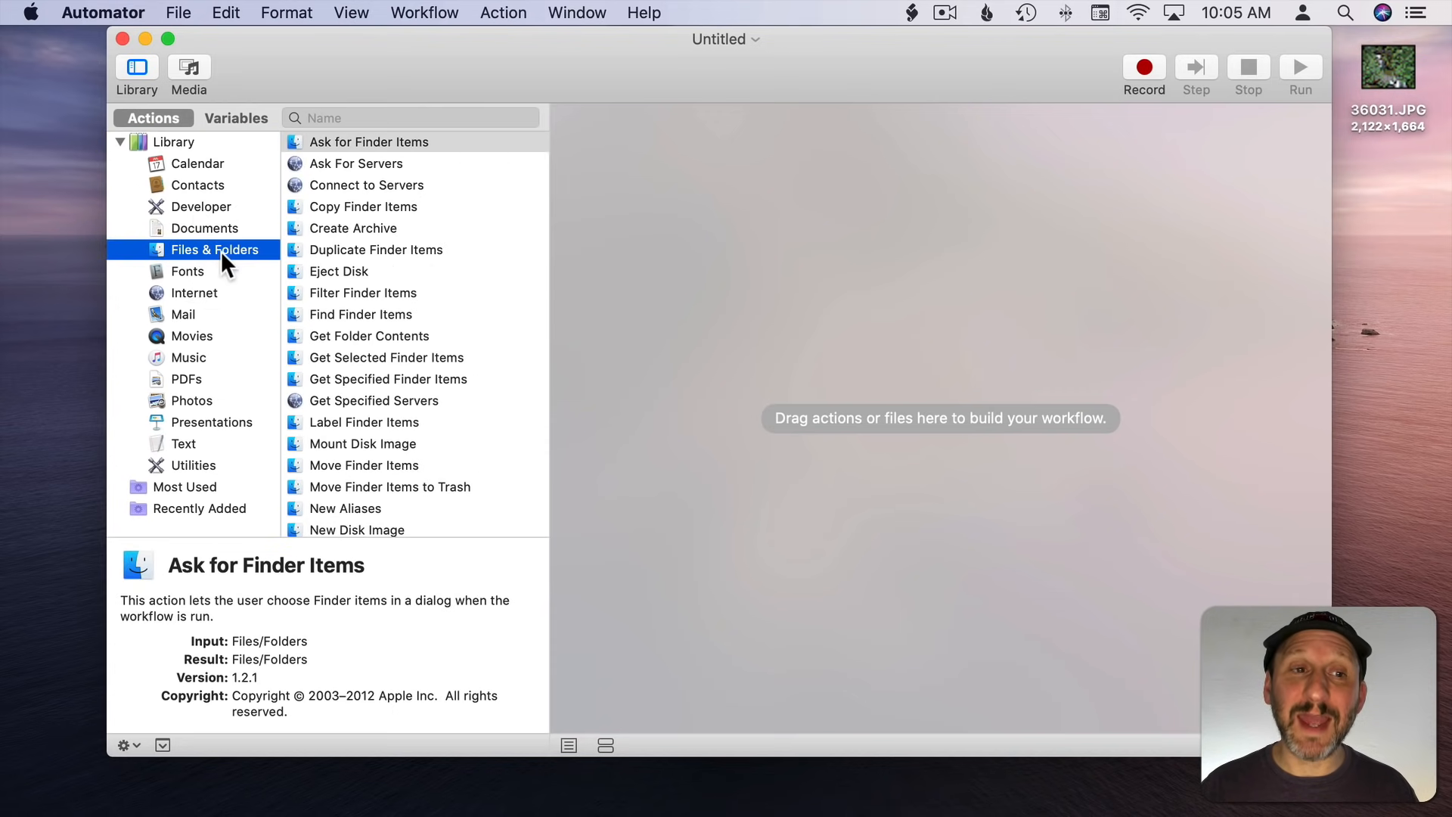
mouse_move(396, 182)
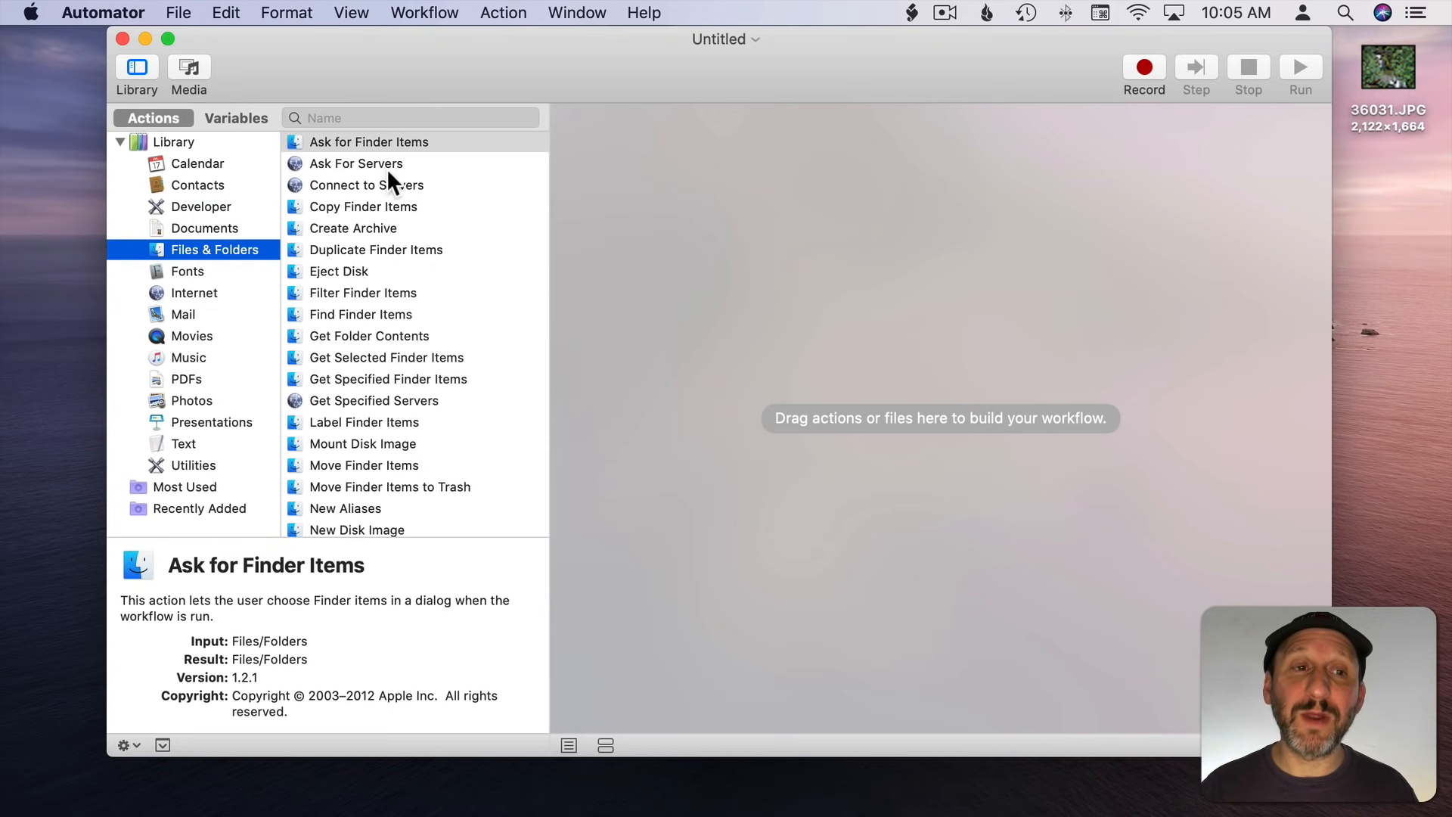
left_click(409, 118)
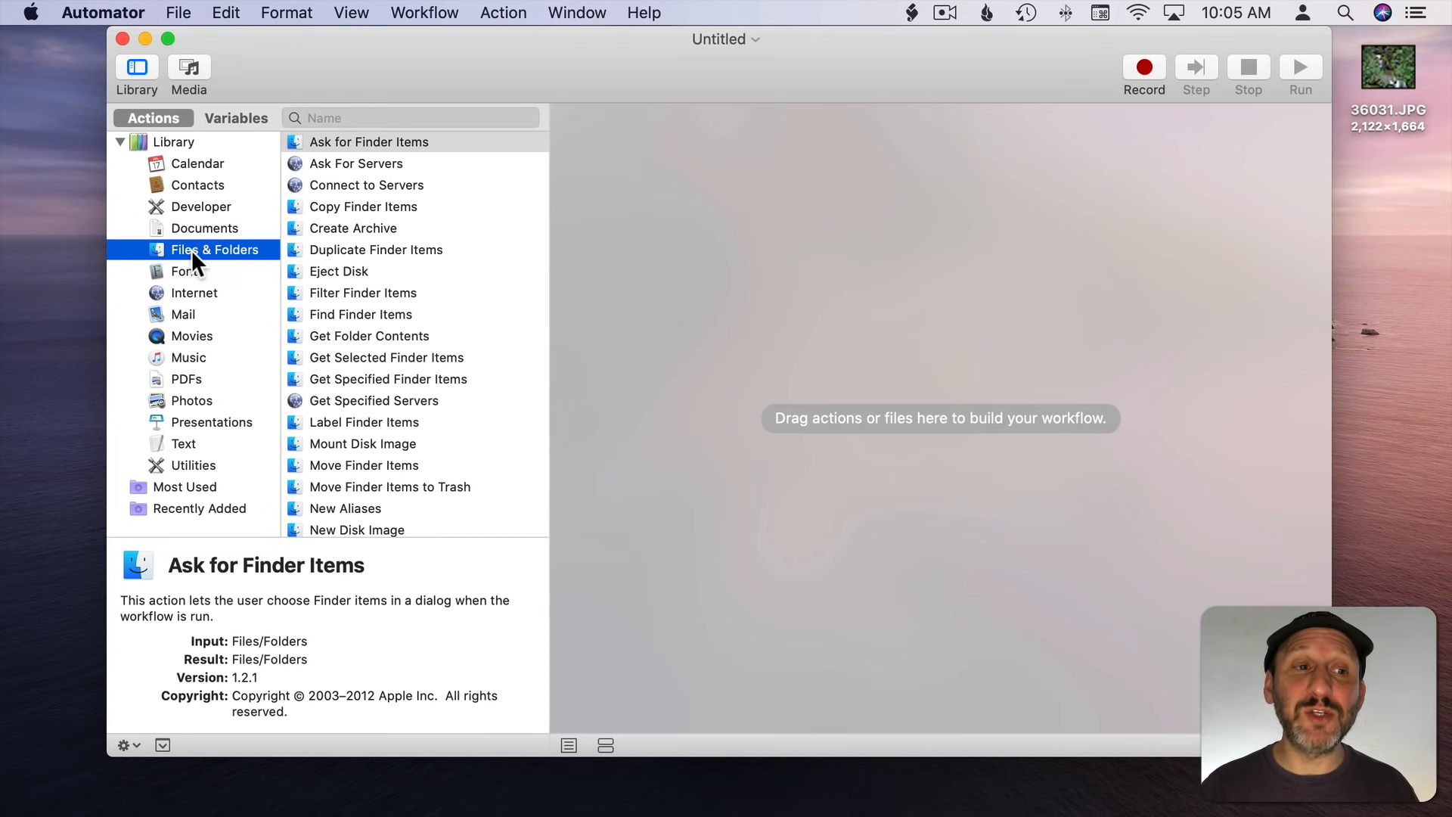
left_click(172, 140)
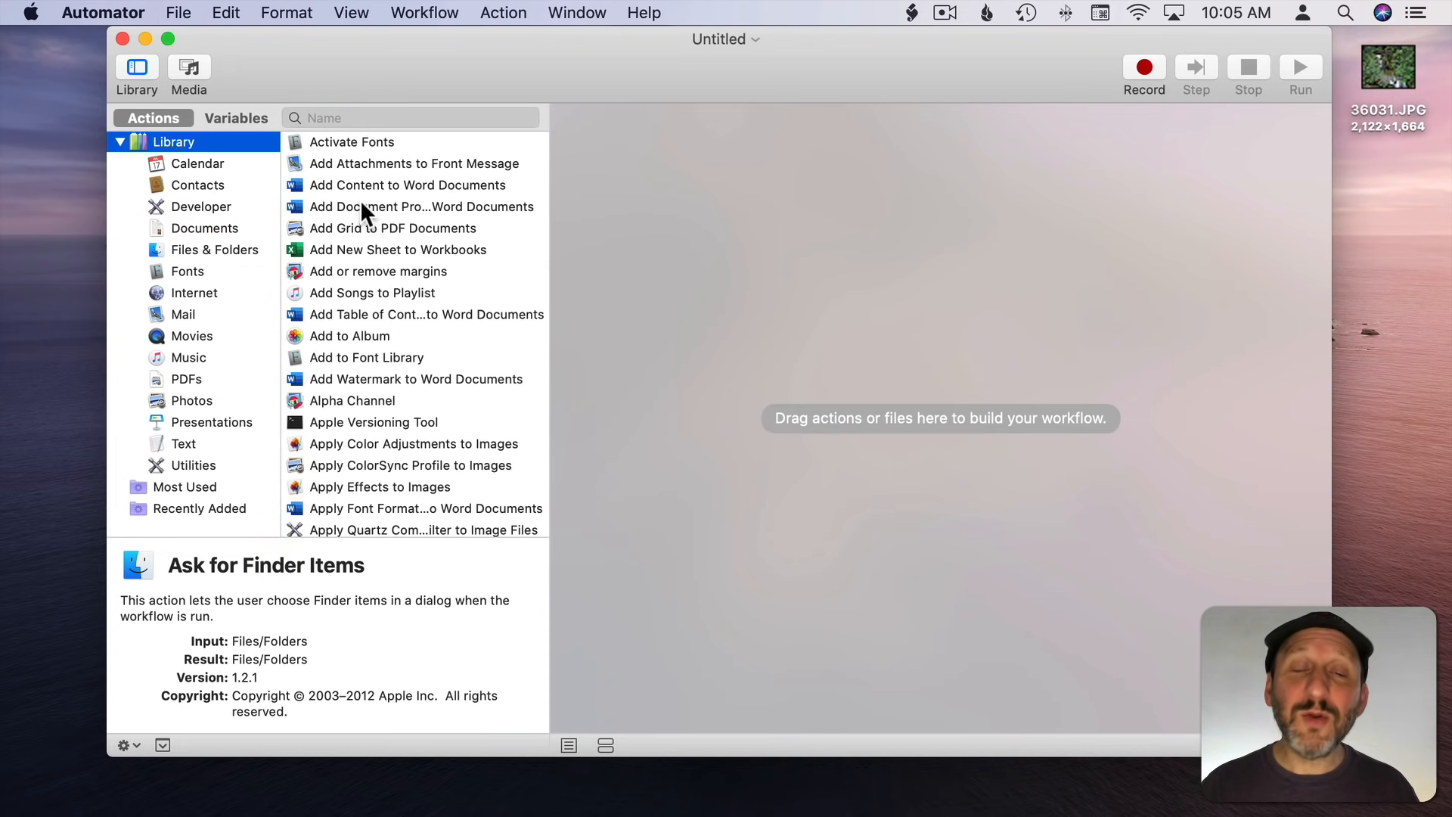
mouse_move(366, 300)
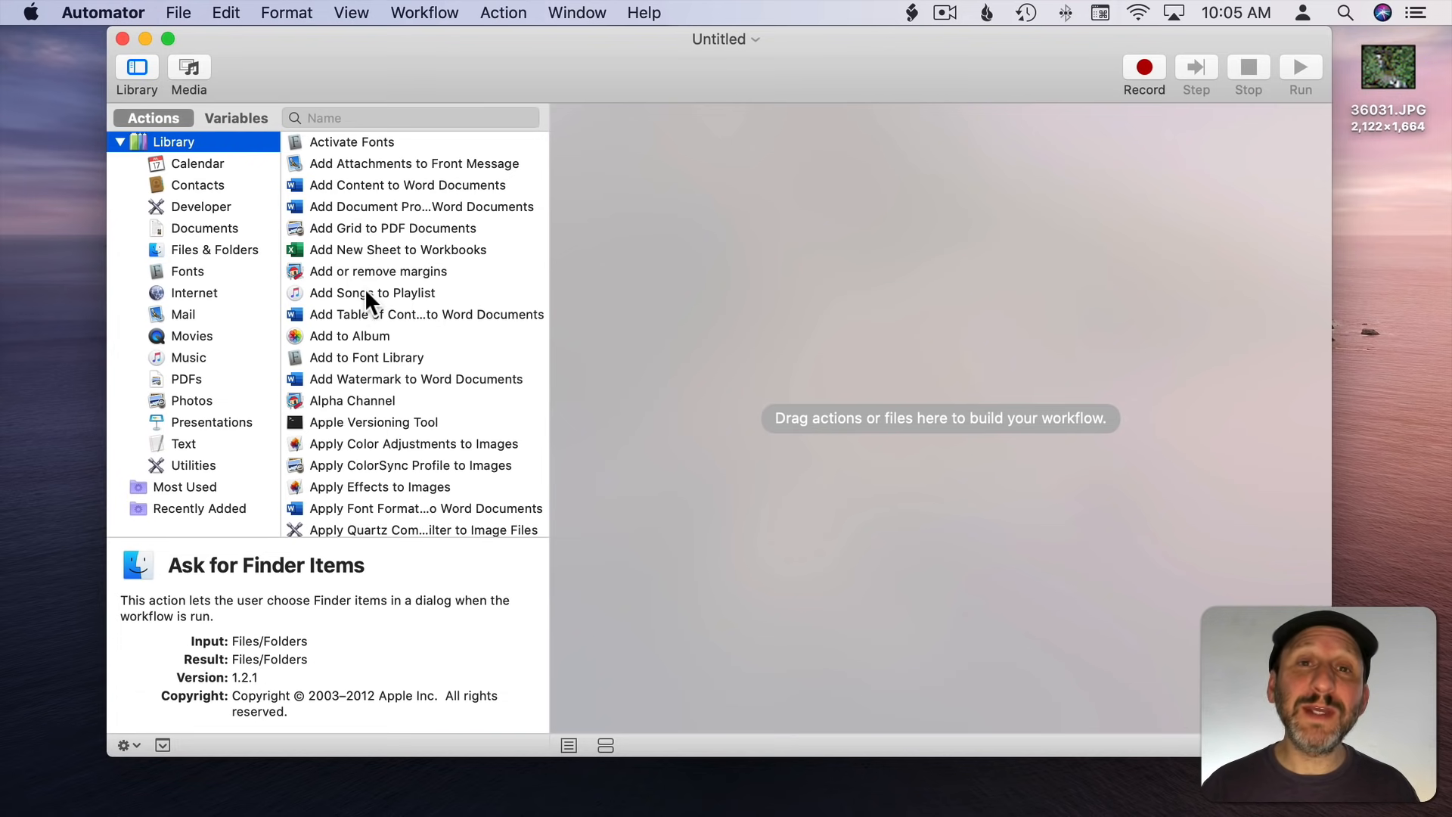
left_click(351, 142)
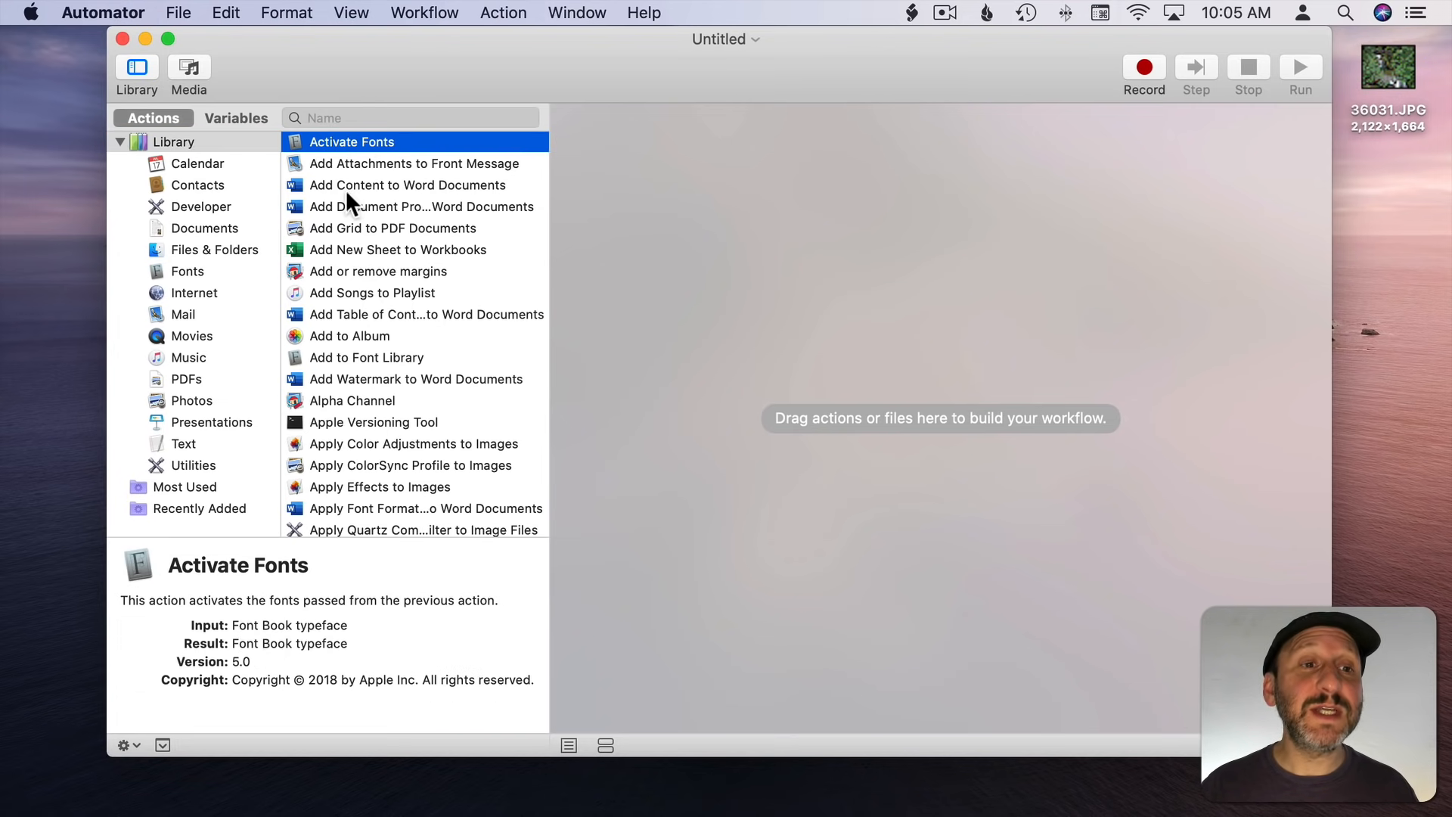
left_click(407, 185)
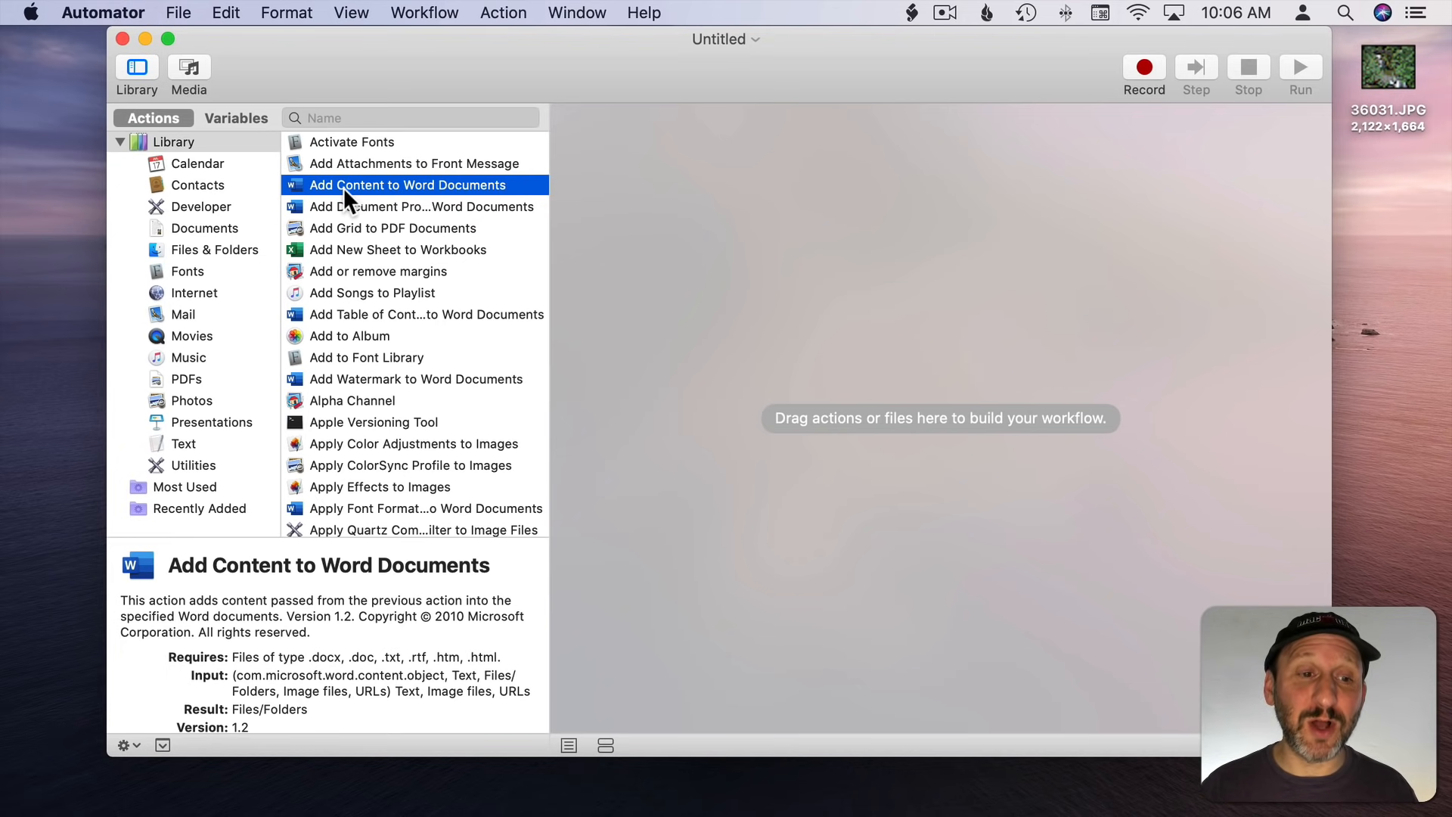
left_click(413, 443)
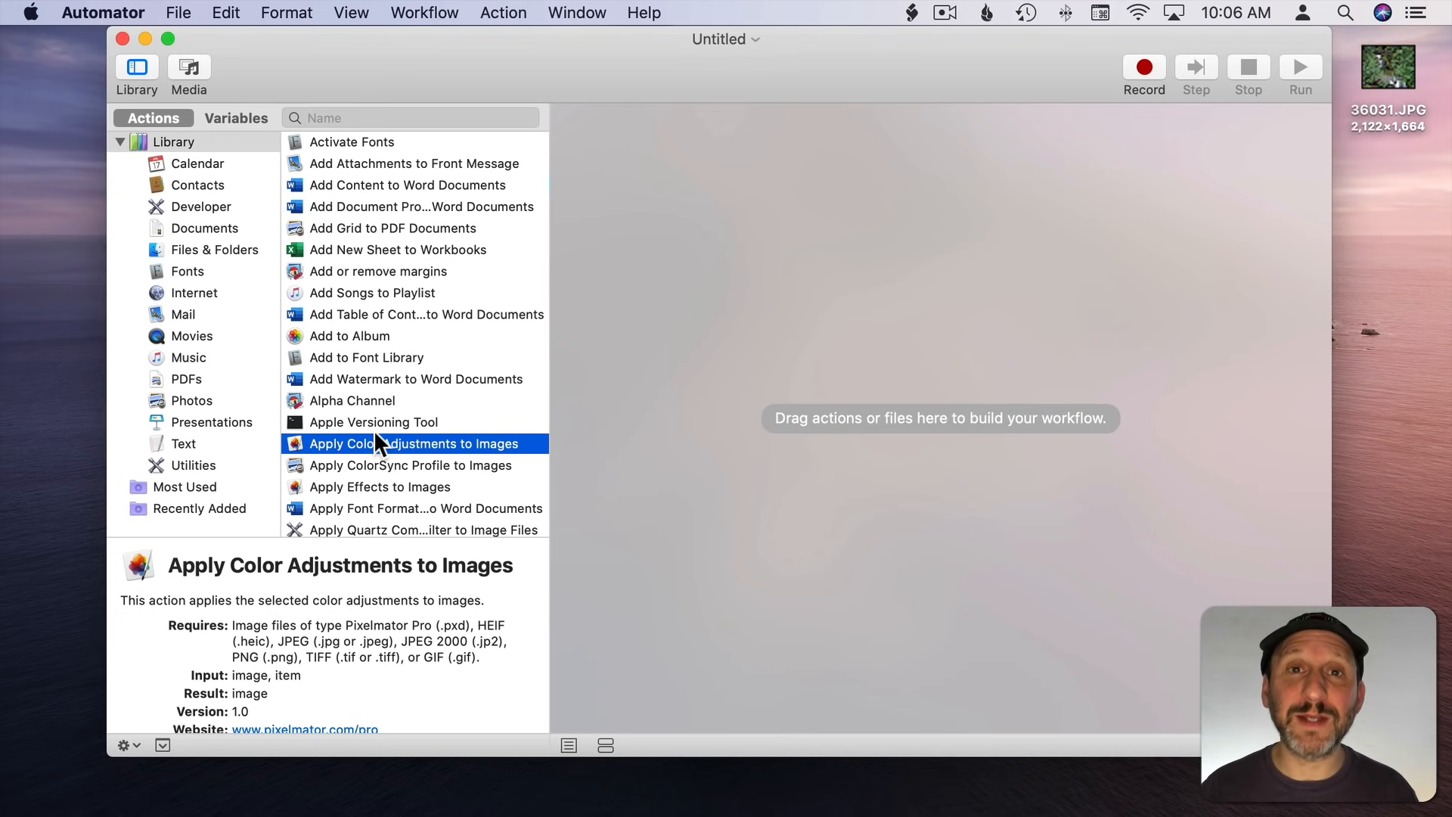
mouse_move(205, 264)
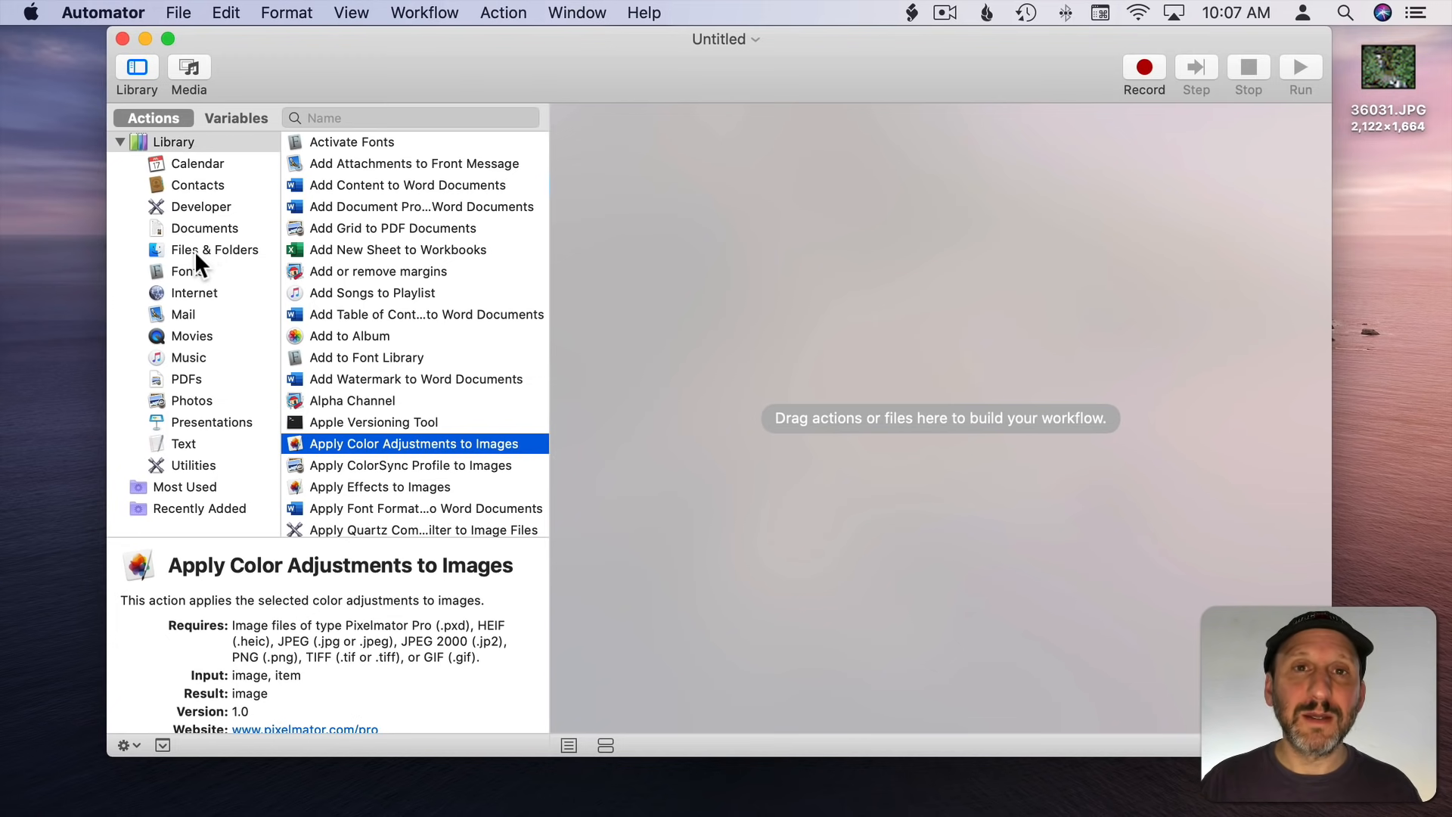
Step: Drag Ask for Finder Items from Files & Folders into the empty workflow
left_click(214, 248)
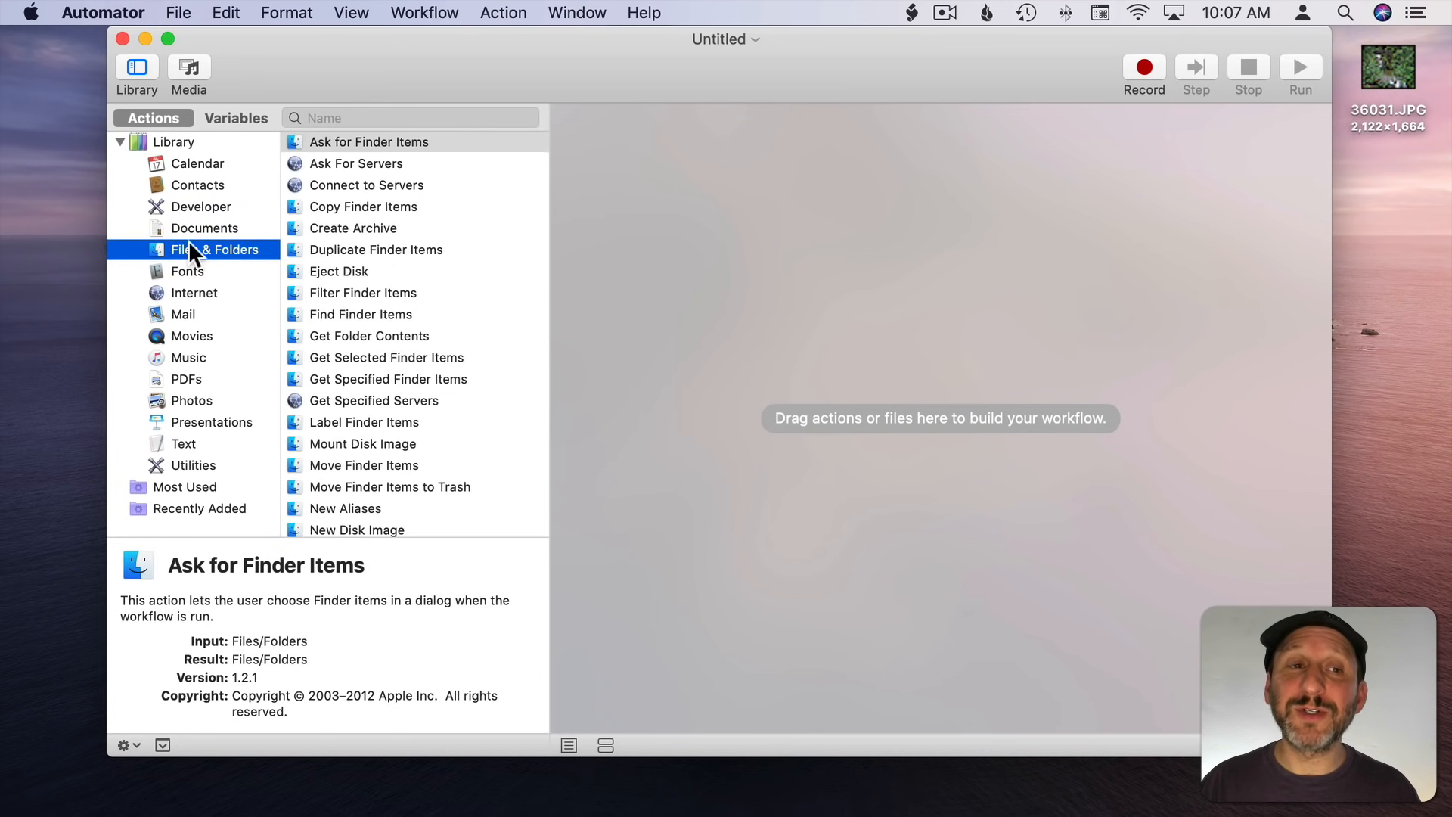
left_click(368, 141)
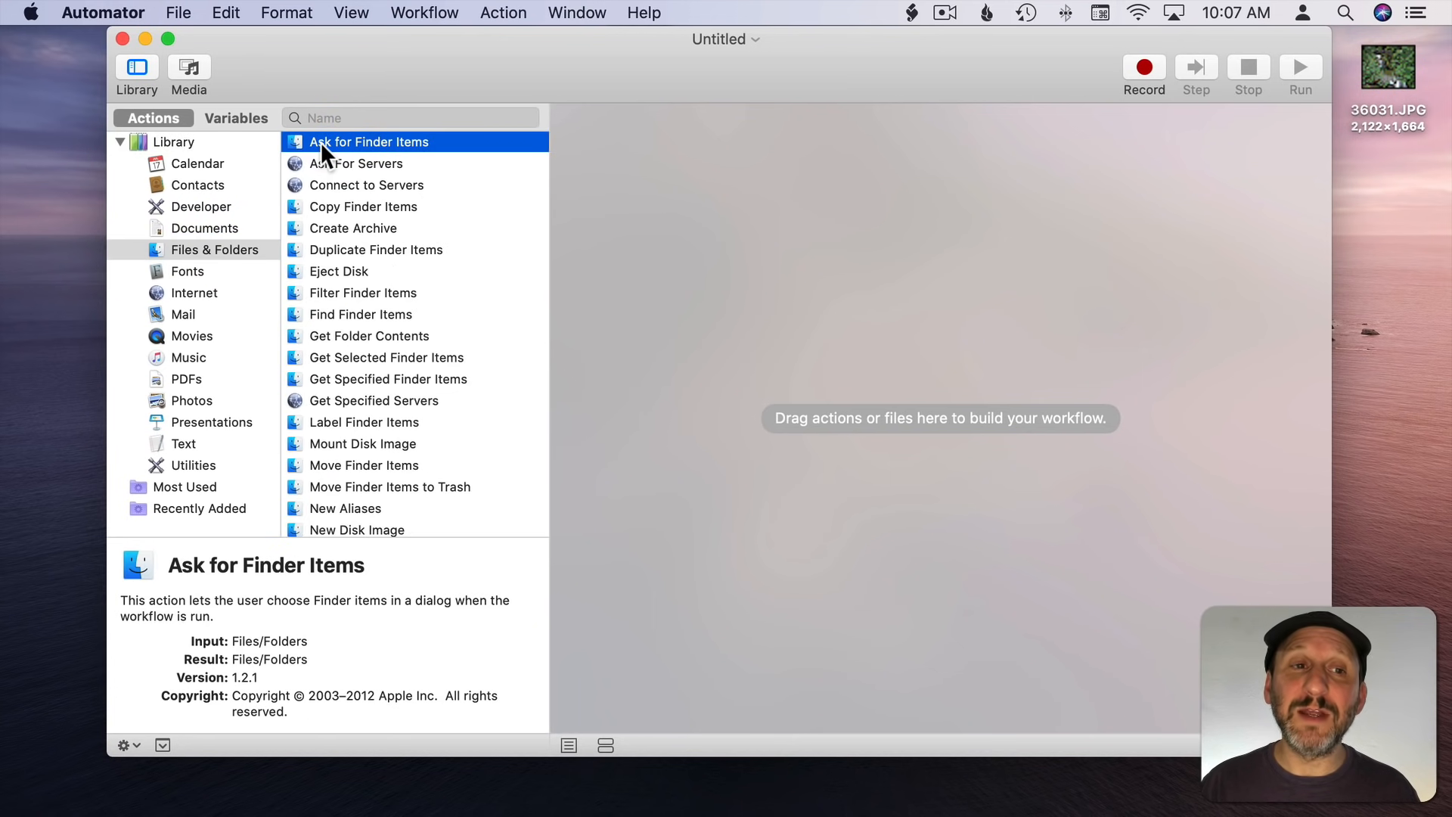
mouse_move(331, 455)
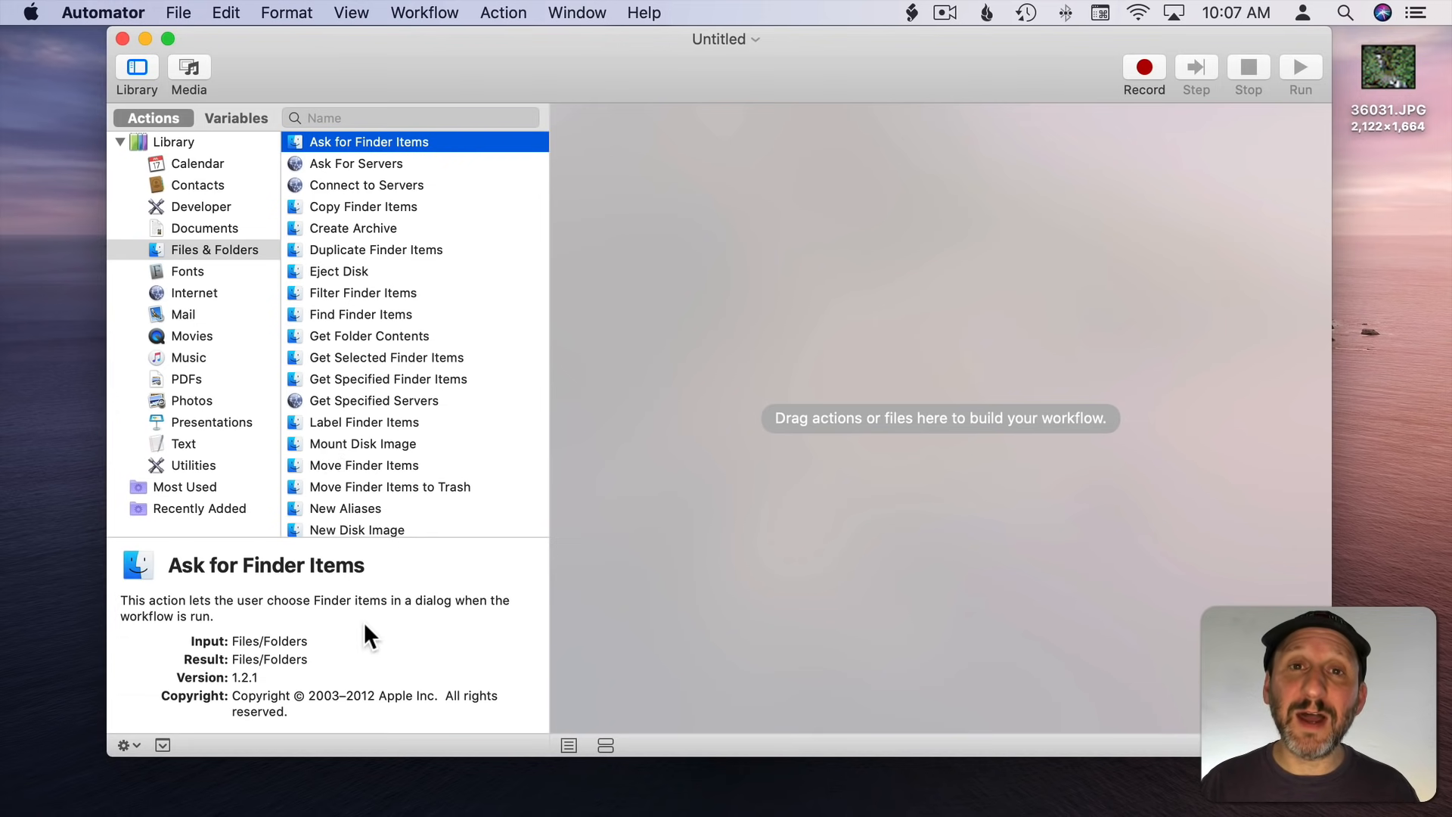
mouse_move(290, 618)
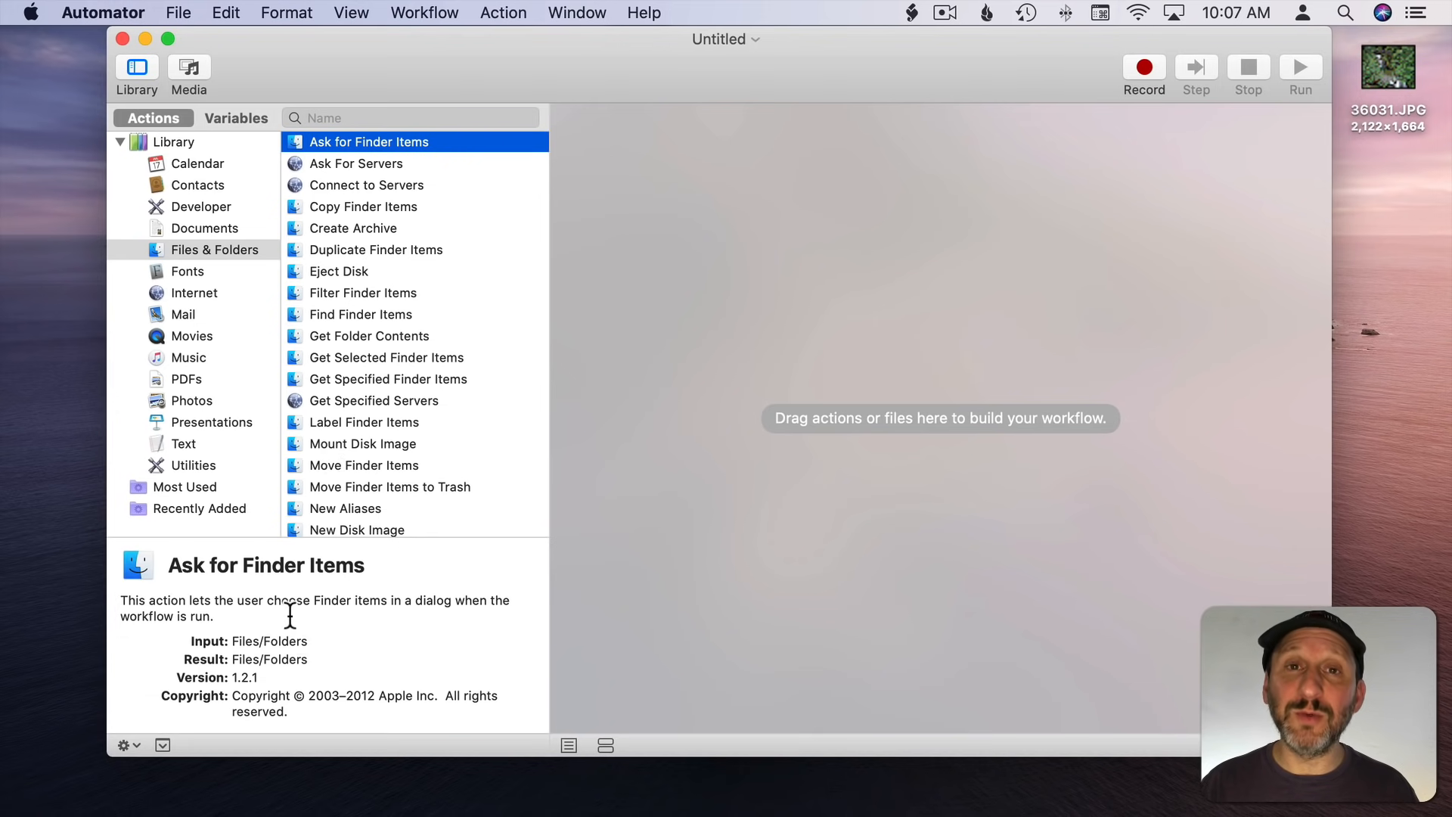
mouse_move(356, 645)
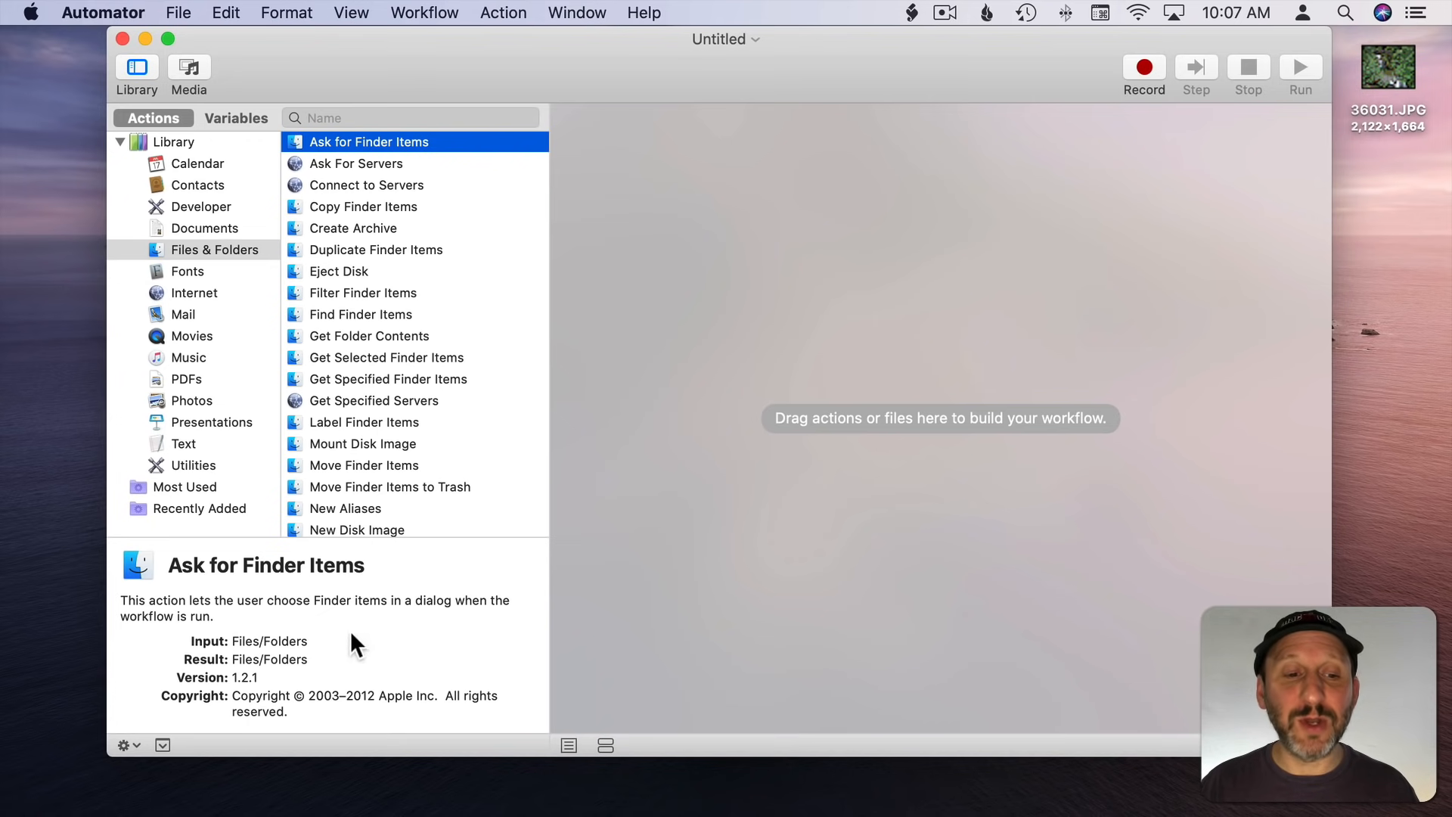
mouse_move(169, 757)
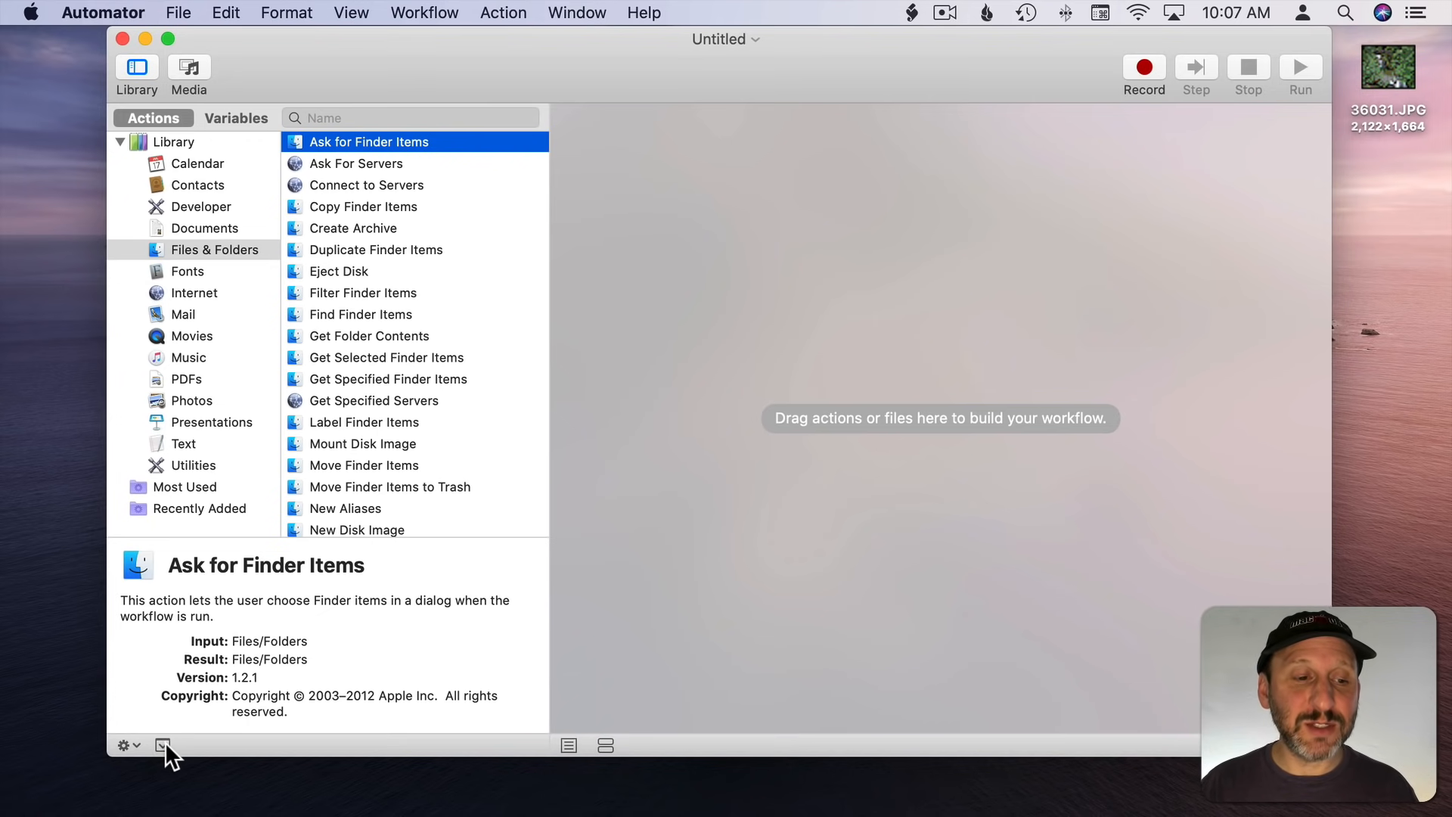
mouse_move(215, 668)
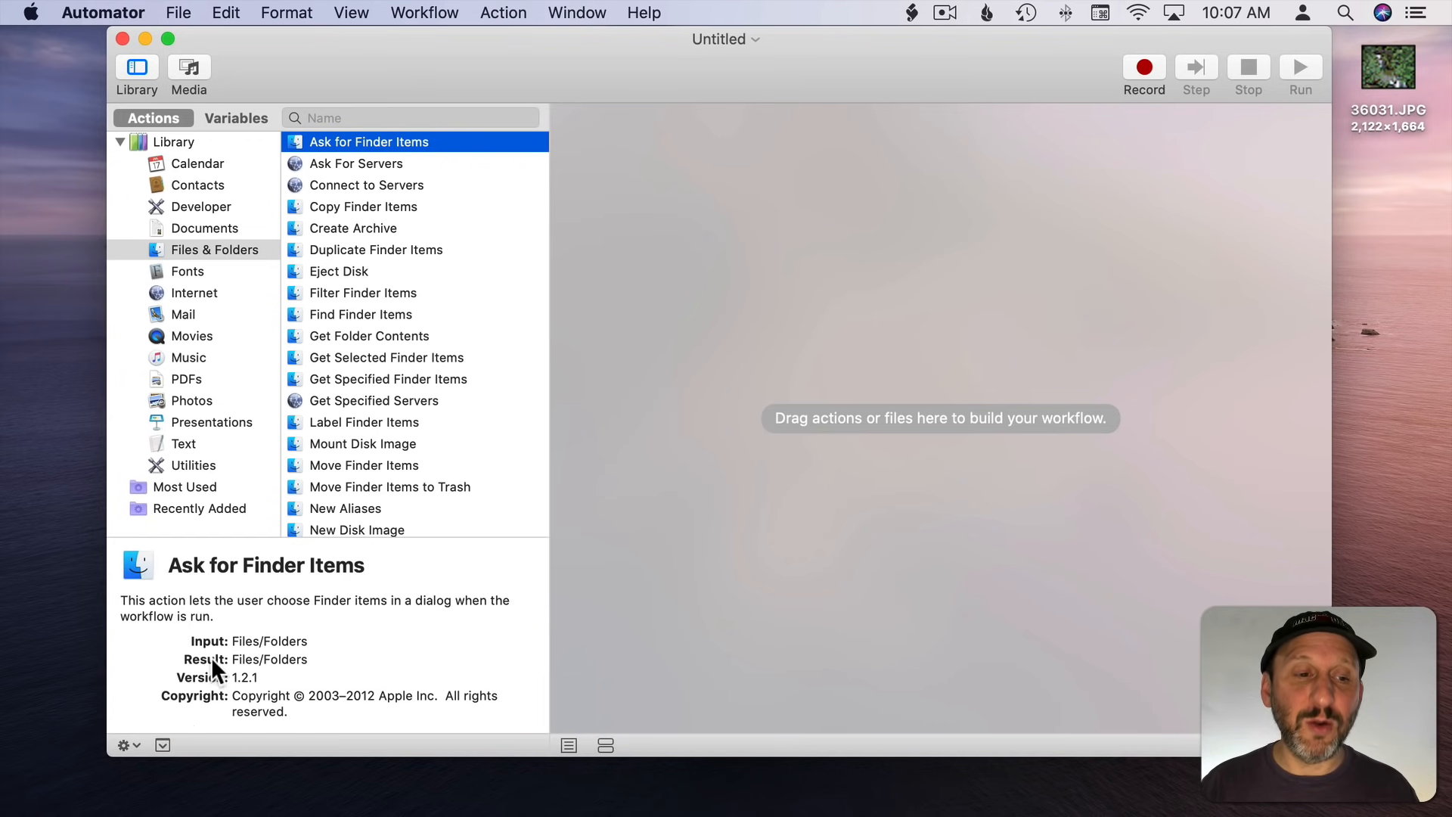
mouse_move(362, 190)
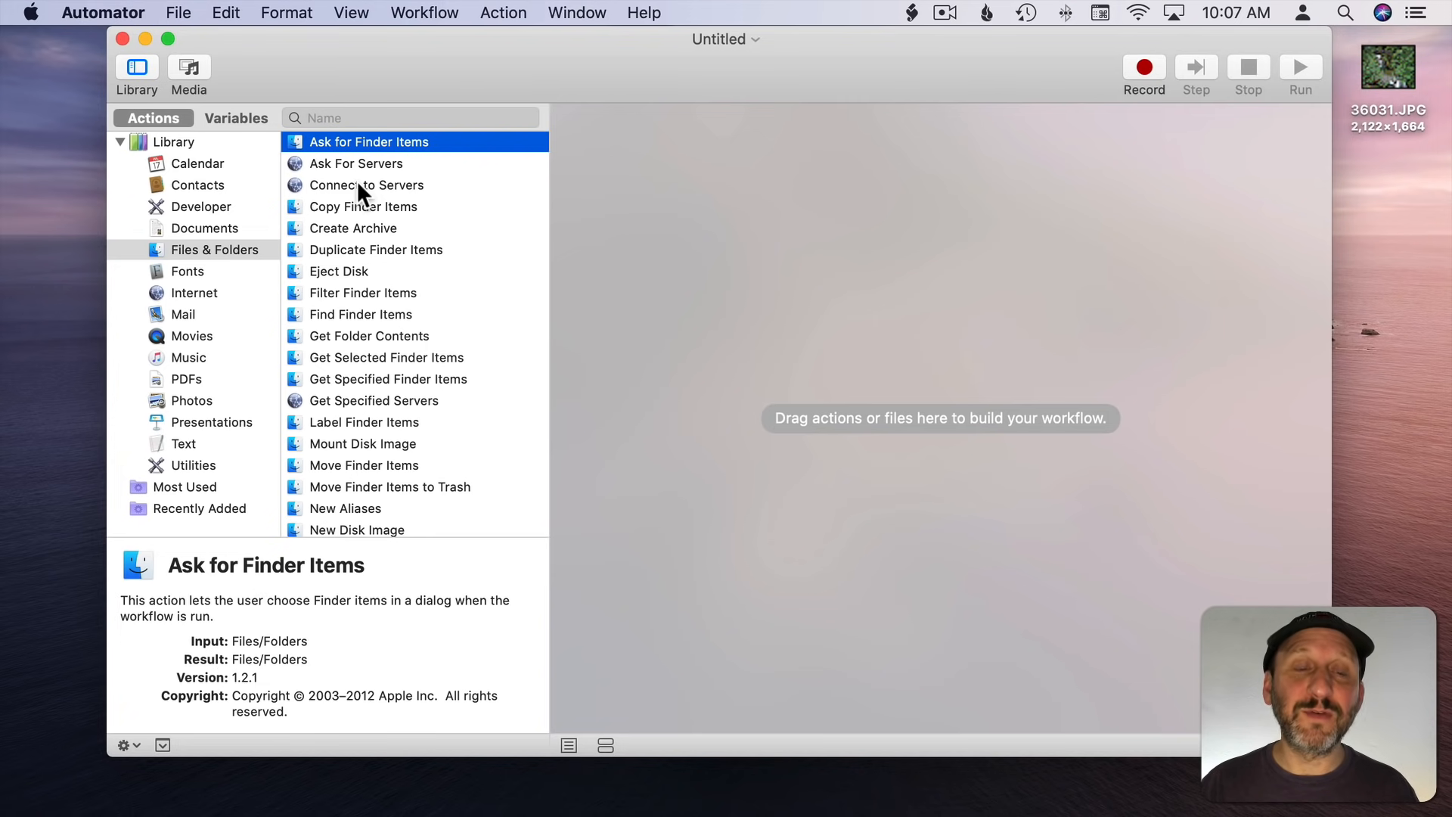
mouse_move(375, 148)
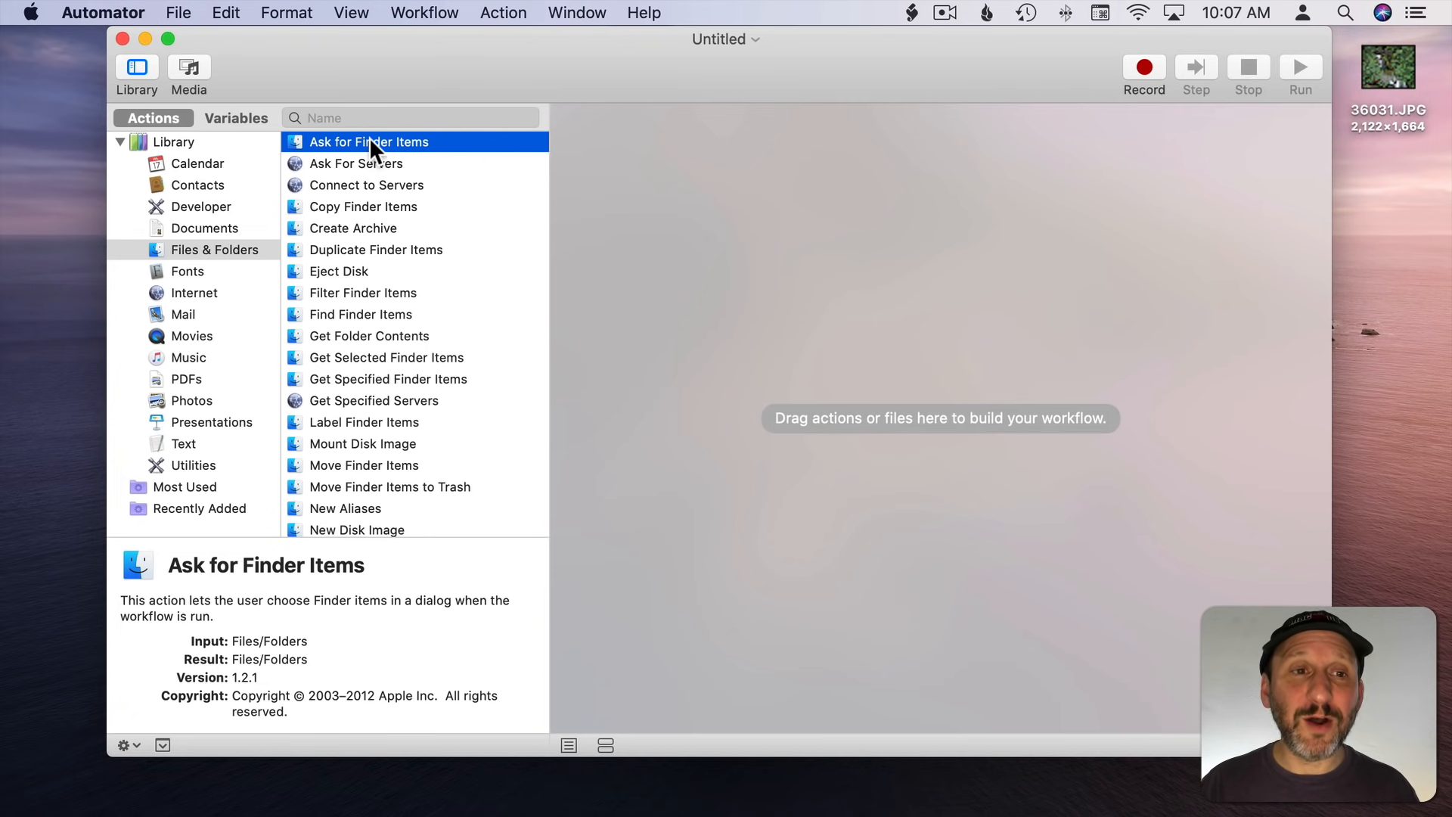
mouse_move(383, 443)
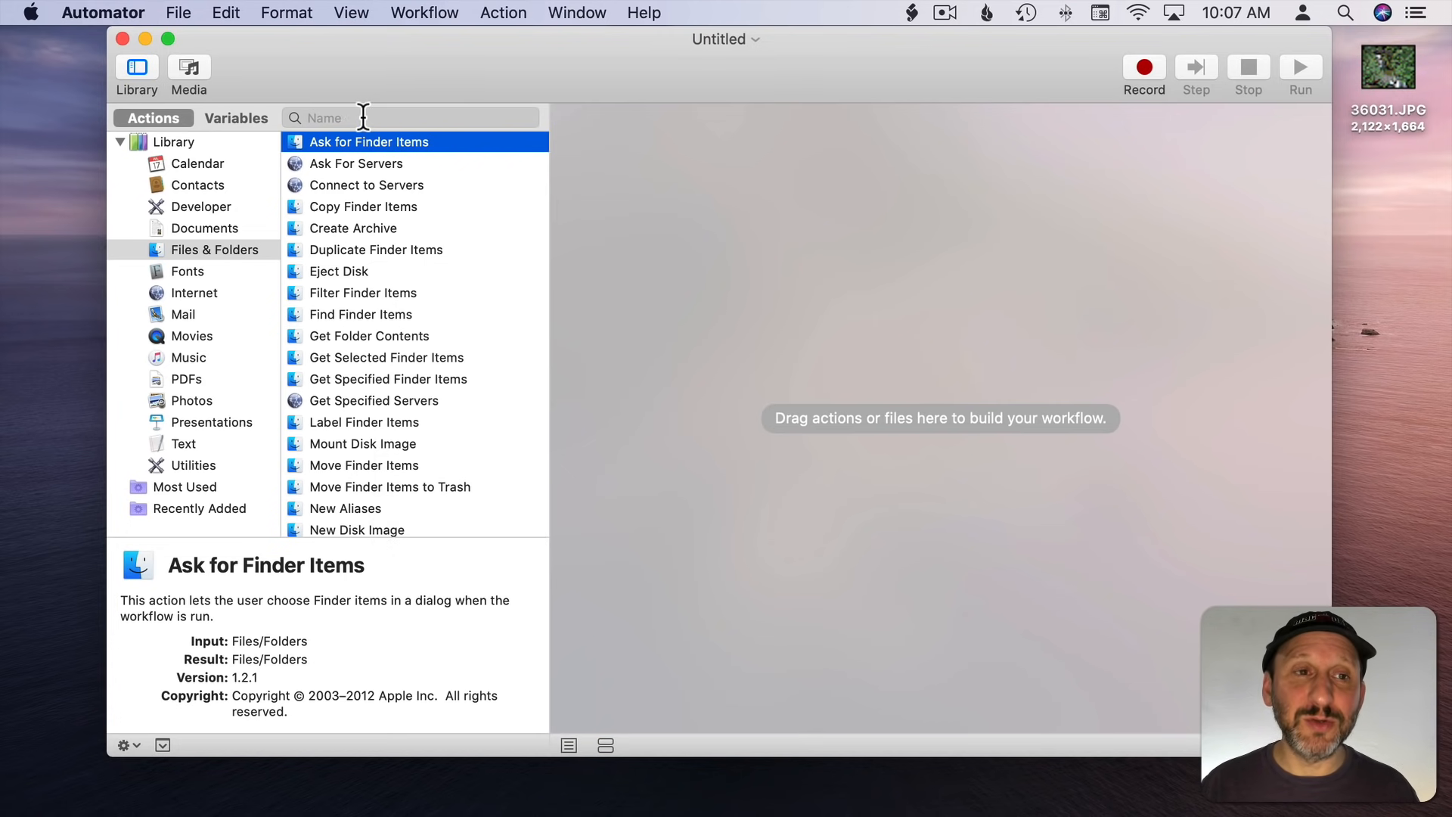
left_click_drag(368, 141, 690, 228)
type("Choose an Image:")
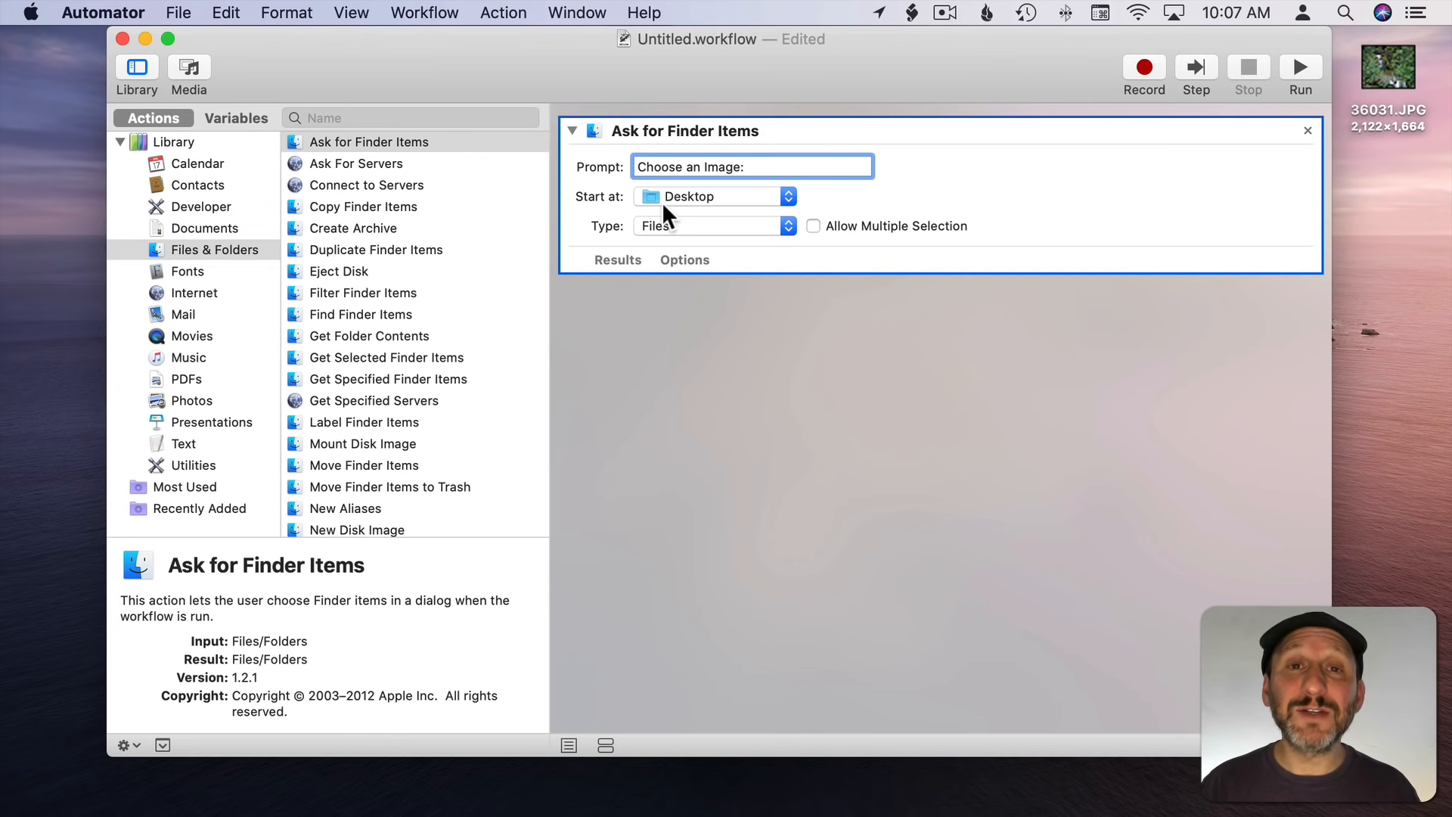
Step: Set the prompt to 'Choose an Image:', starting at Desktop with type Files
left_click(709, 195)
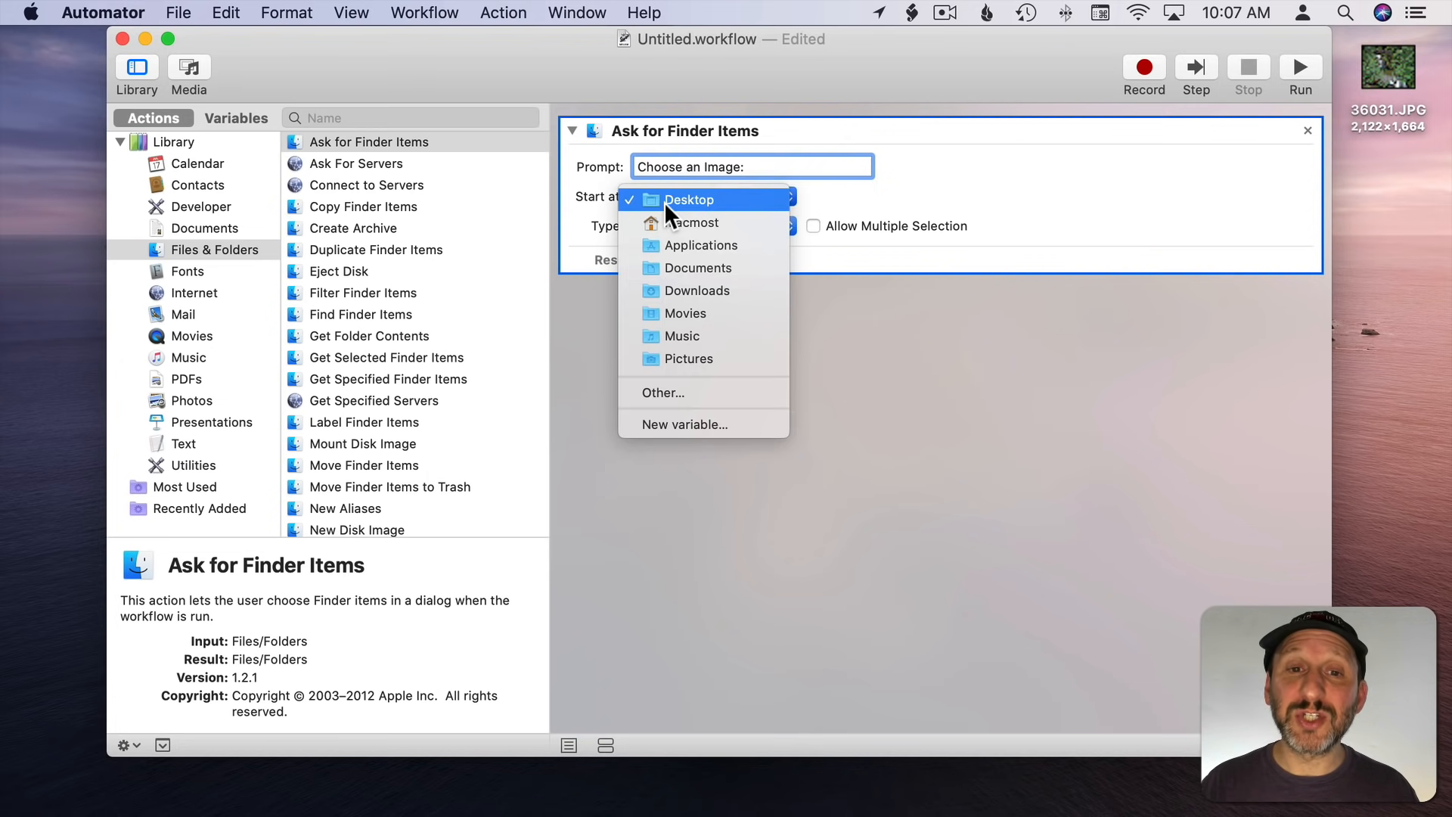
mouse_move(676, 225)
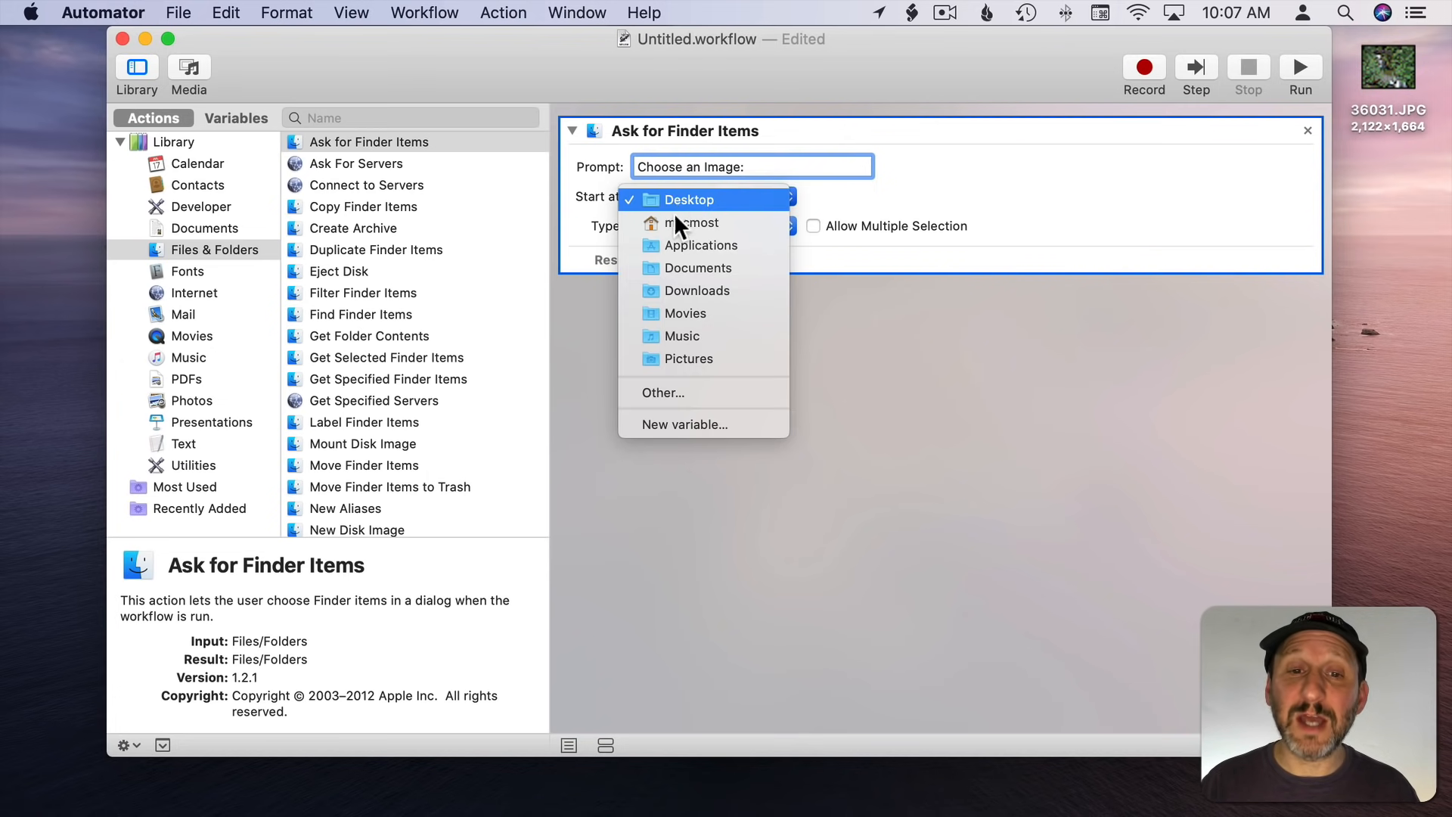
left_click(689, 199)
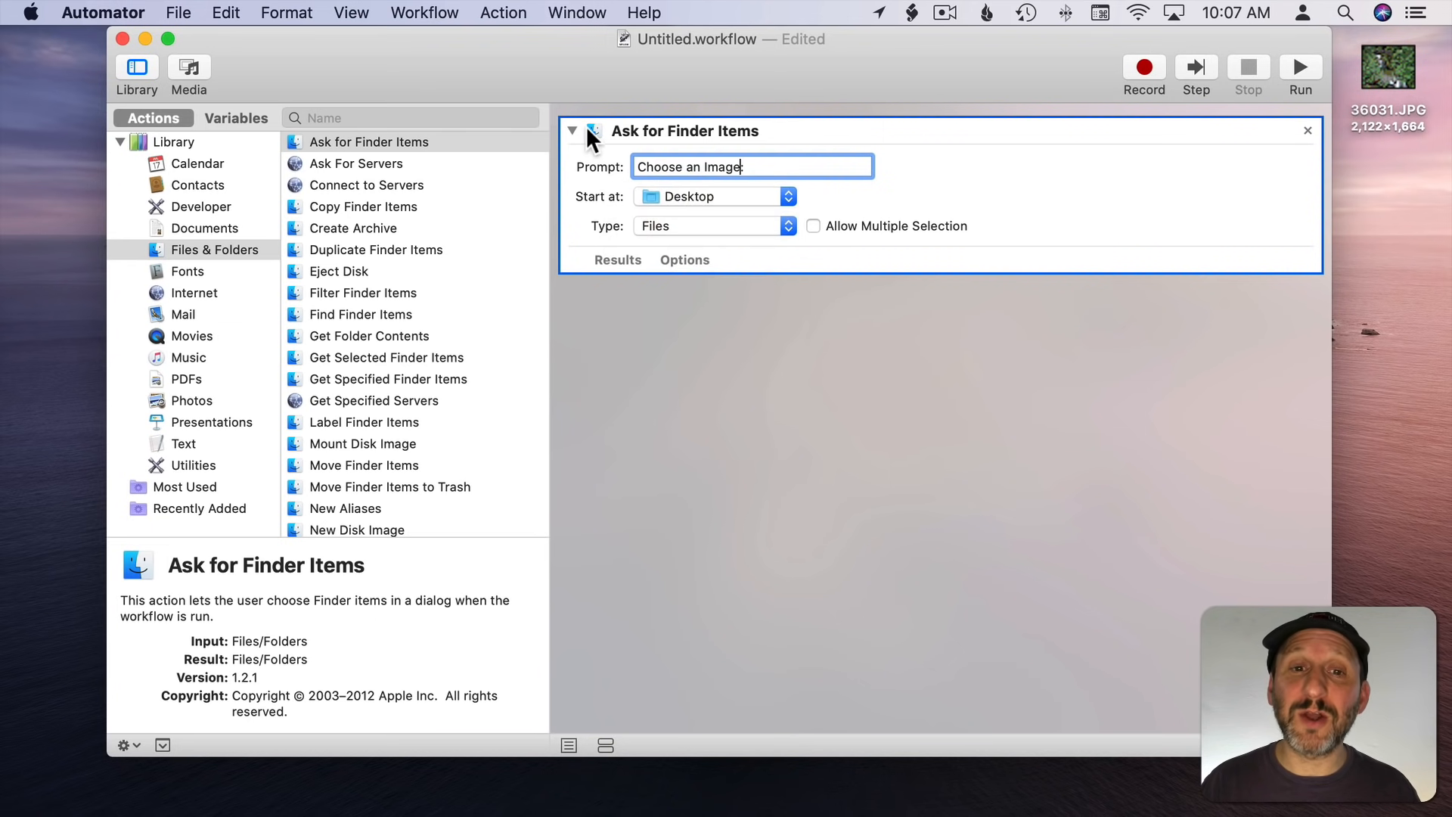
left_click(713, 225)
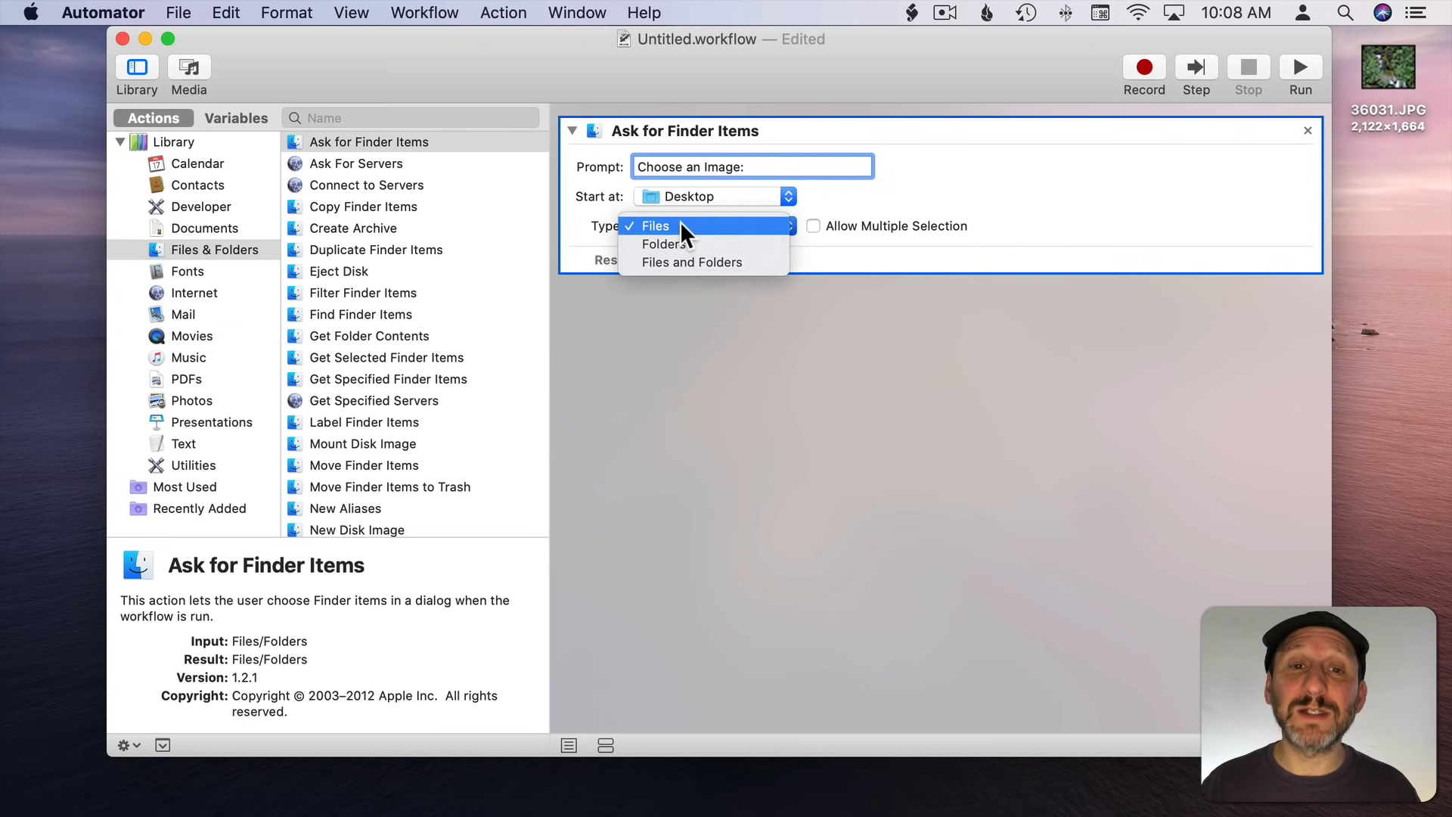
mouse_move(693, 262)
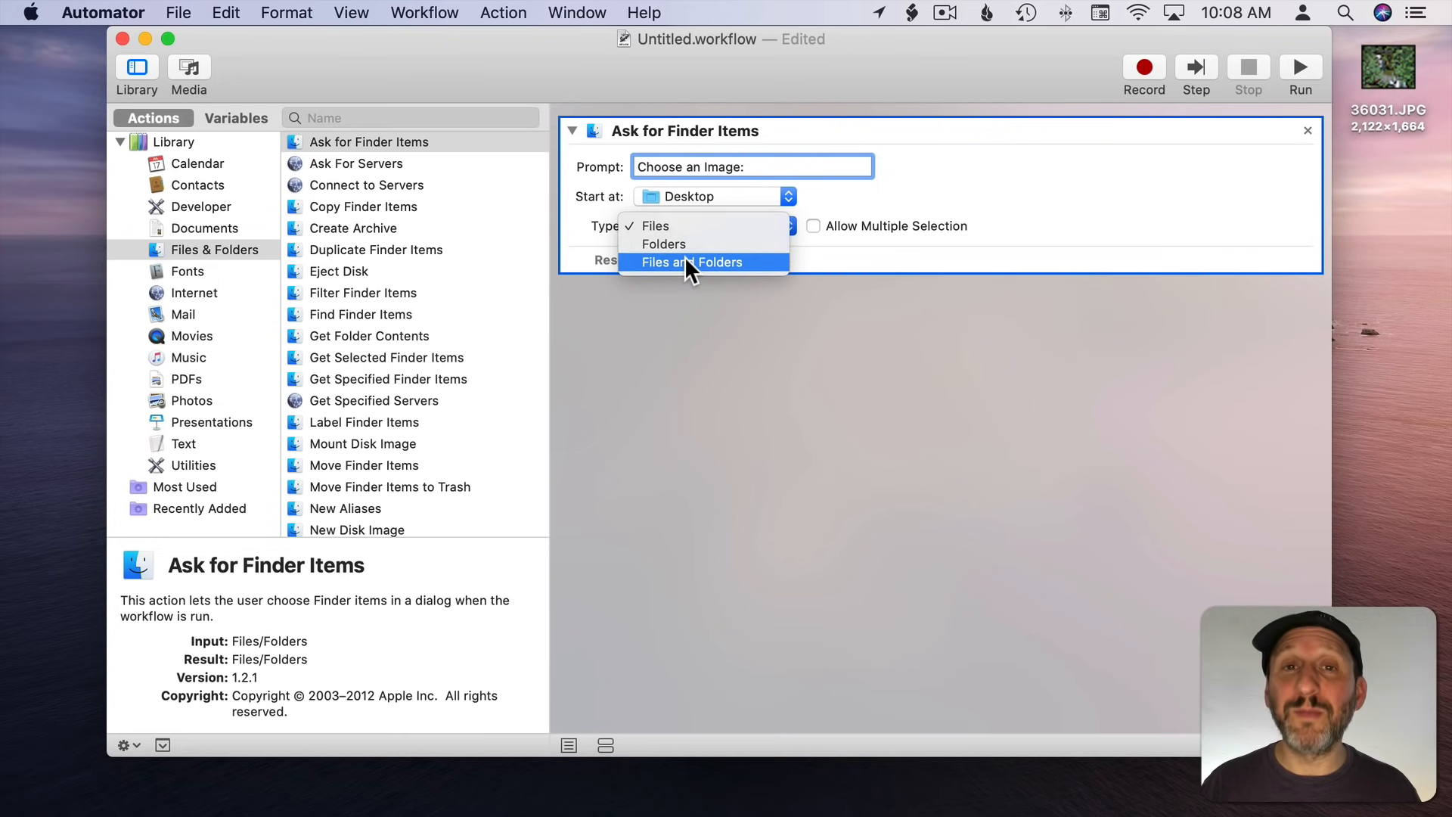
left_click(655, 226)
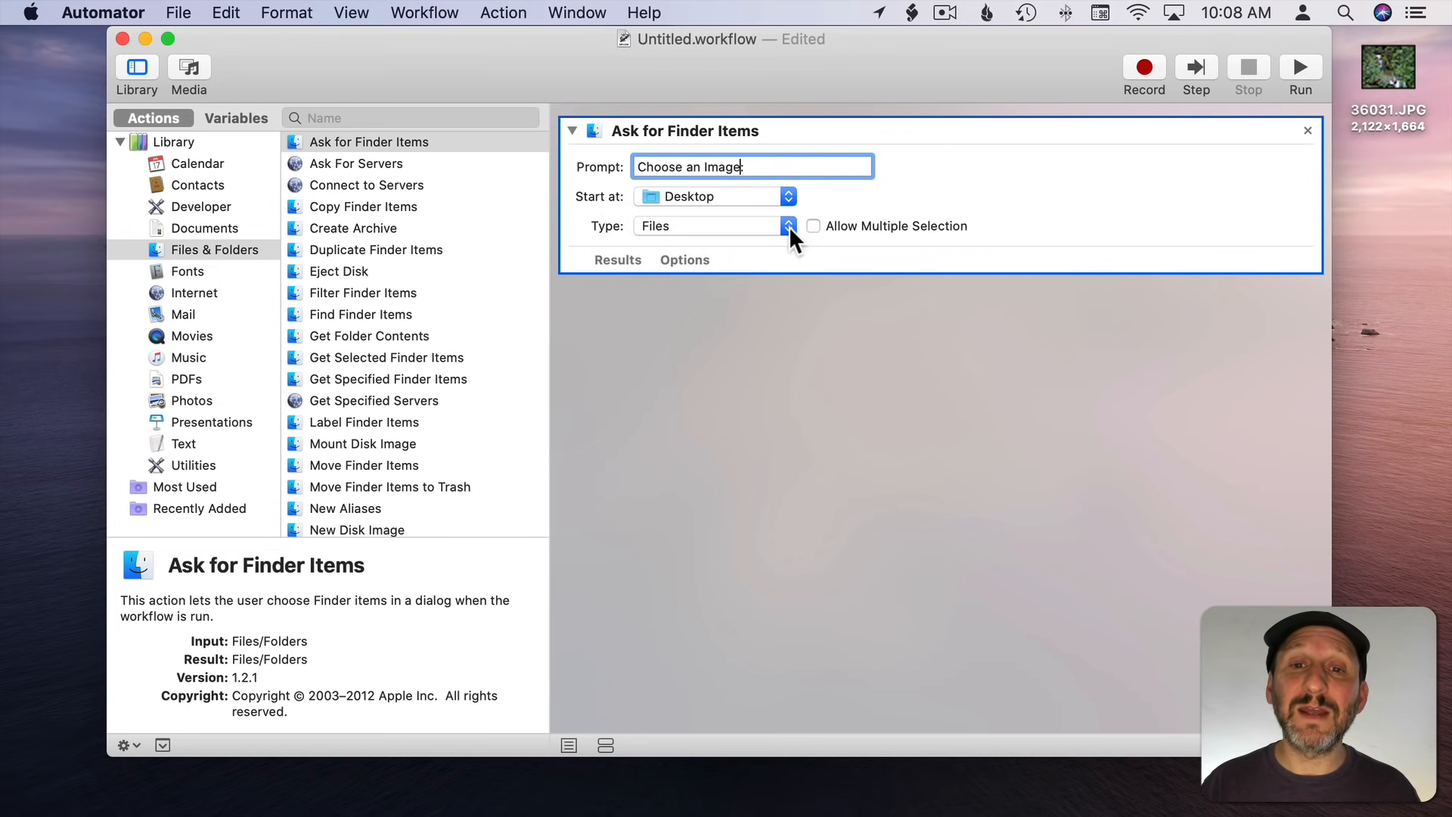
type(":")
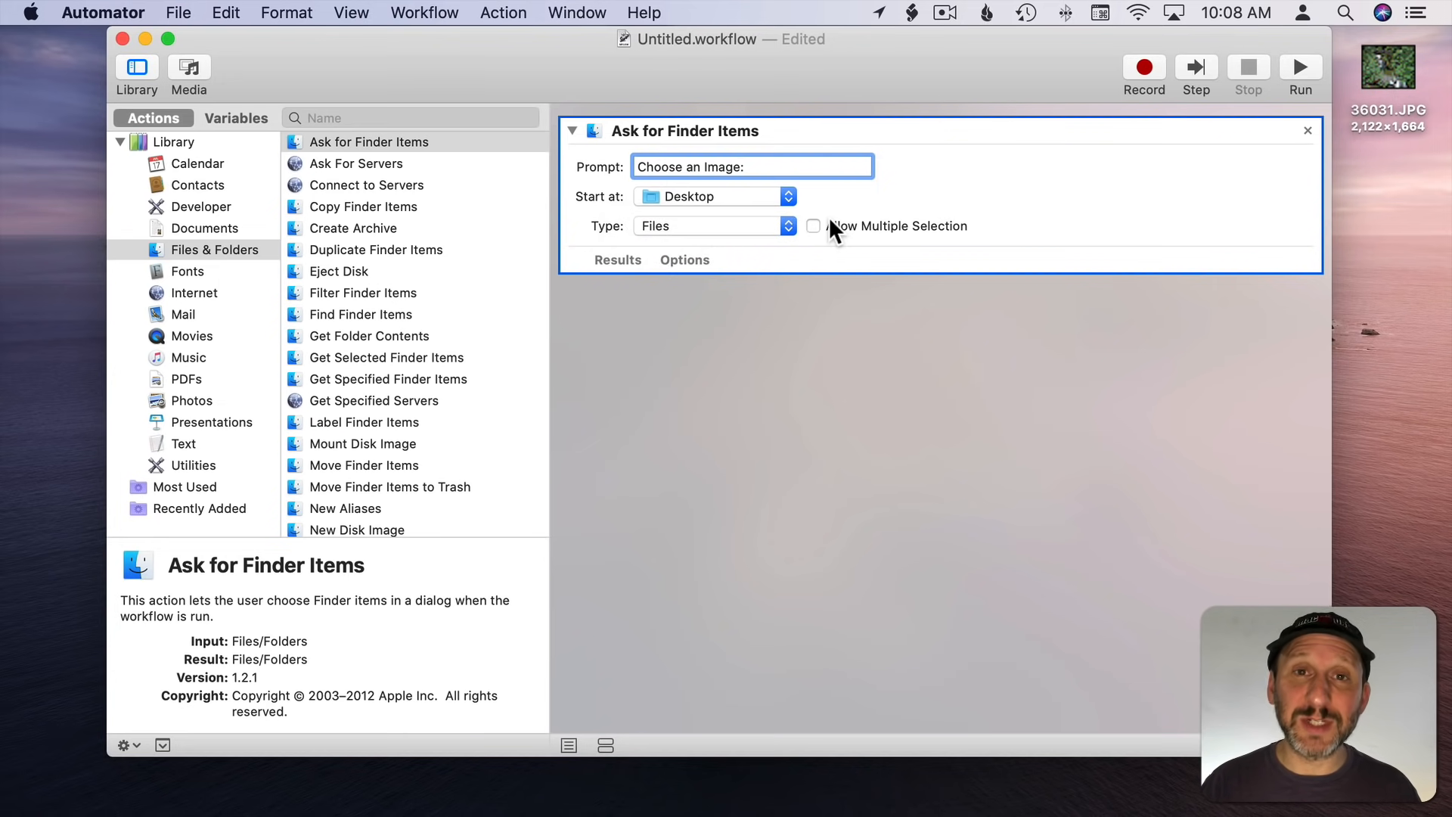
mouse_move(849, 231)
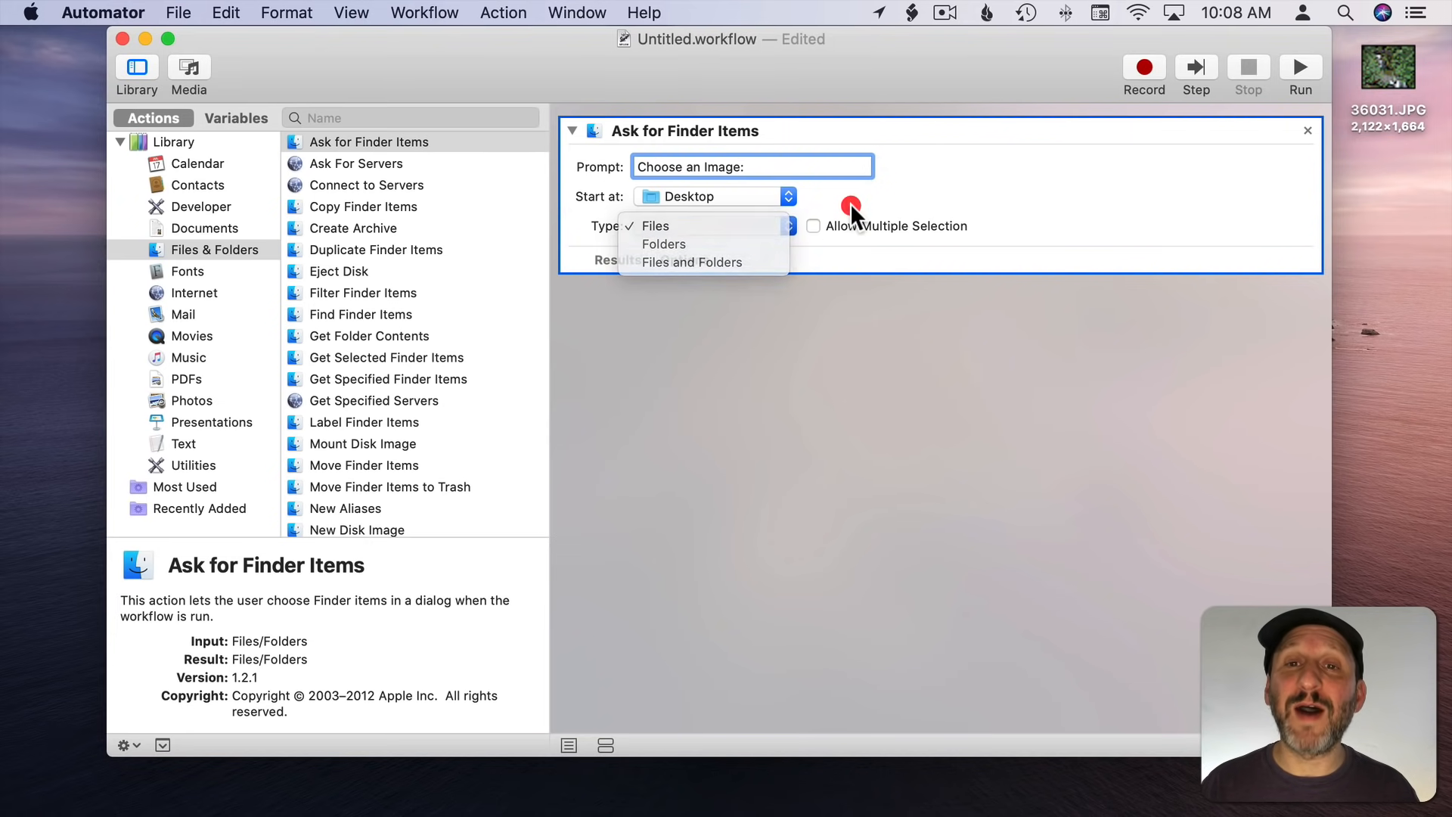
left_click(655, 226)
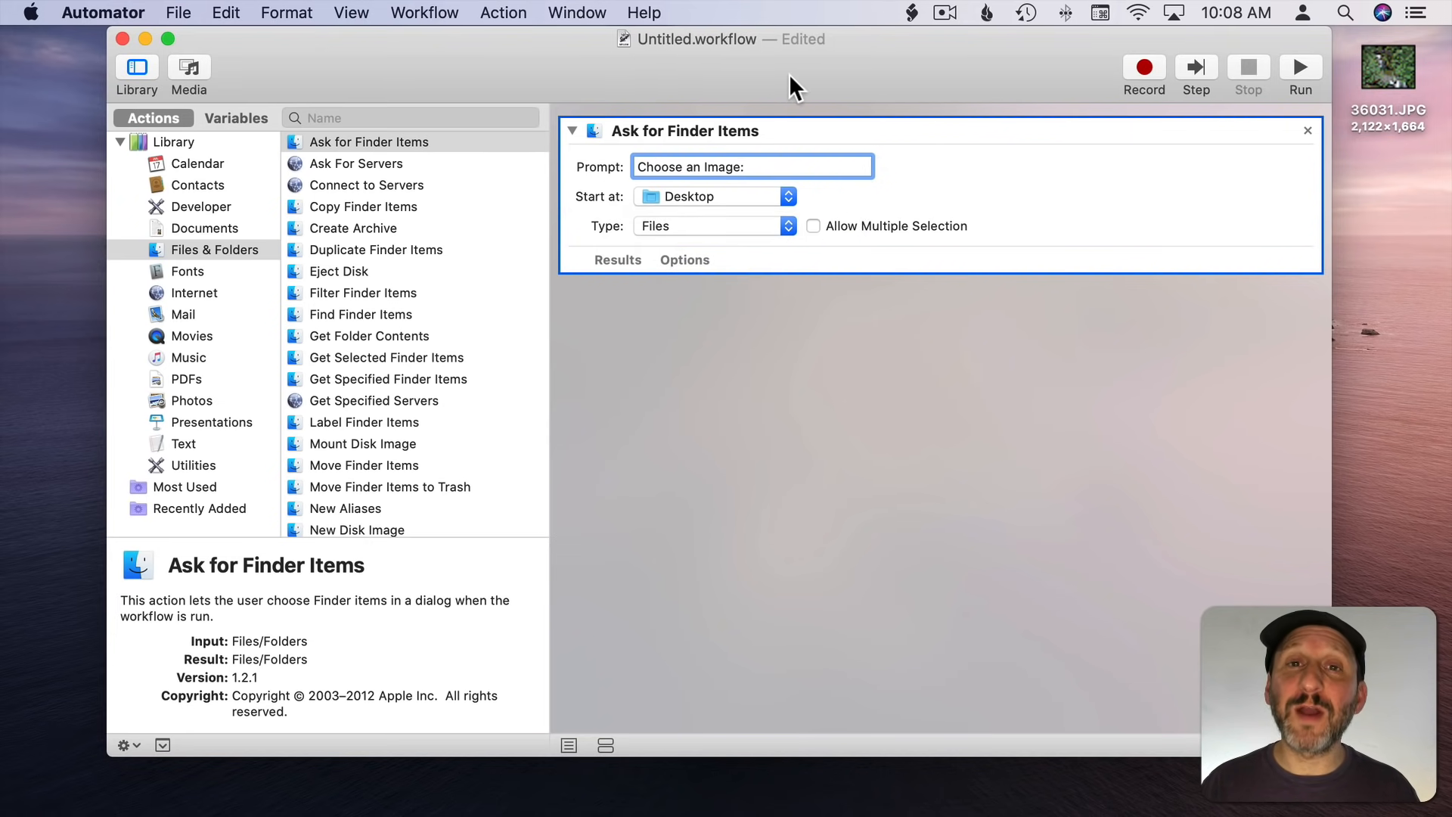
mouse_move(310, 14)
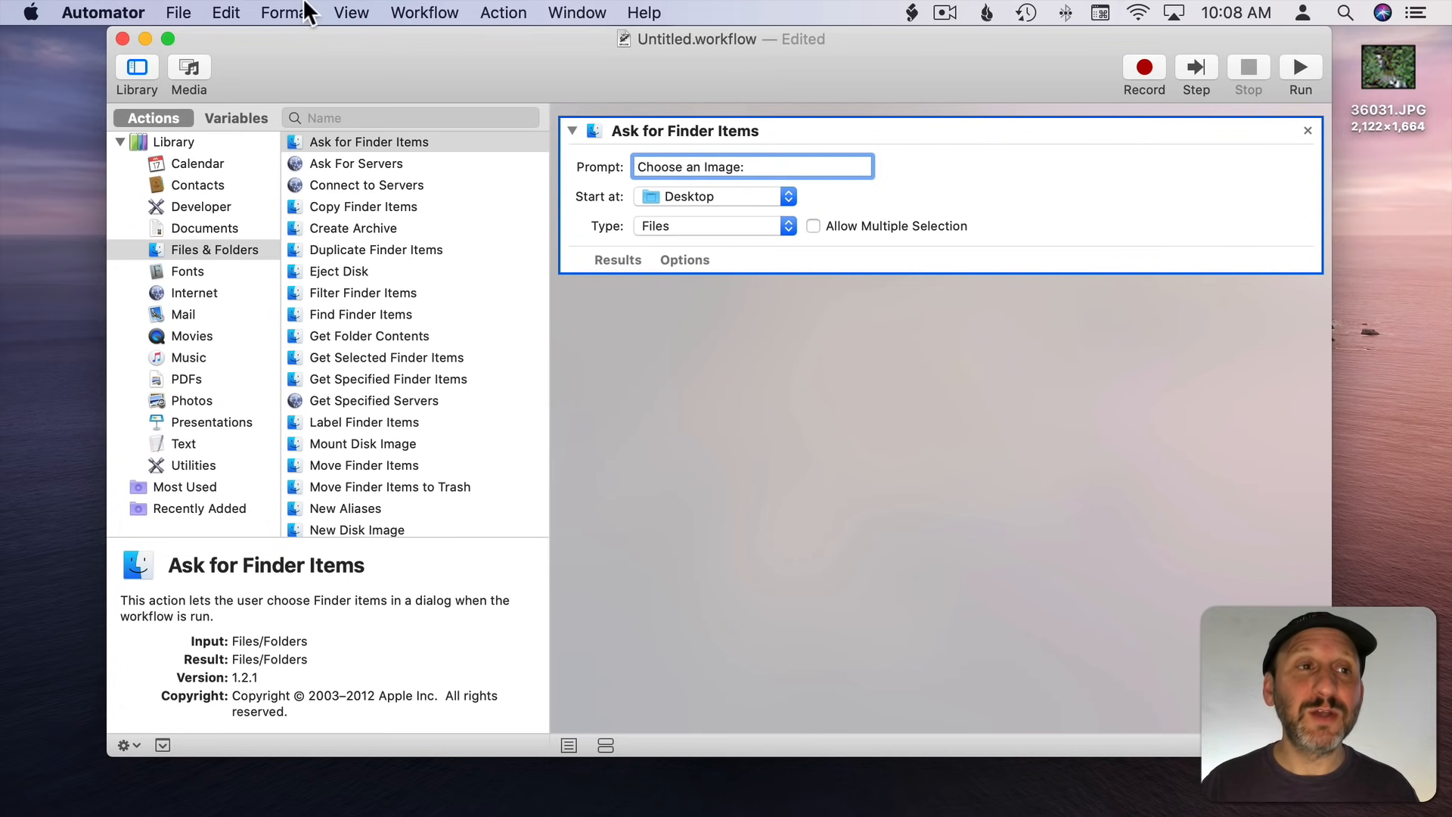
Step: Save the workflow as Test.workflow on the Desktop
left_click(177, 12)
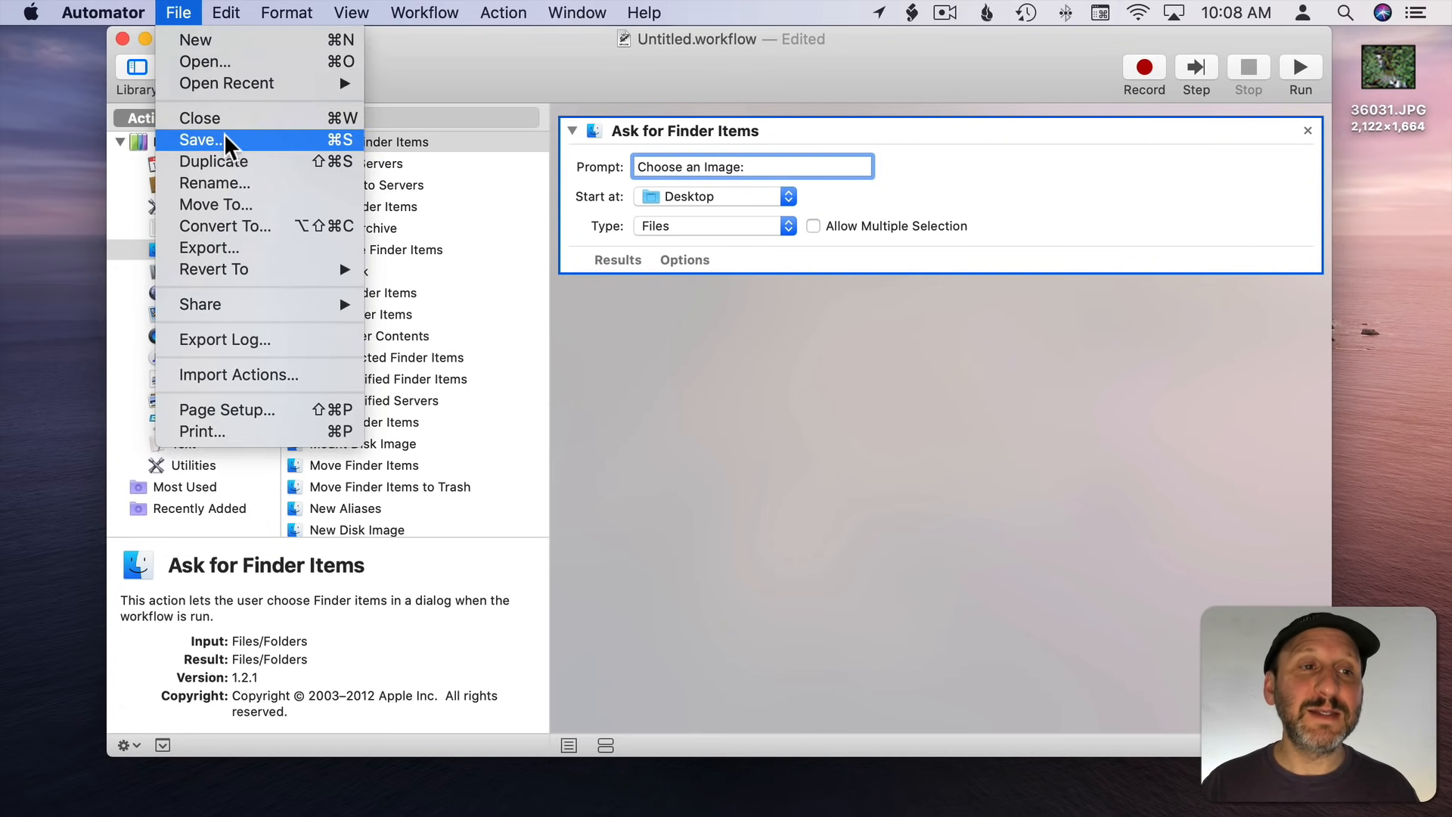
left_click(198, 140)
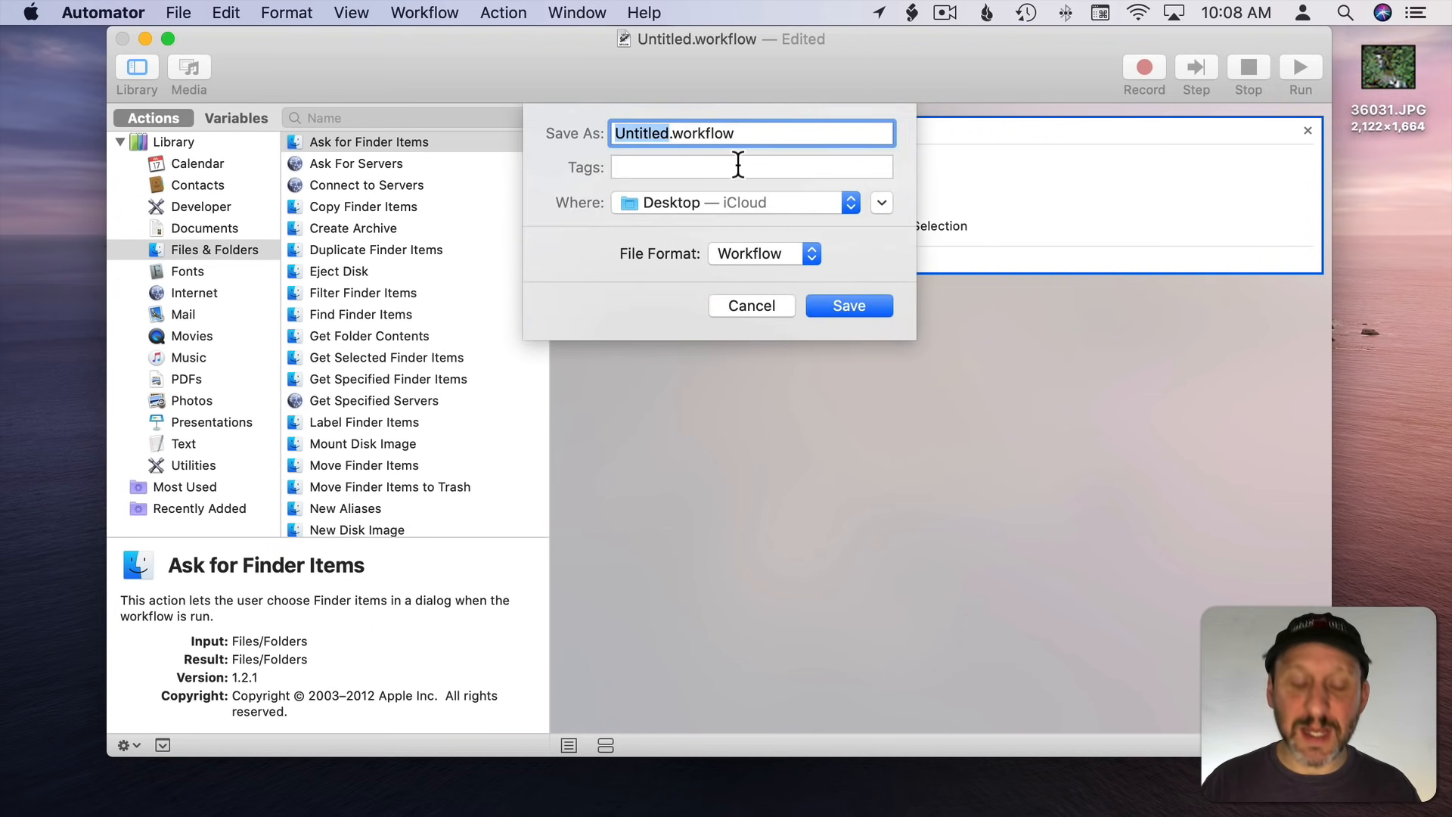
left_click(846, 305)
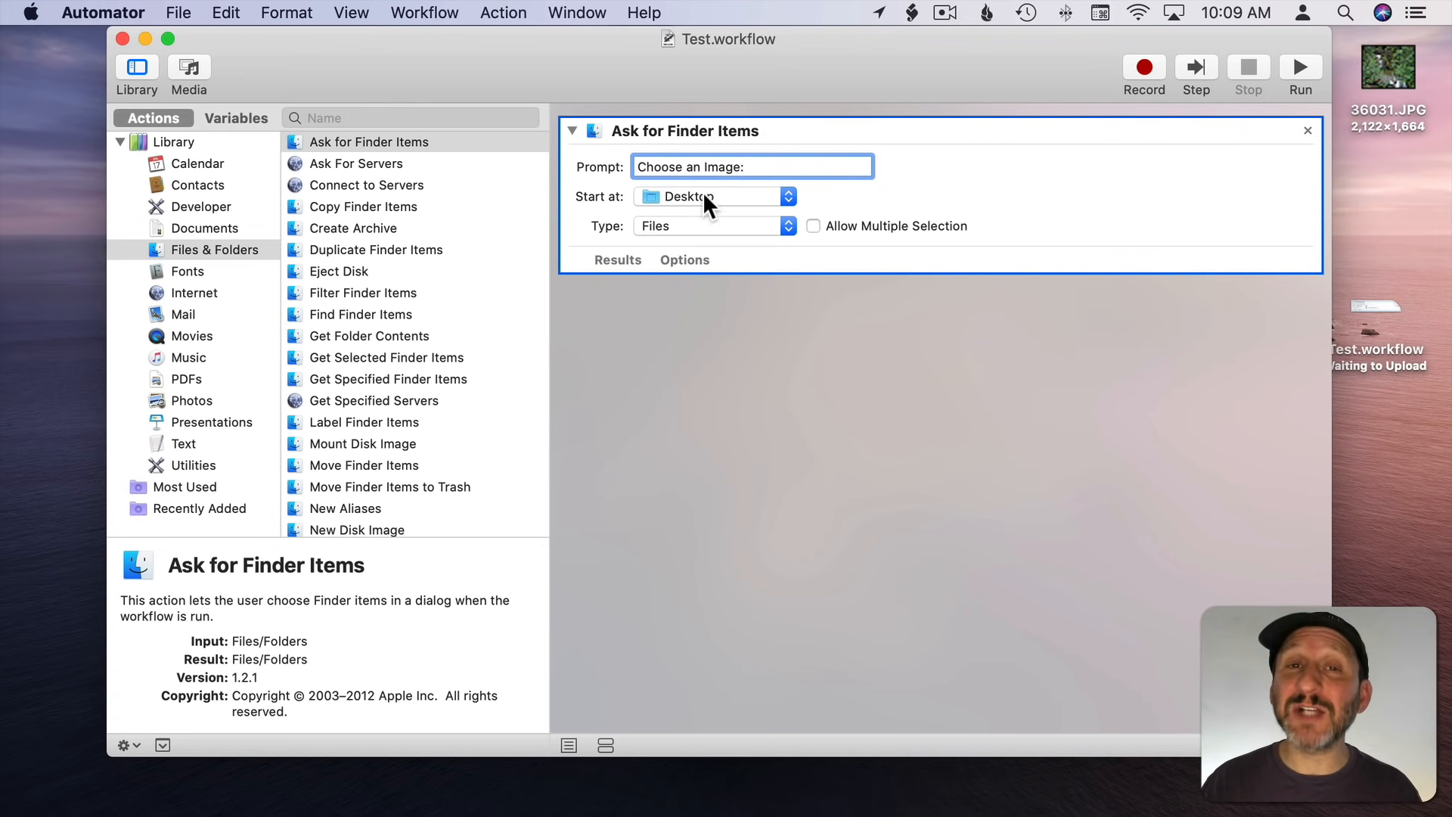
mouse_move(709, 195)
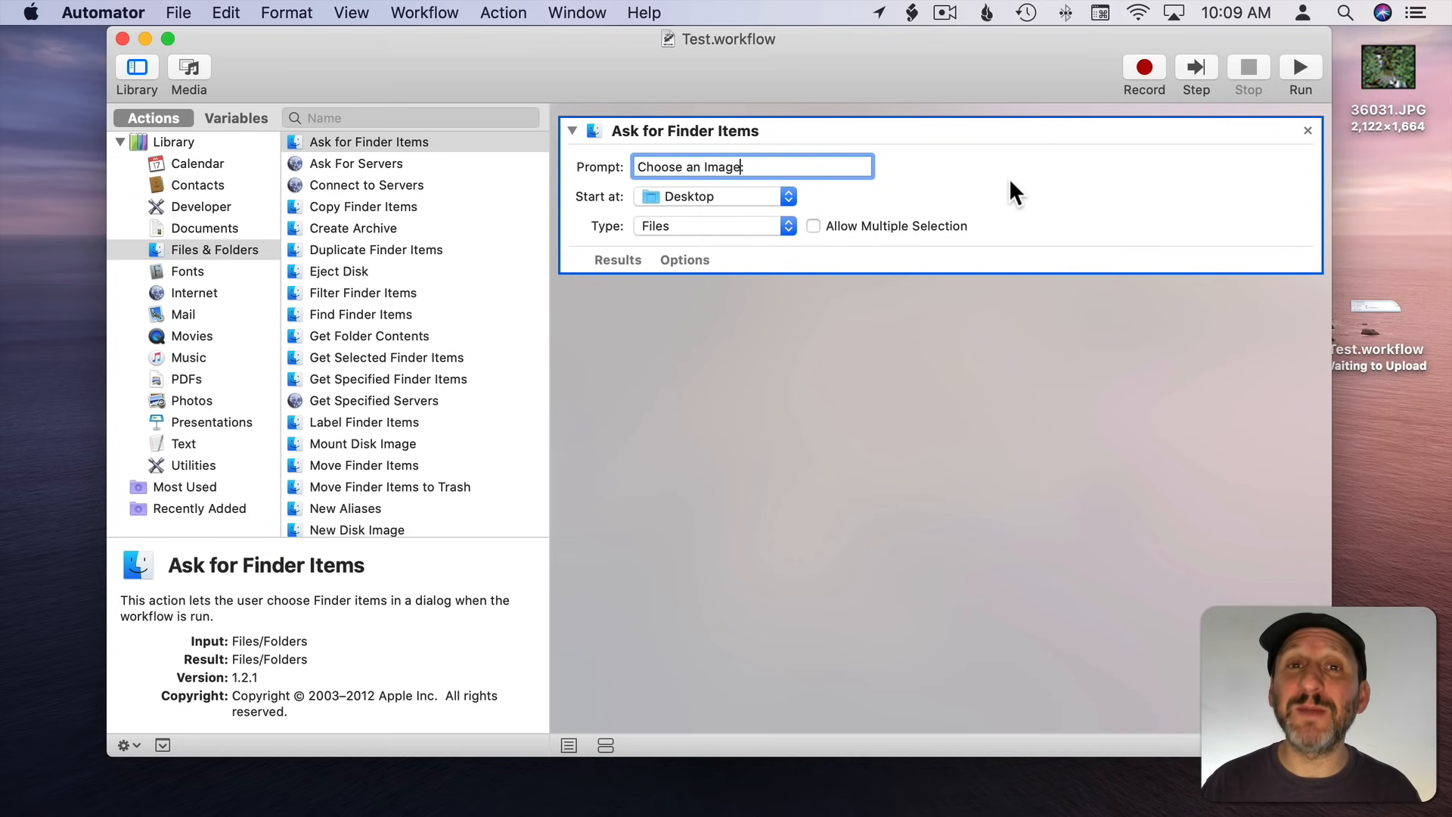
mouse_move(1296, 79)
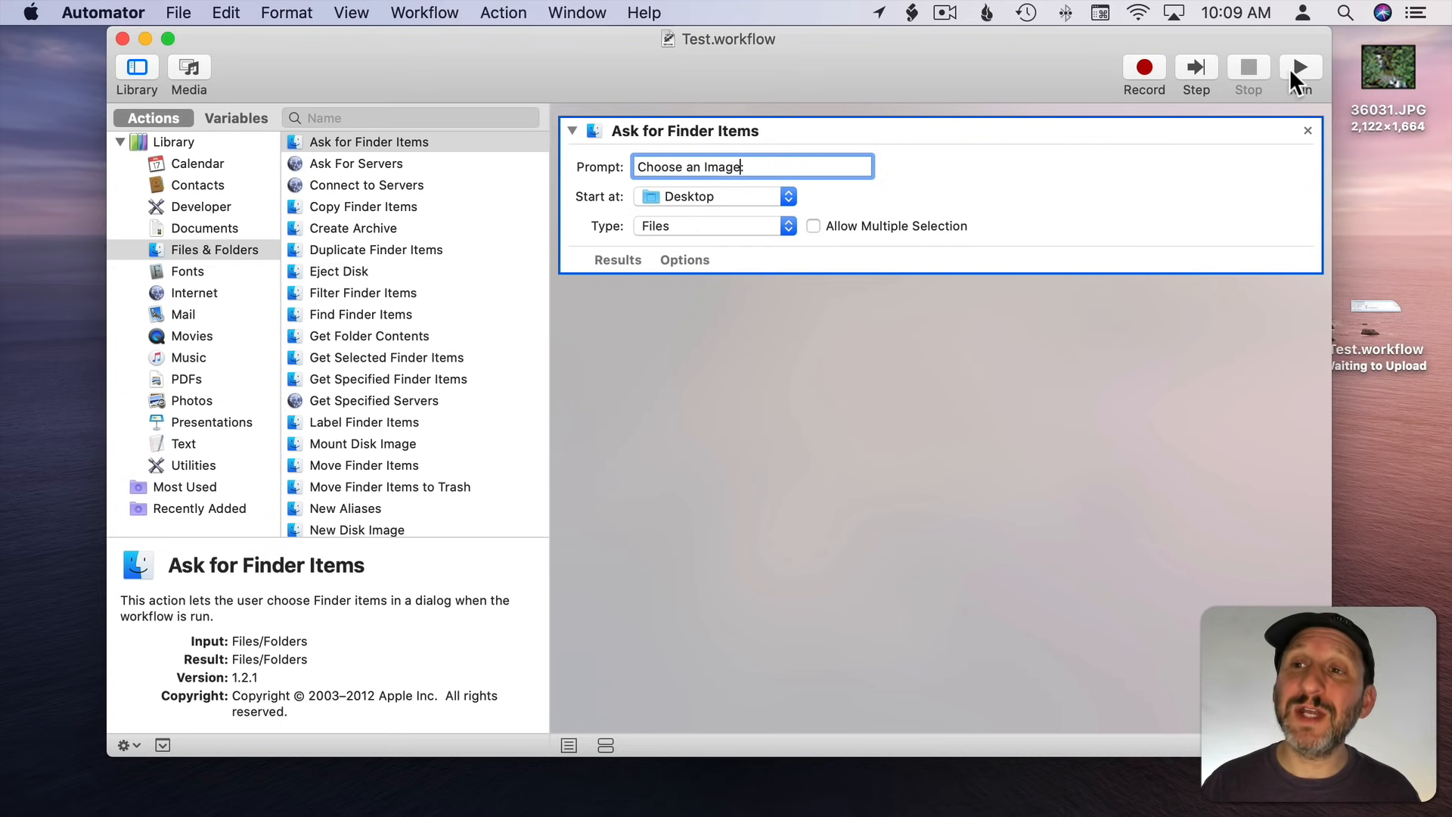
Step: Run the workflow, choose 36031.JPG, and view the first step's Results
left_click(1299, 67)
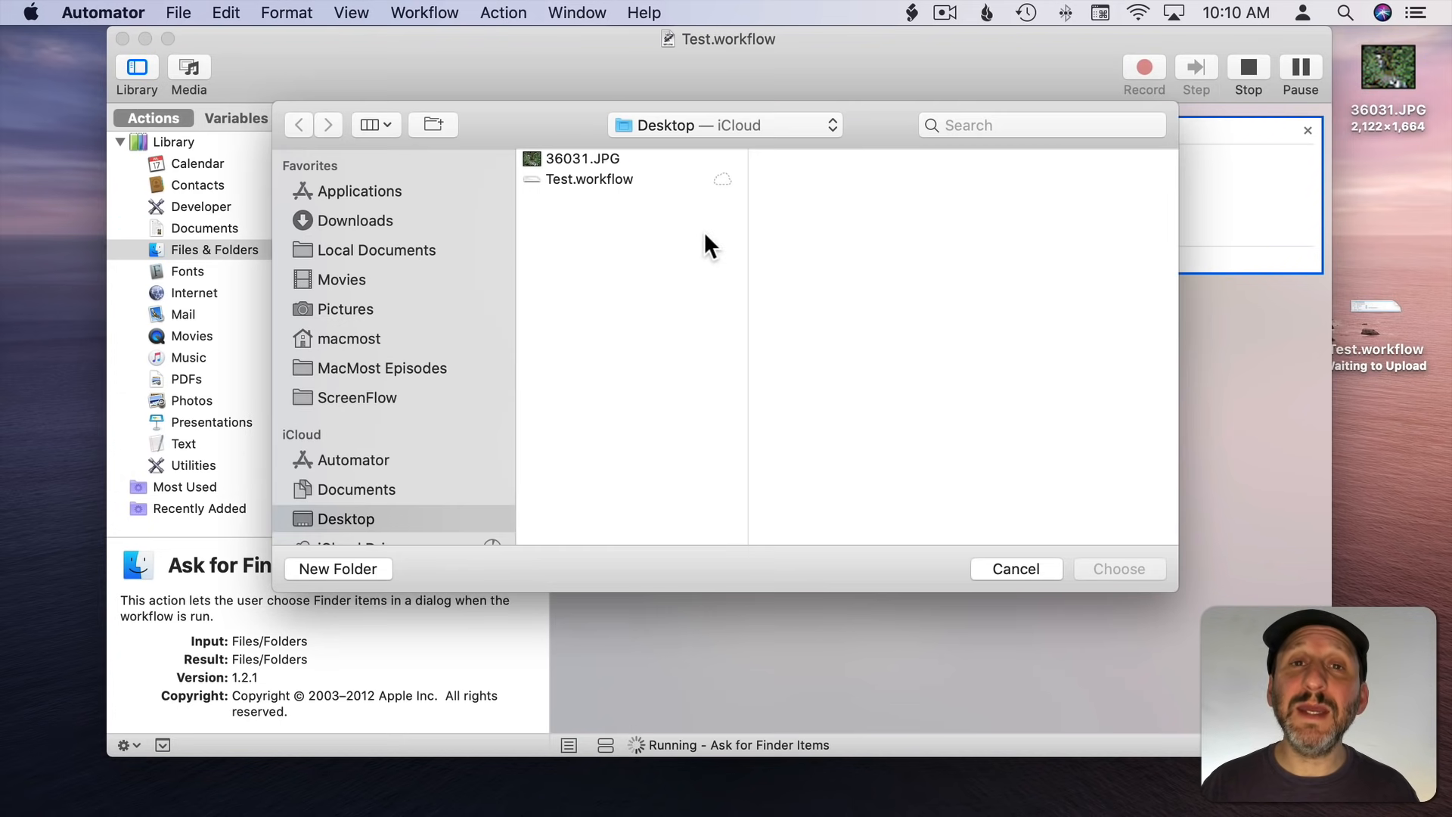
mouse_move(553, 171)
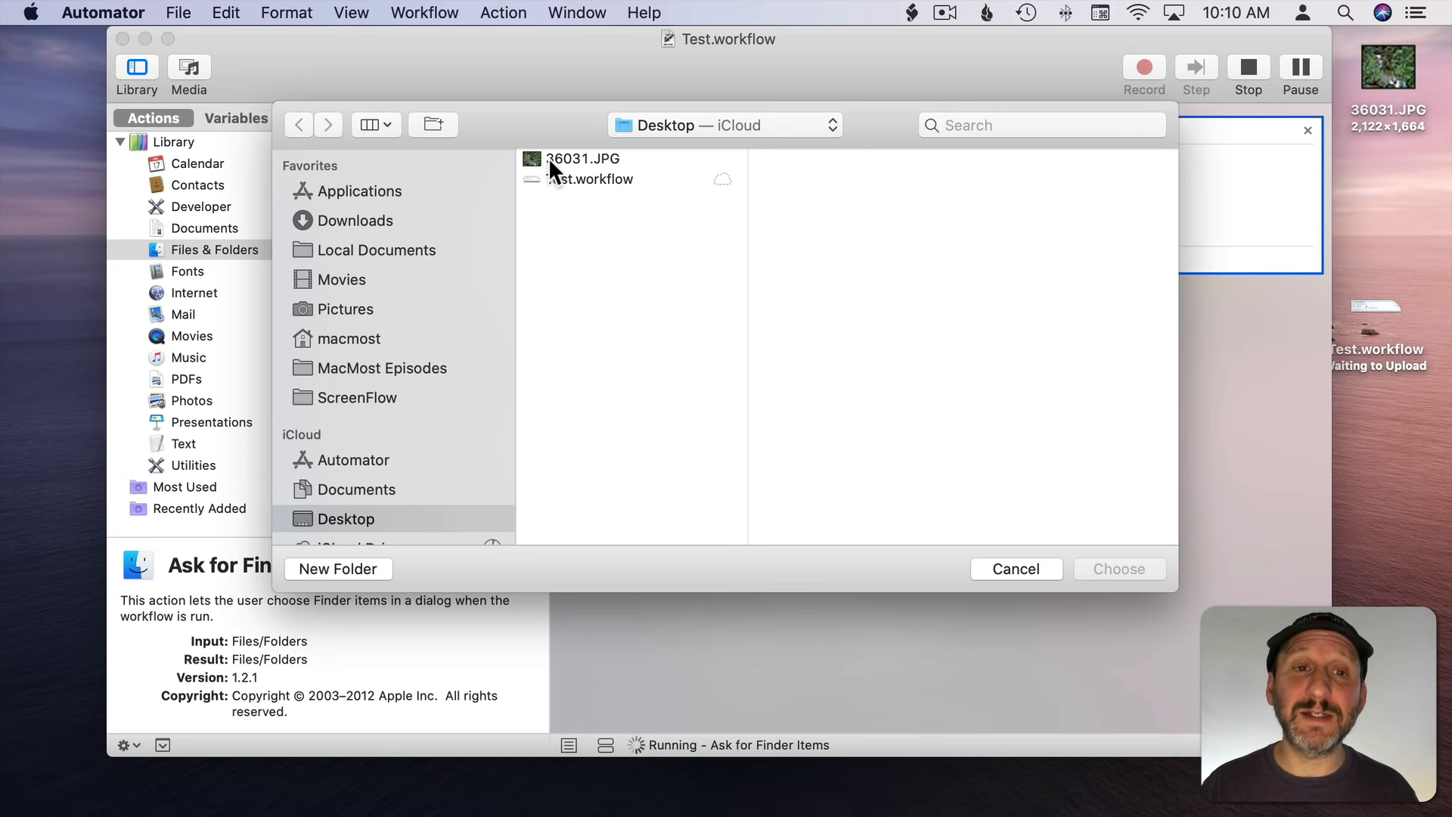
left_click(582, 158)
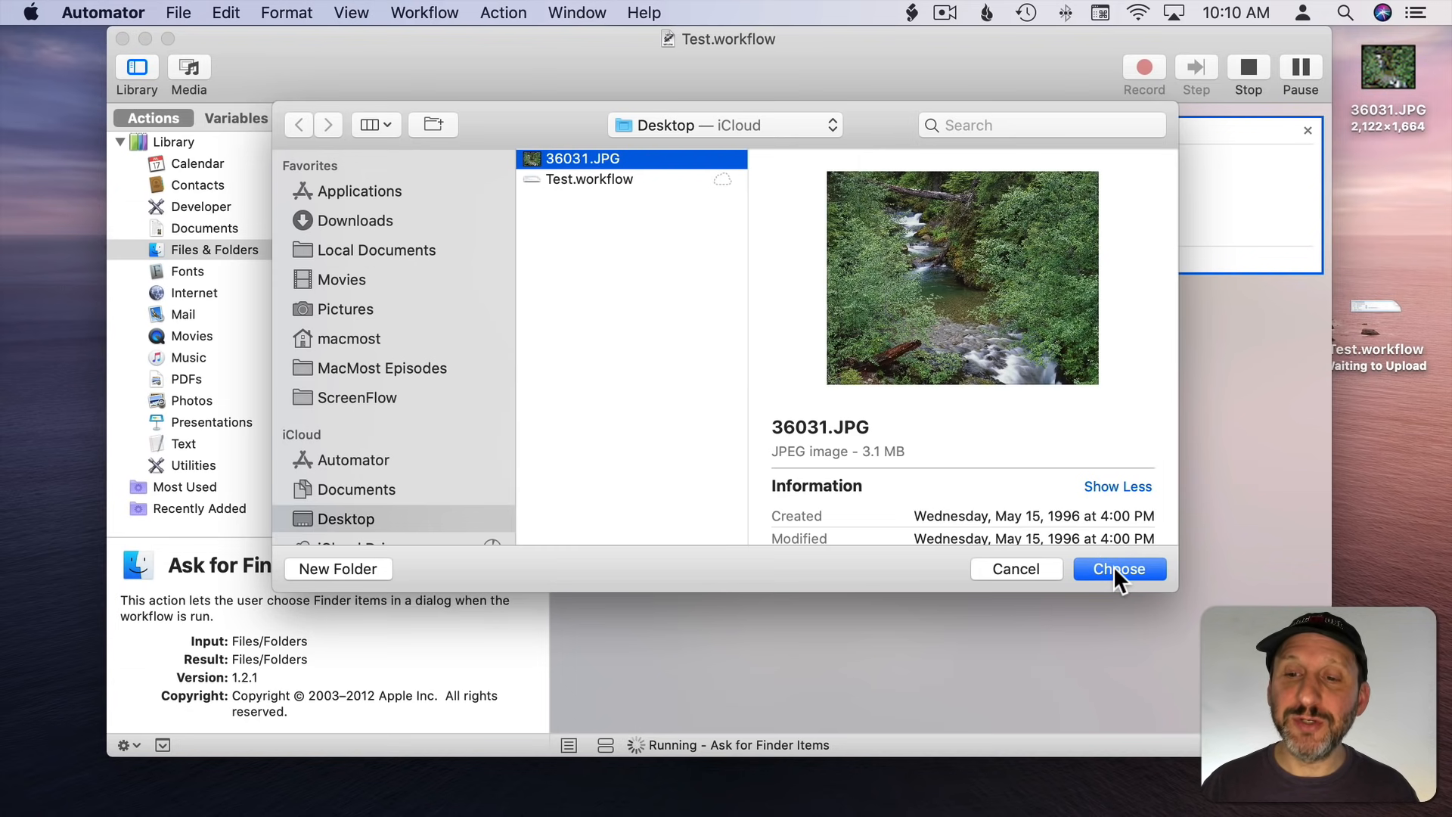
left_click(1118, 569)
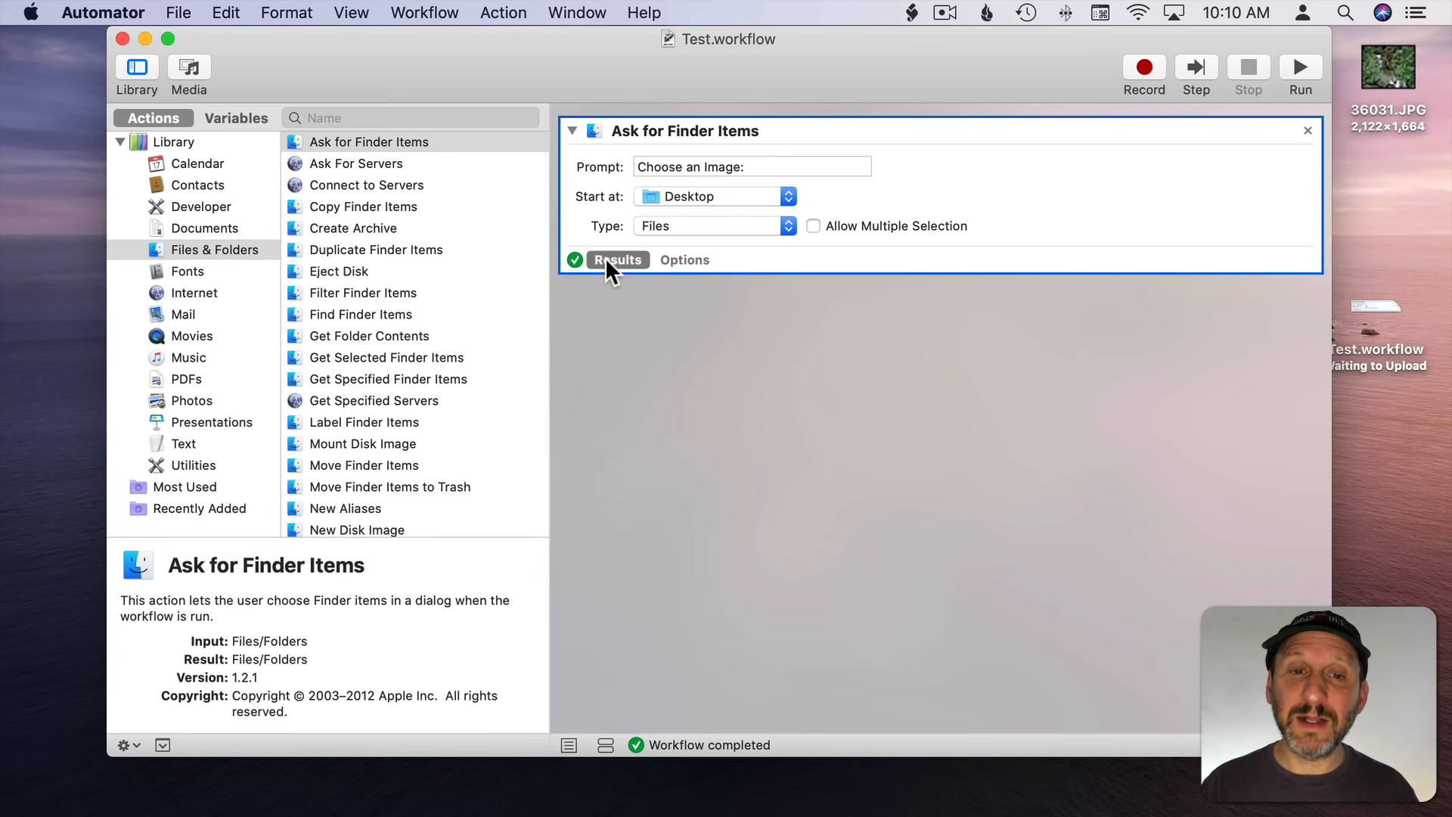
left_click(617, 259)
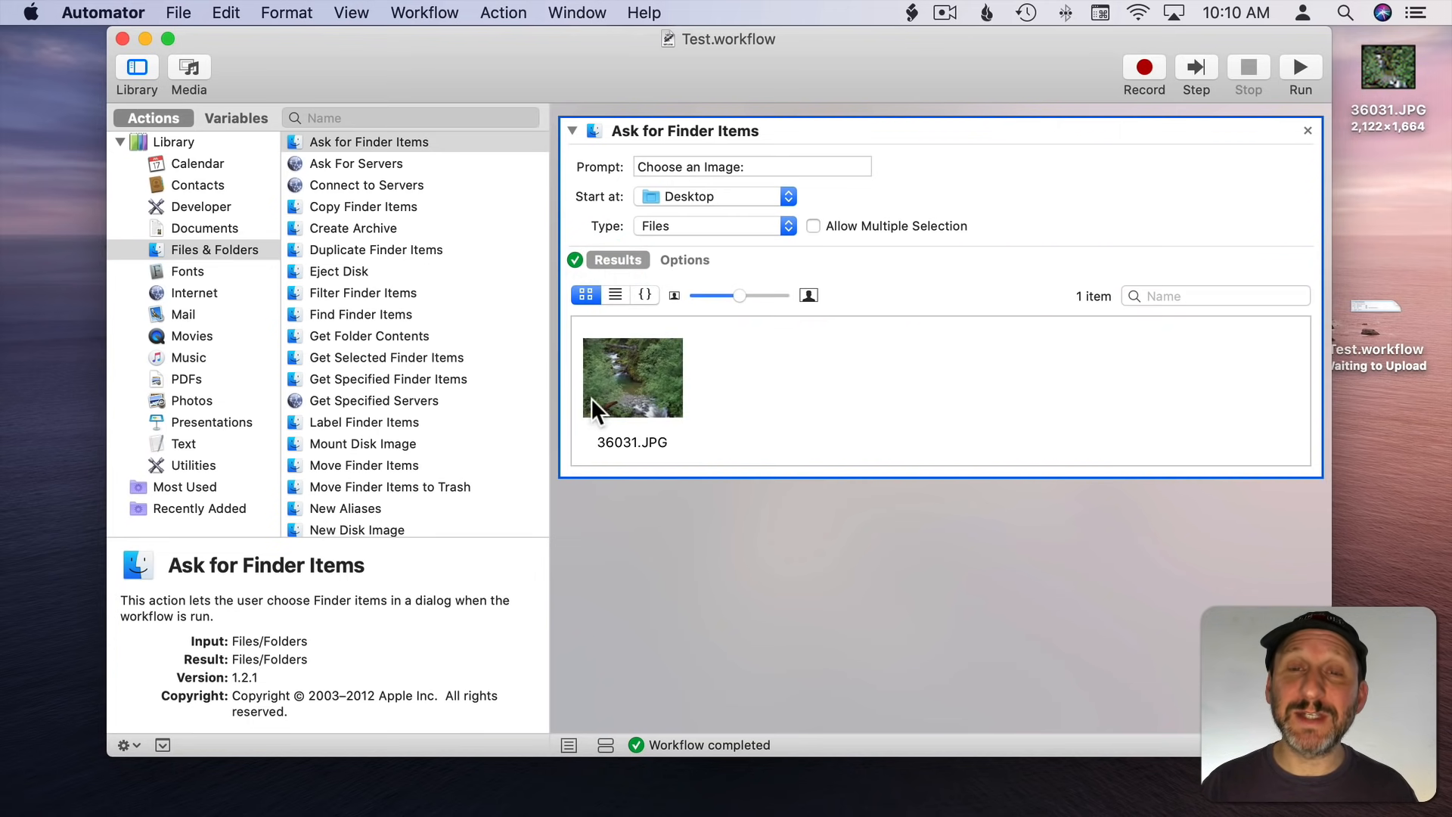
mouse_move(605, 384)
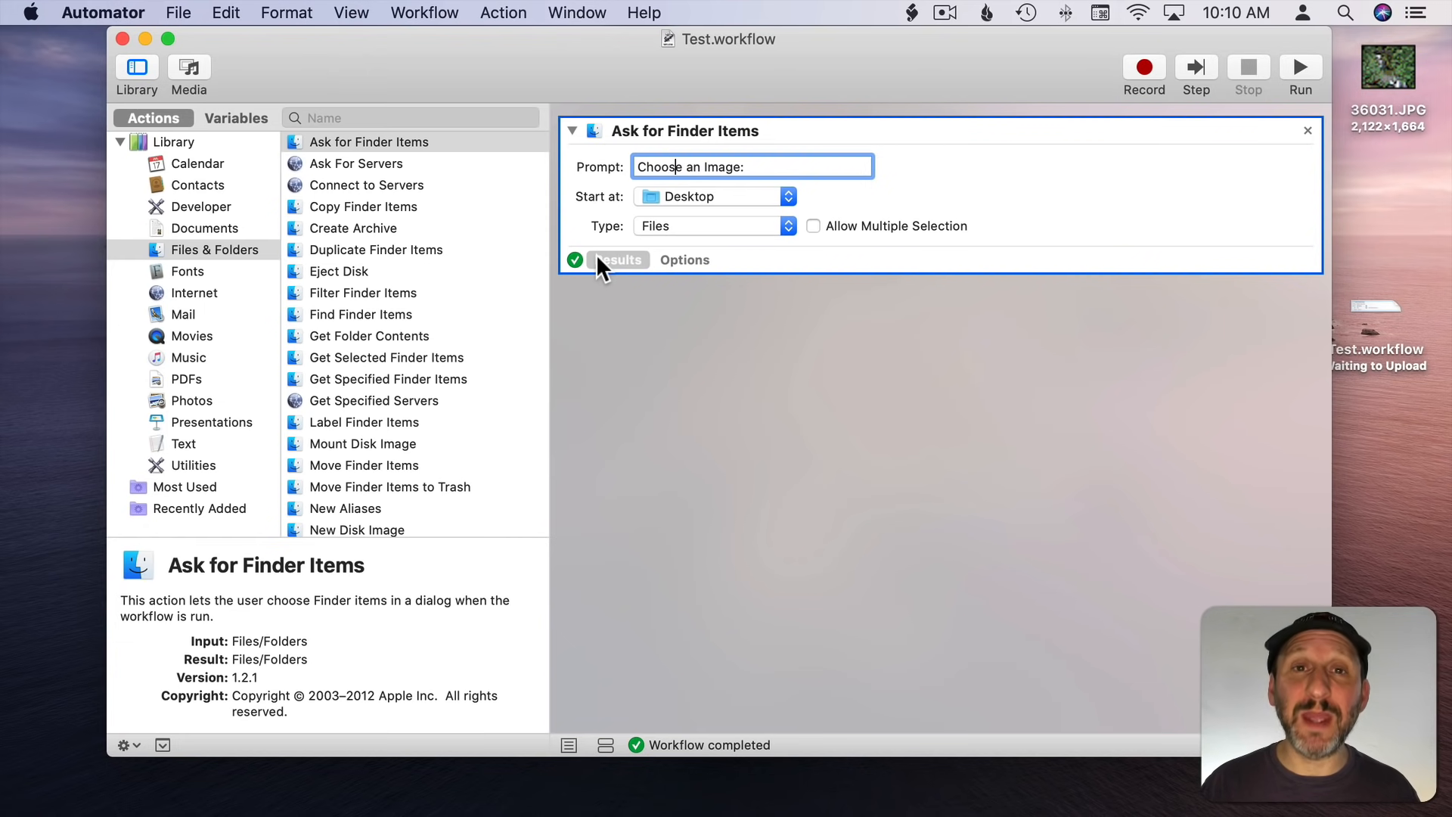
mouse_move(350, 213)
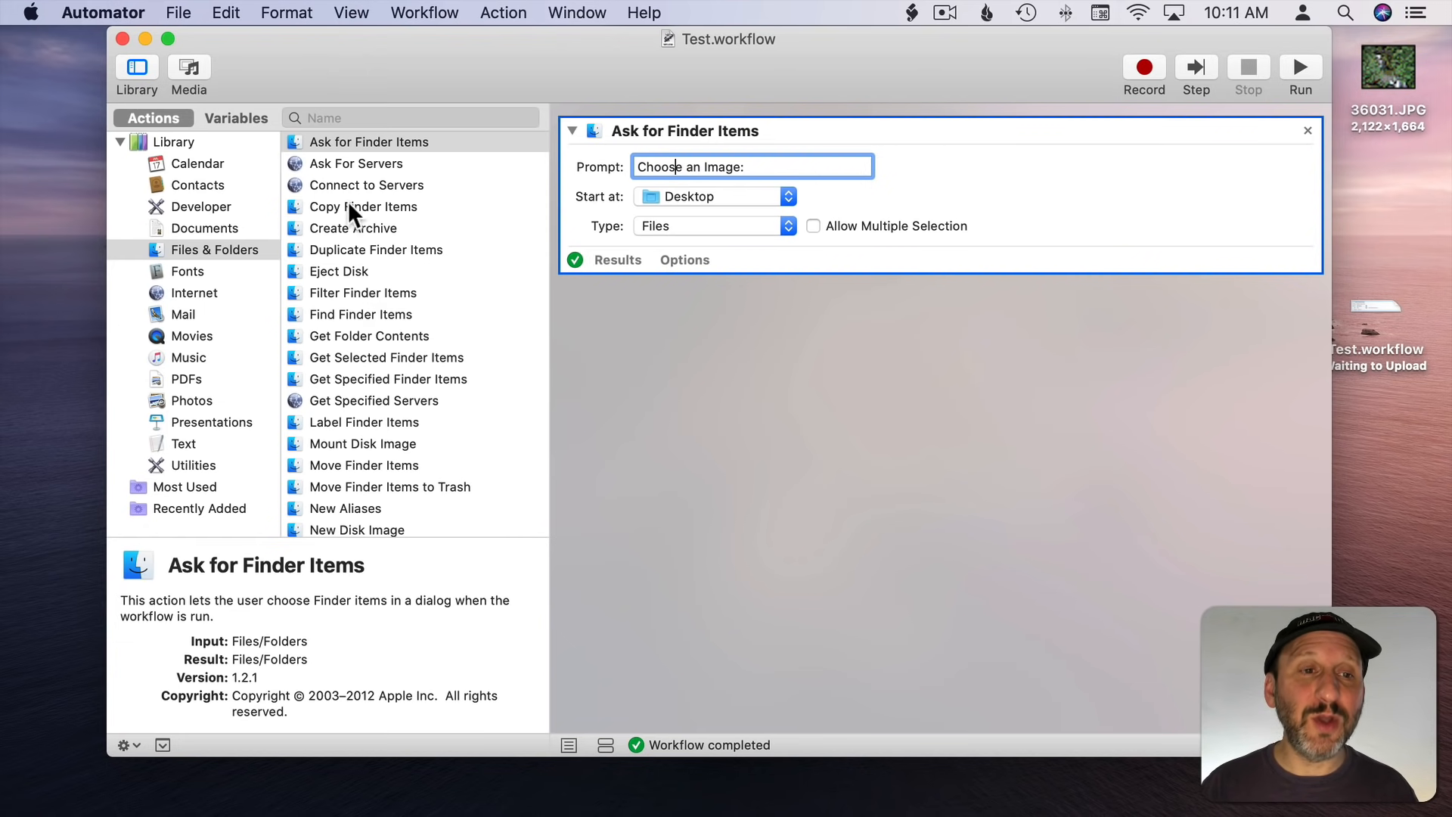
mouse_move(333, 172)
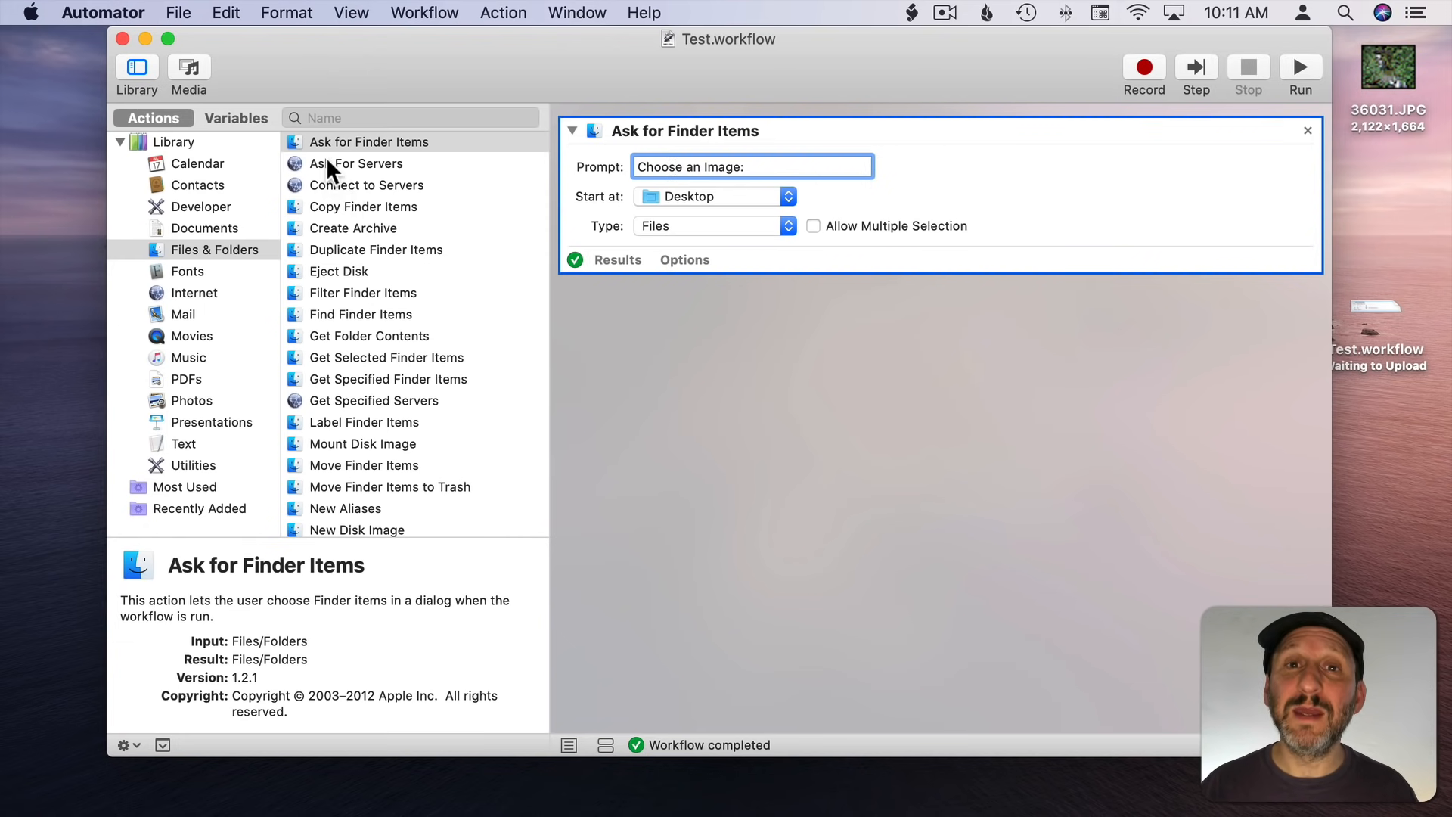
mouse_move(343, 109)
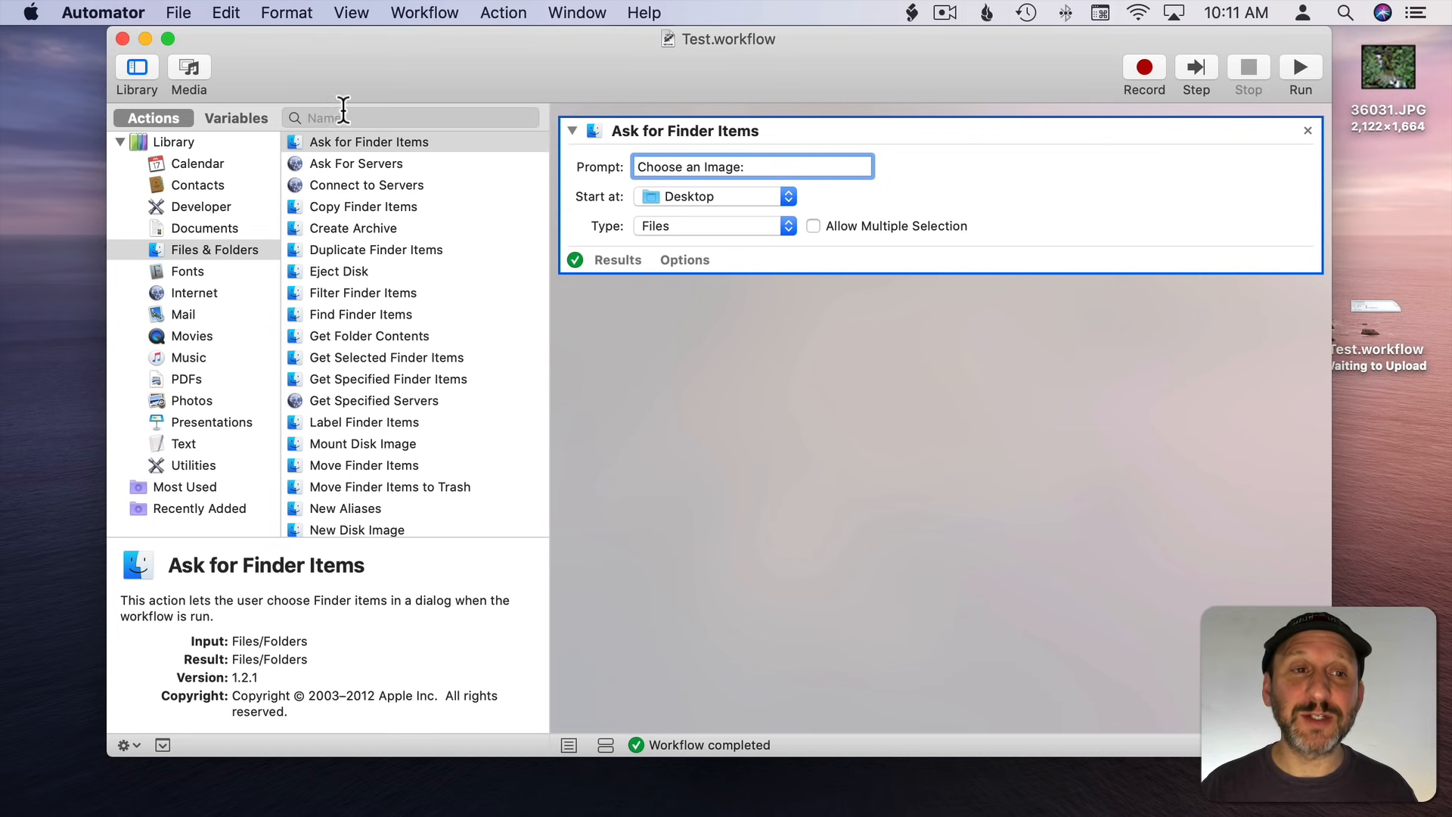
Step: Search actions for 'copy' and select Duplicate Finder Items
type("copy")
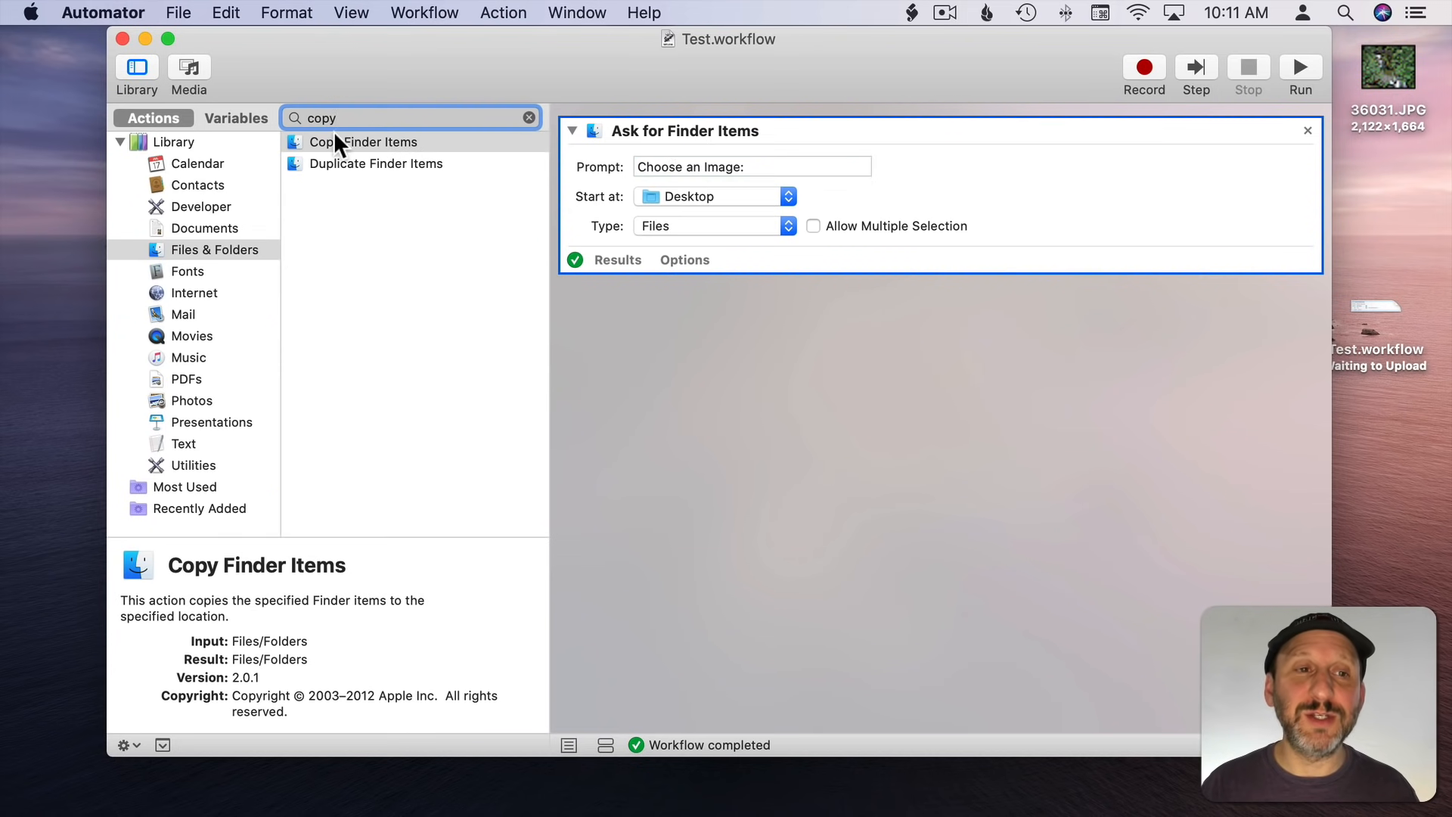
mouse_move(364, 171)
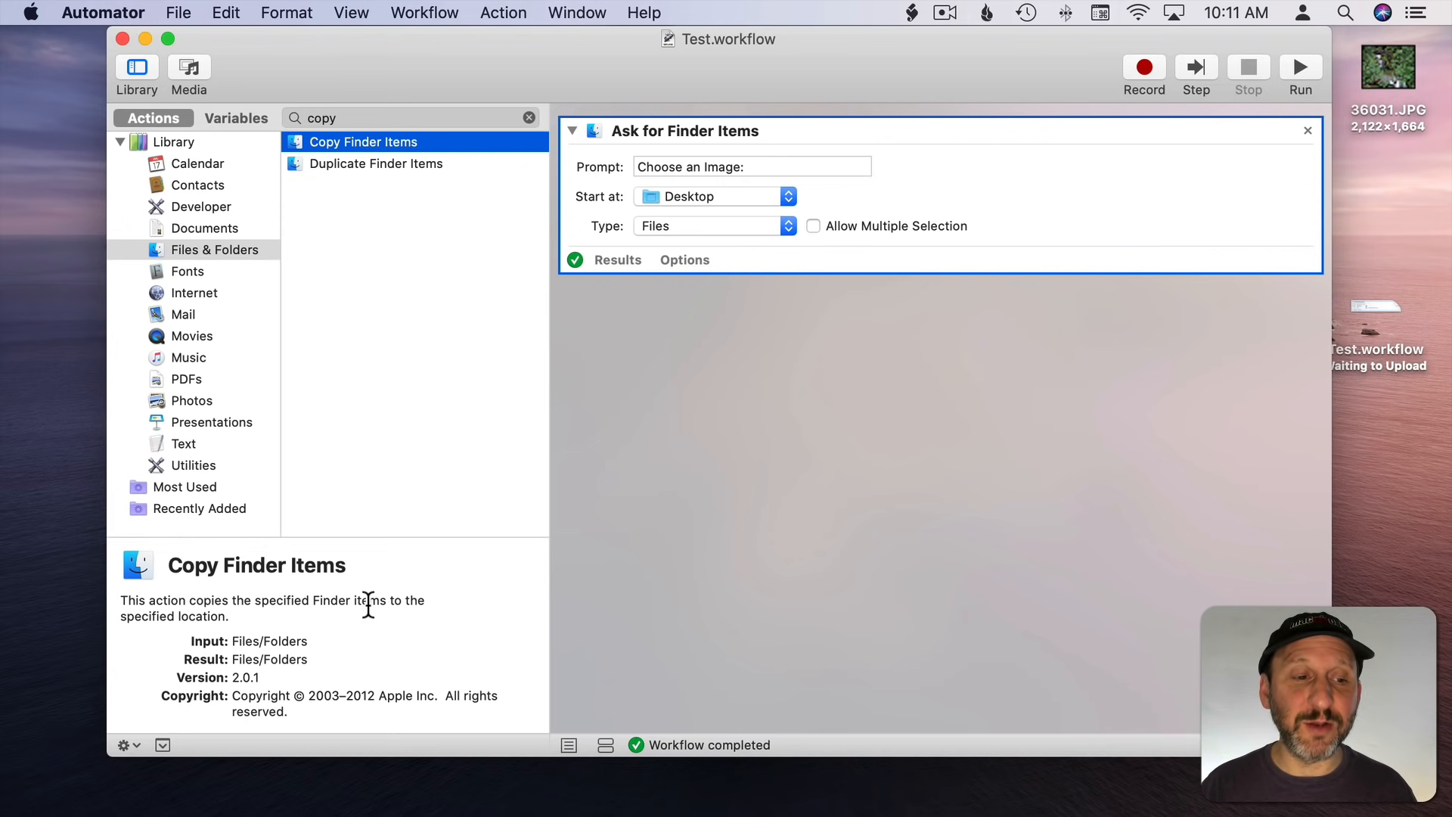
left_click(376, 163)
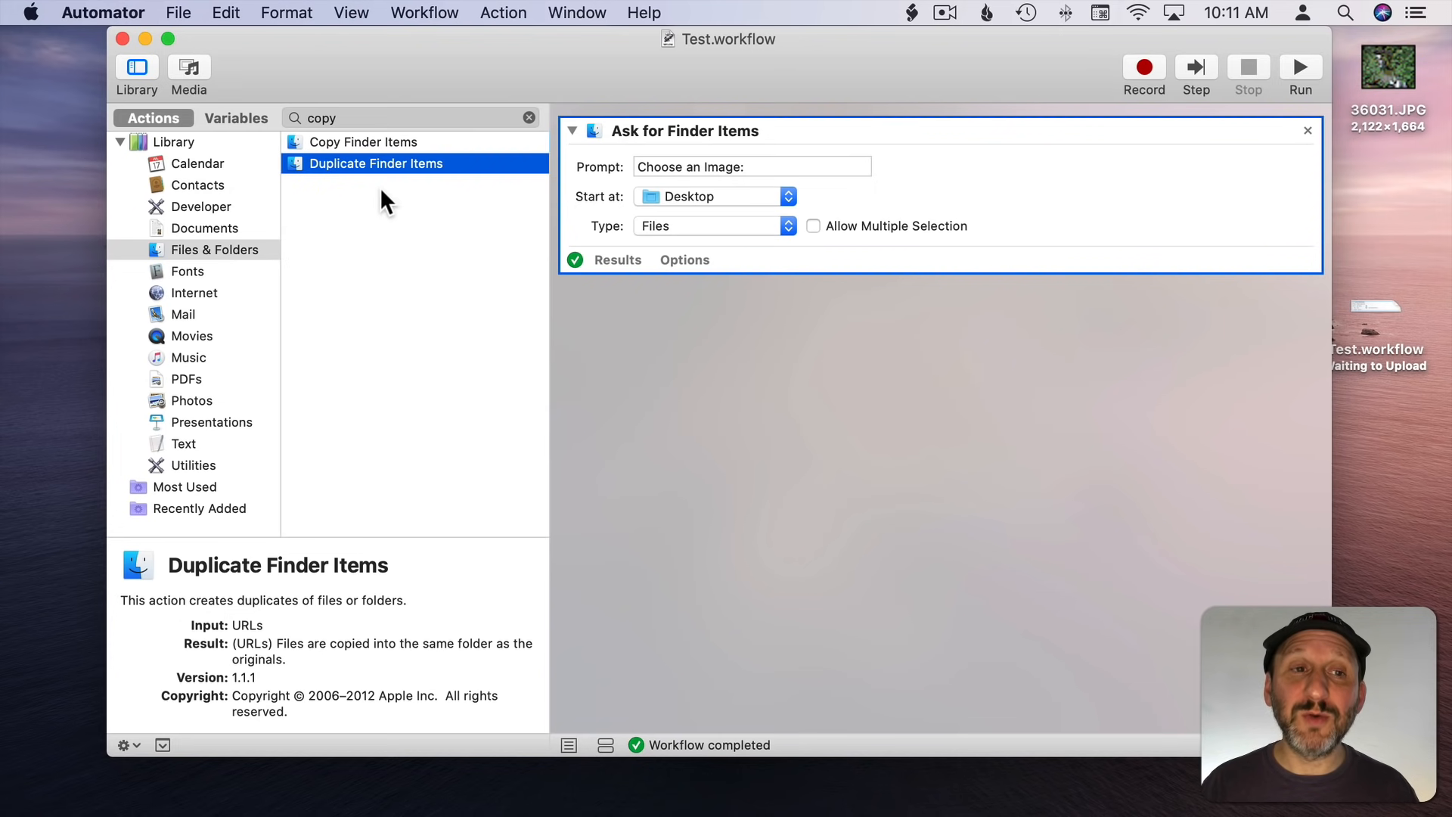
mouse_move(336, 178)
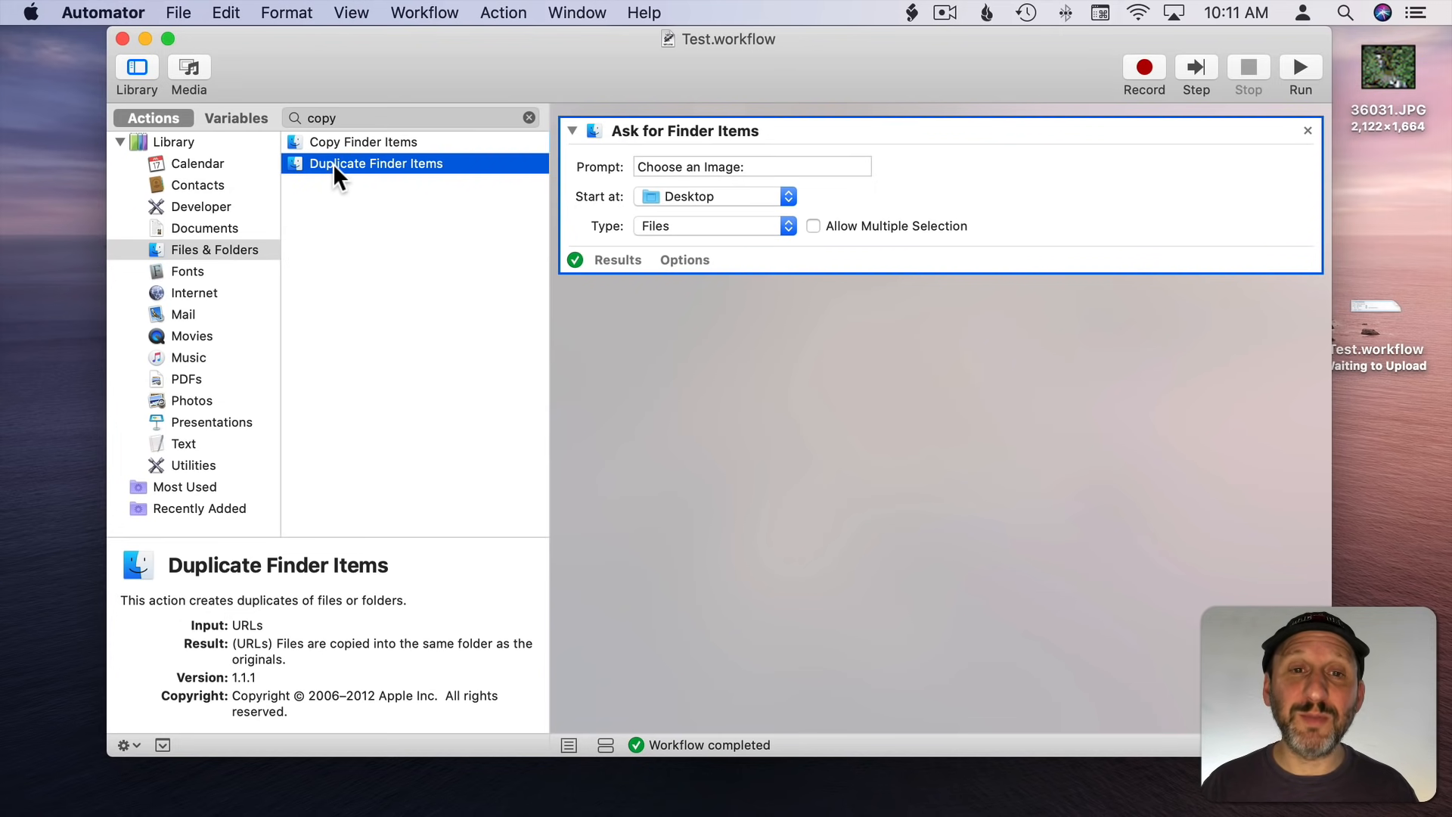
mouse_move(350, 172)
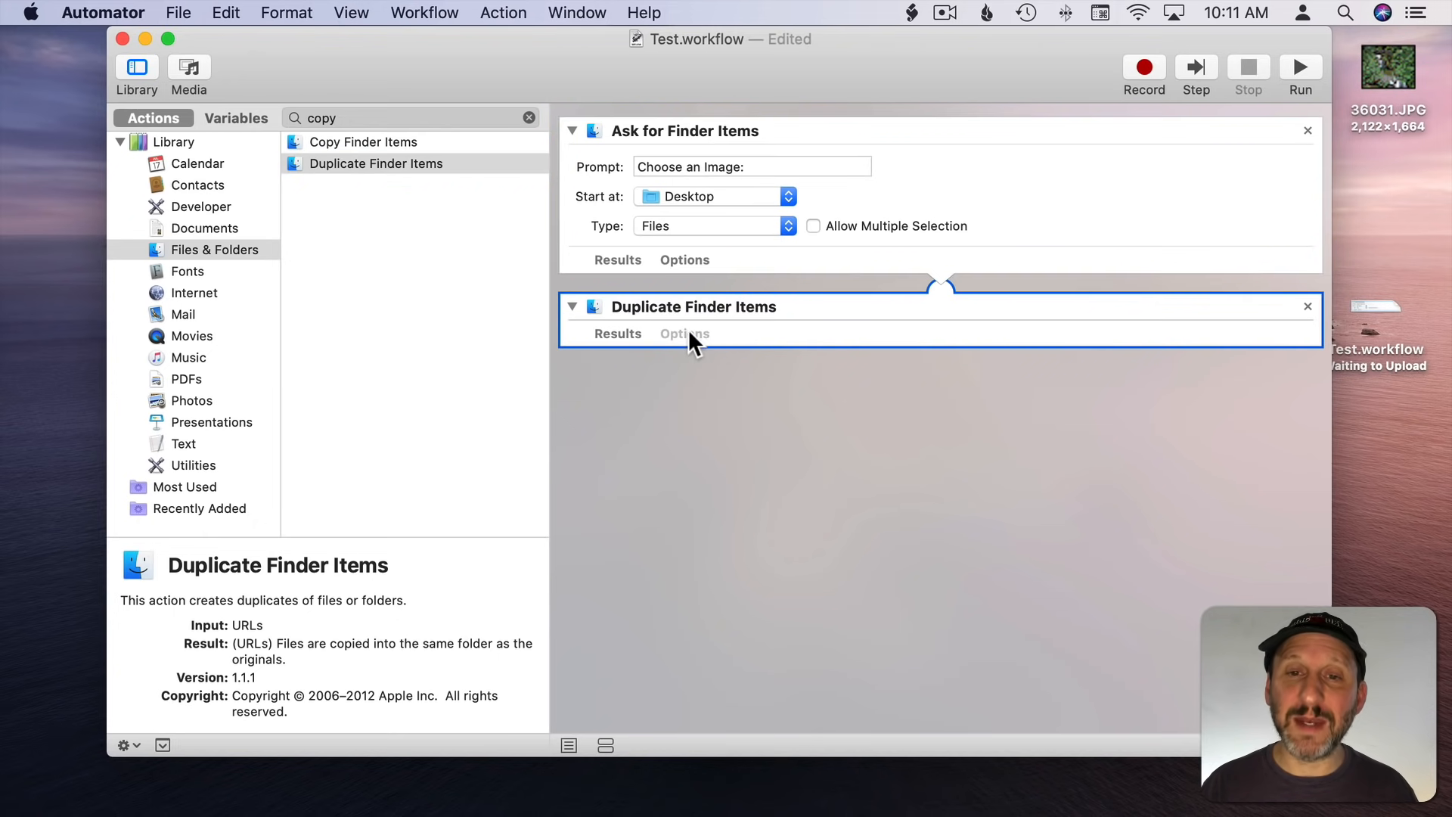
mouse_move(940, 301)
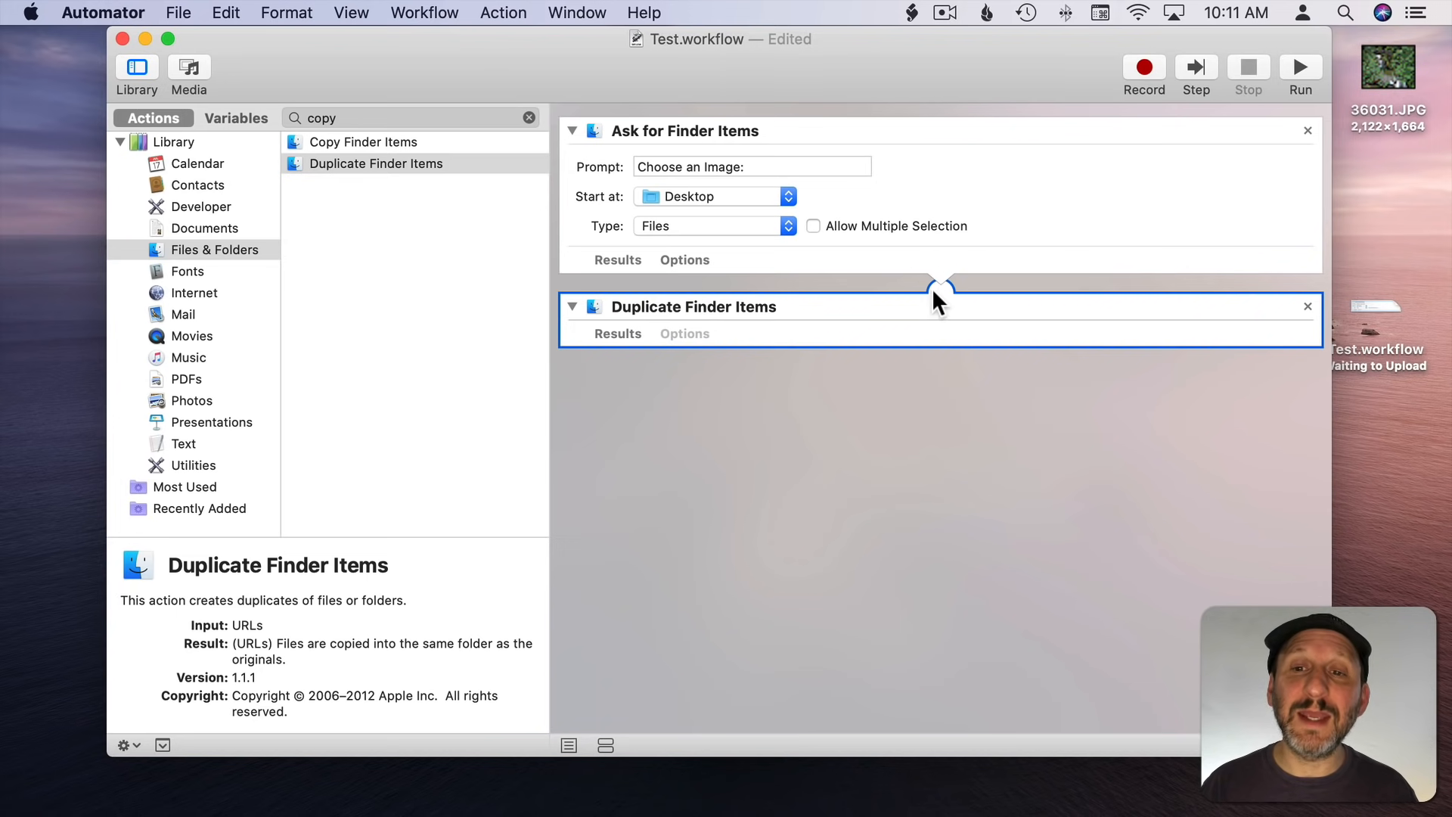
mouse_move(949, 282)
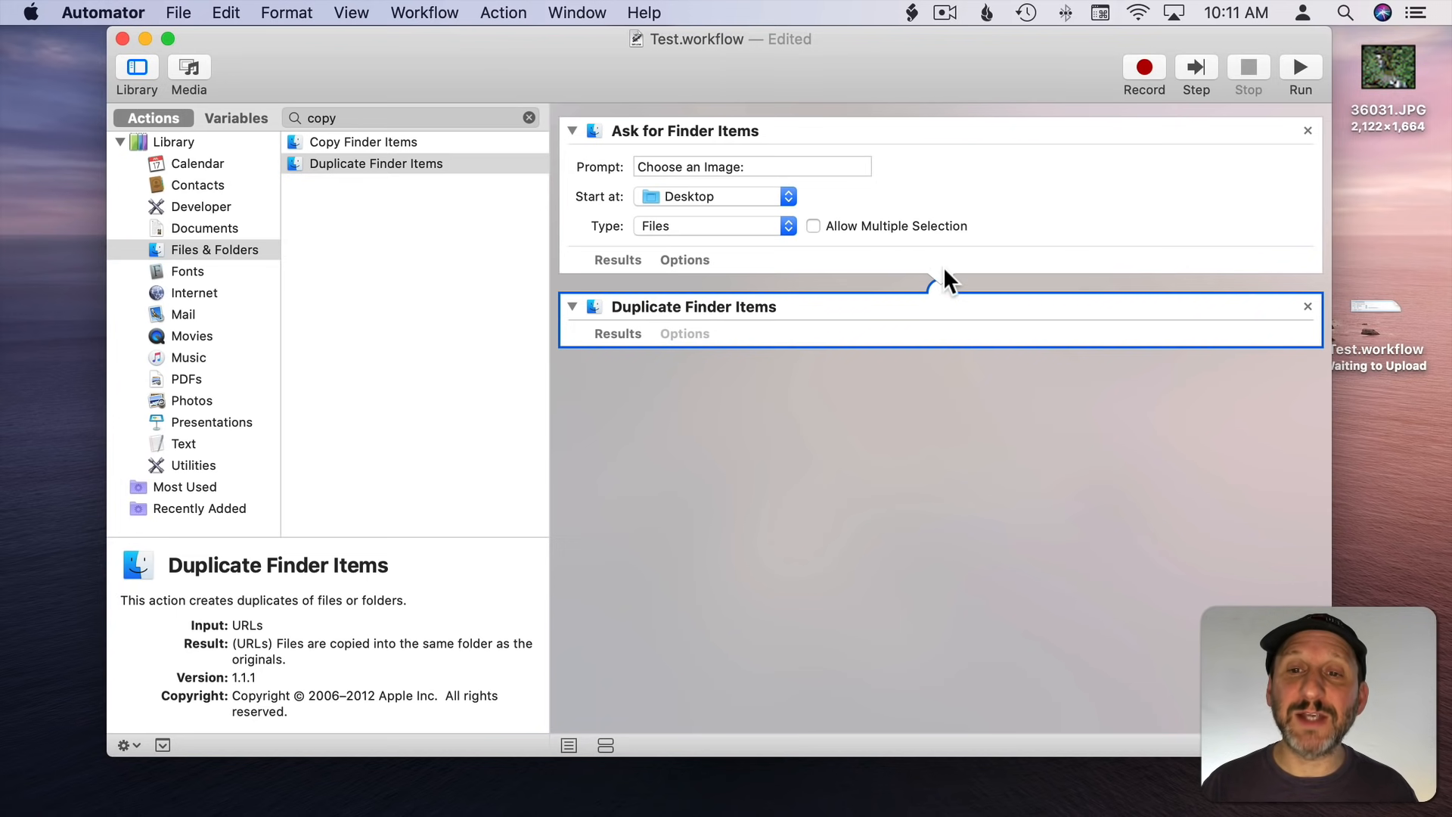
mouse_move(576, 317)
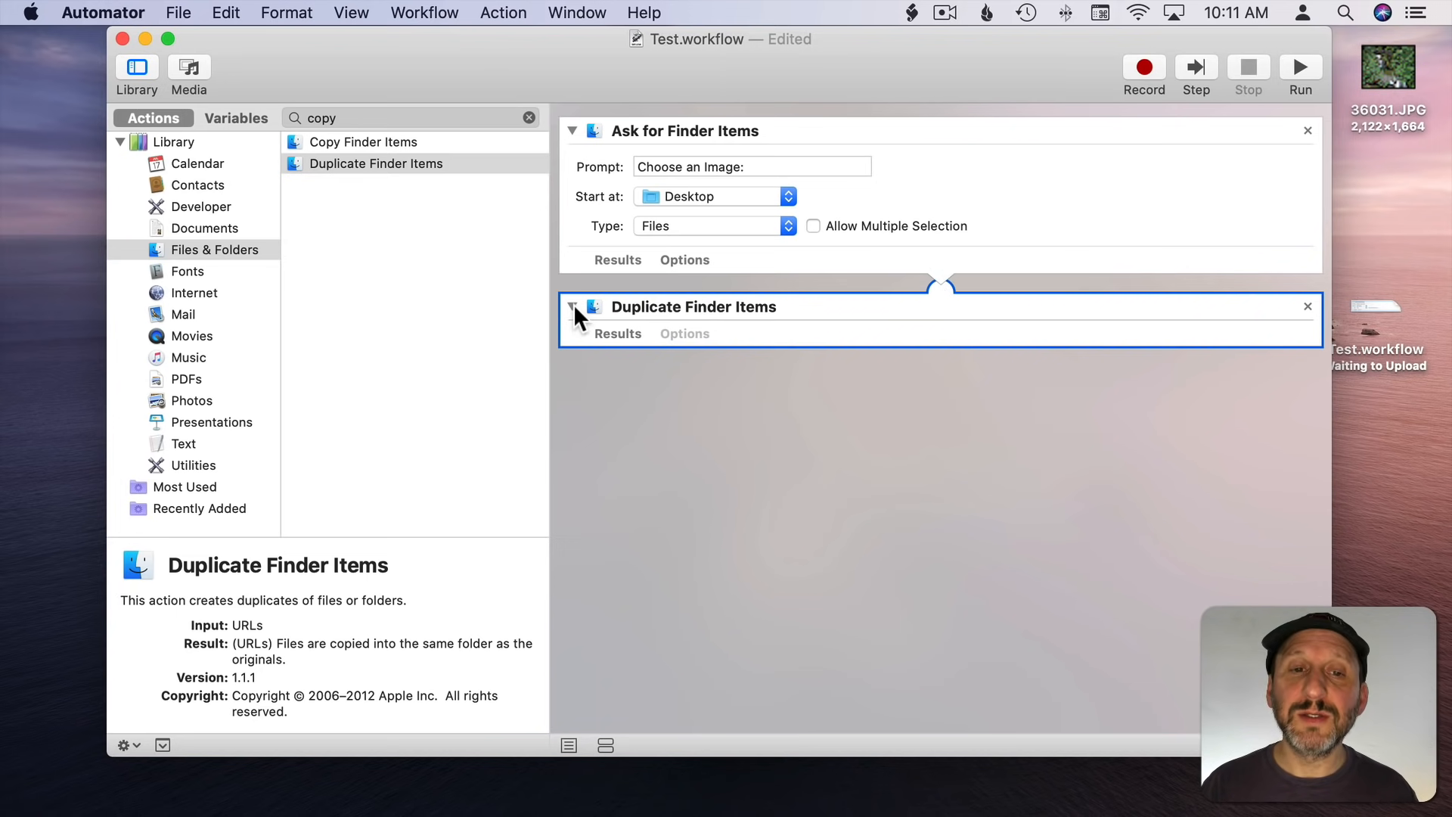
mouse_move(709, 167)
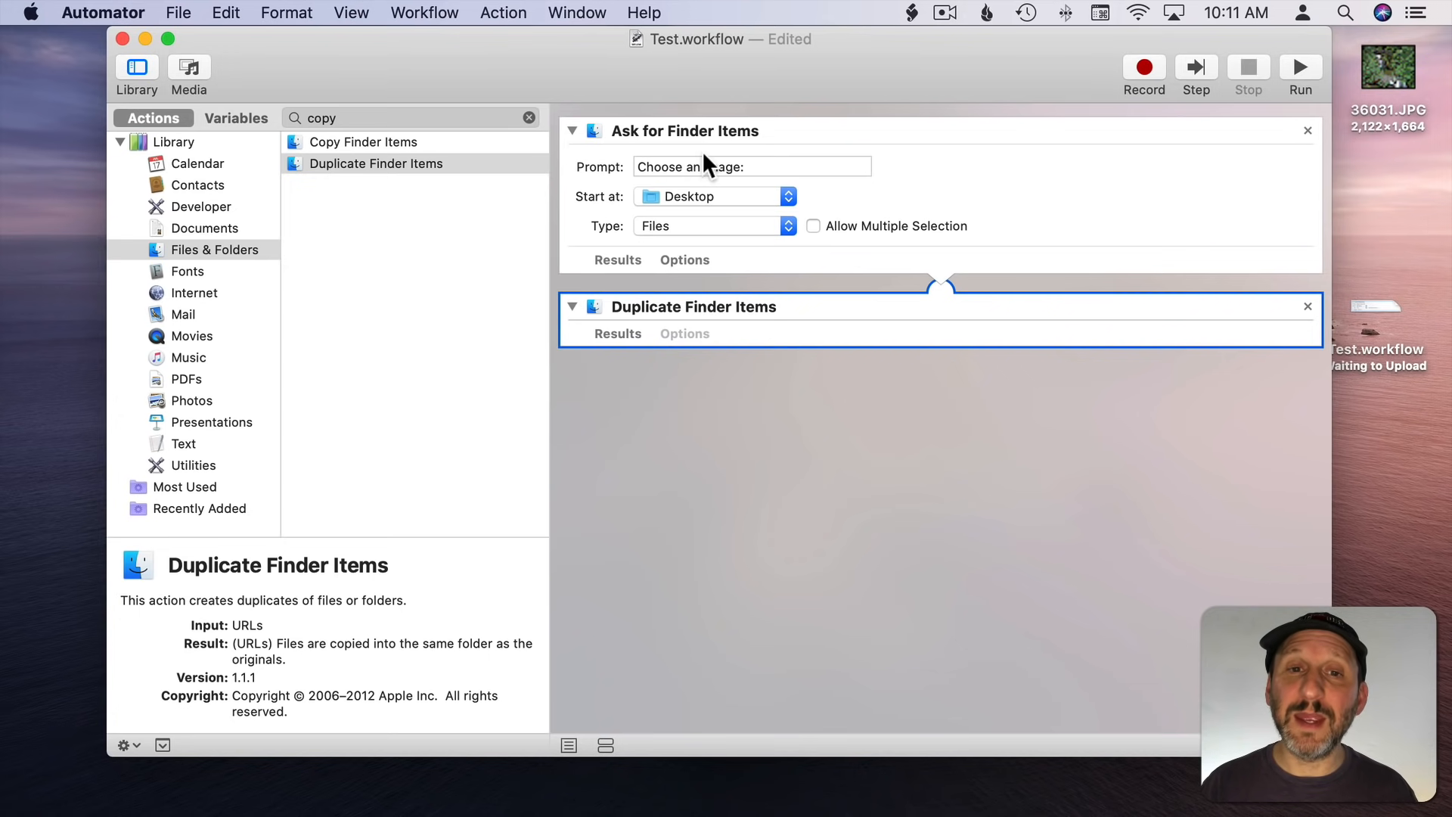
mouse_move(1282, 102)
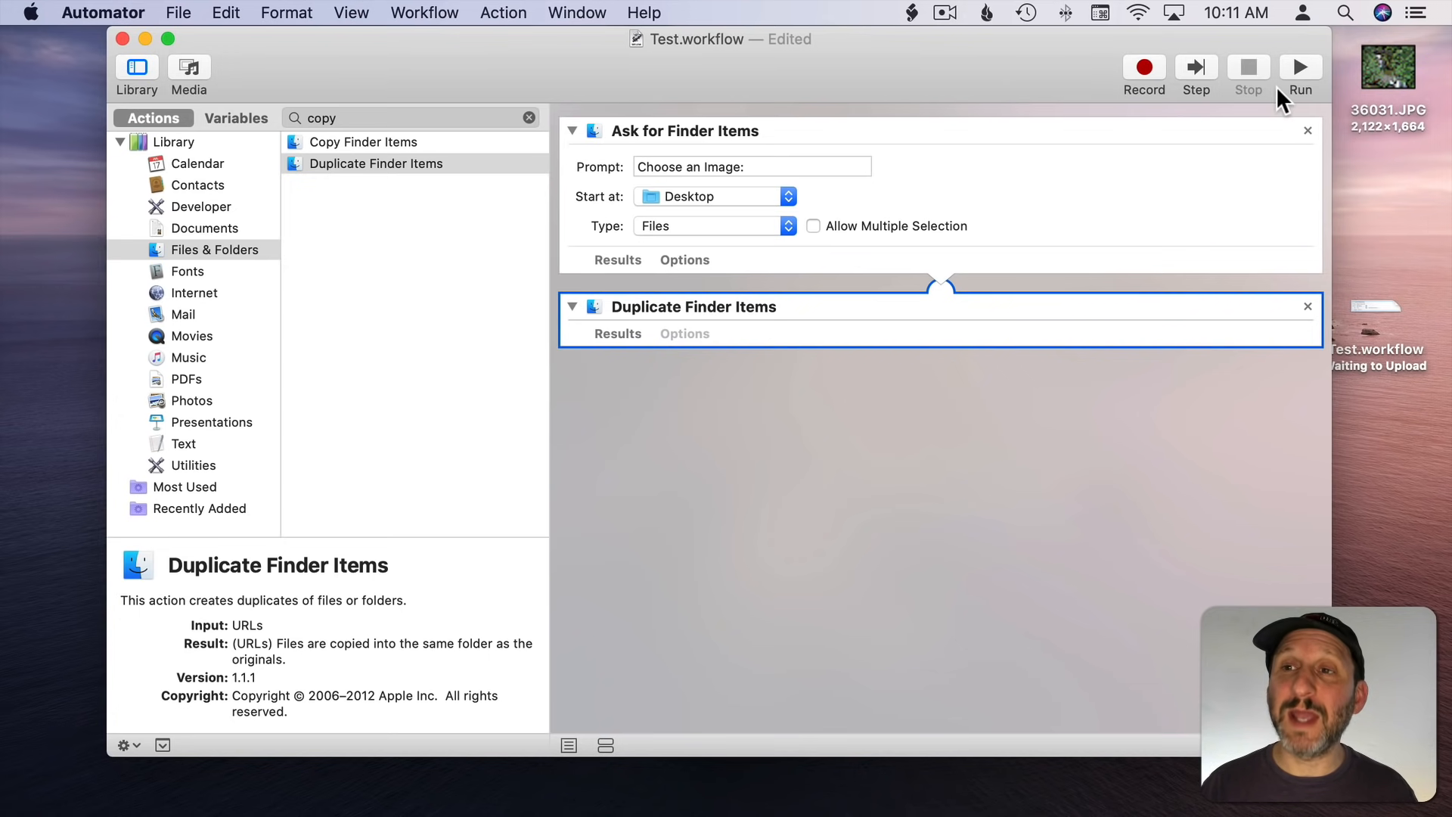
Step: Run the workflow on 36031.JPG and grant Desktop access, producing 36031 copy.JPG
left_click(1300, 65)
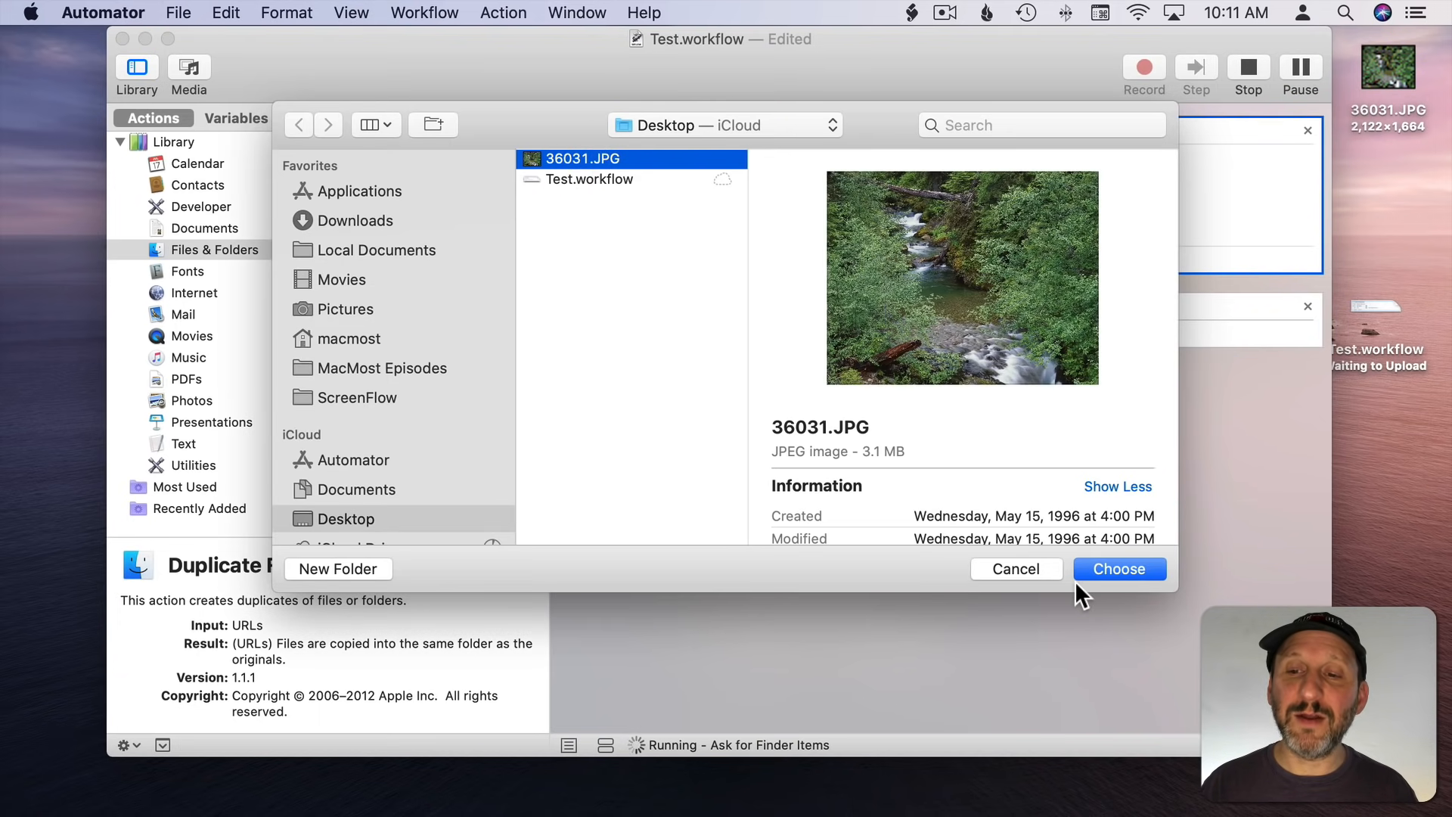
left_click(1118, 569)
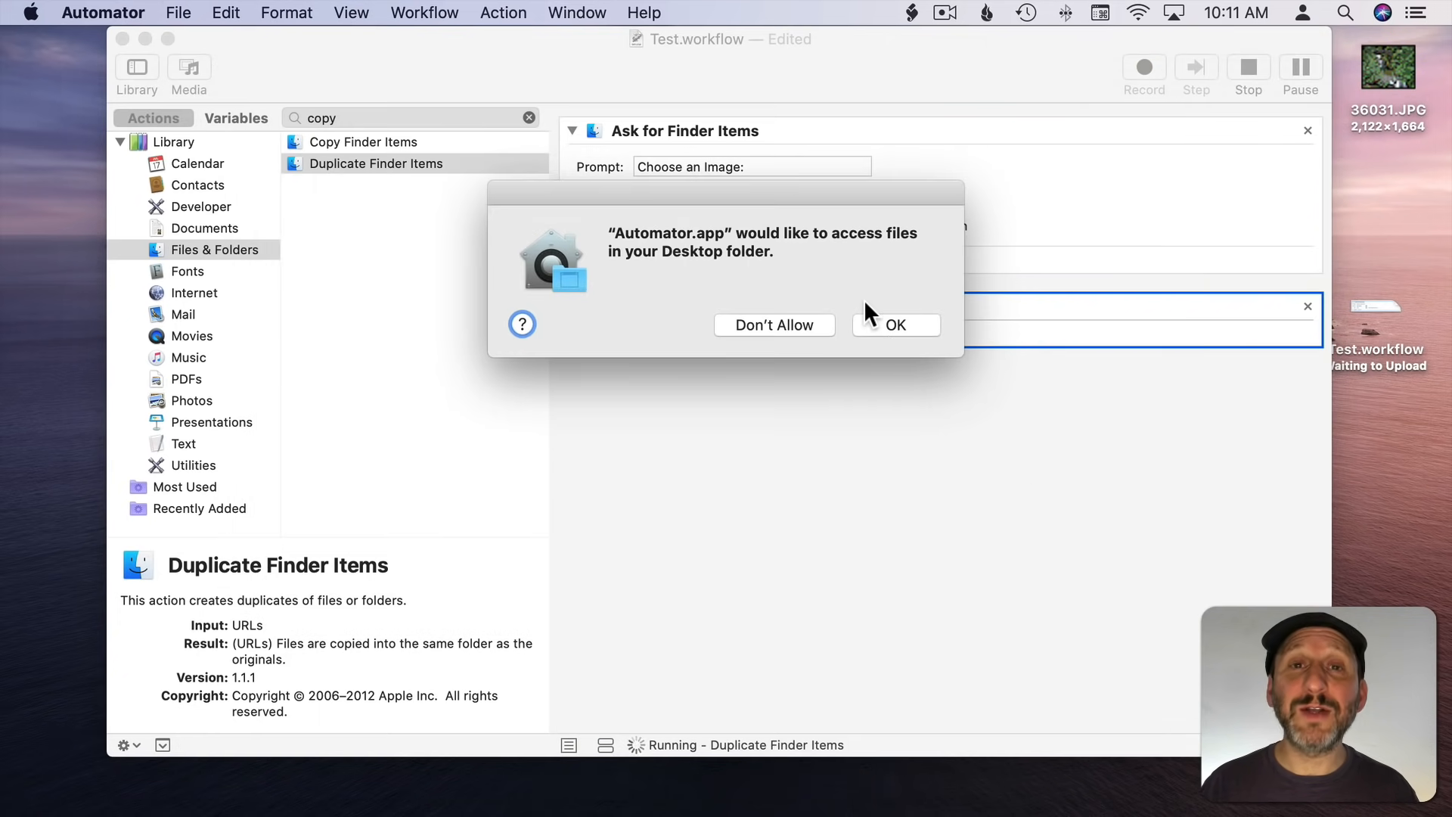
mouse_move(722, 301)
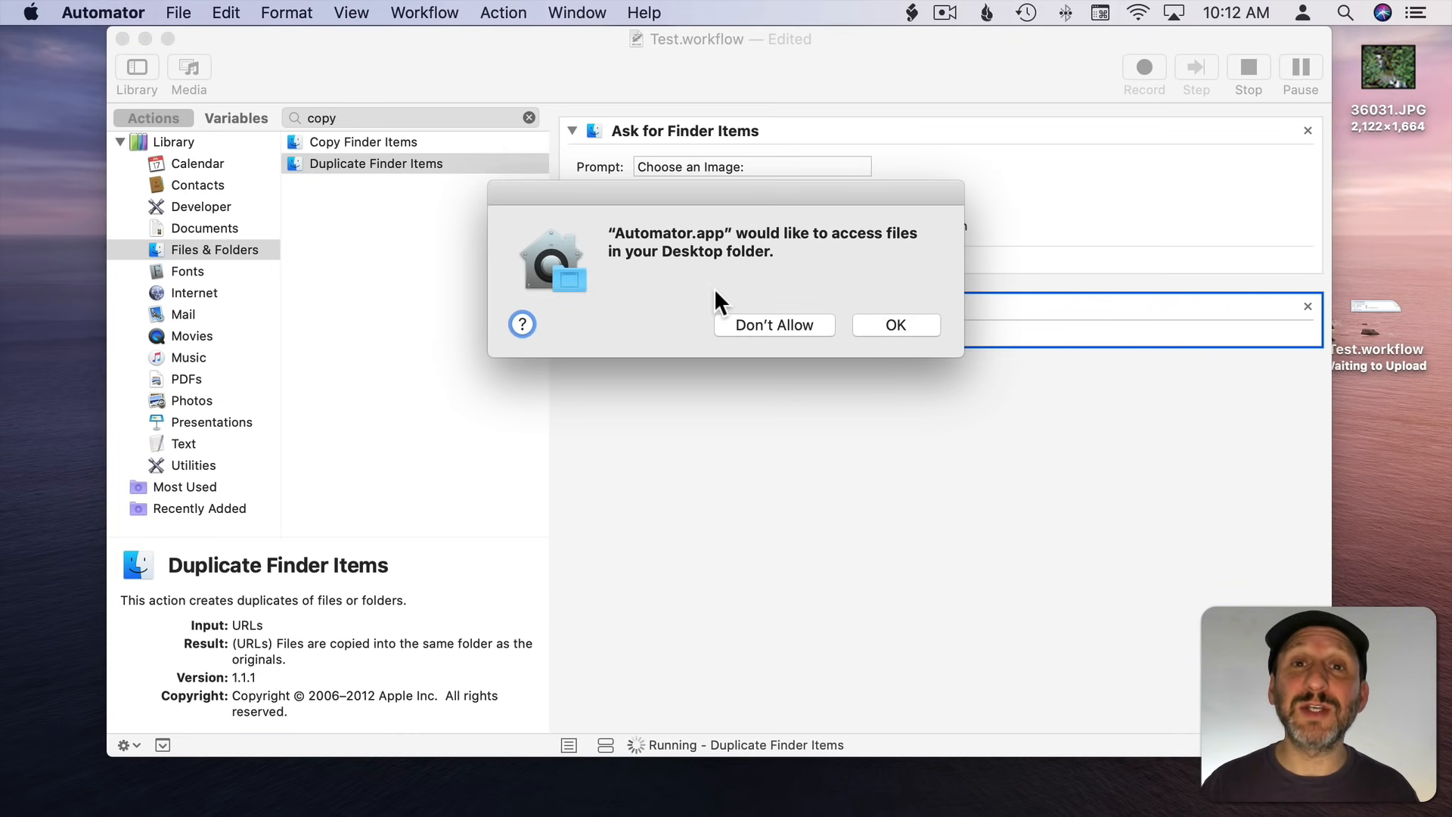
mouse_move(676, 243)
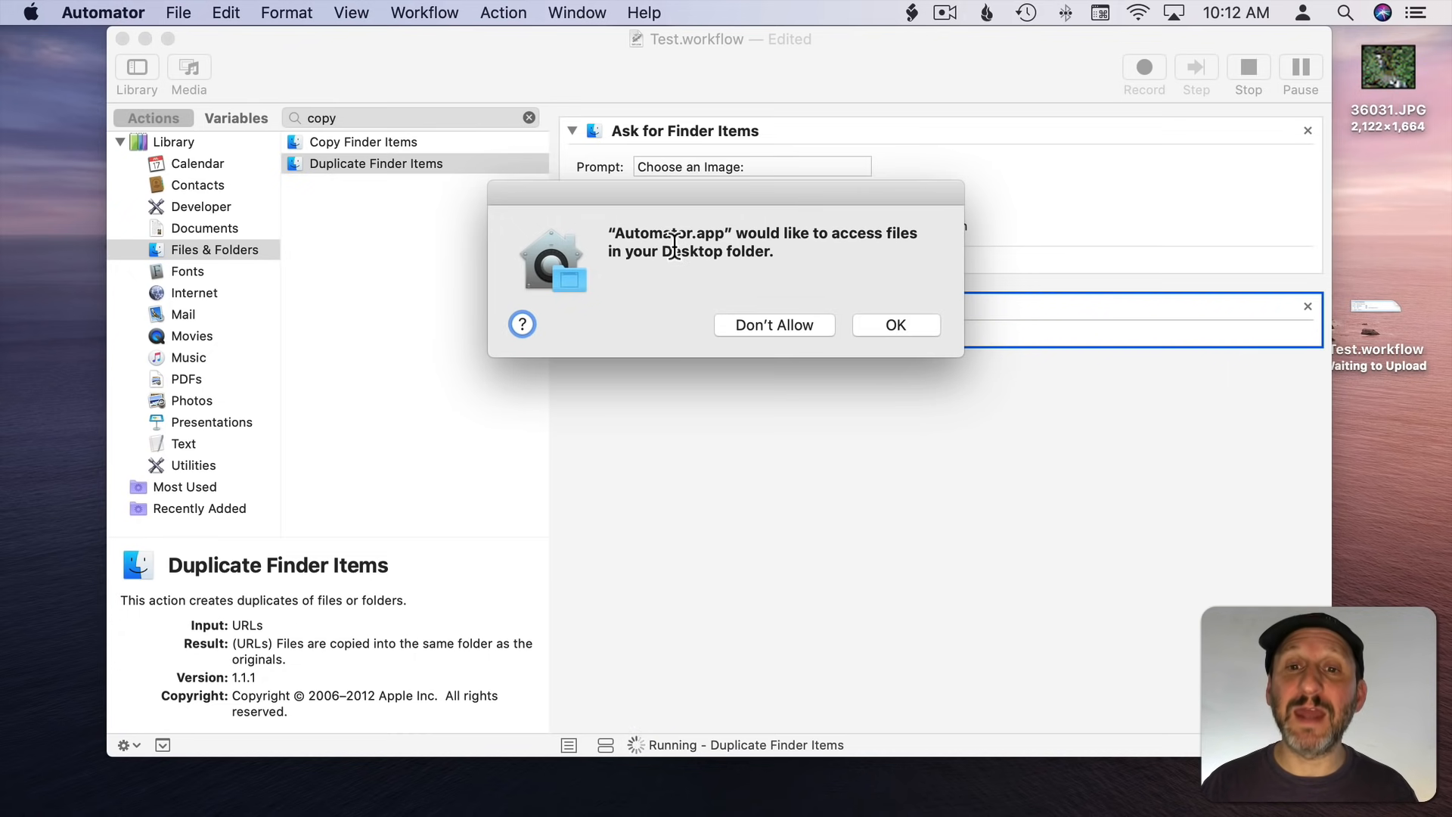
mouse_move(875, 338)
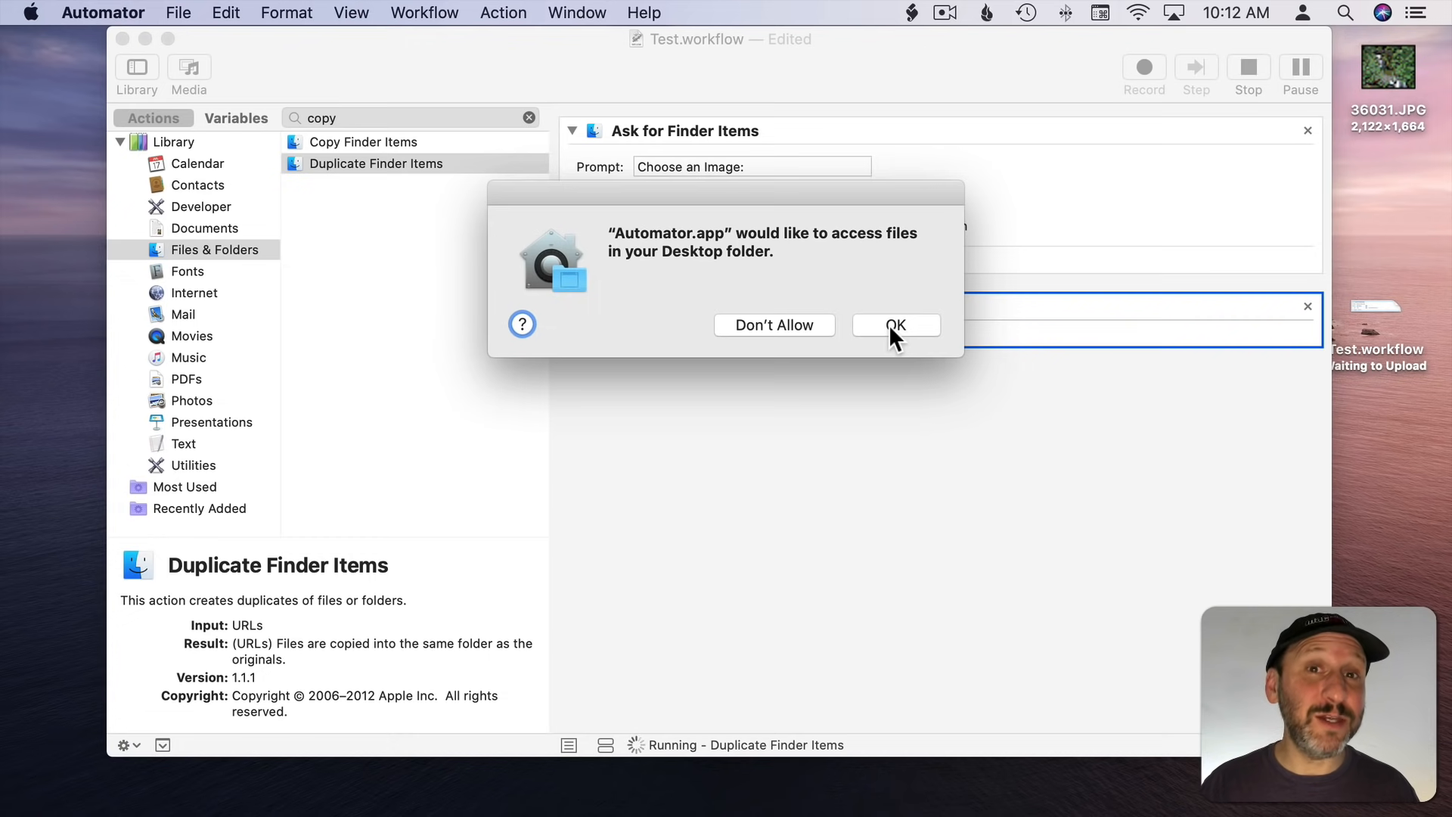
left_click(895, 325)
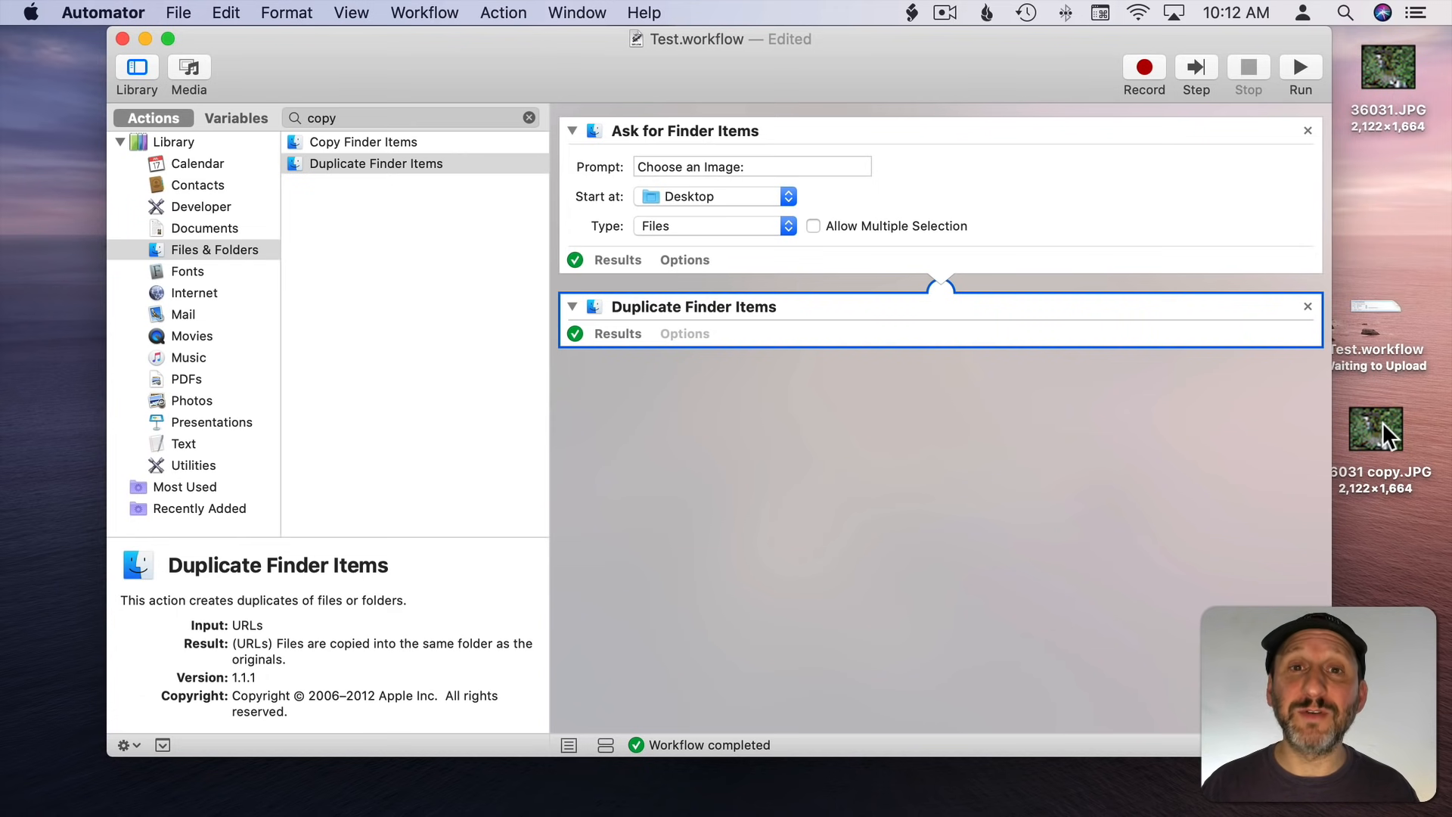
mouse_move(1141, 466)
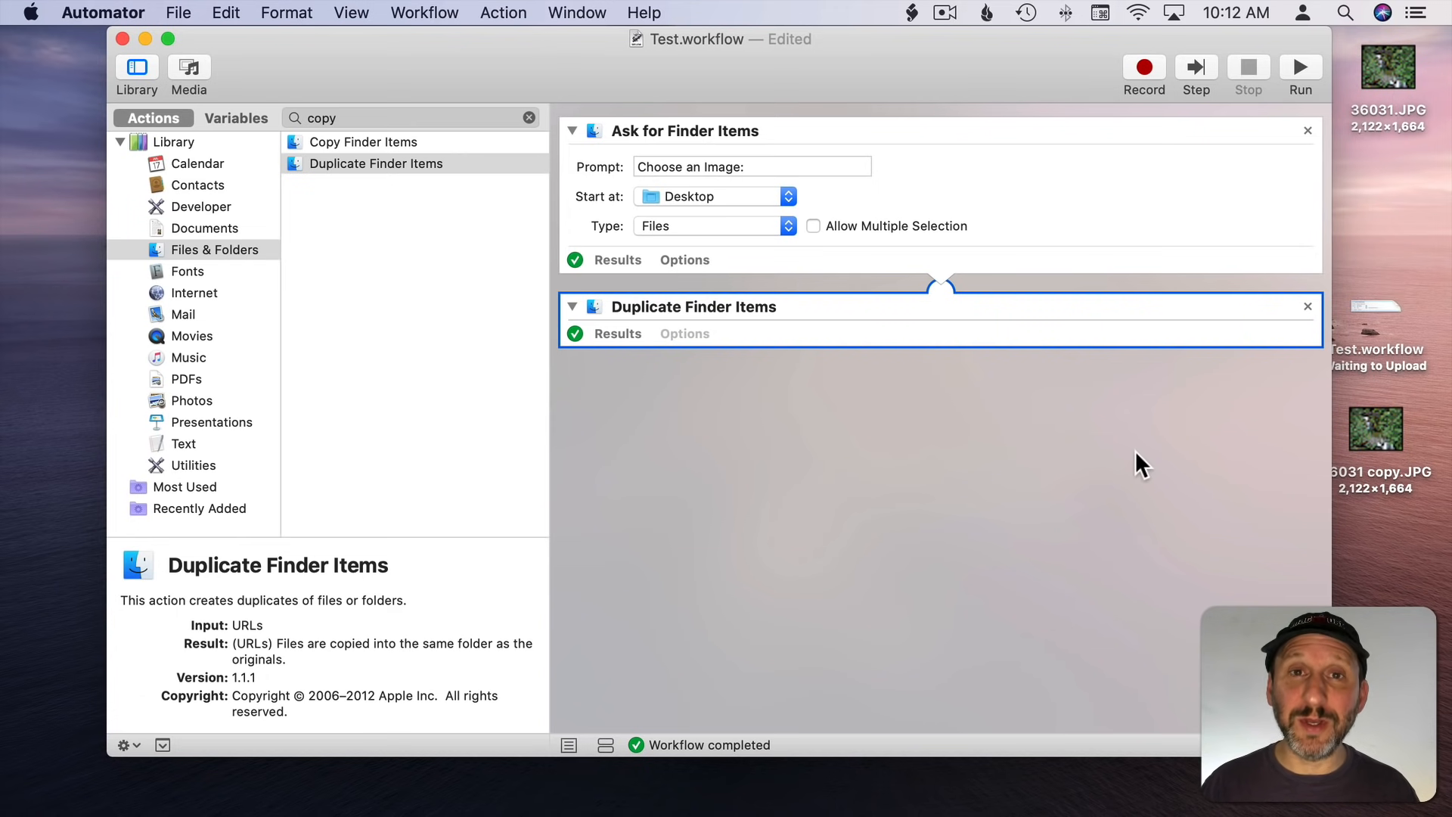
mouse_move(243, 157)
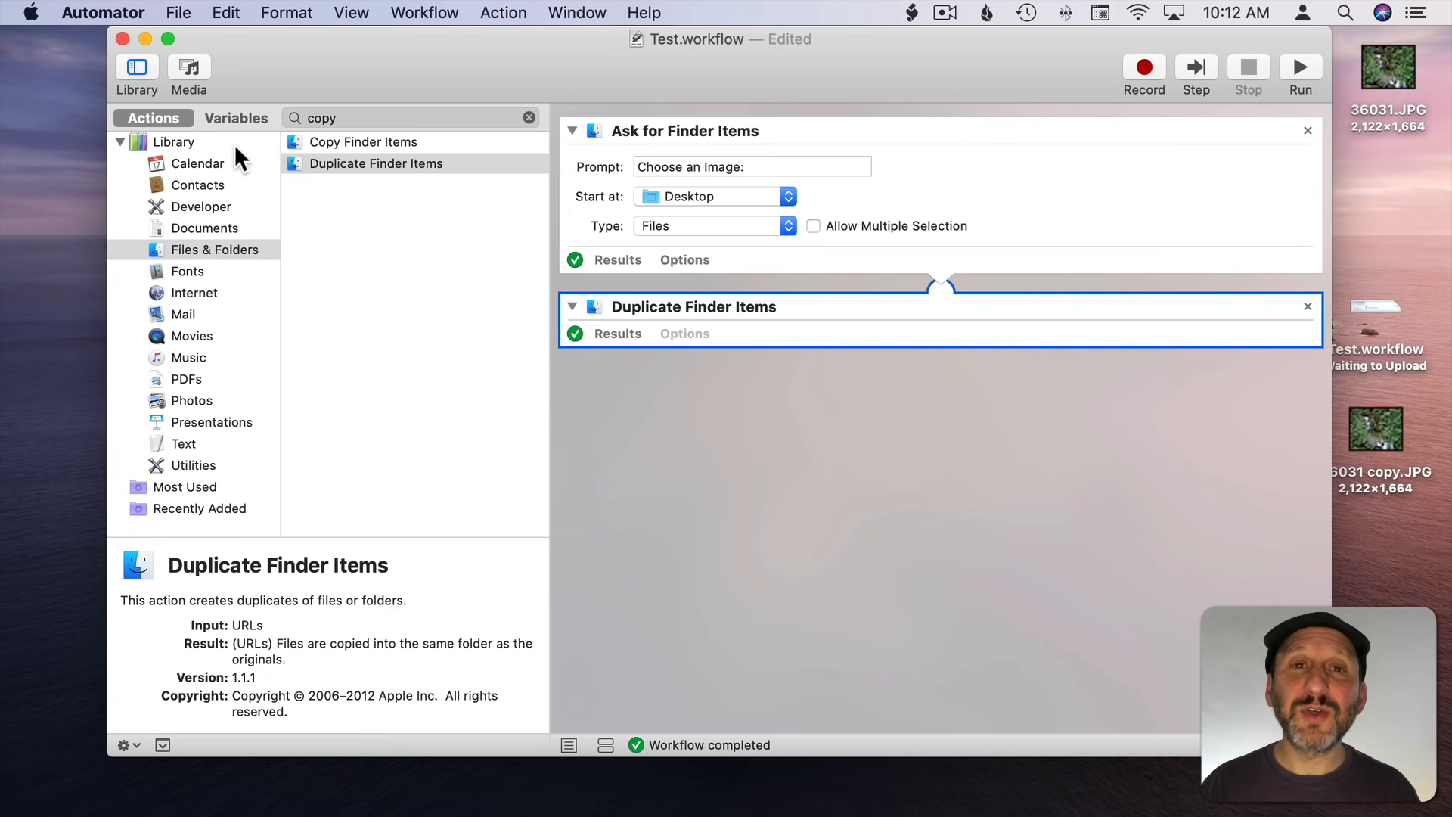
mouse_move(202, 260)
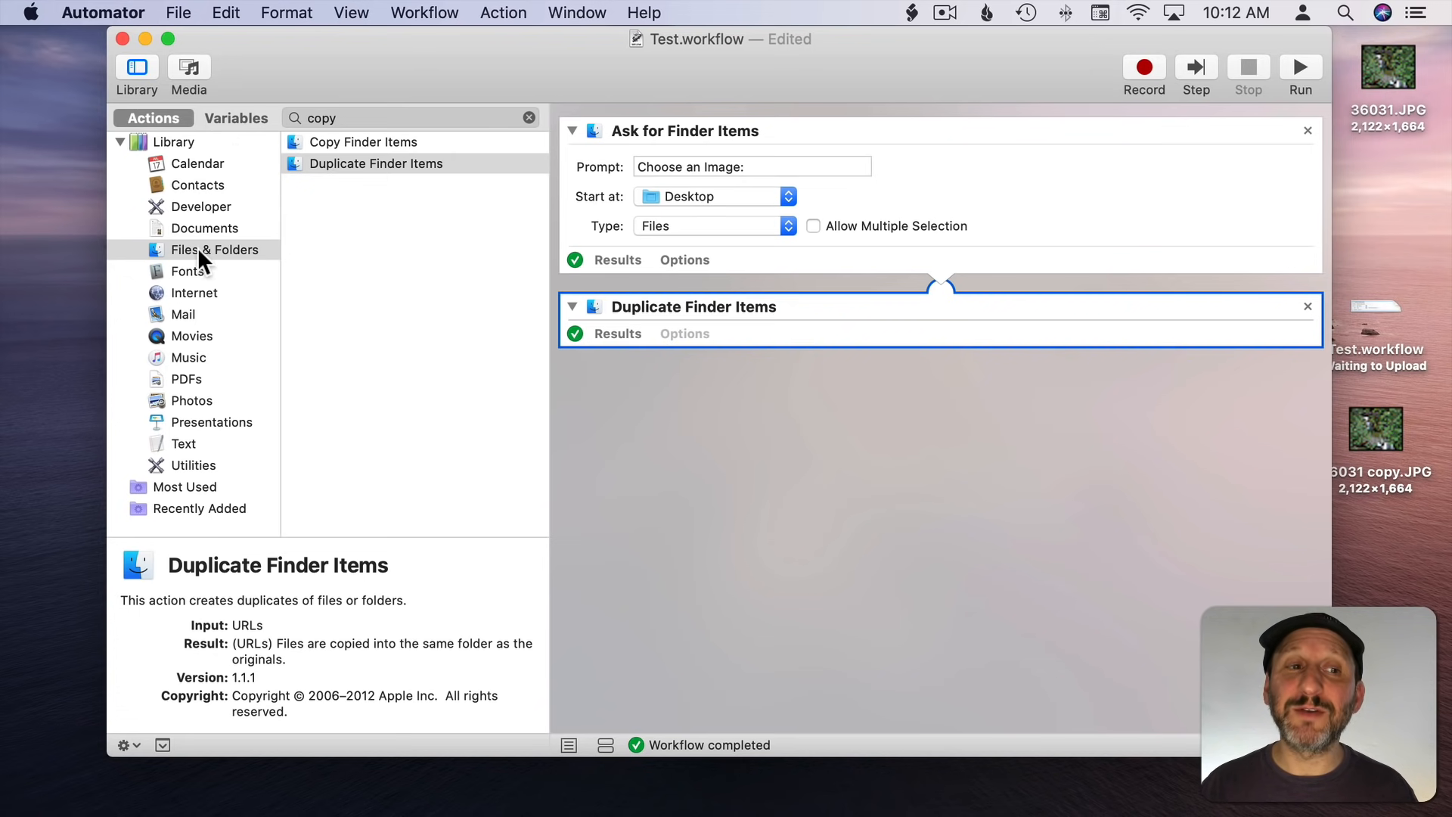
mouse_move(200, 230)
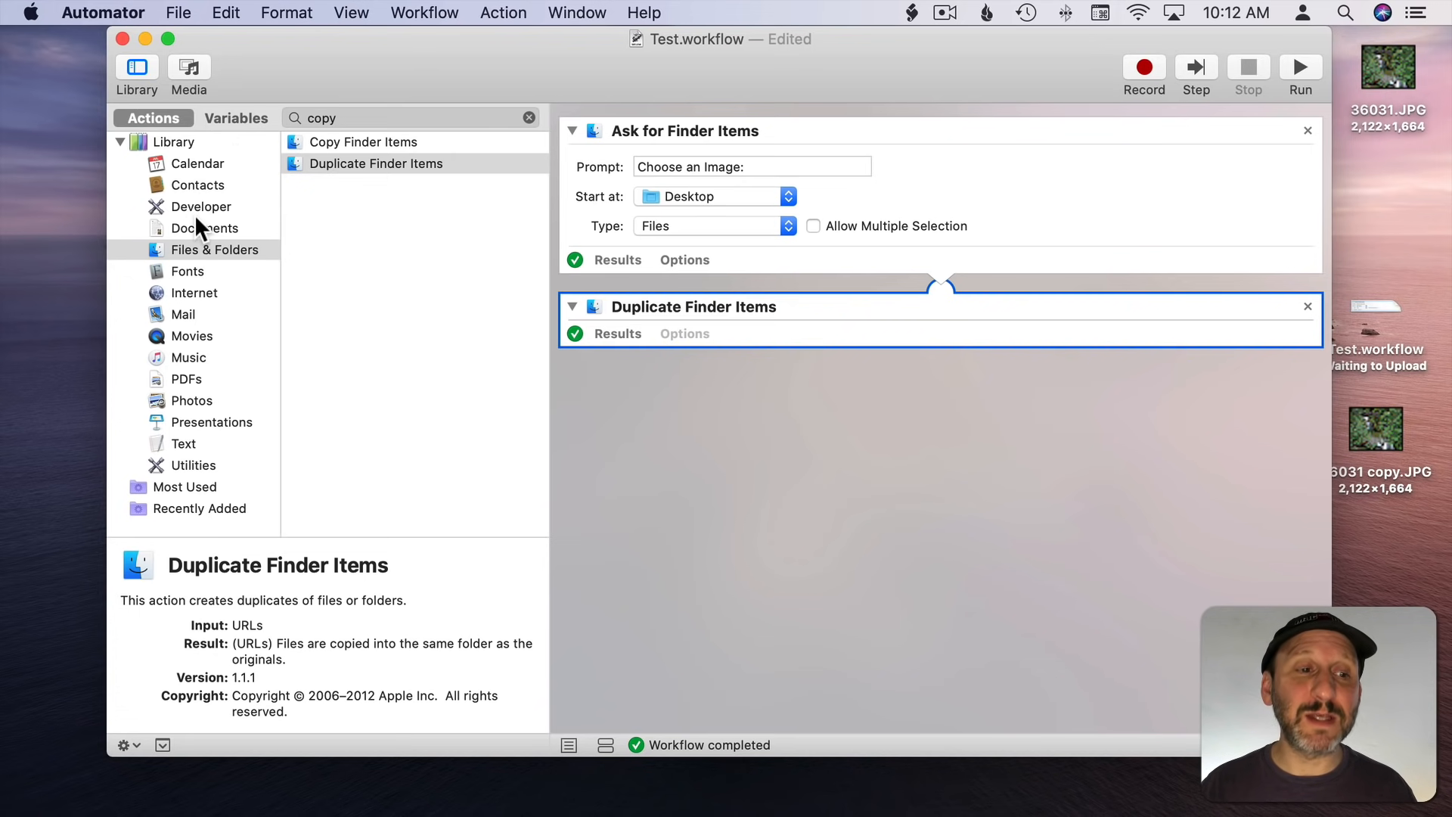
mouse_move(173, 257)
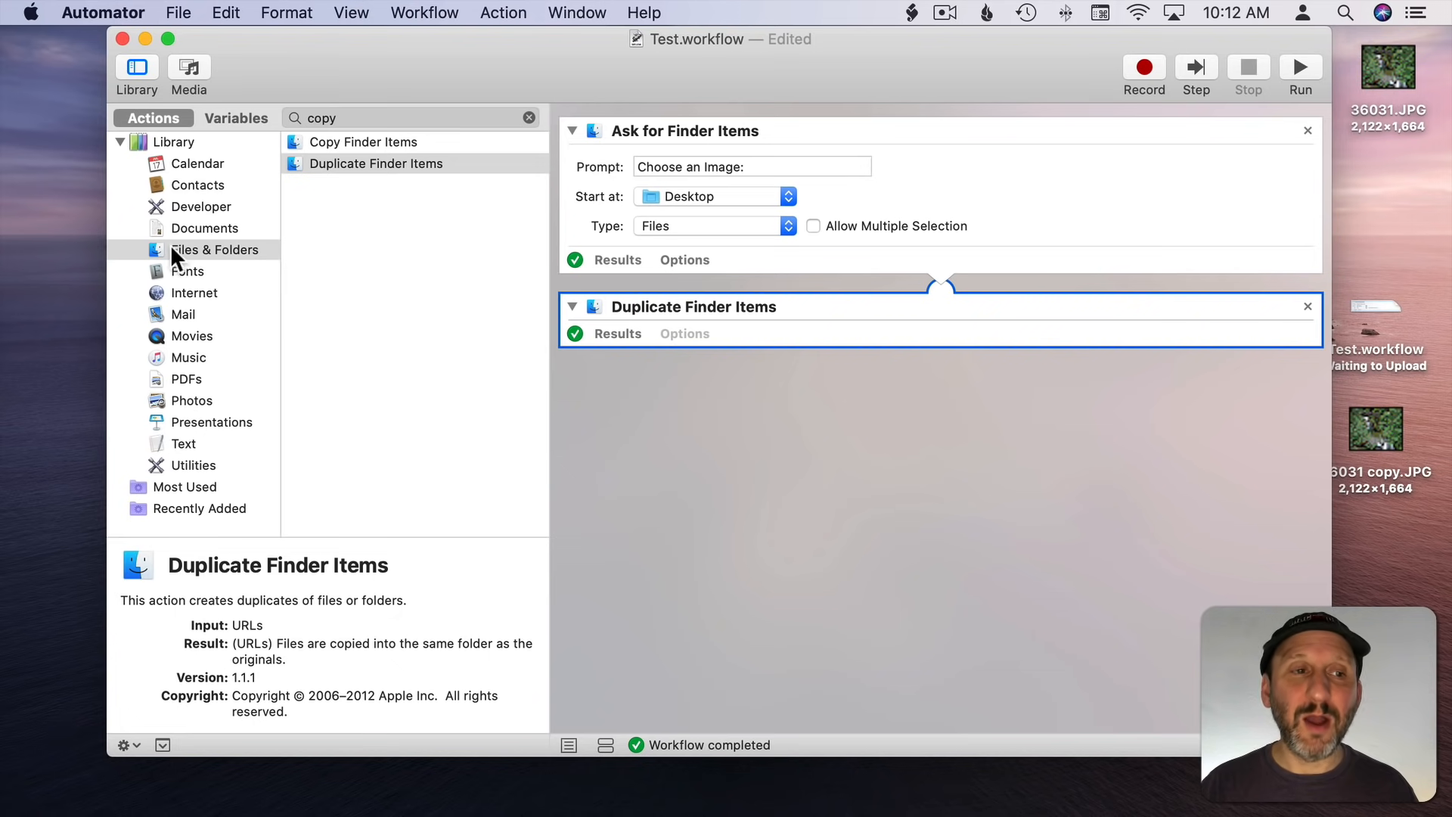
Step: Search the whole library for 'resize', then 'scale', and select Scale Images
left_click(173, 141)
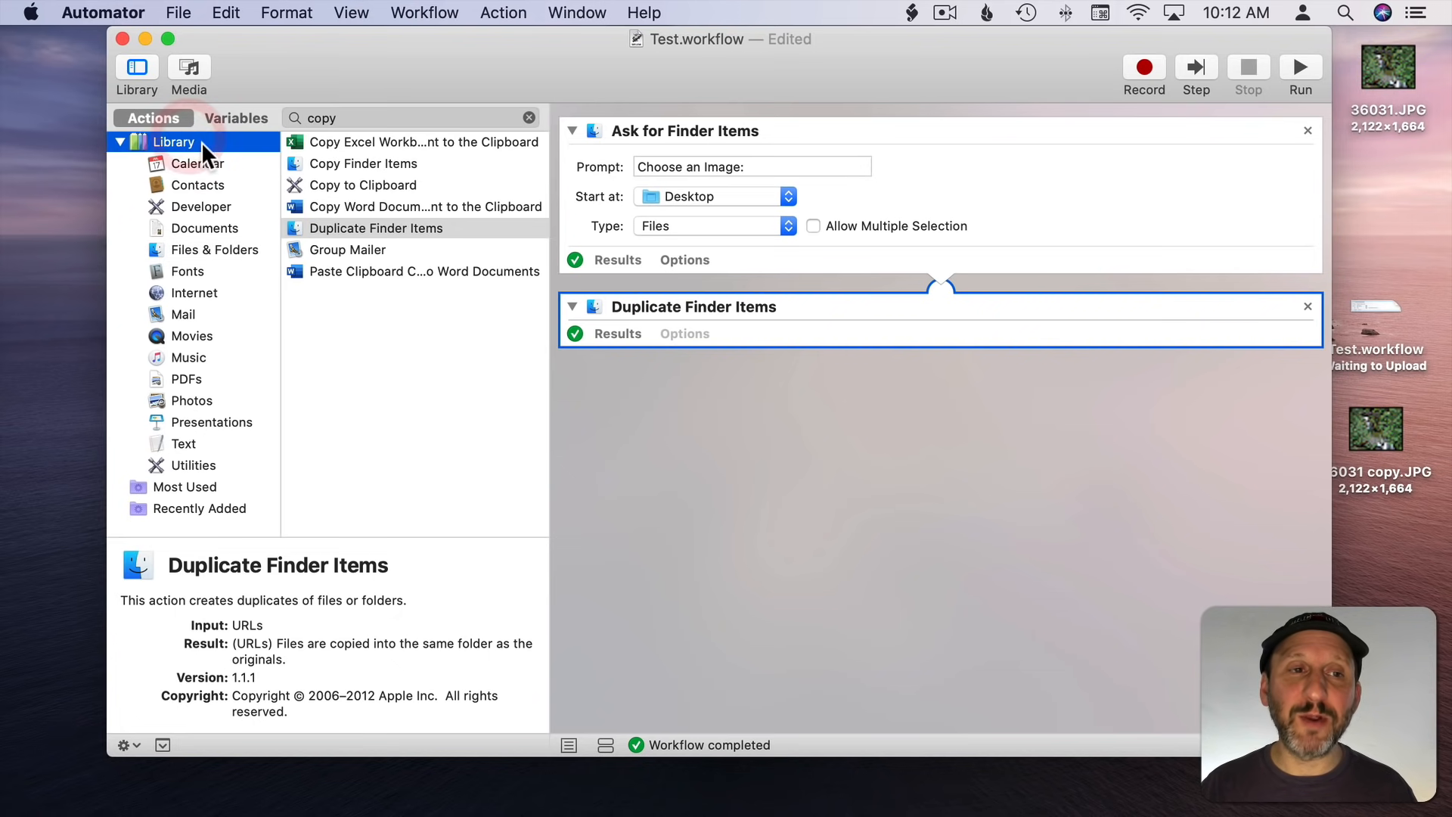
left_click(528, 118)
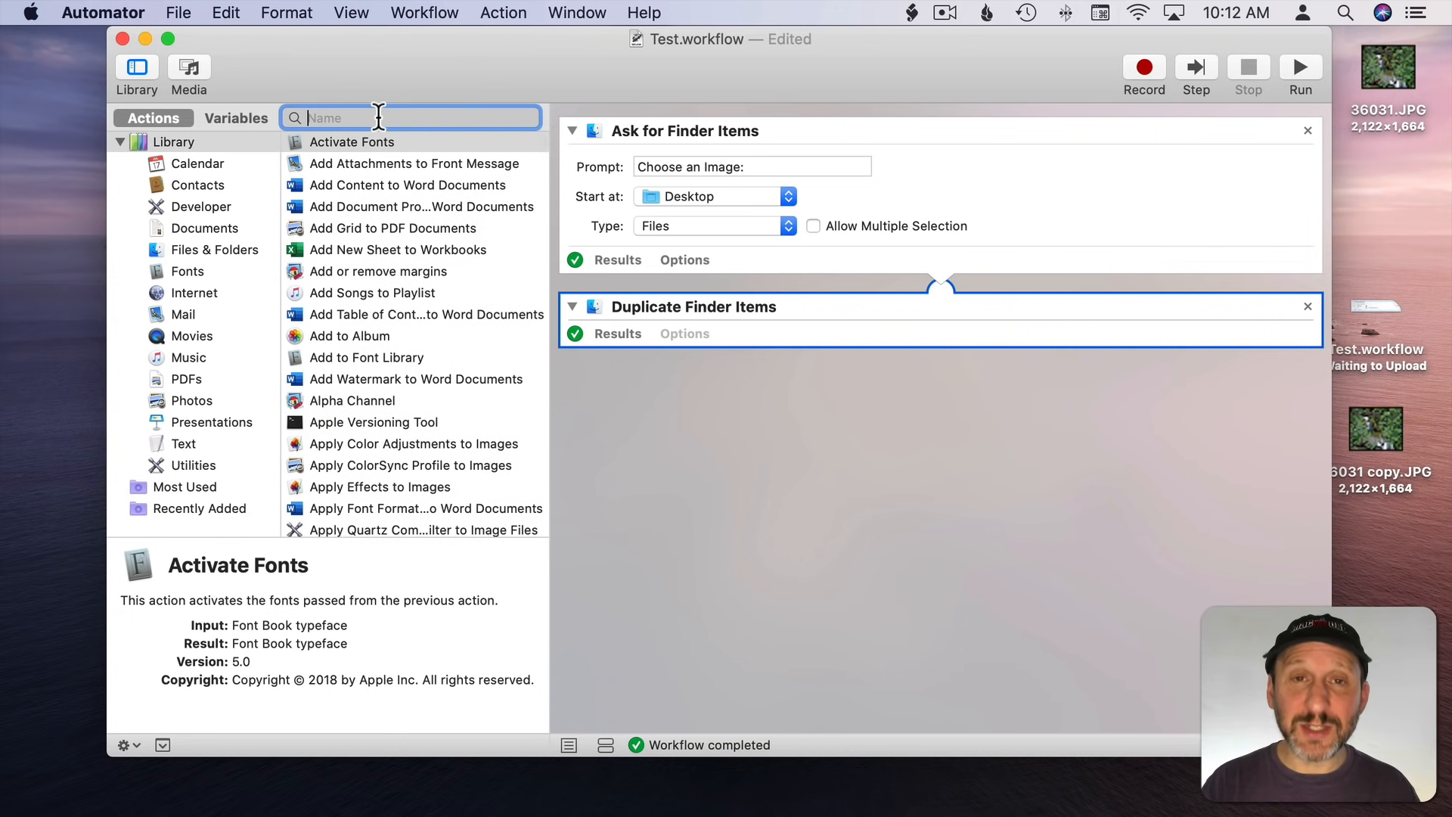
type("resi")
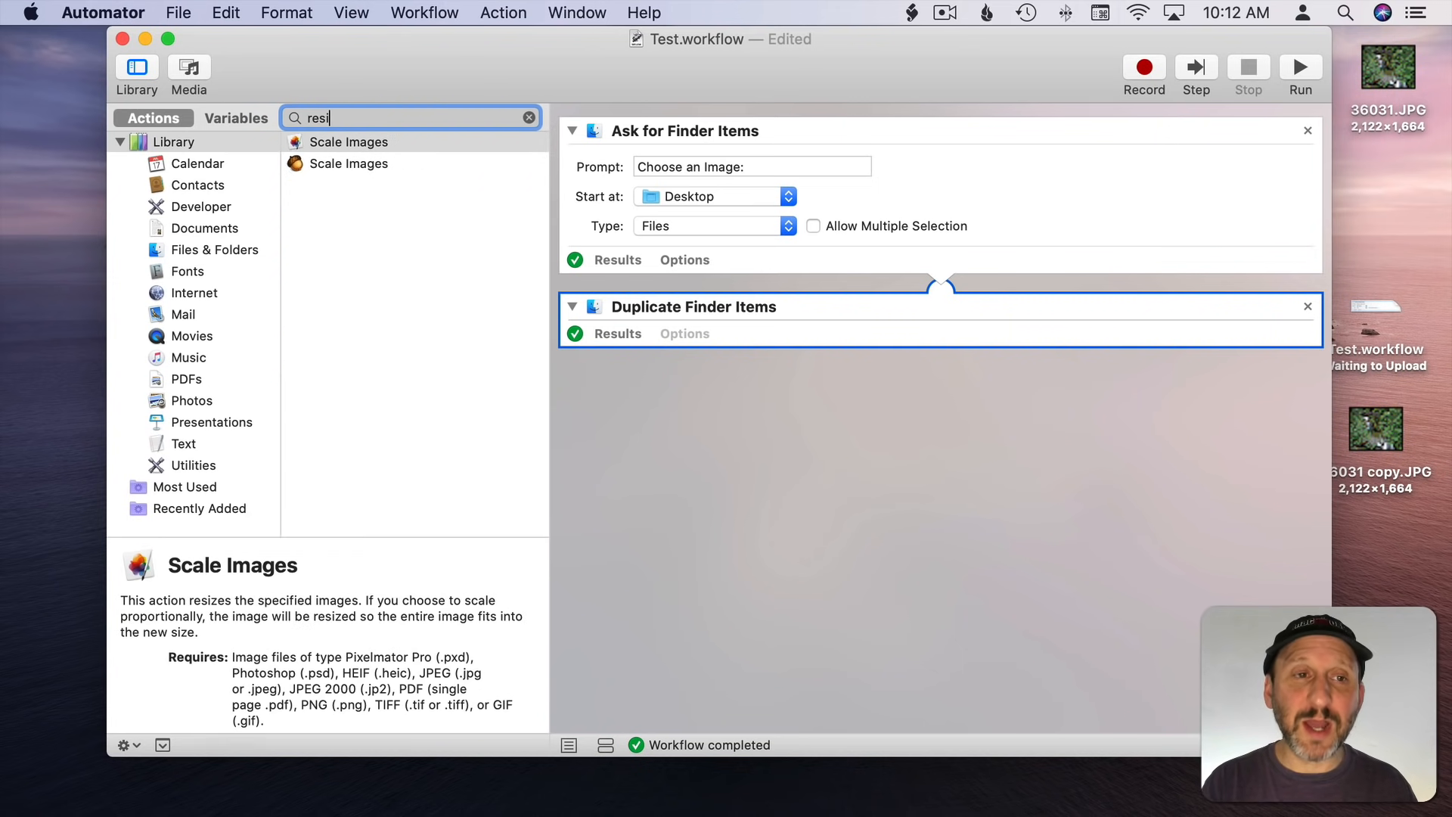
type("ze")
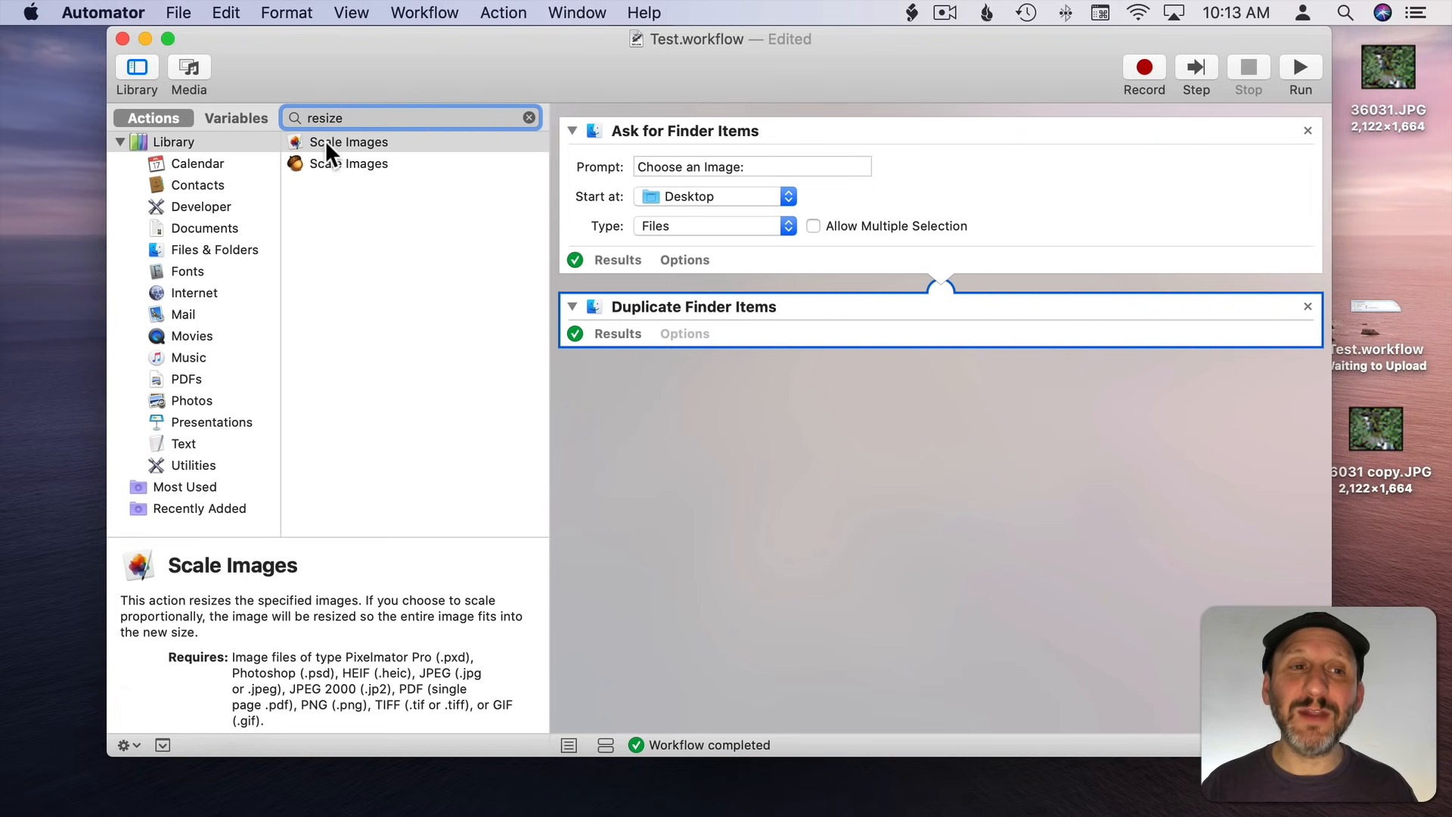
mouse_move(347, 144)
type("sc")
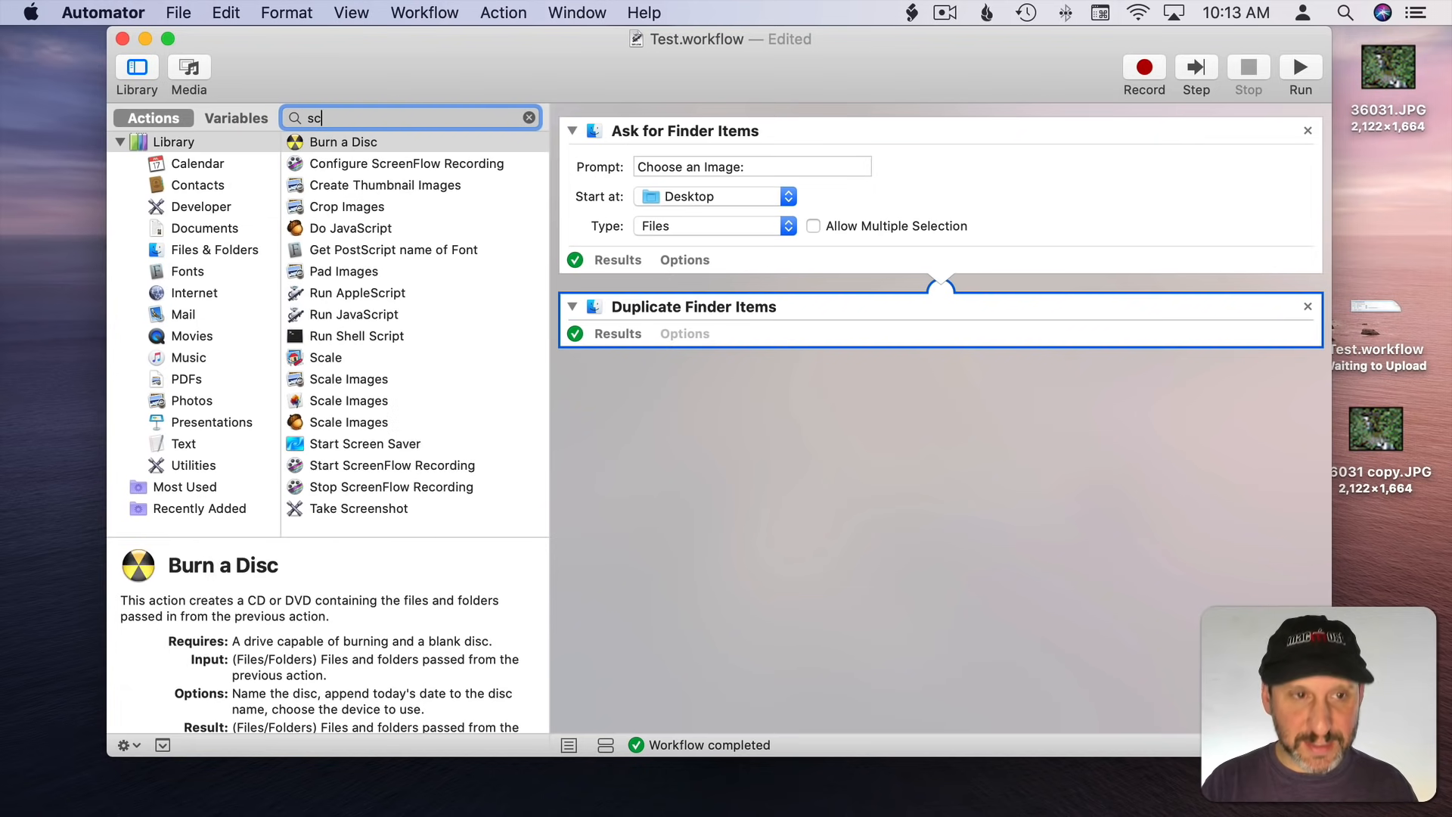
type("ale")
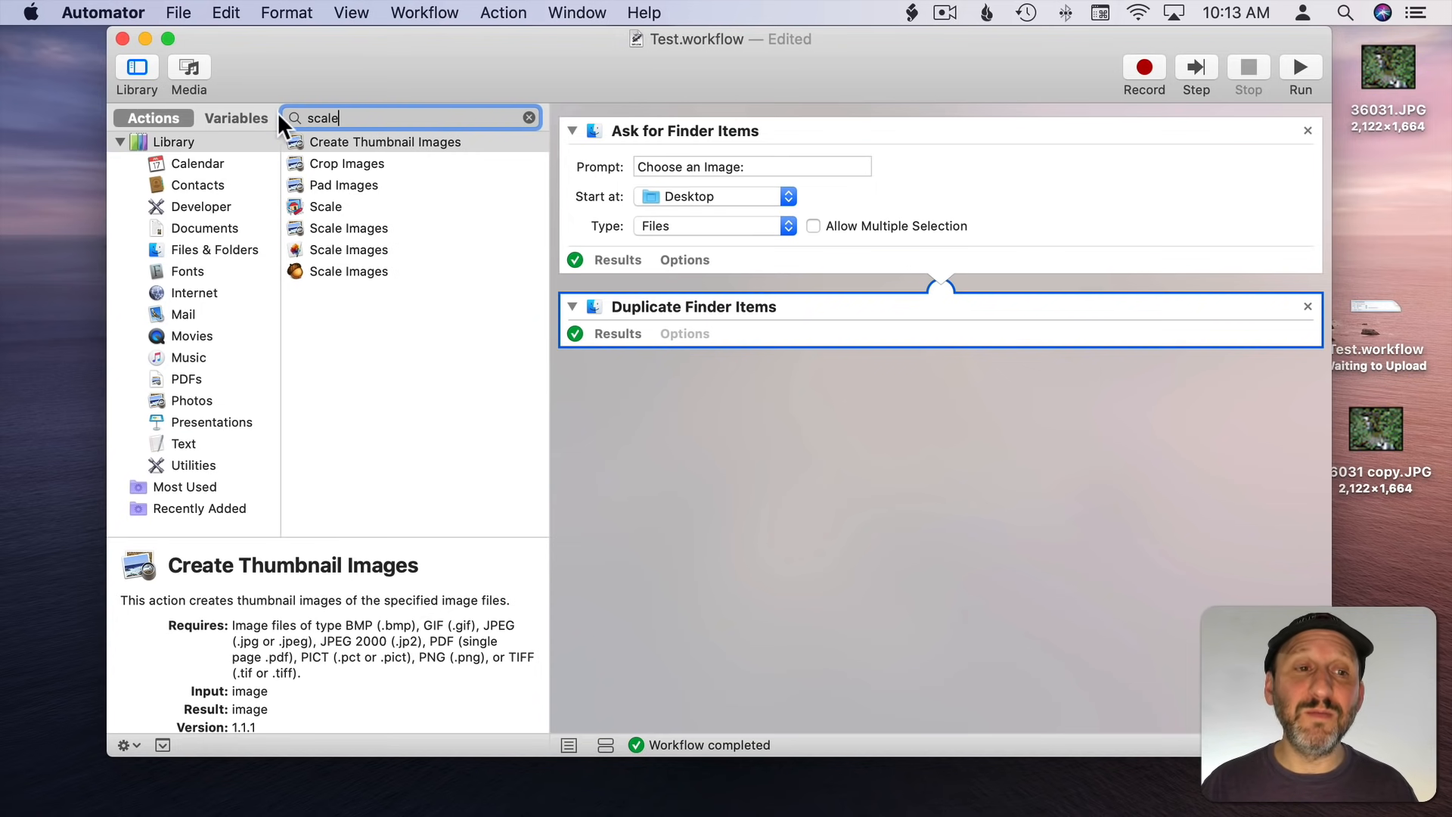
left_click(350, 228)
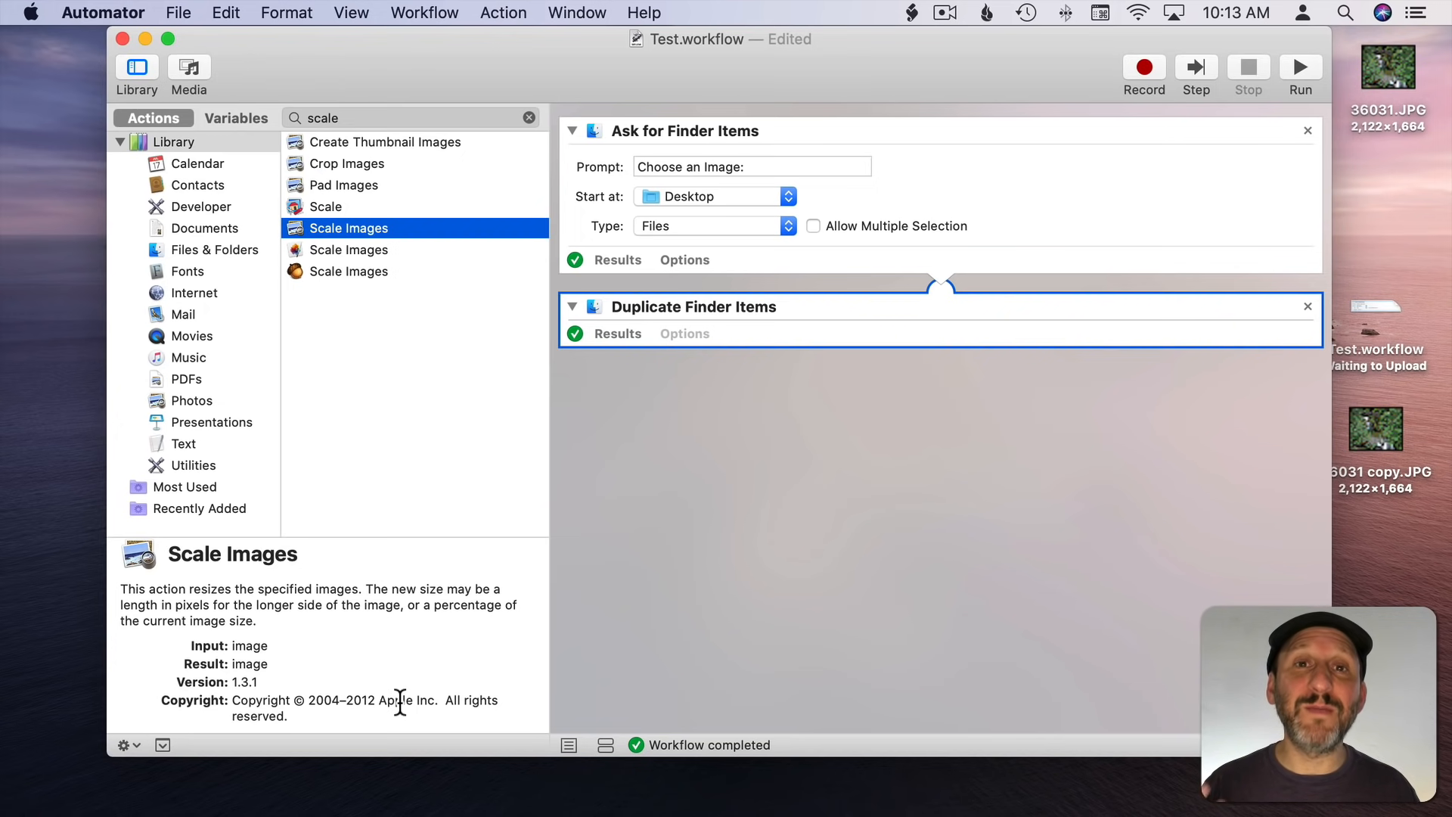
mouse_move(357, 465)
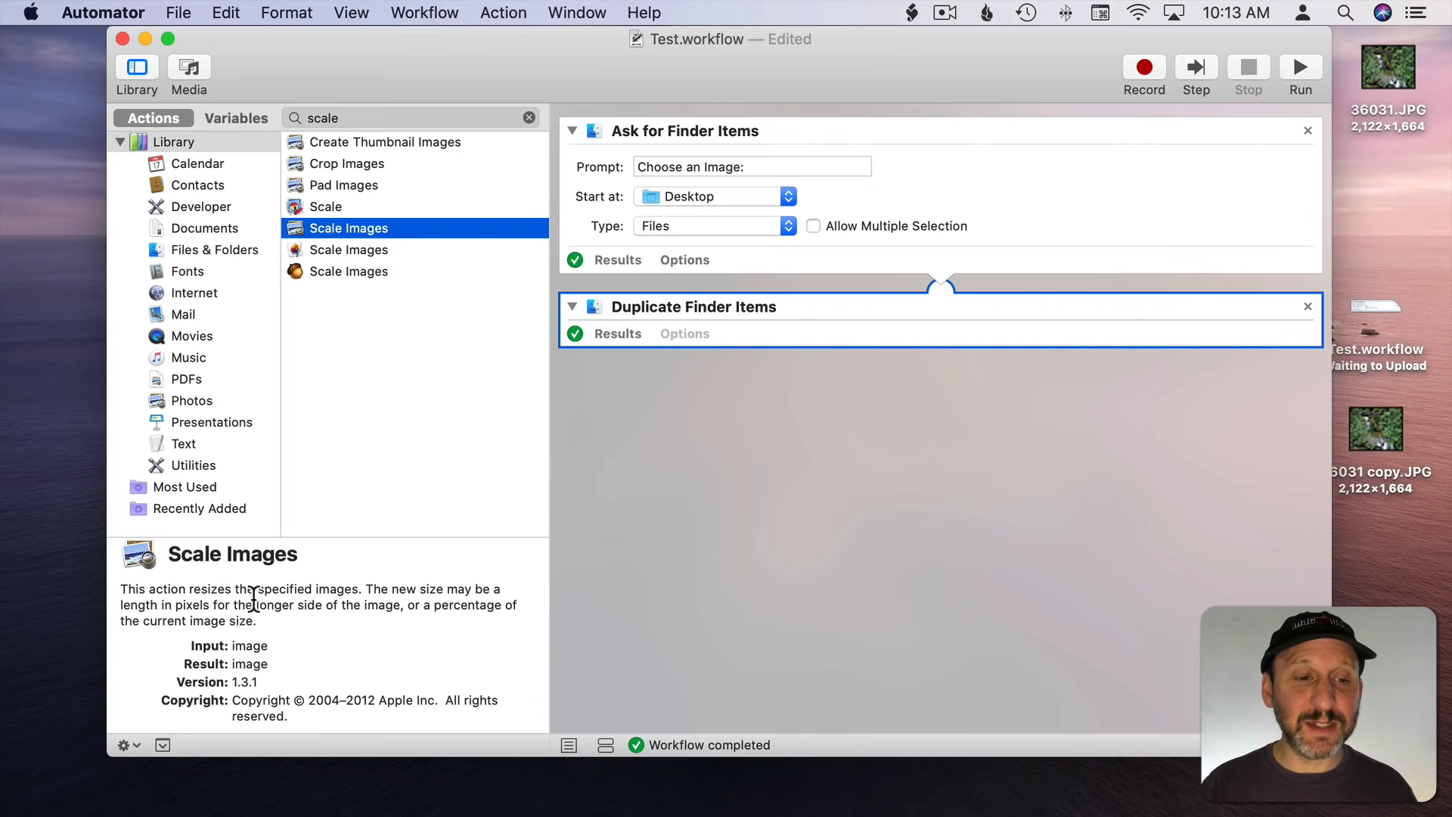
mouse_move(357, 76)
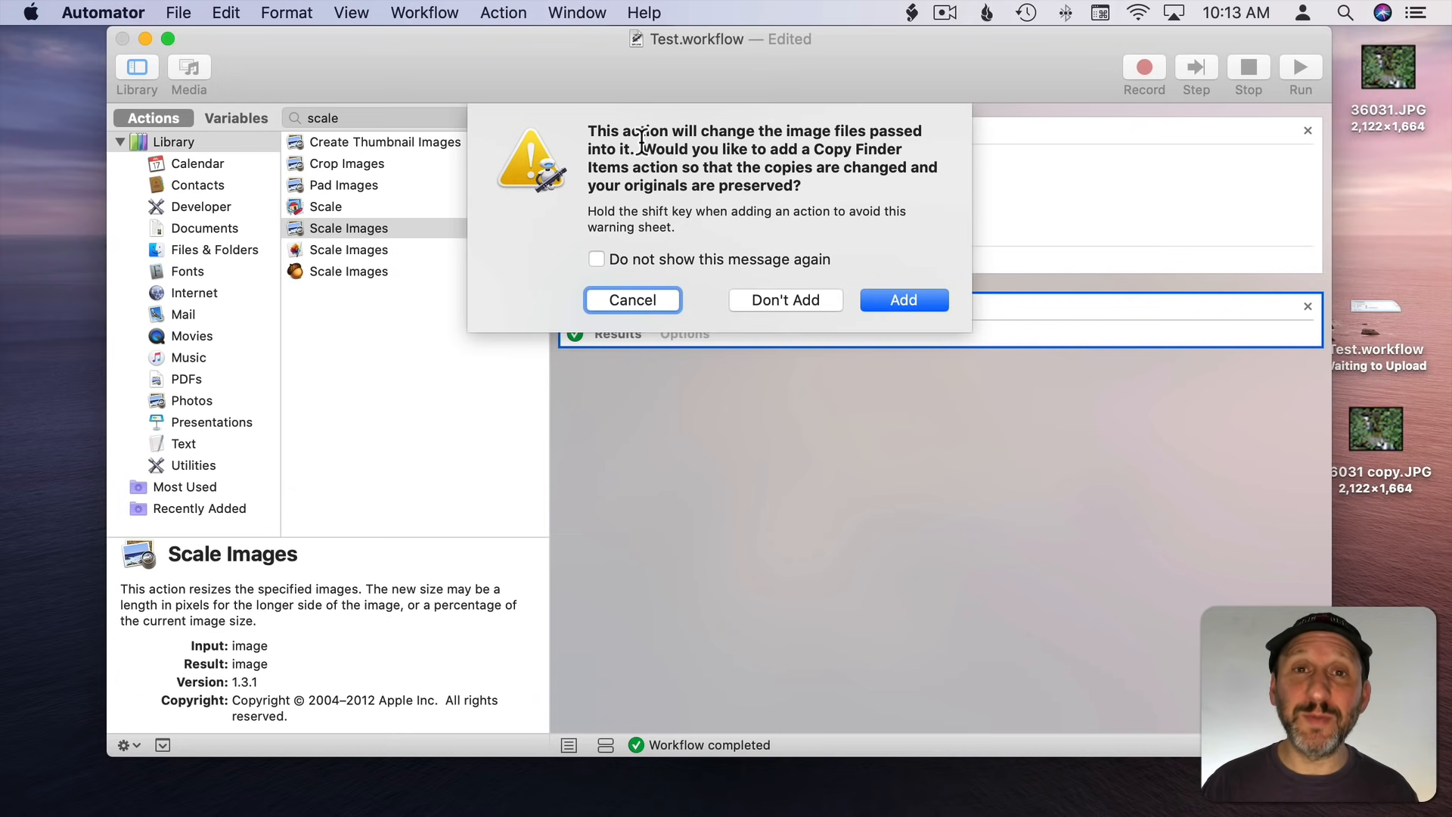
mouse_move(804, 313)
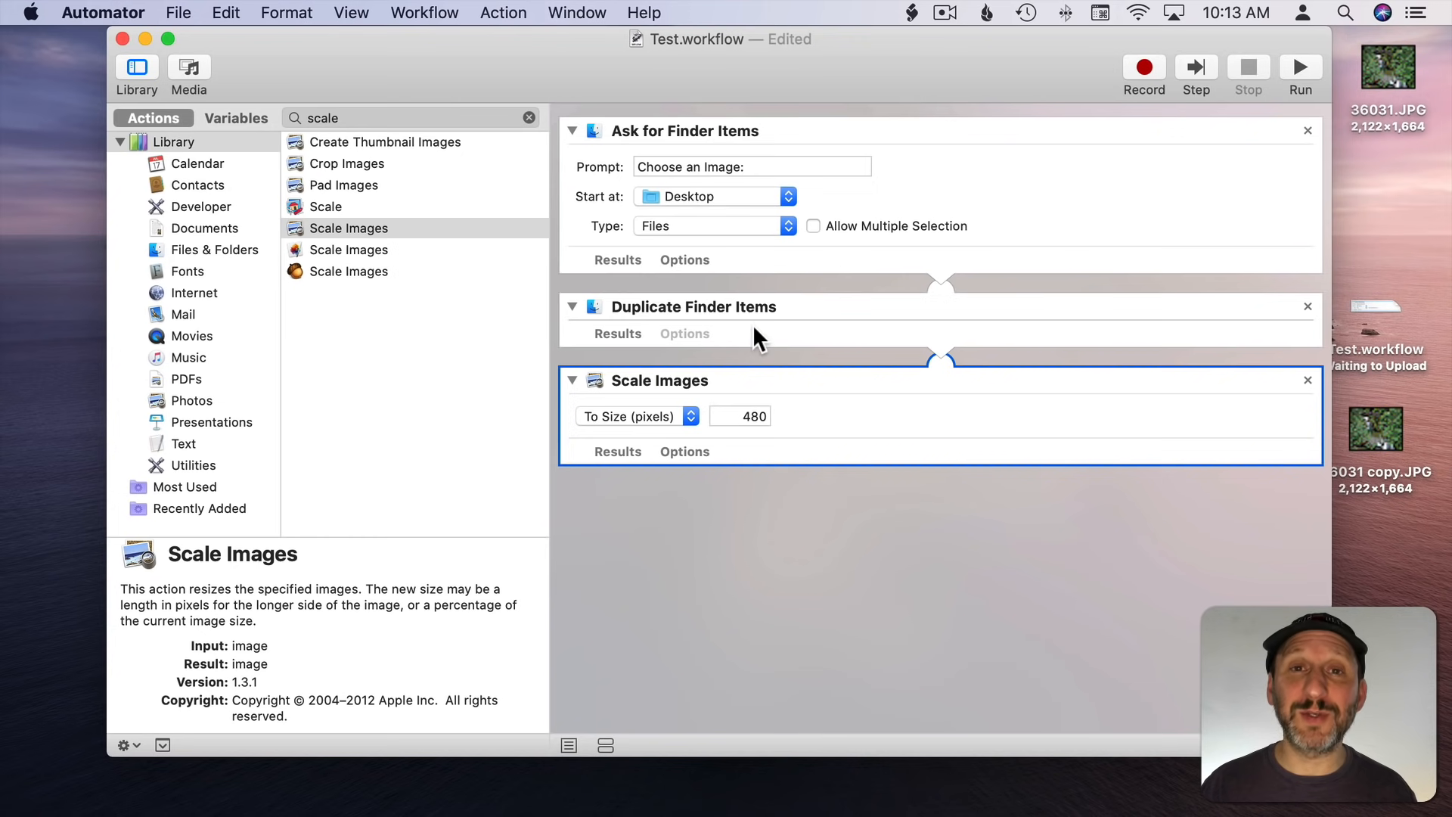
mouse_move(643, 389)
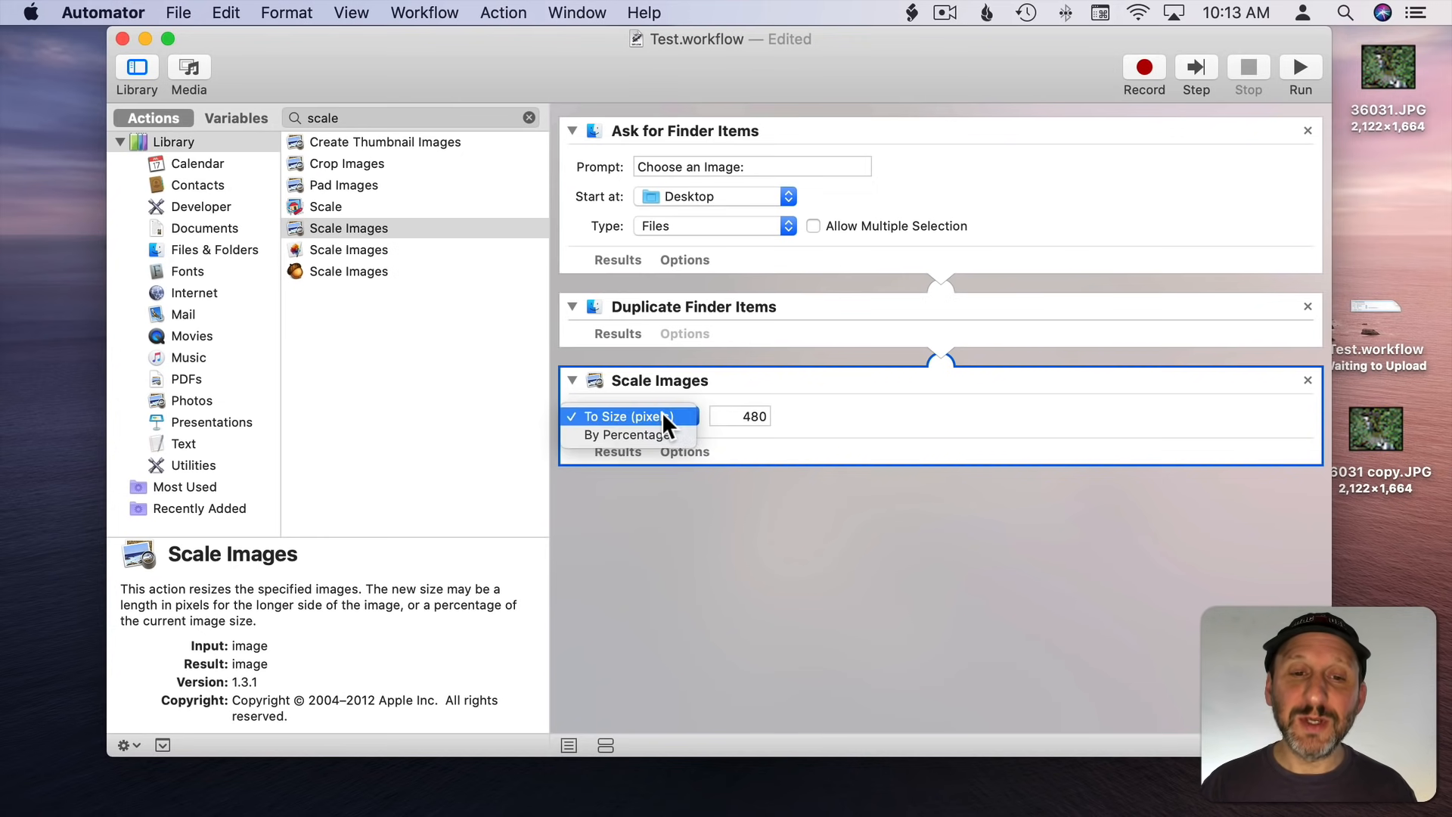
mouse_move(652, 434)
type("640")
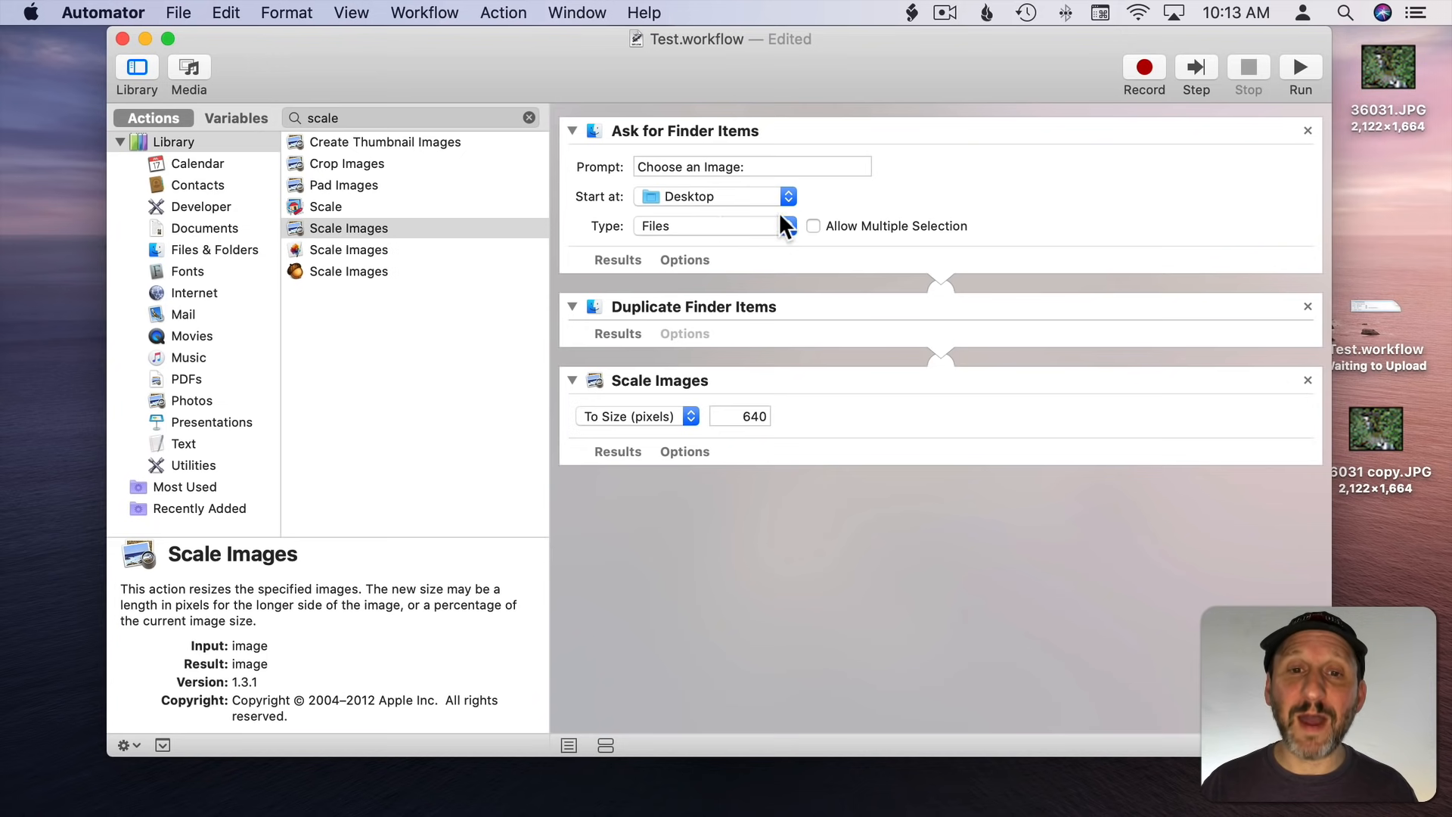
mouse_move(953, 415)
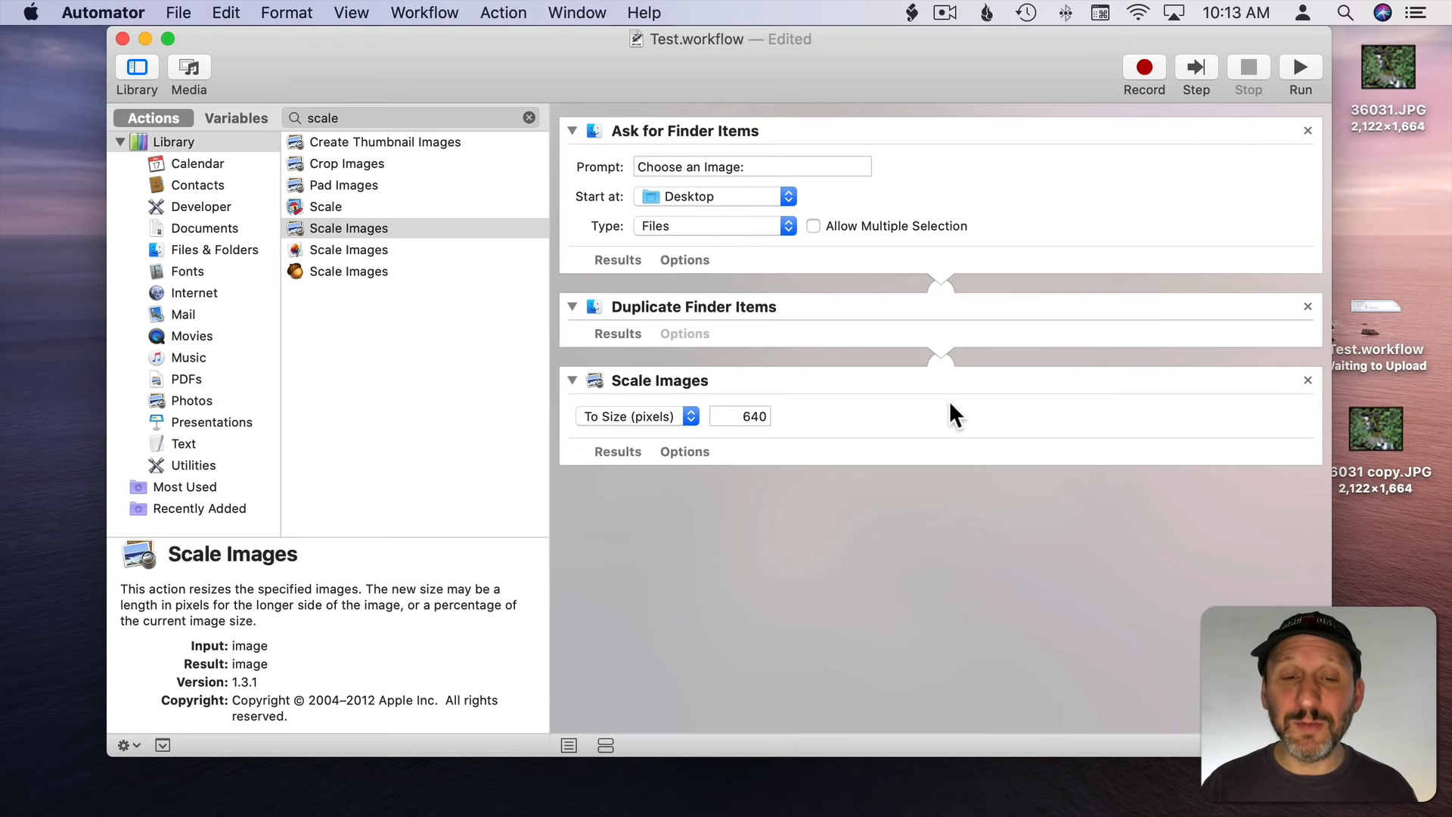
mouse_move(731, 415)
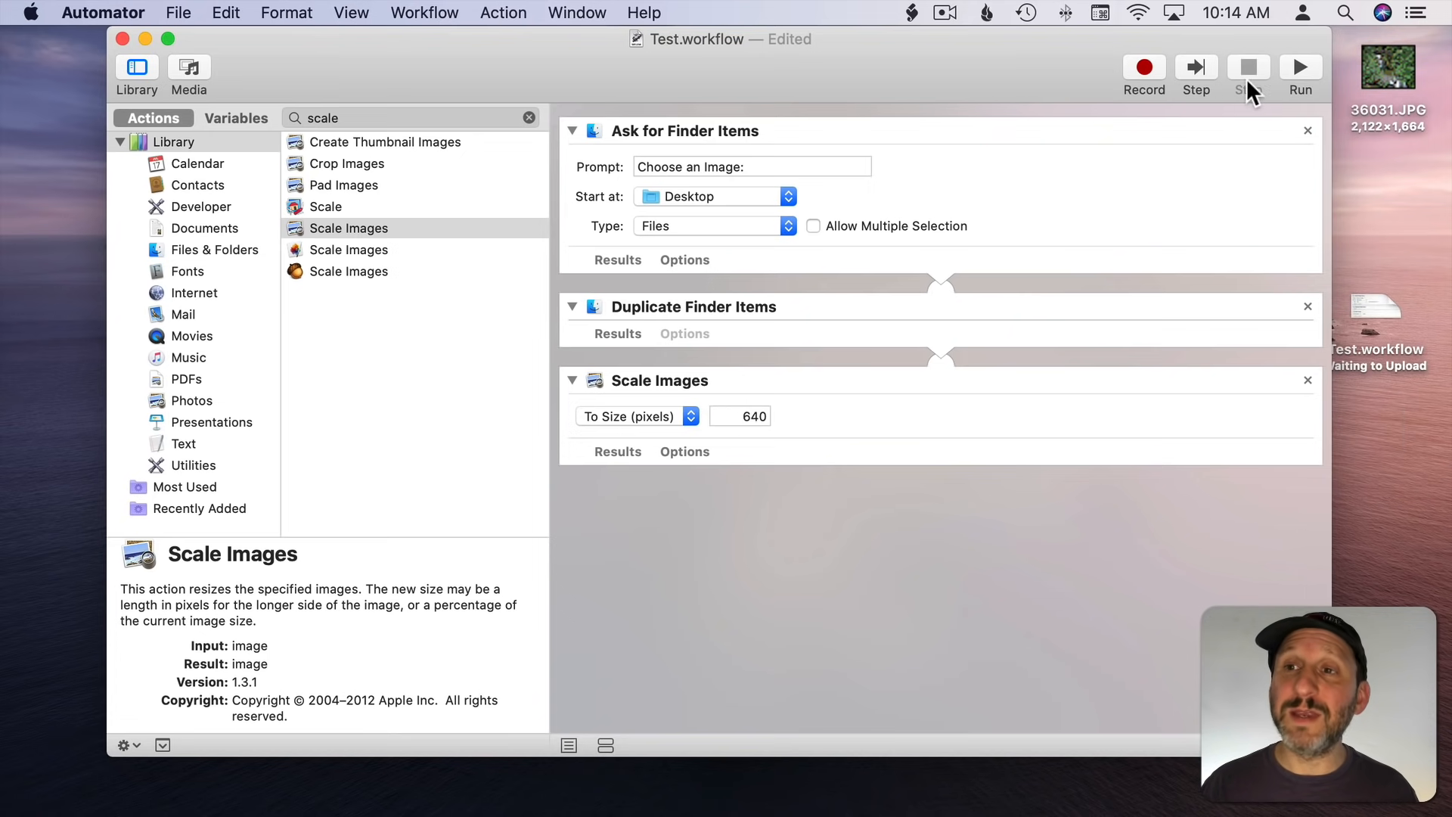
left_click(1299, 66)
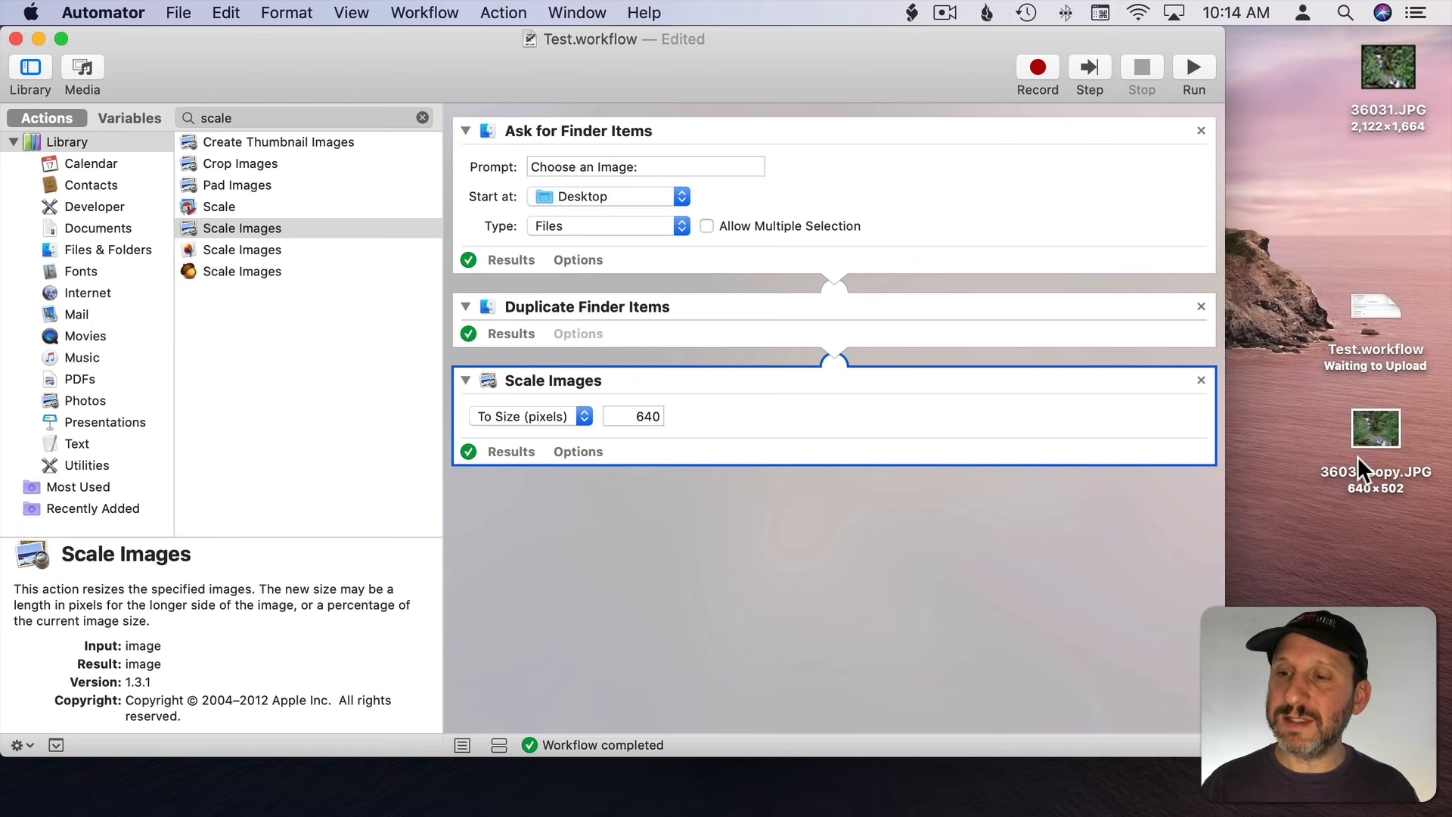
mouse_move(1370, 153)
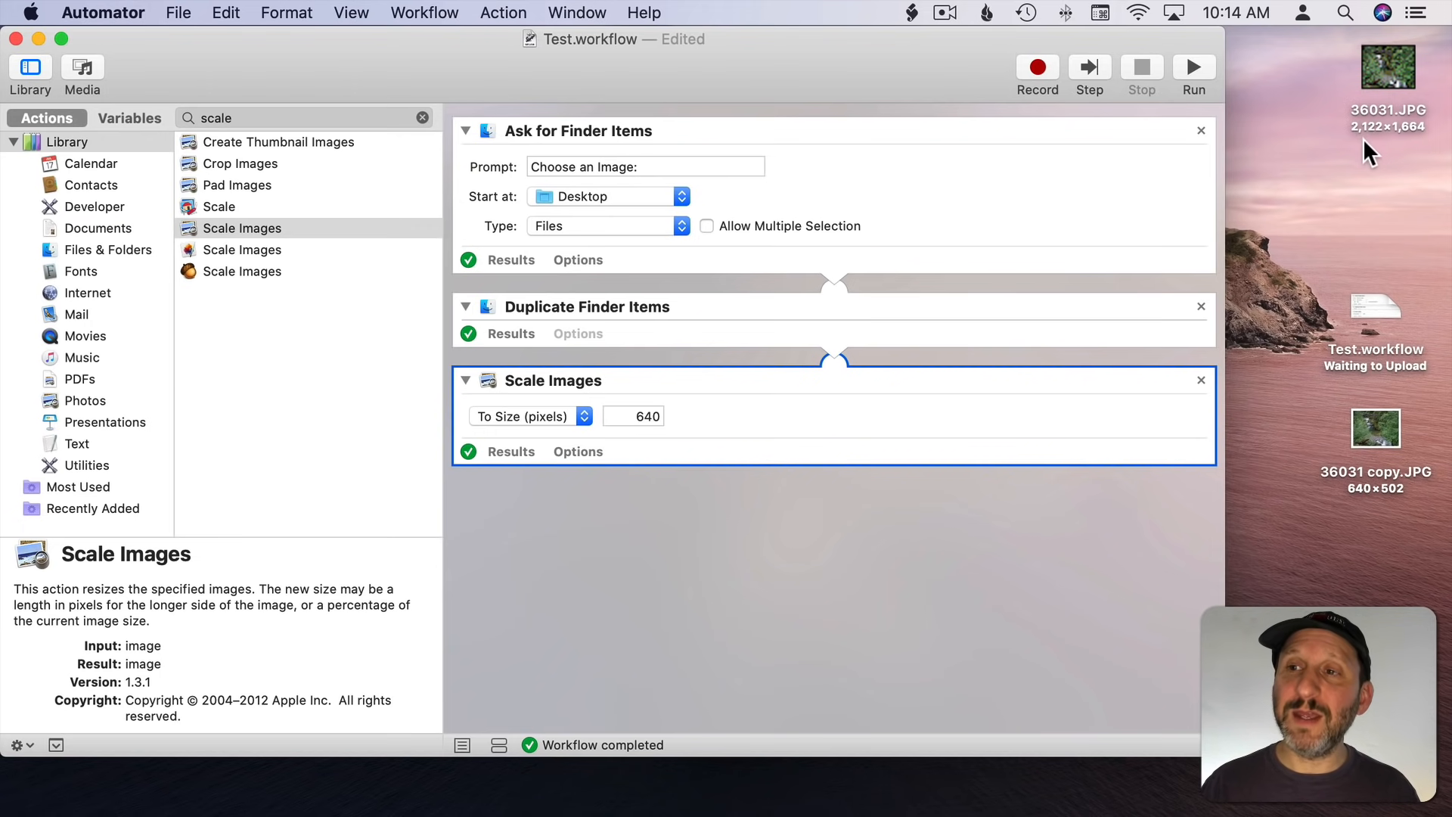
mouse_move(1391, 148)
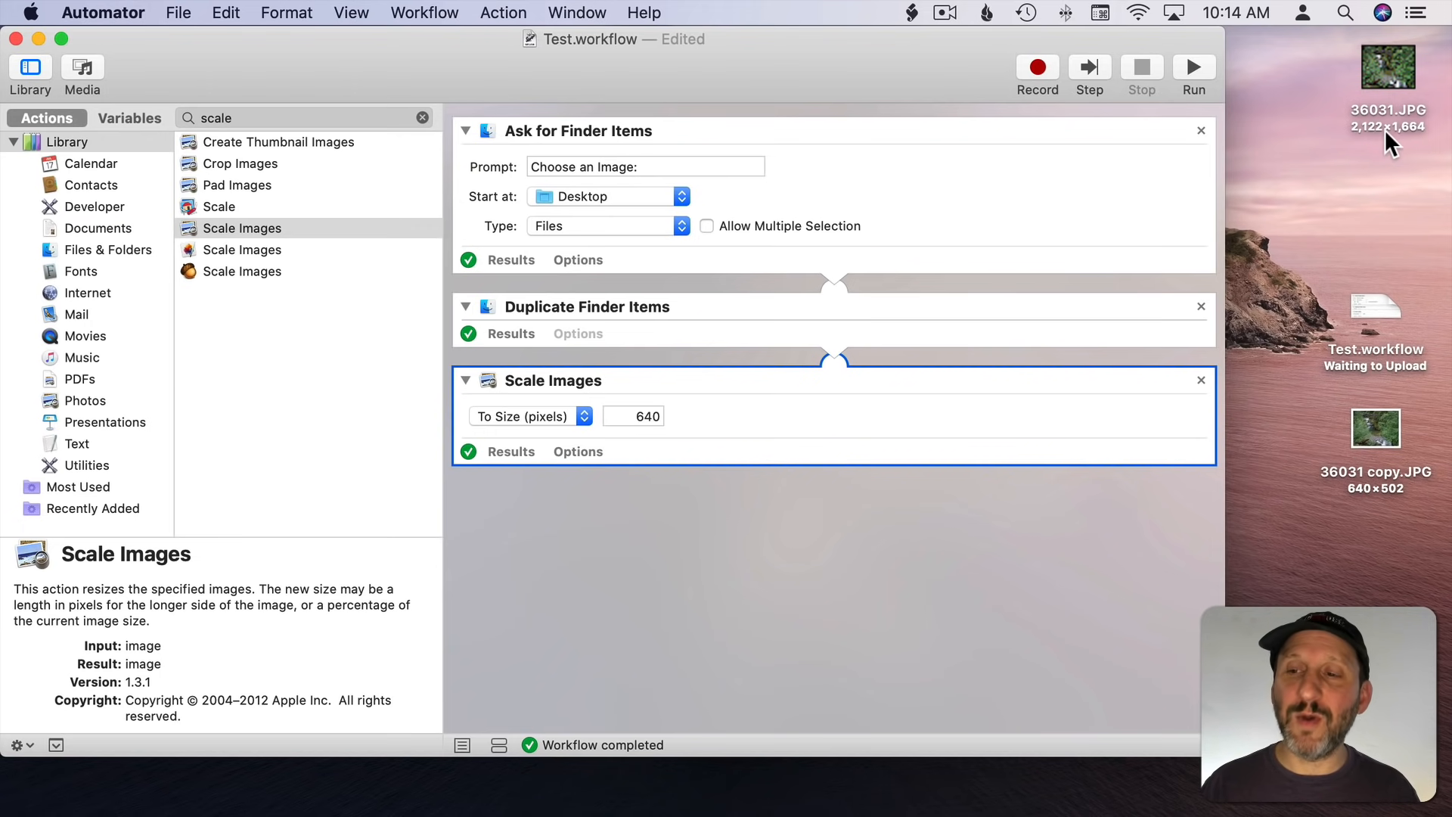
mouse_move(1374, 504)
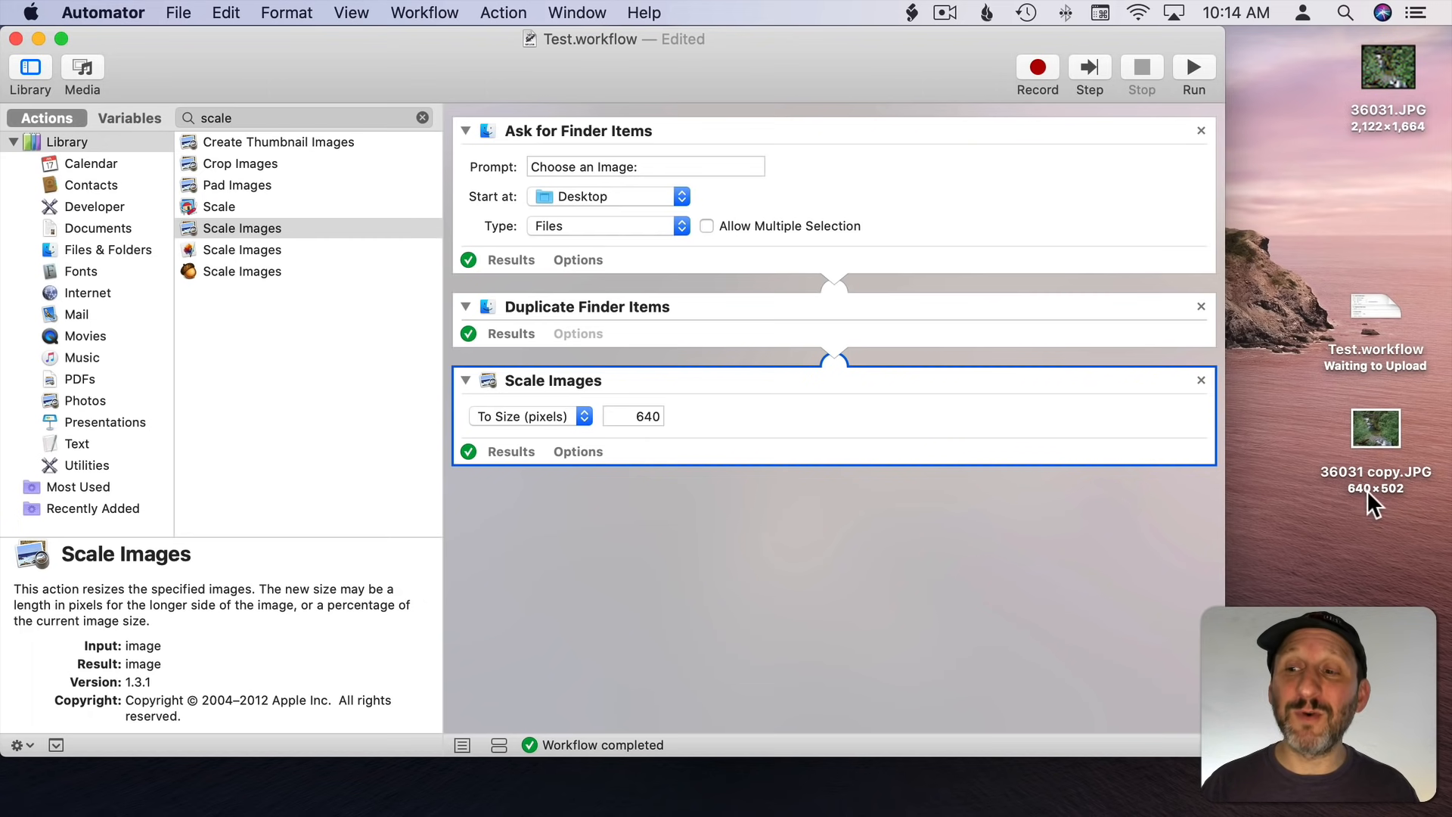
mouse_move(1403, 500)
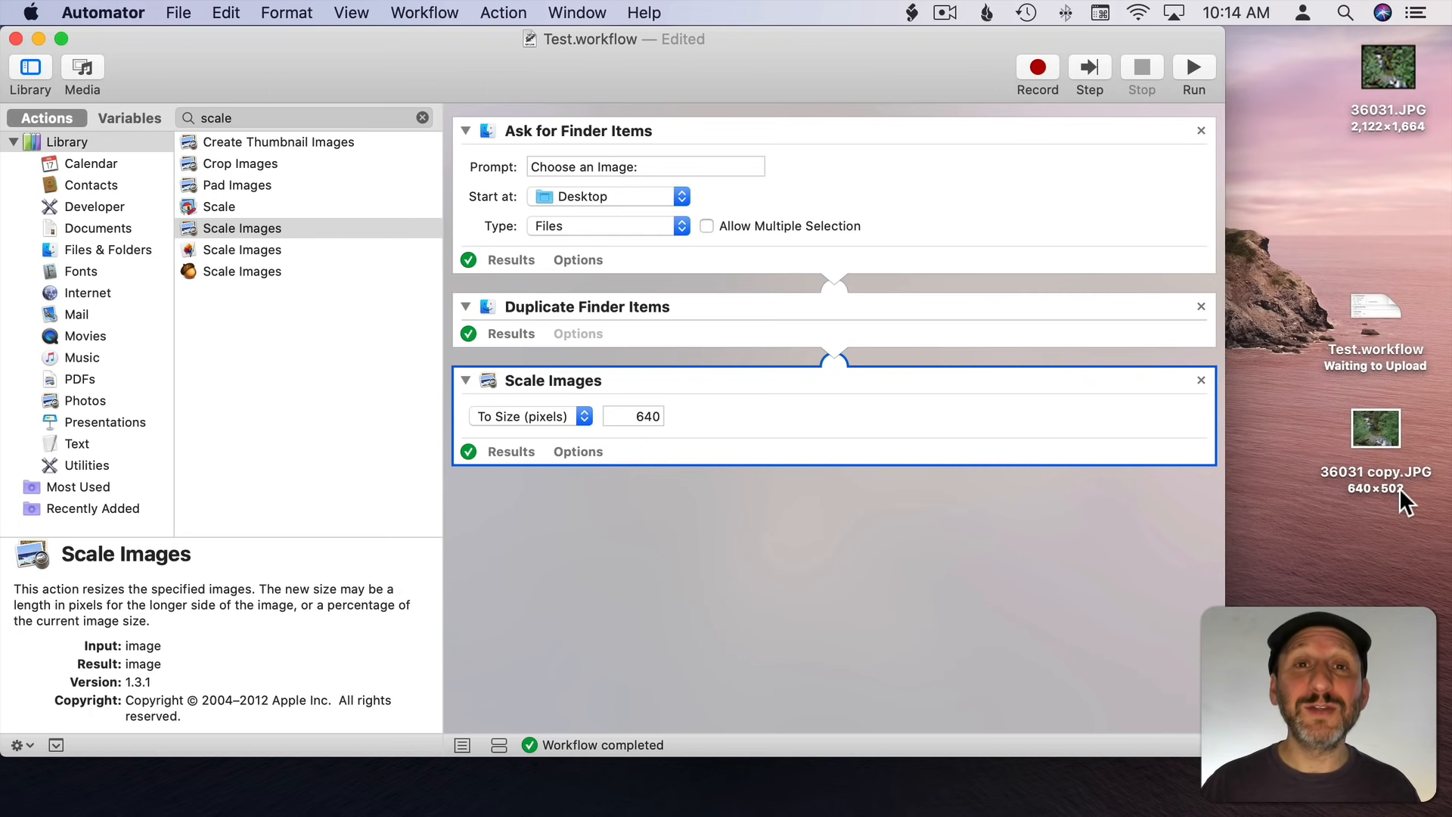
mouse_move(886, 190)
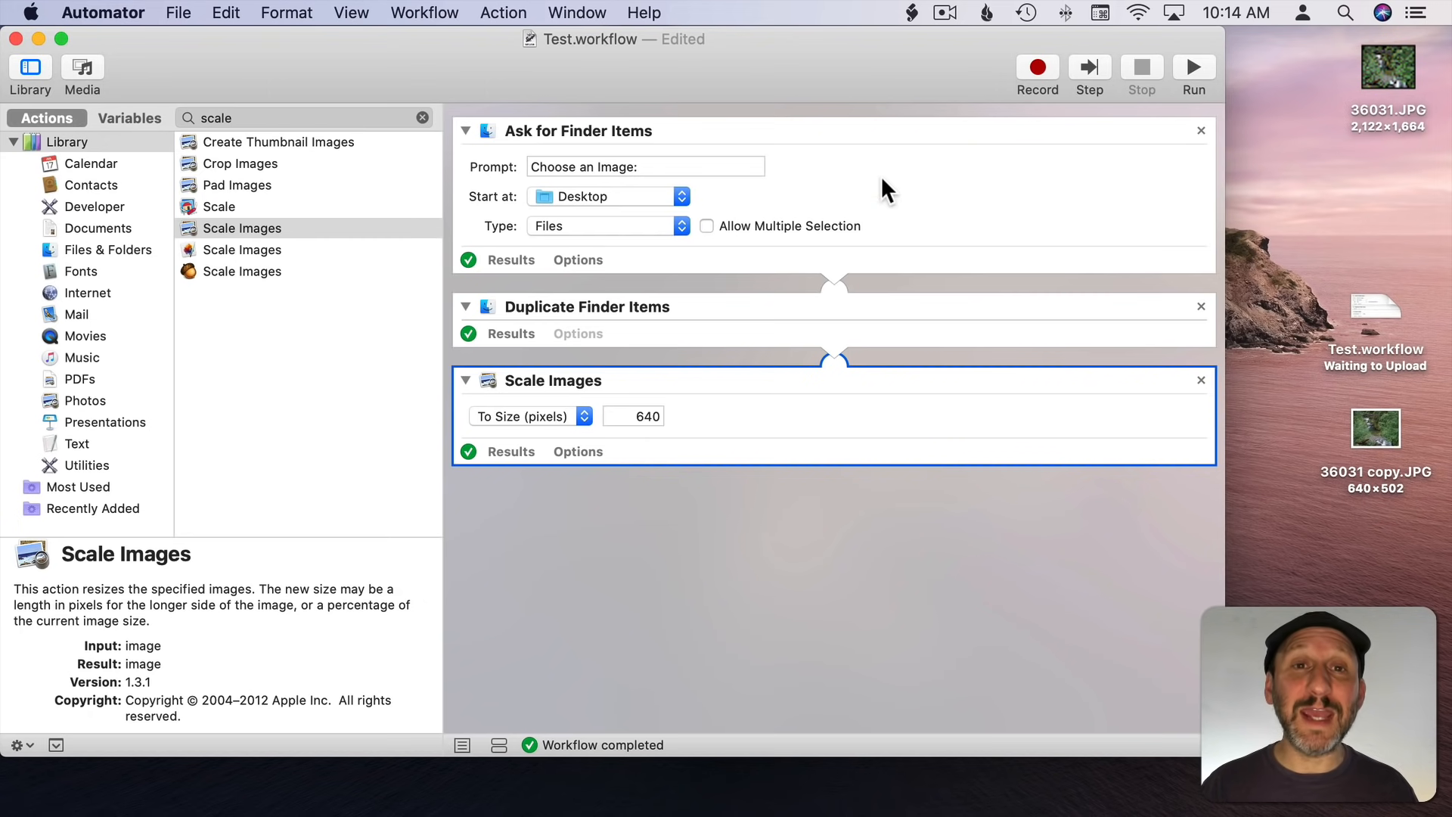
mouse_move(809, 115)
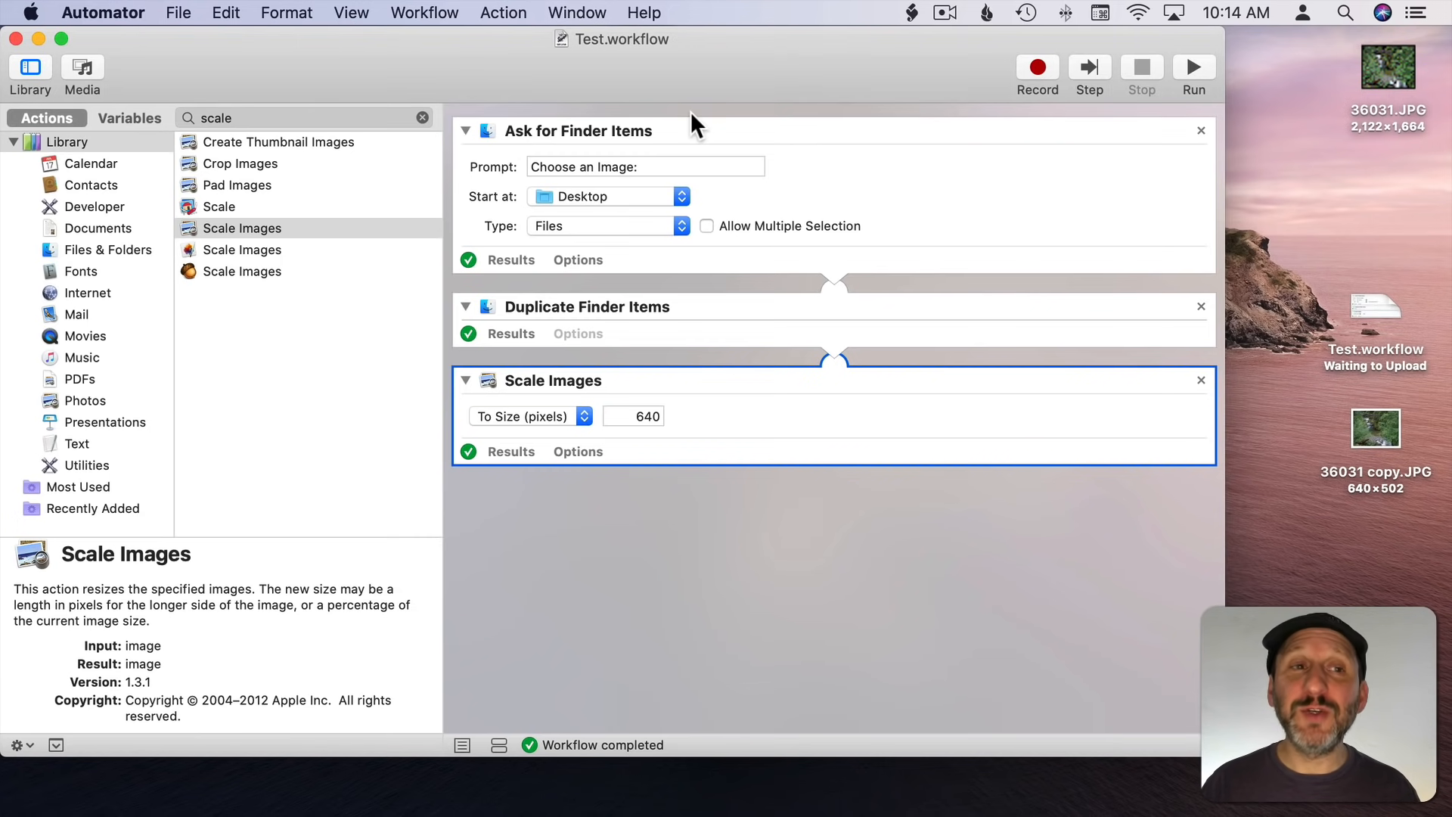
mouse_move(875, 247)
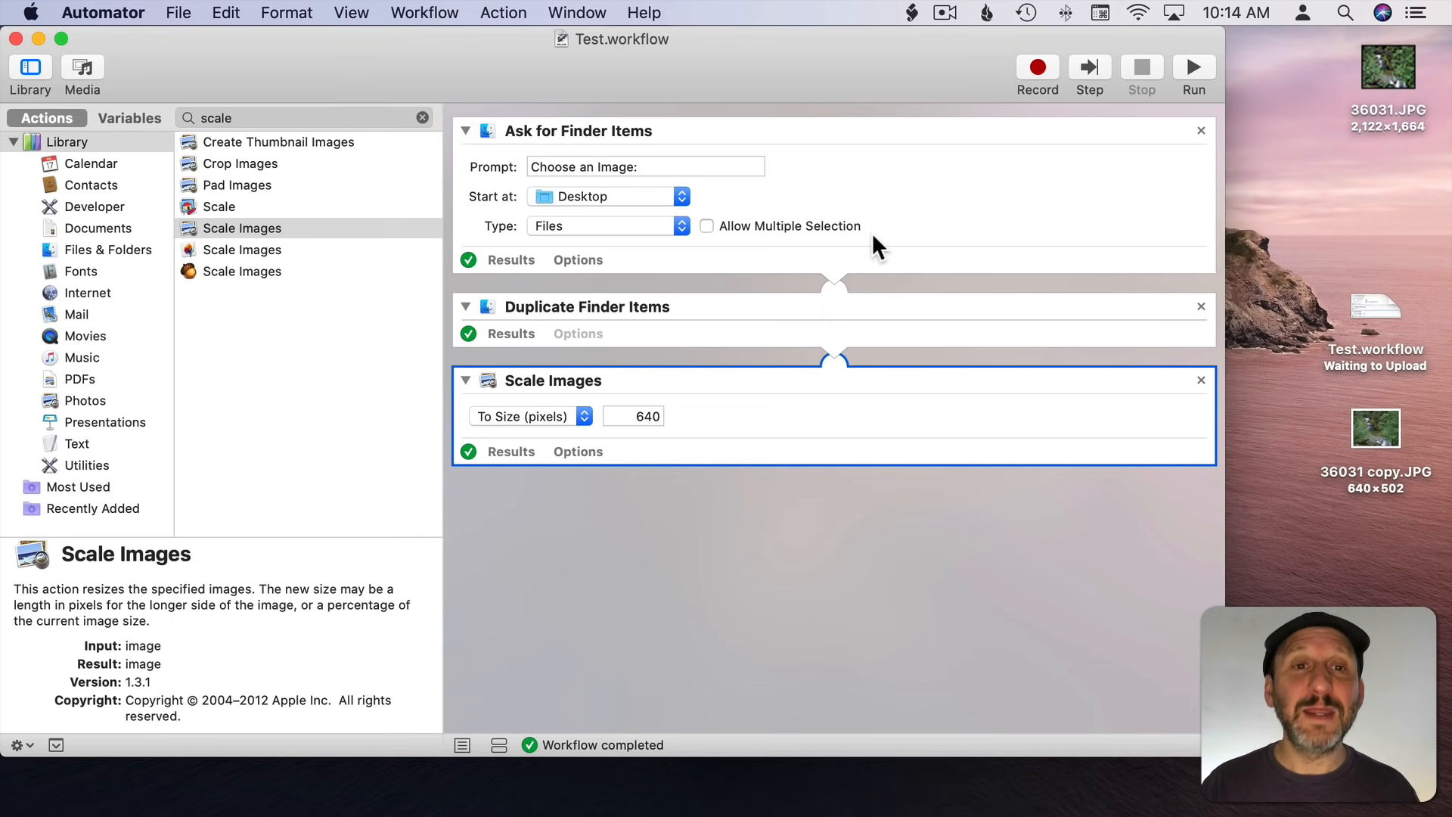
mouse_move(1153, 148)
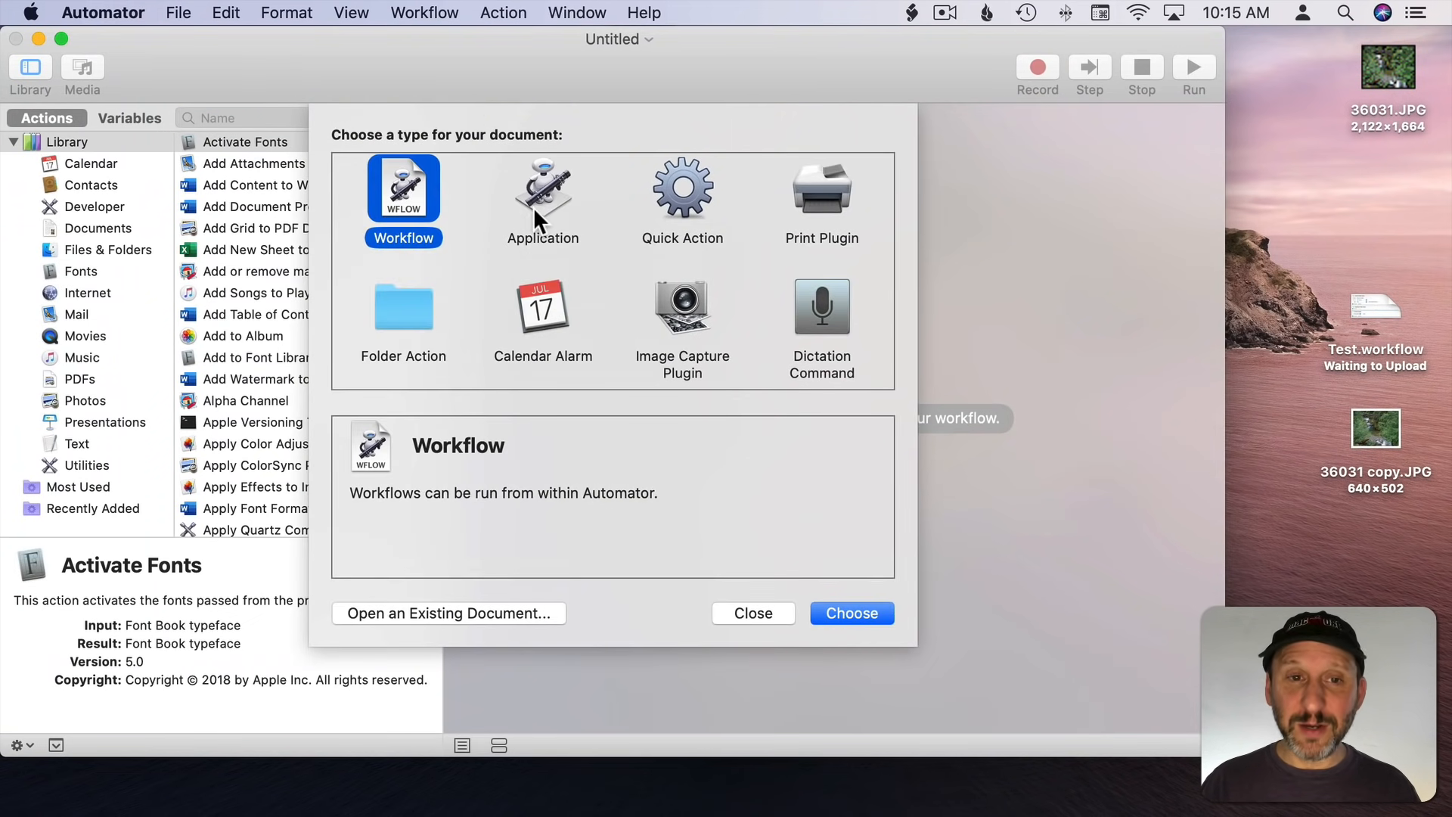
Step: Choose Application as the new document type and search actions for 'du'
left_click(850, 613)
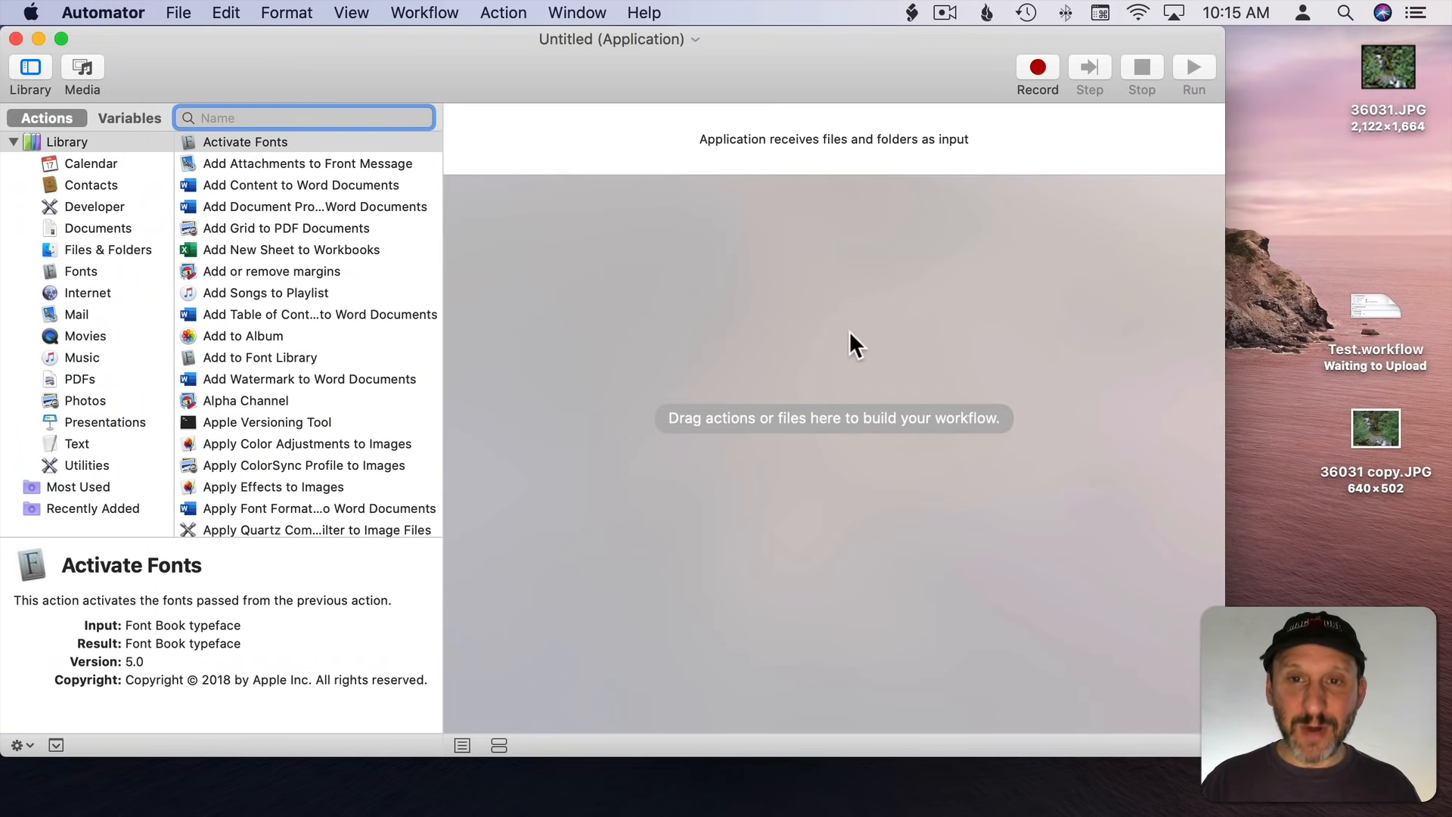
mouse_move(842, 149)
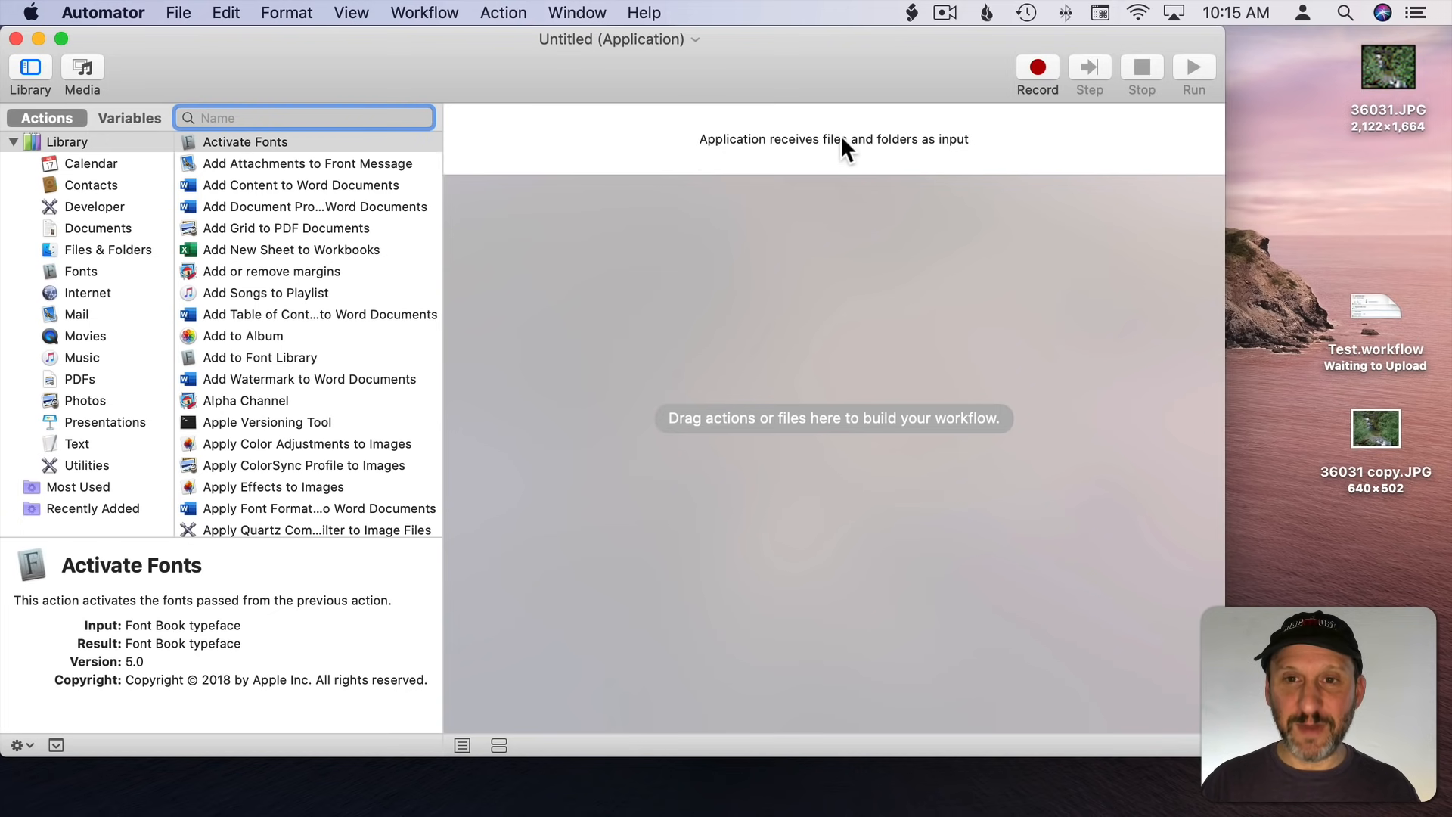
mouse_move(972, 153)
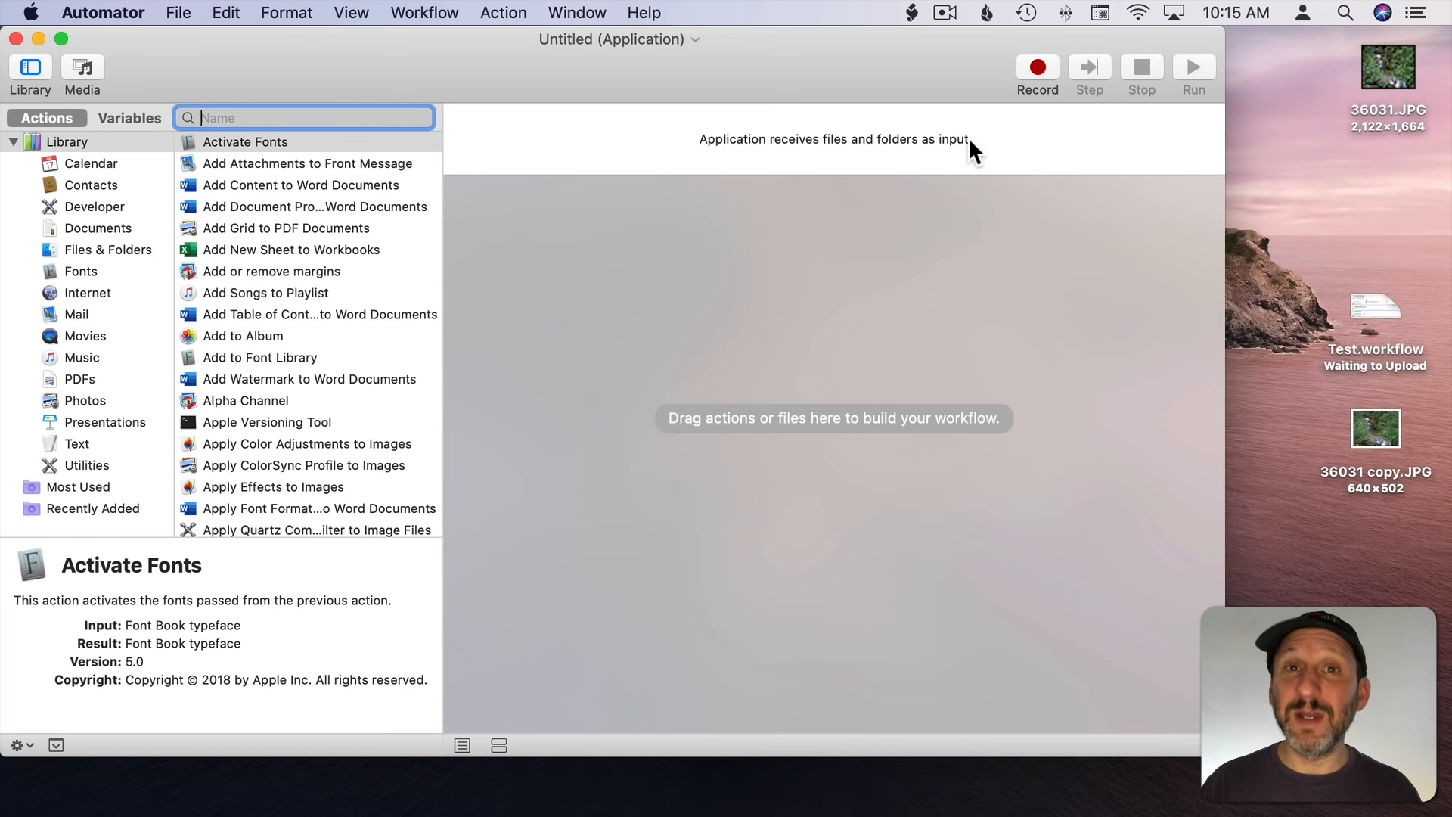
mouse_move(826, 127)
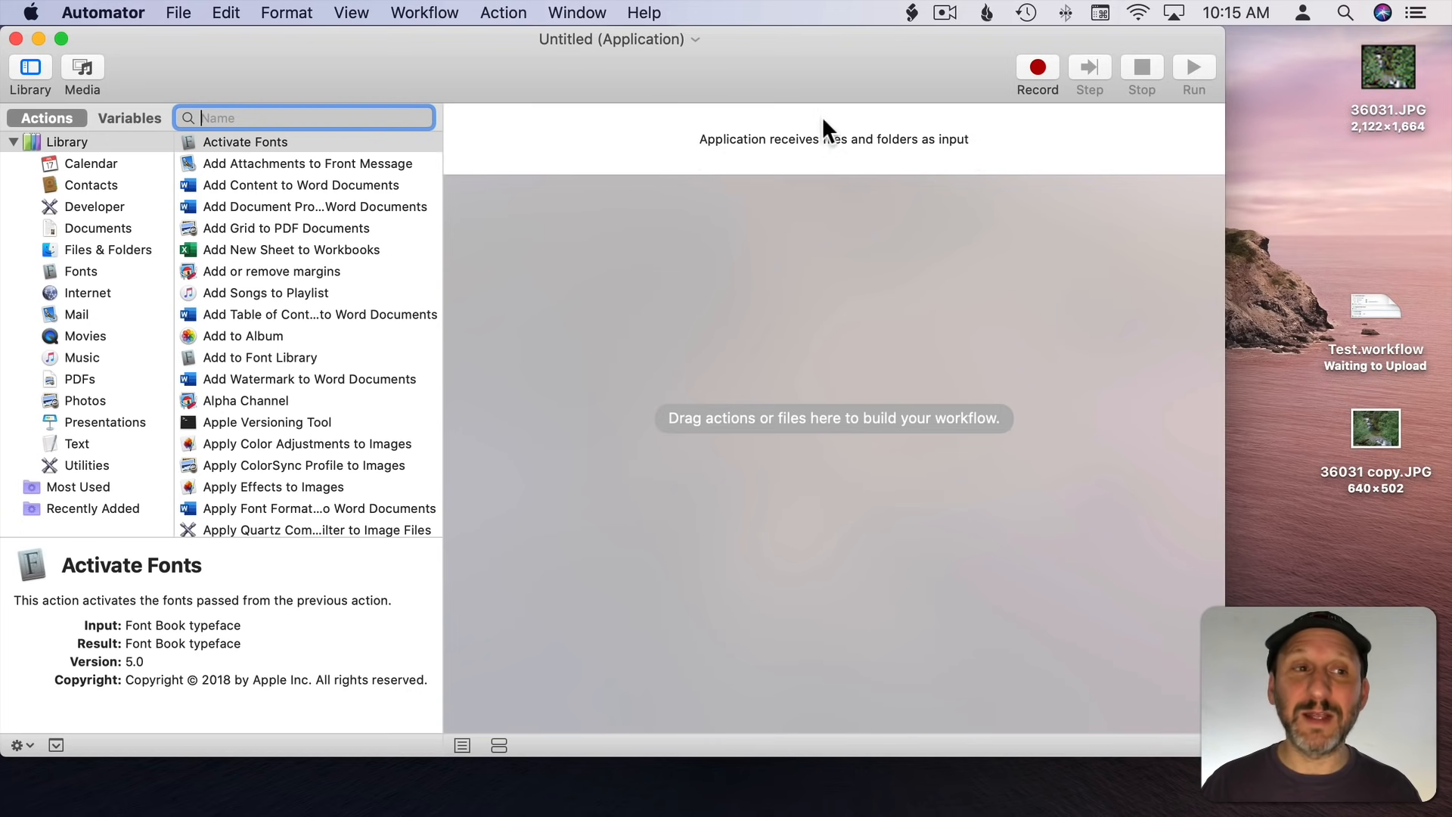
type("dup")
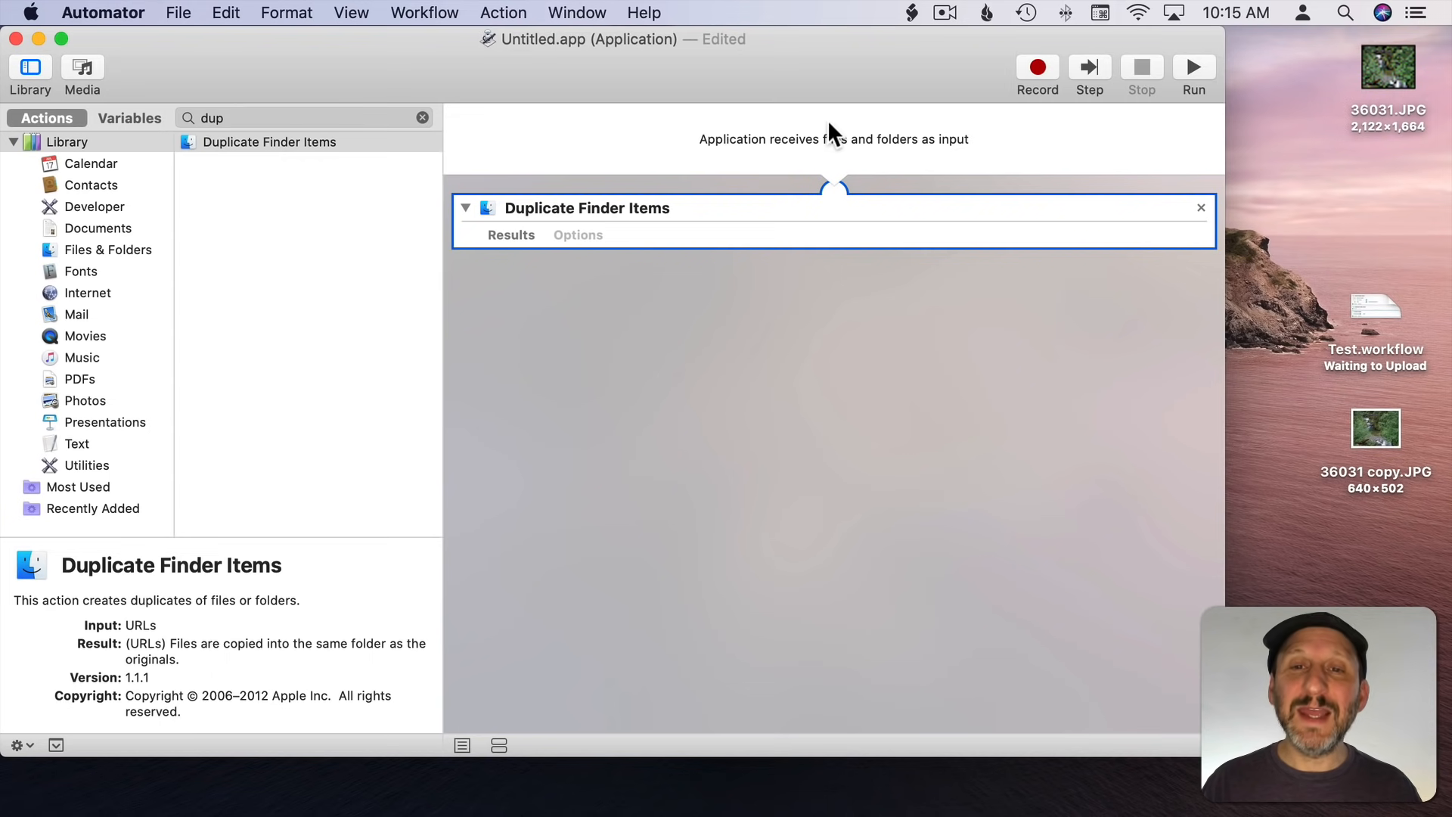
mouse_move(1005, 206)
type("scale")
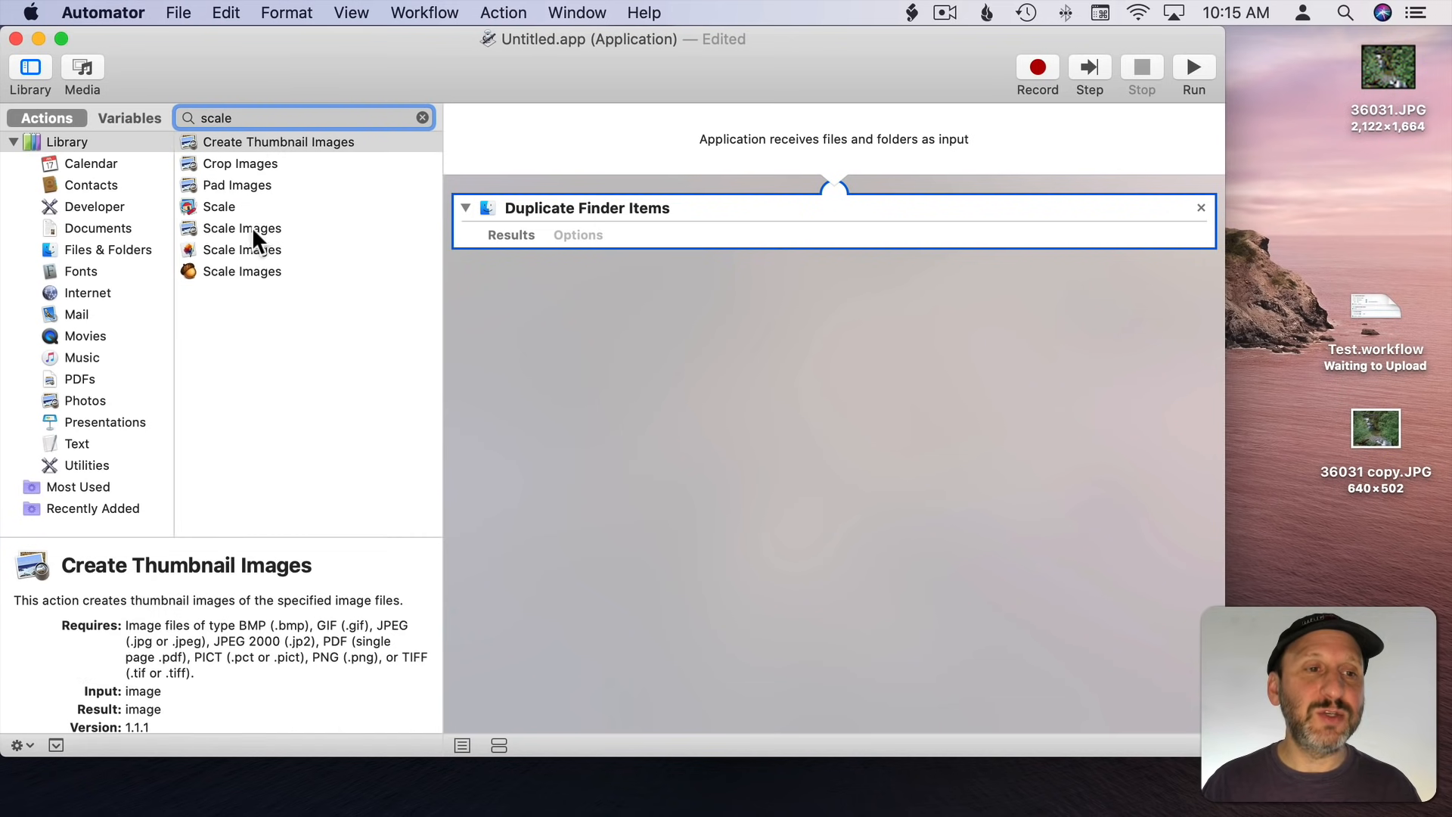
Step: Add Scale Images after Duplicate Finder Items and set it to 640 pixels
double_click(242, 228)
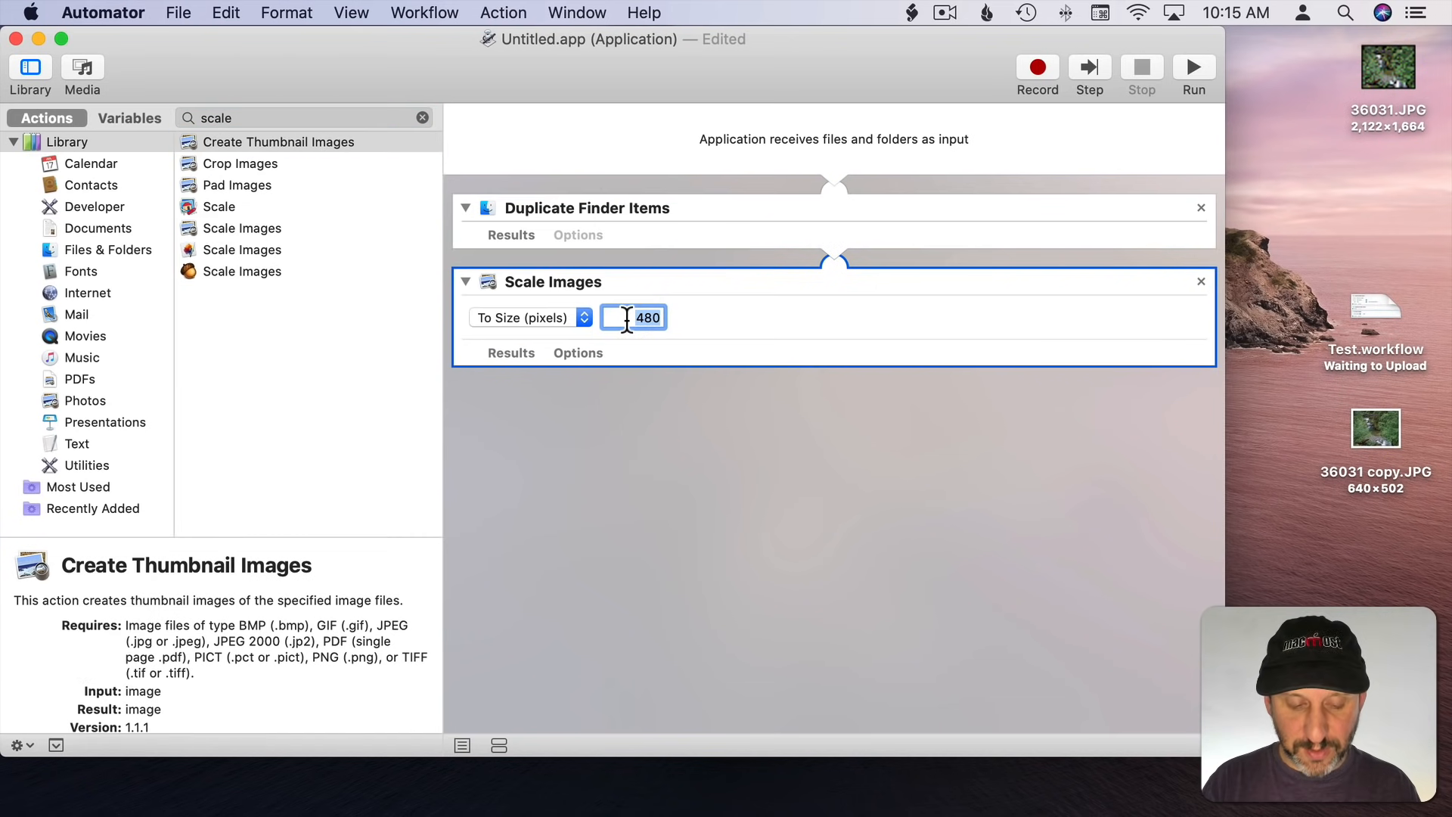
type("640")
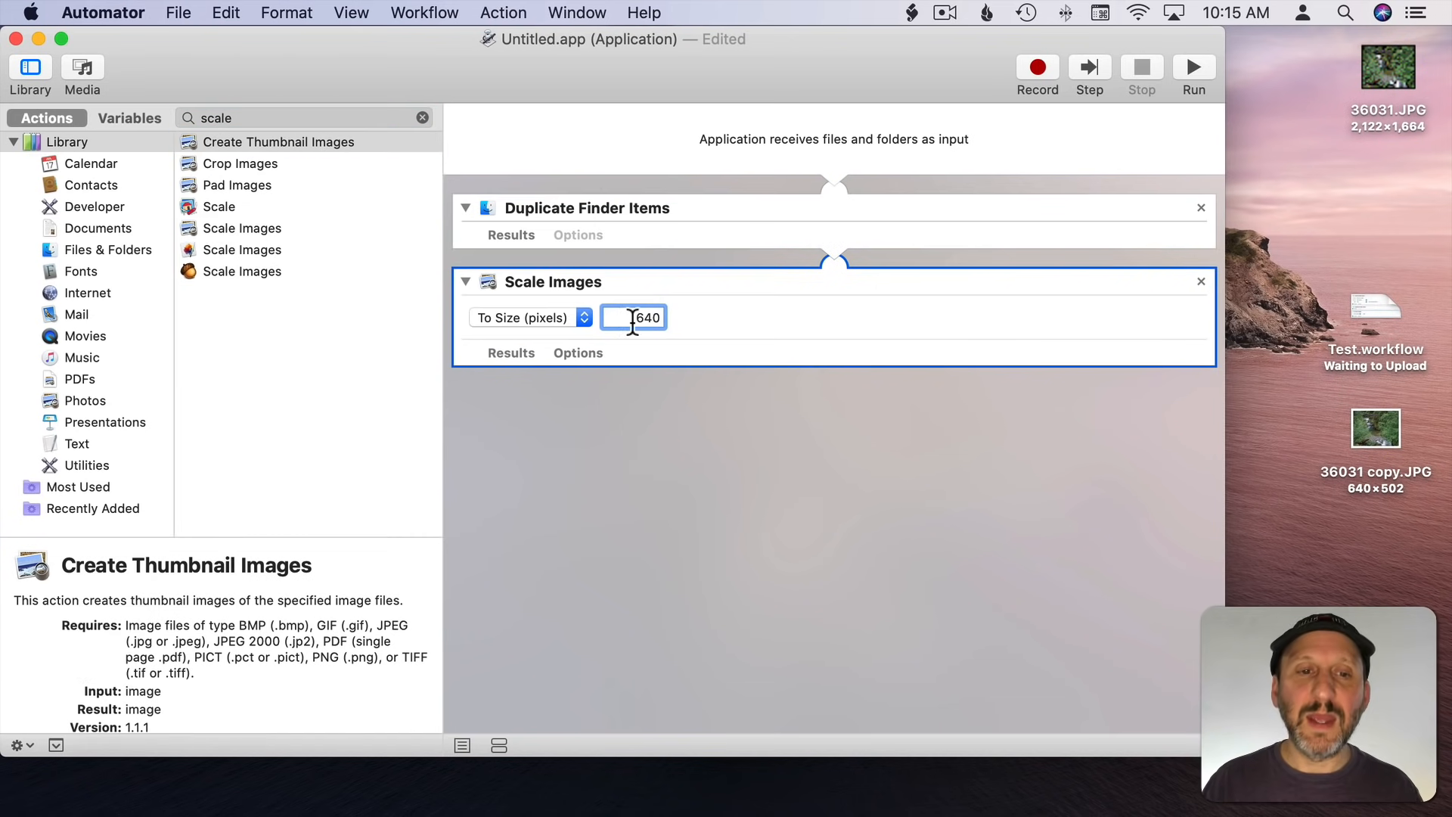
mouse_move(774, 327)
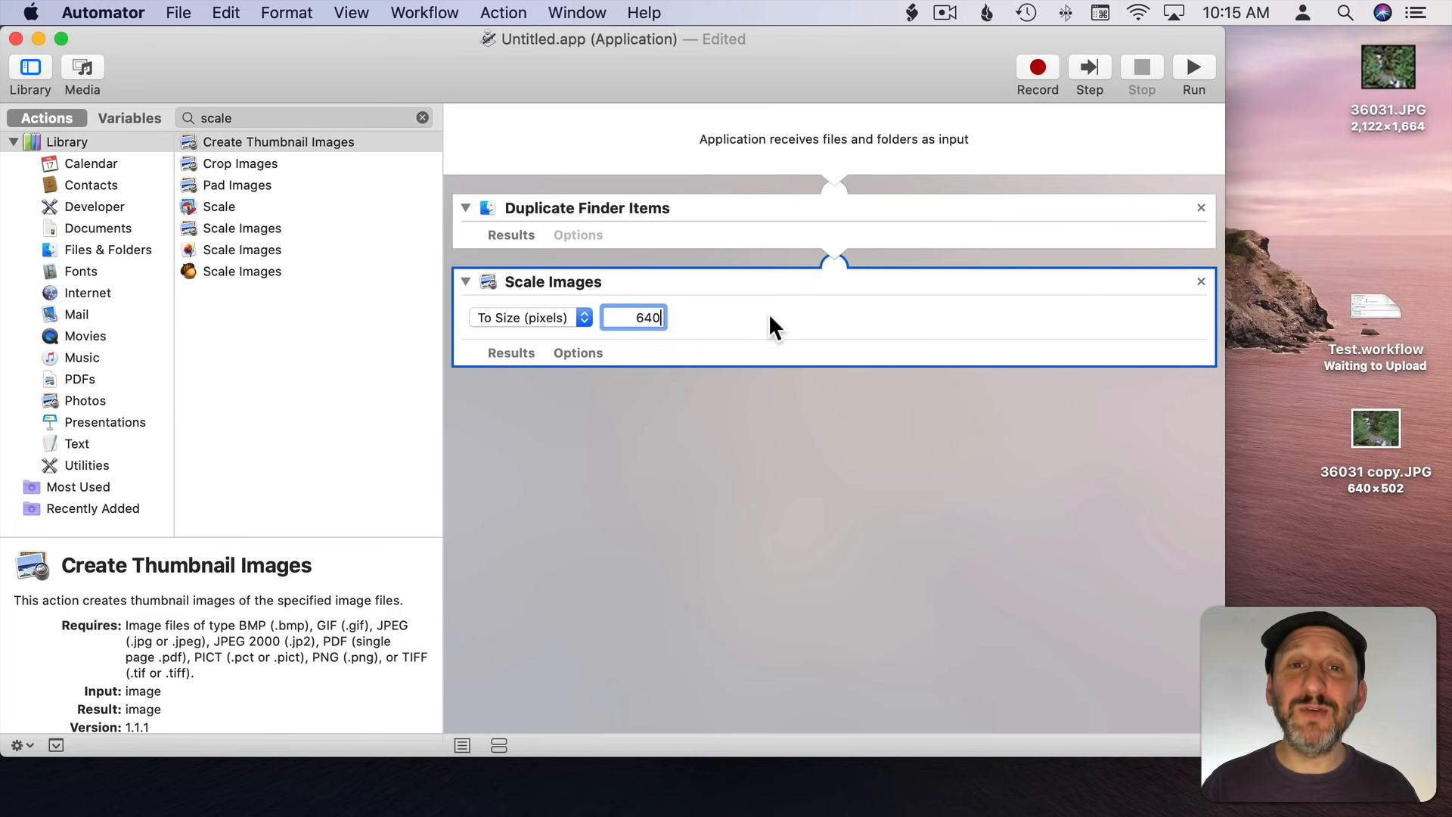
mouse_move(589, 83)
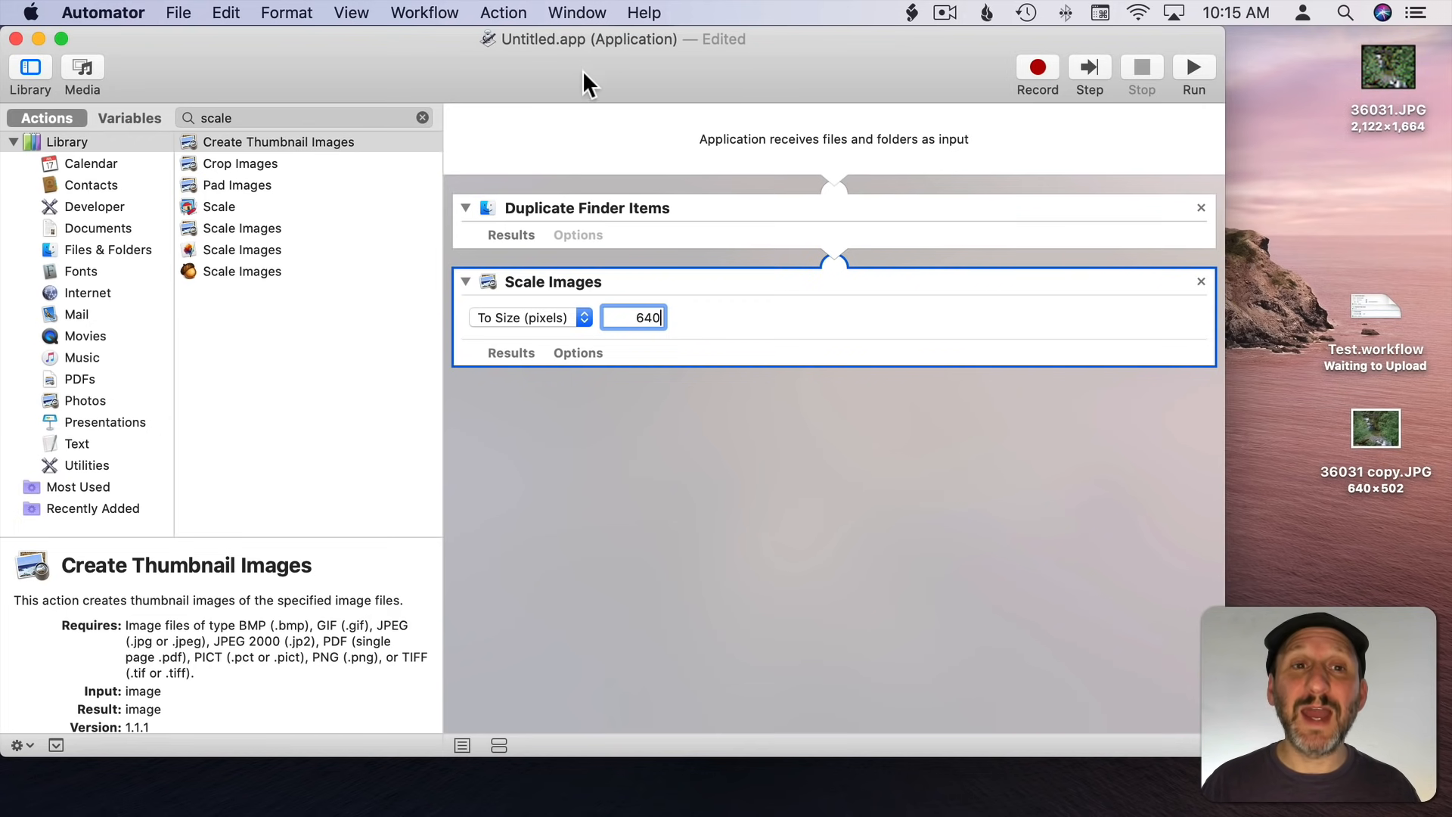
mouse_move(685, 92)
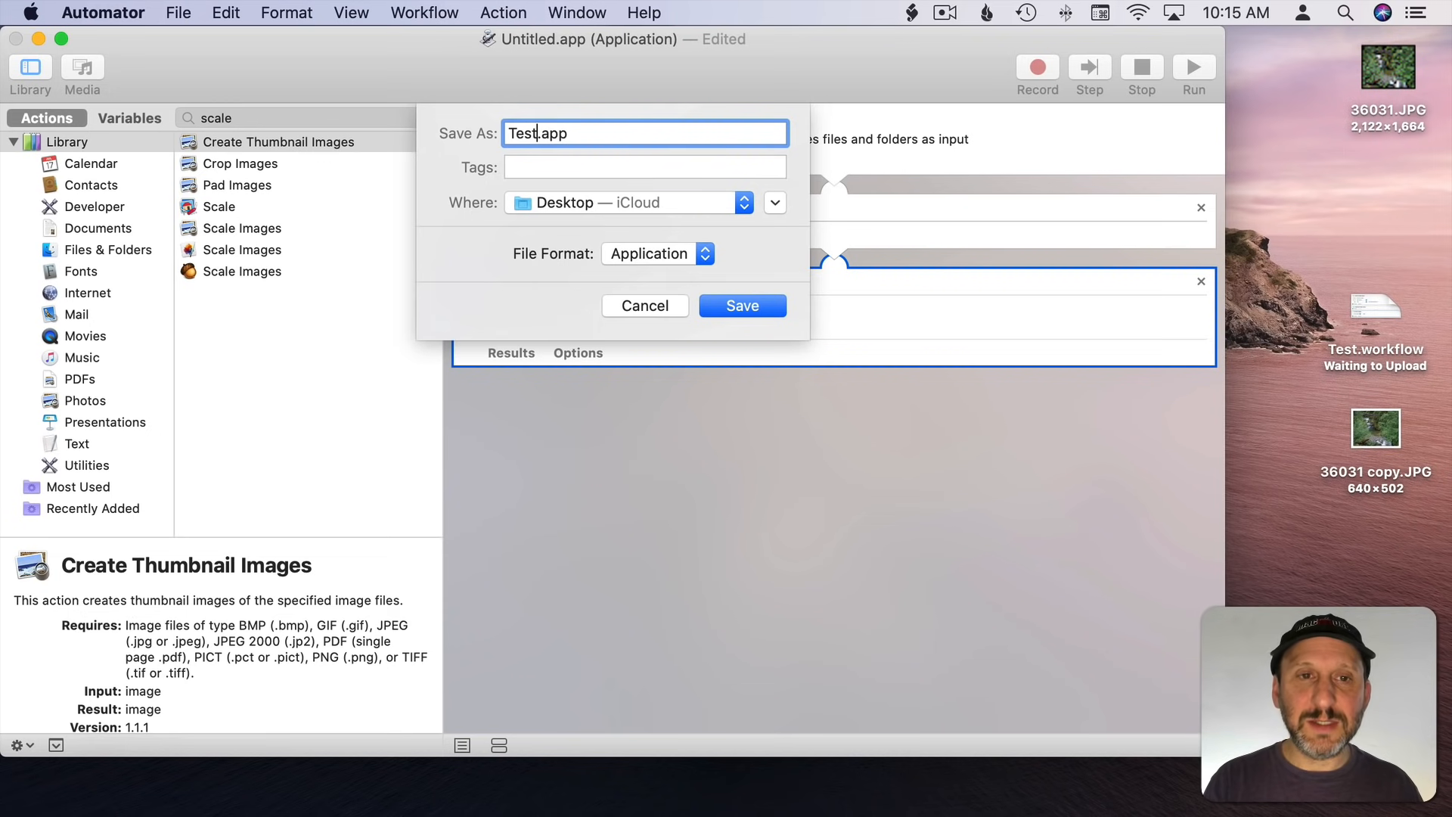
Step: Save the application as Test2.app on the Desktop, run it on 36031.JPG, and allow Desktop access
type("2")
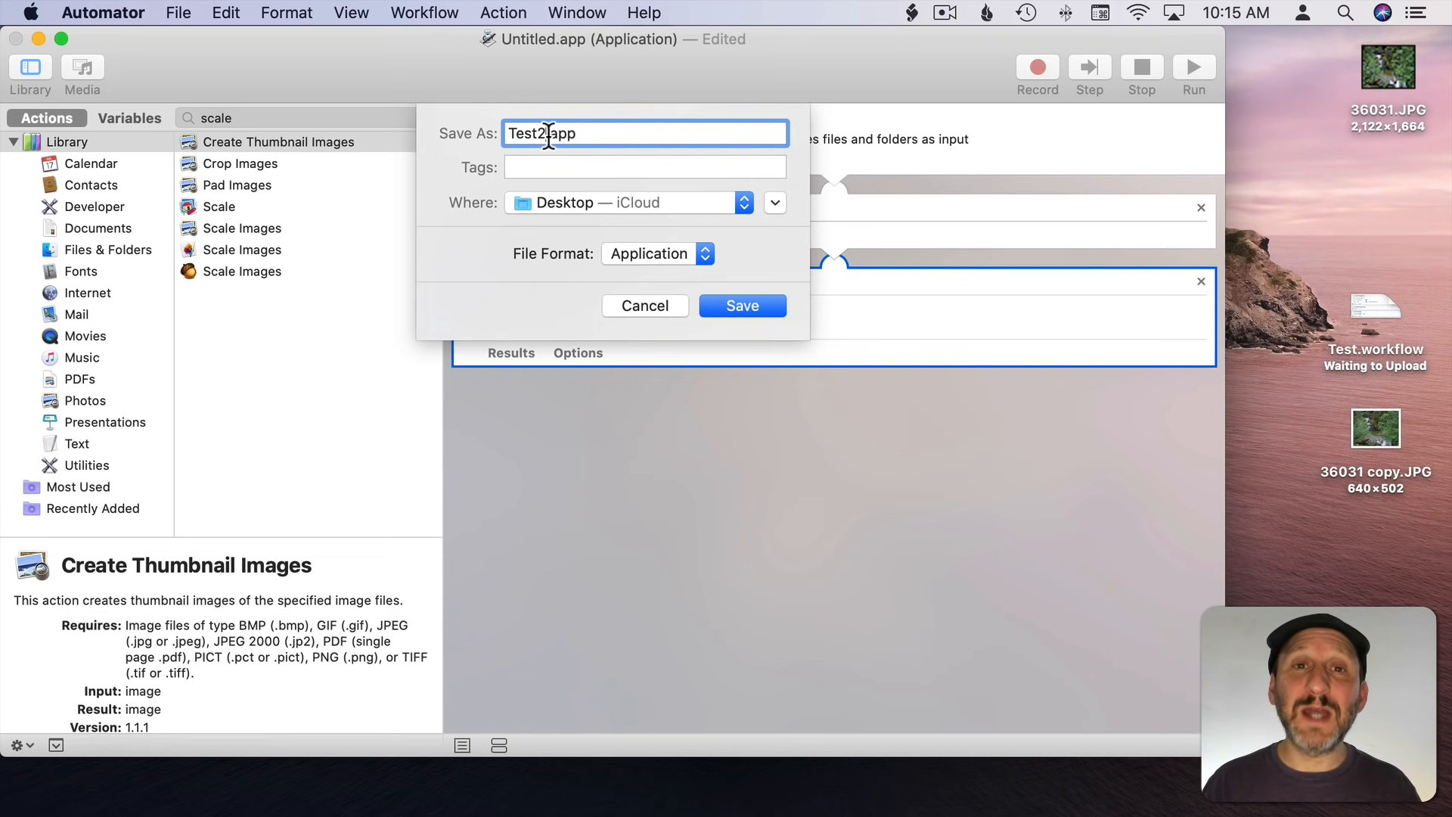
left_click(741, 306)
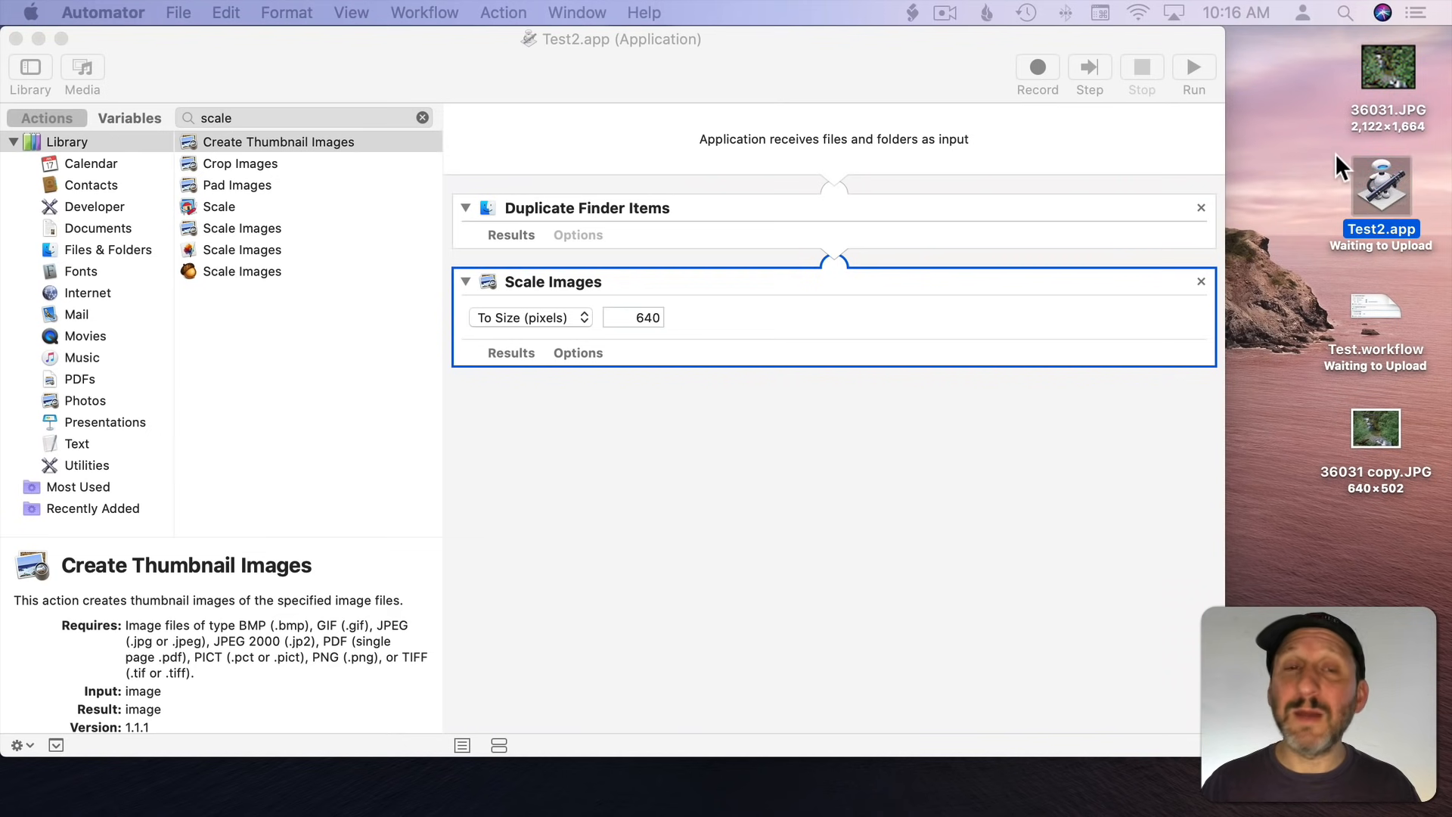
left_click(1313, 153)
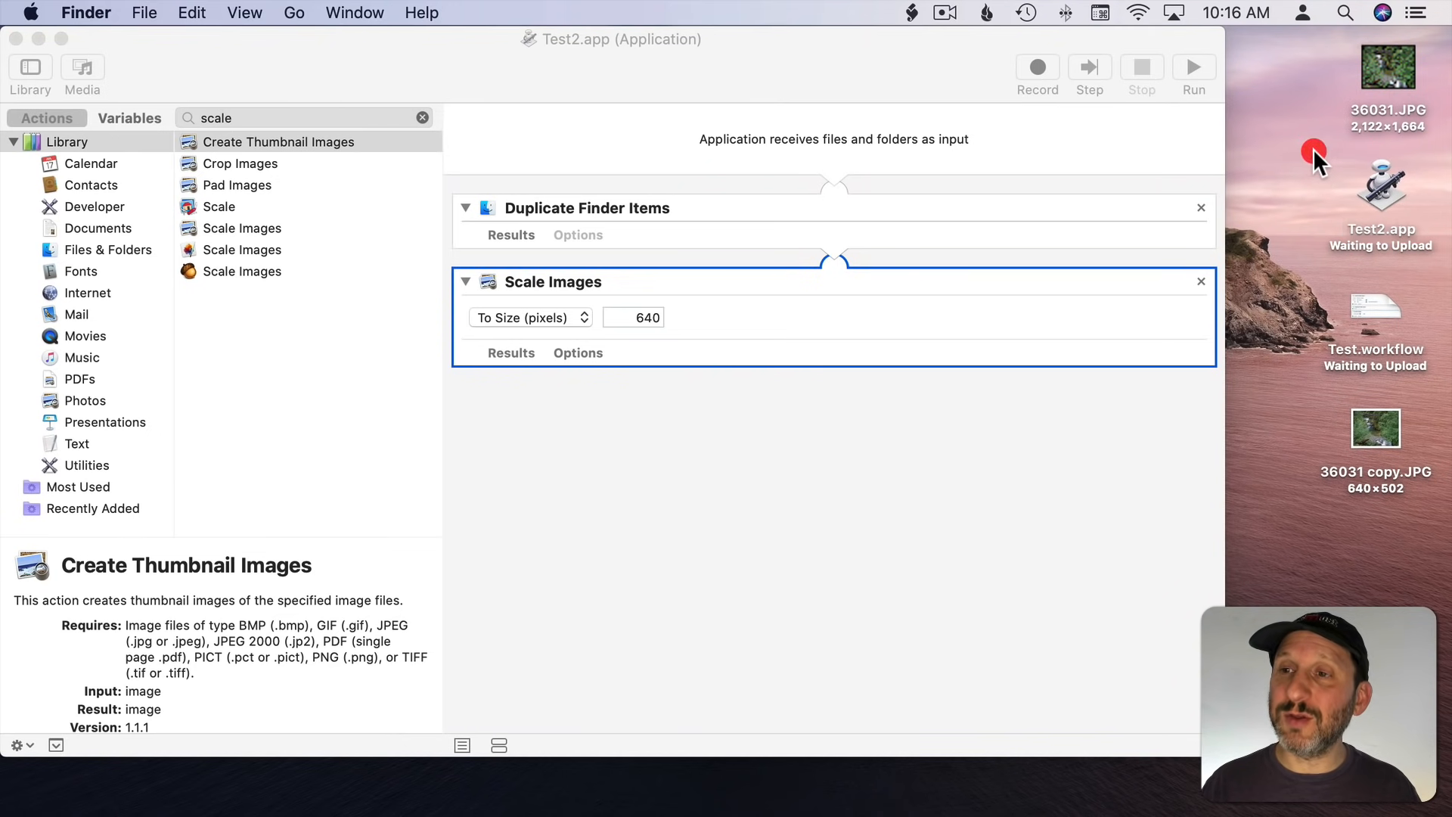
mouse_move(1366, 461)
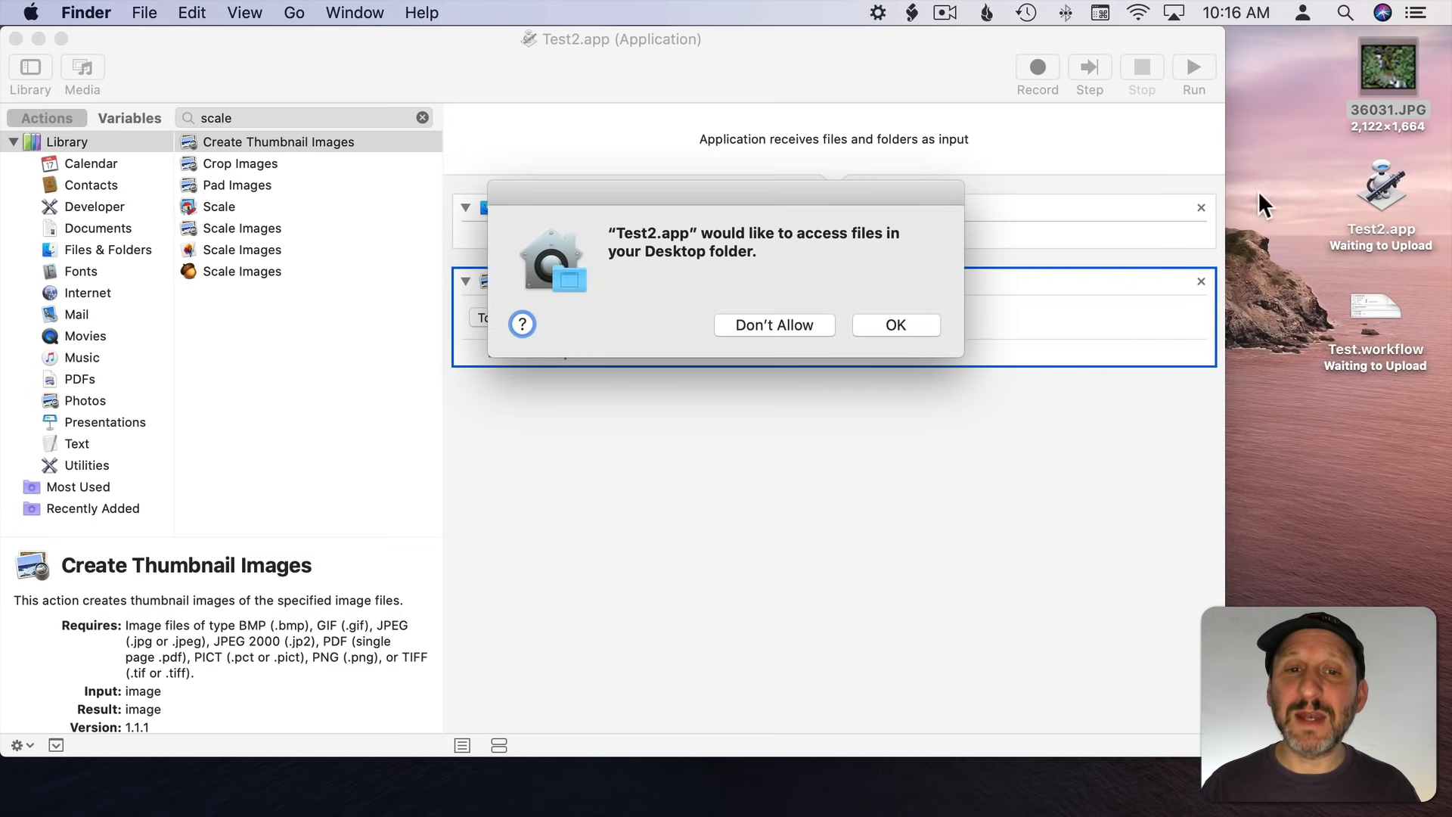
mouse_move(887, 331)
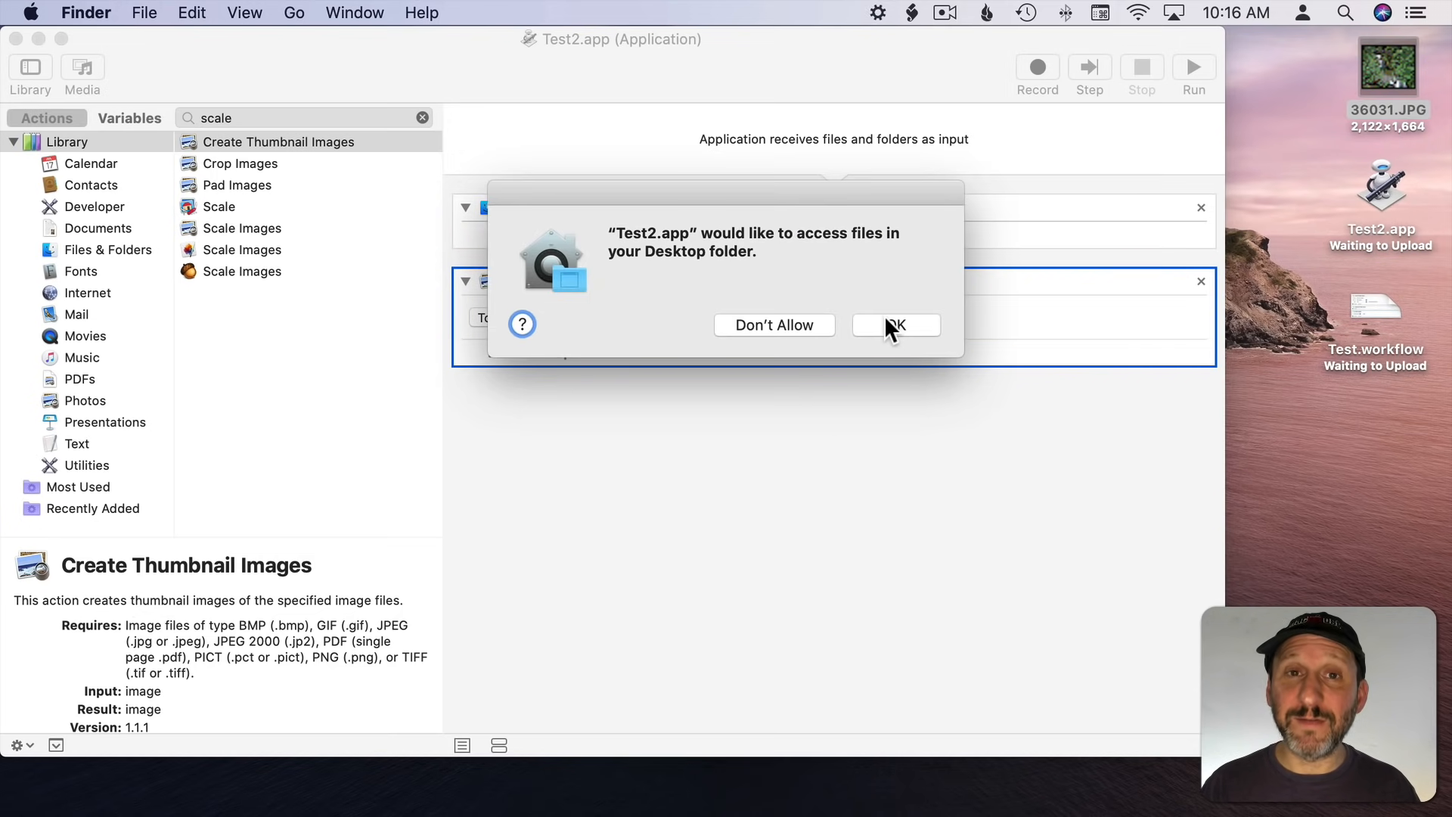
left_click(895, 326)
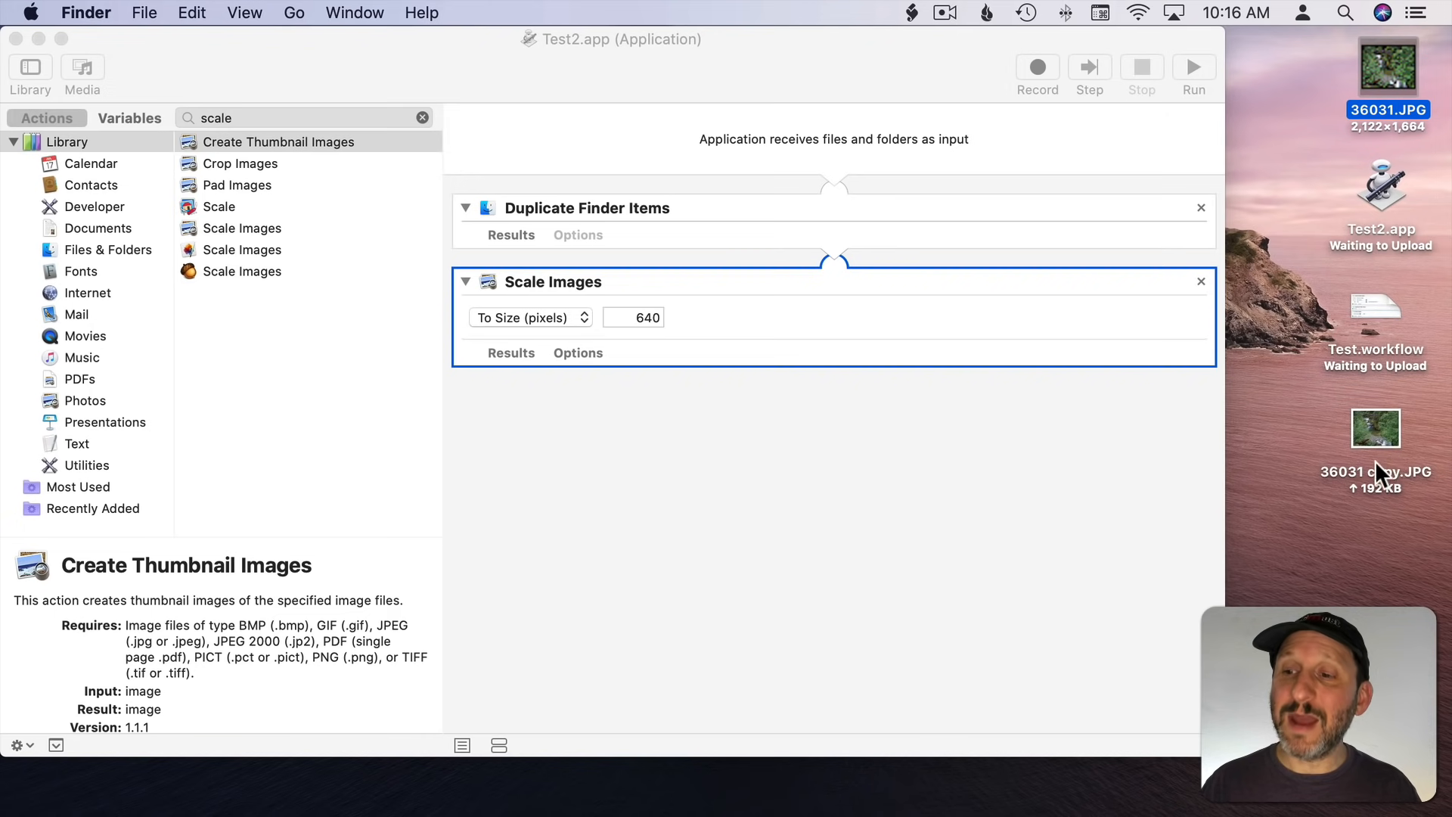
mouse_move(1379, 460)
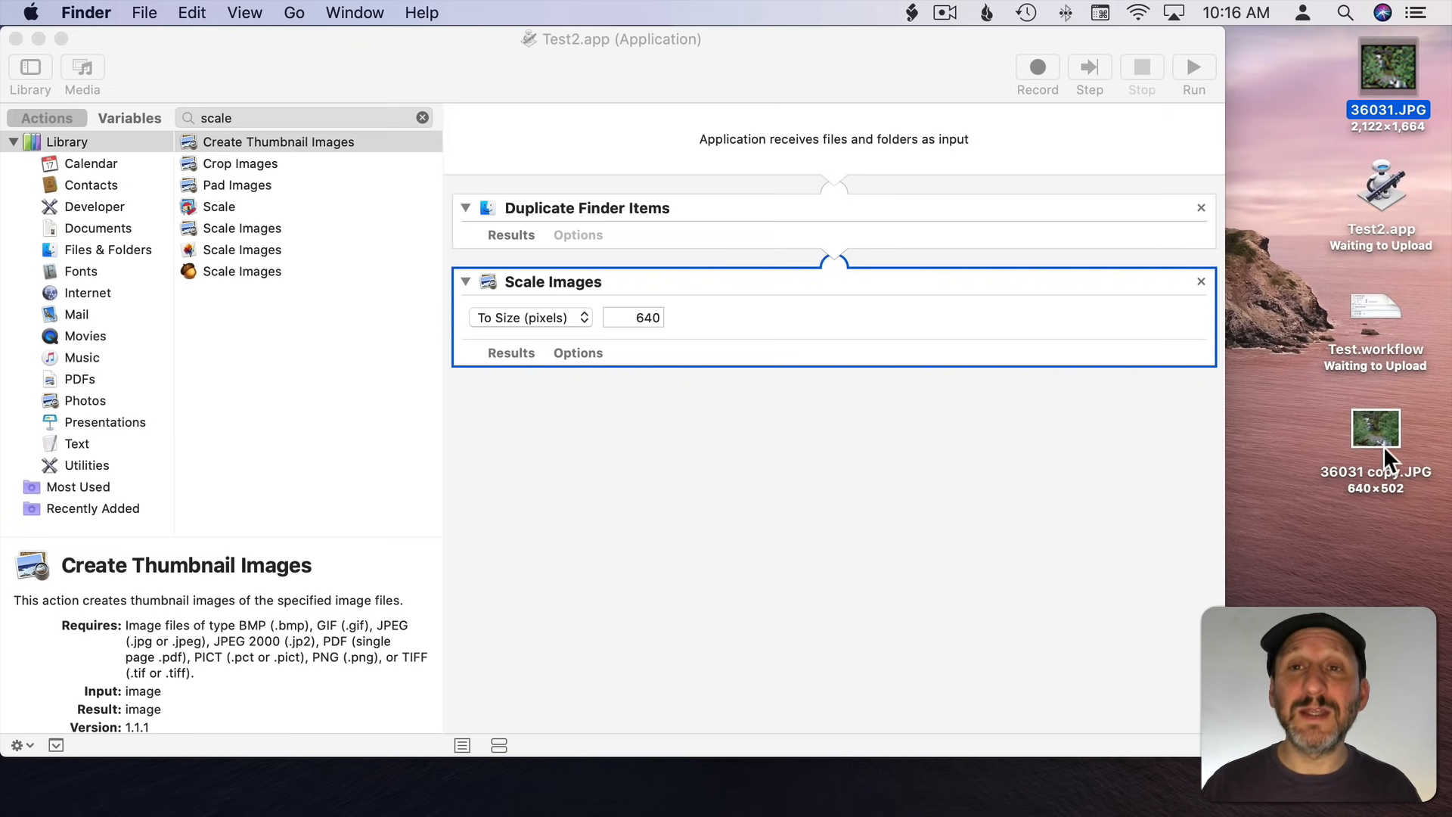
mouse_move(1394, 190)
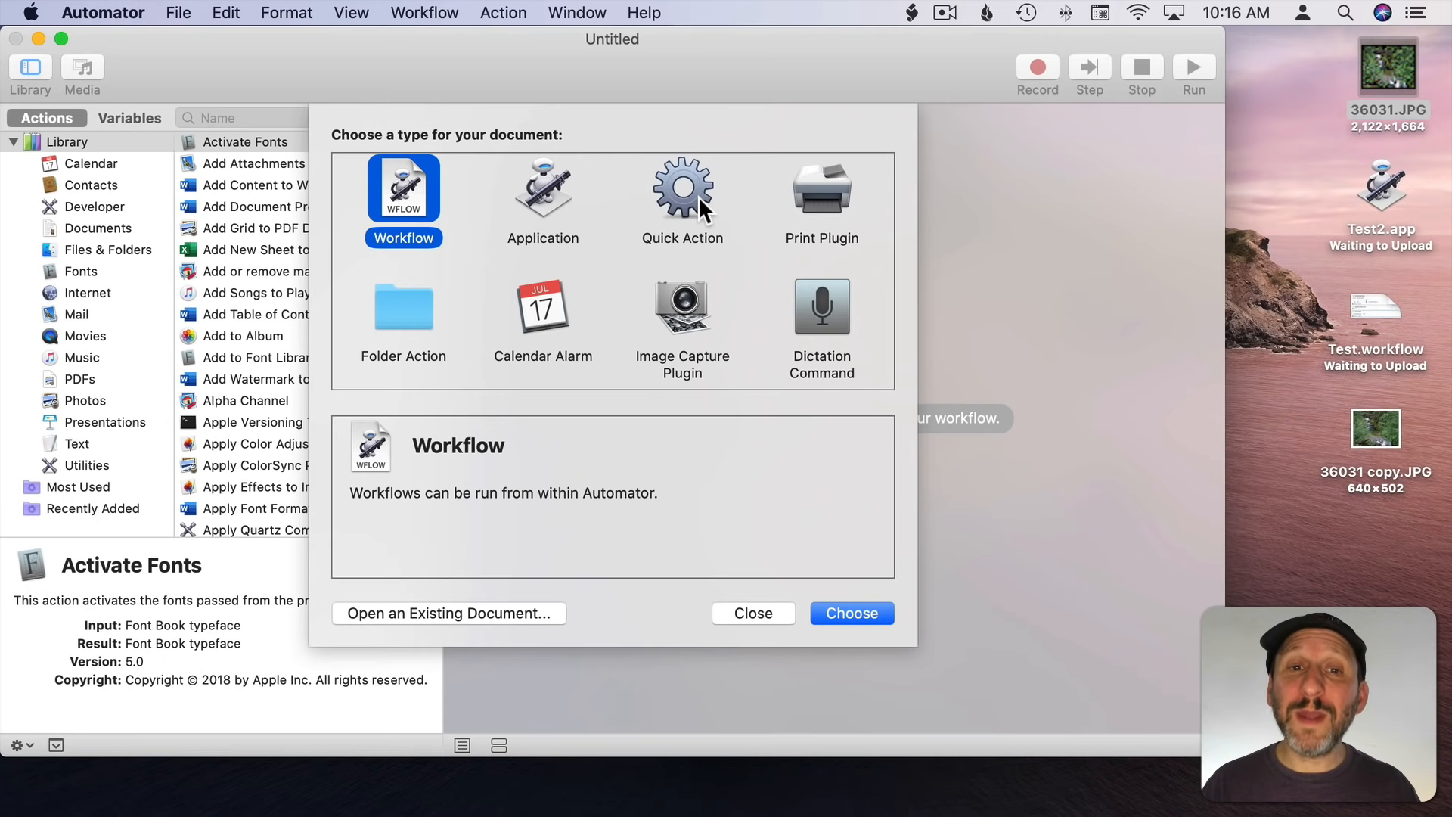
Step: Create a new Quick Action that receives image files in Finder
left_click(849, 614)
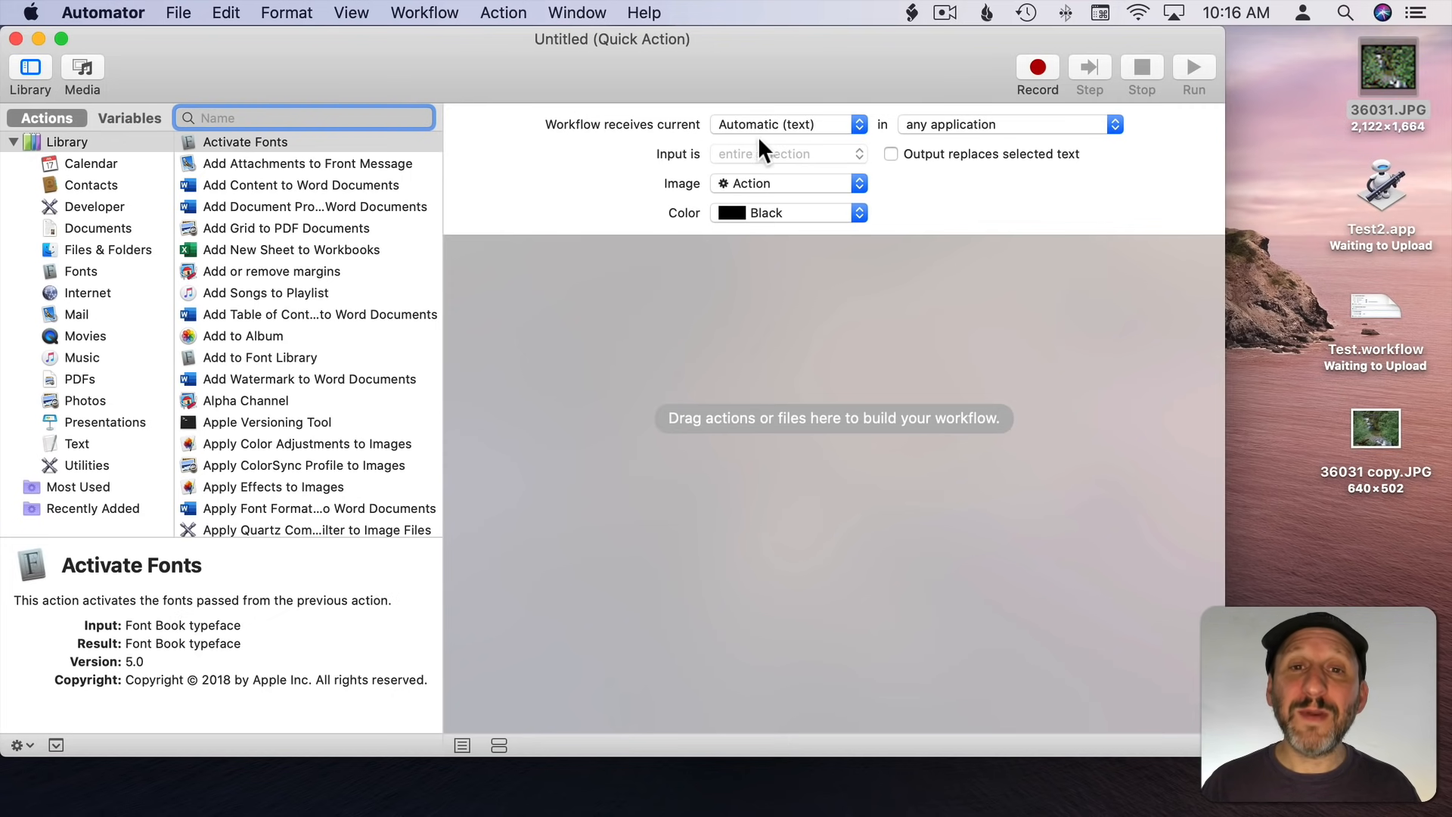
mouse_move(667, 137)
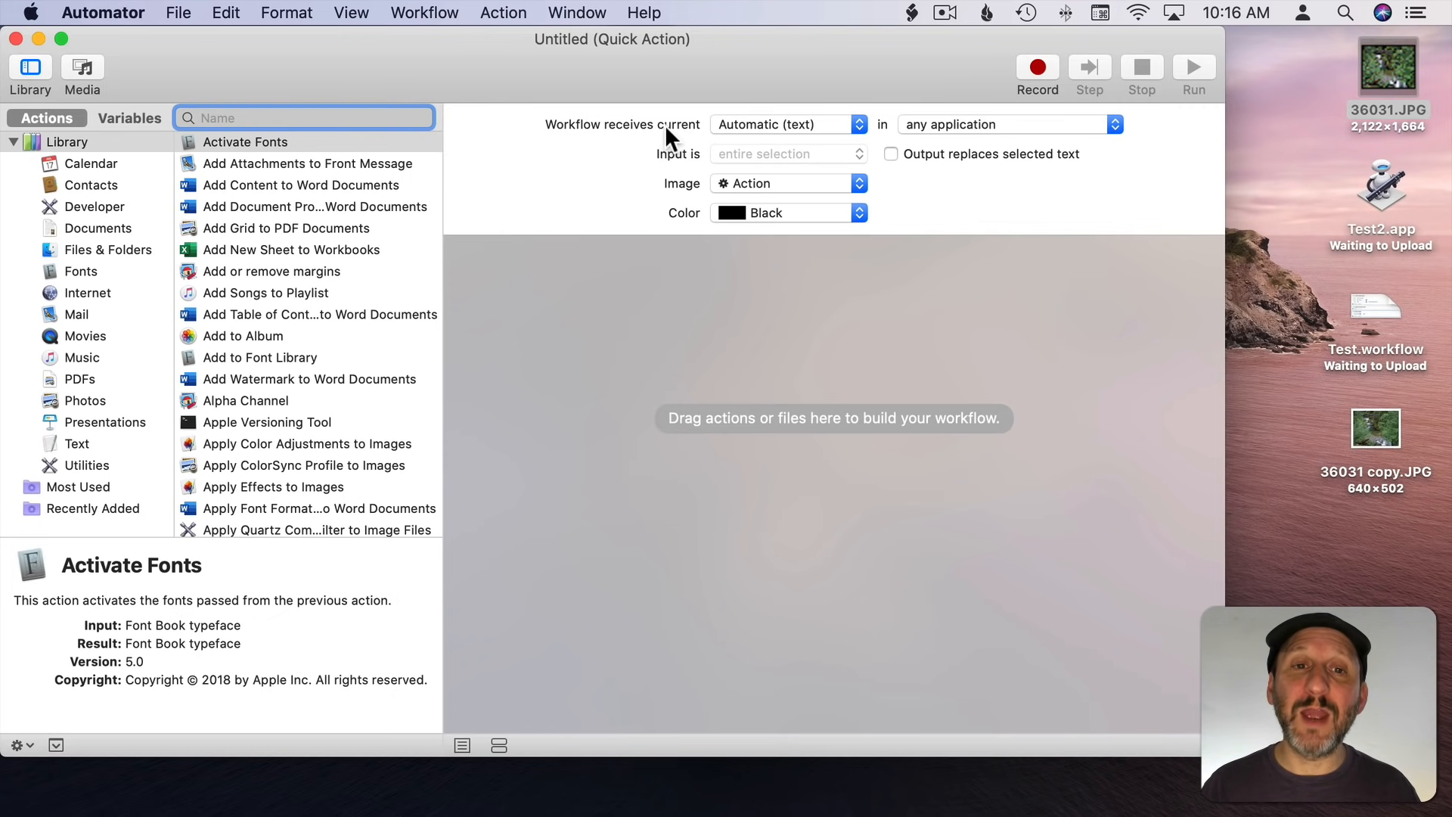
mouse_move(783, 137)
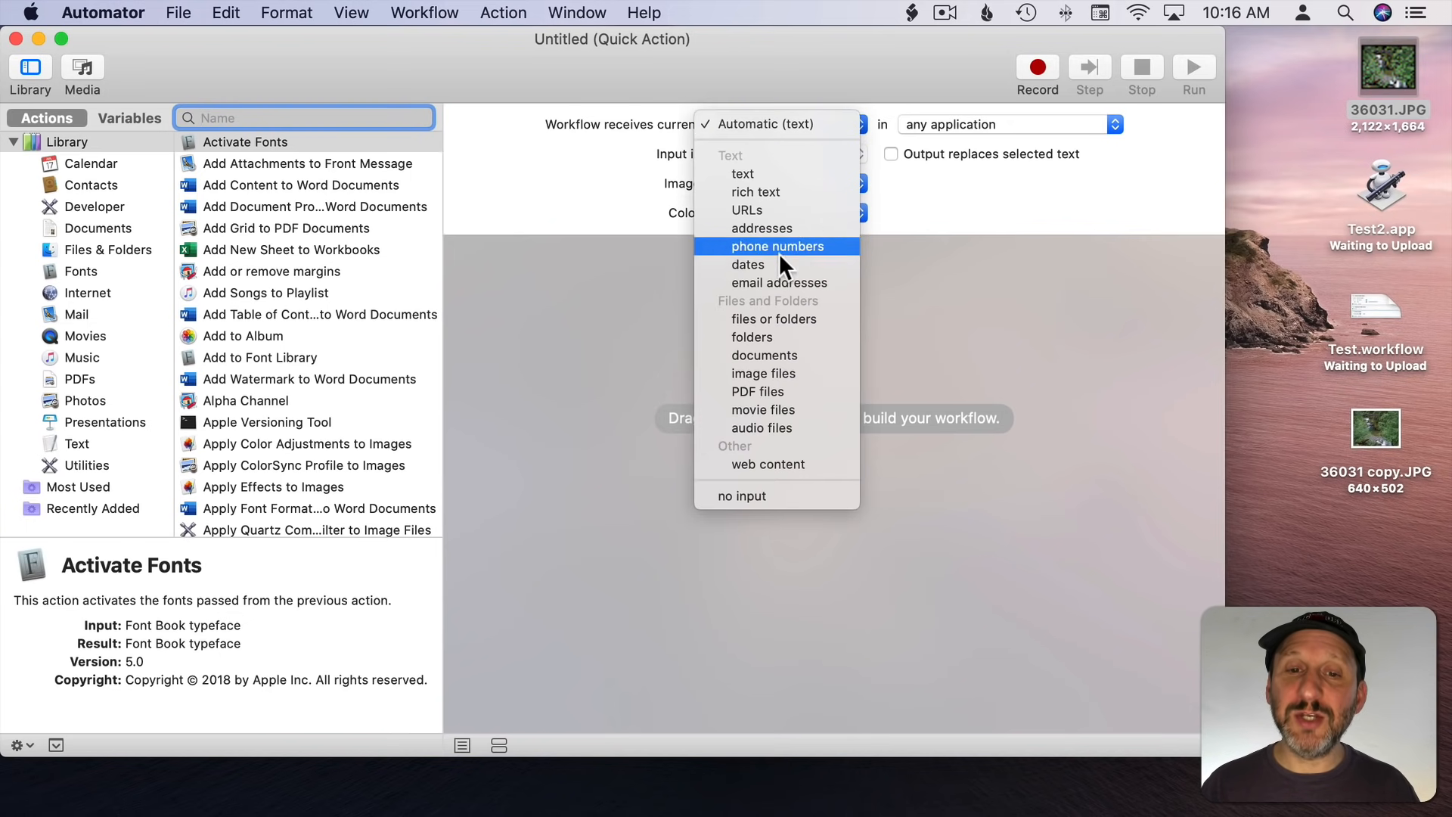
left_click(763, 373)
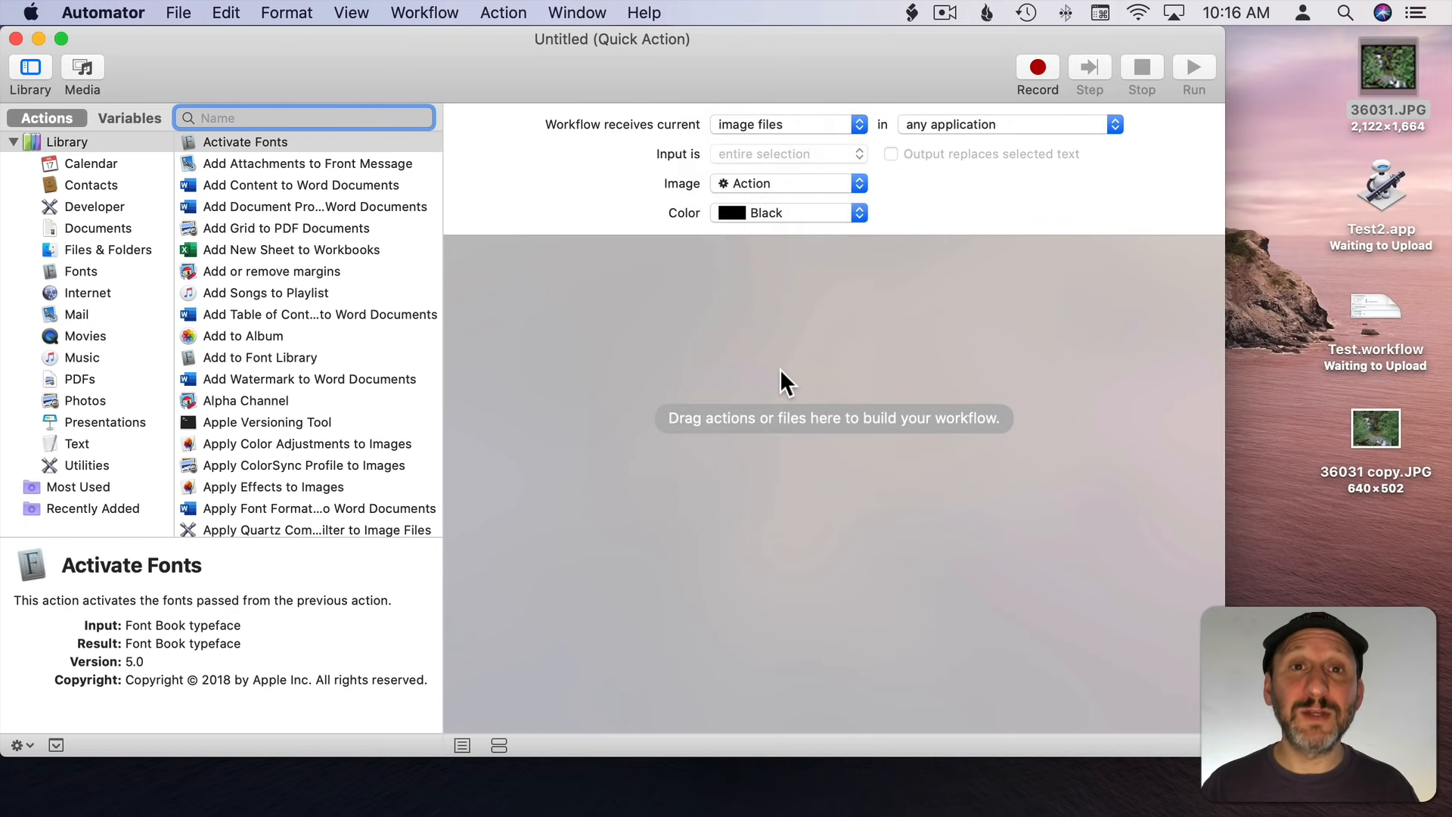
mouse_move(768, 276)
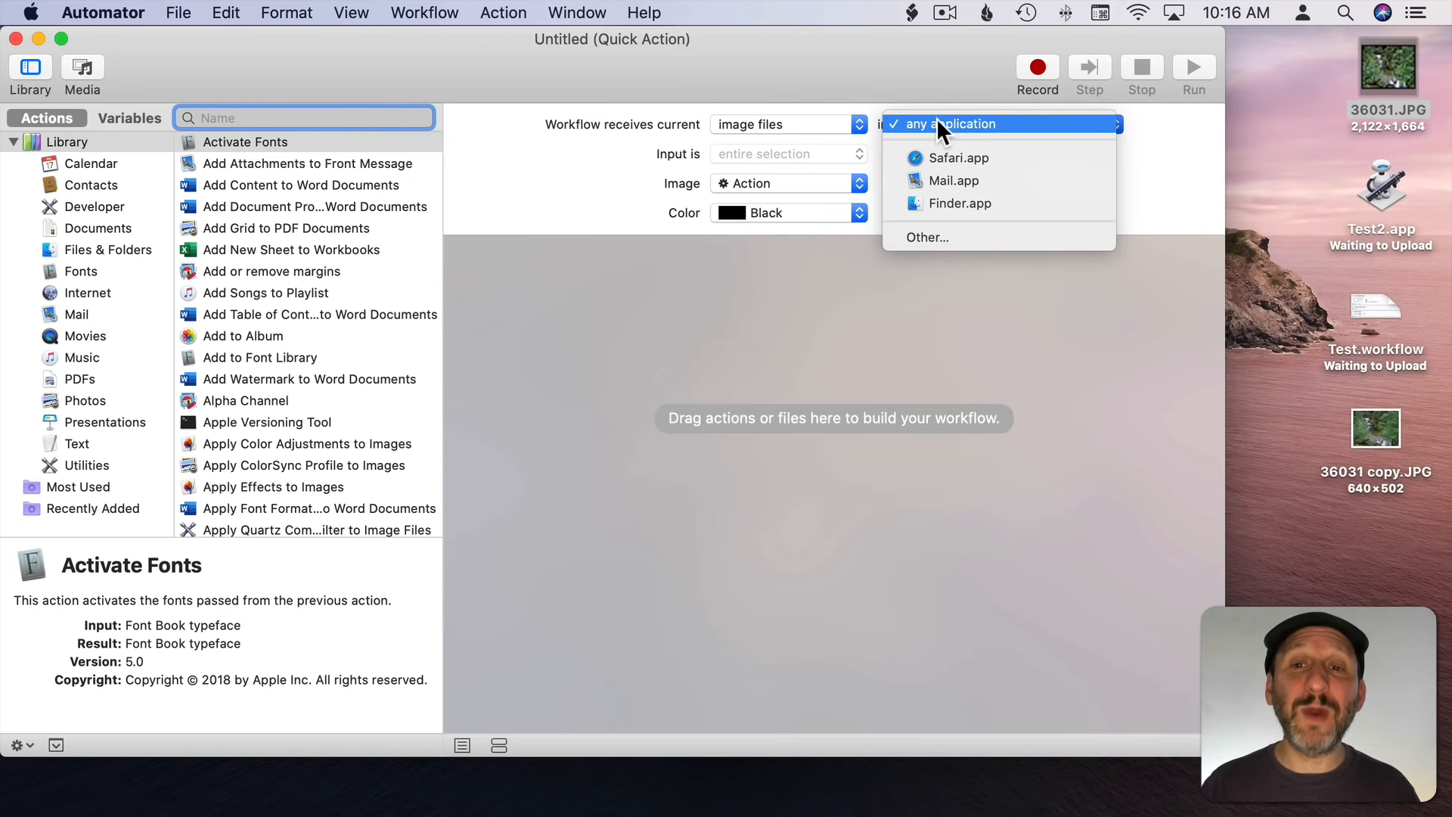
left_click(960, 203)
type("scale")
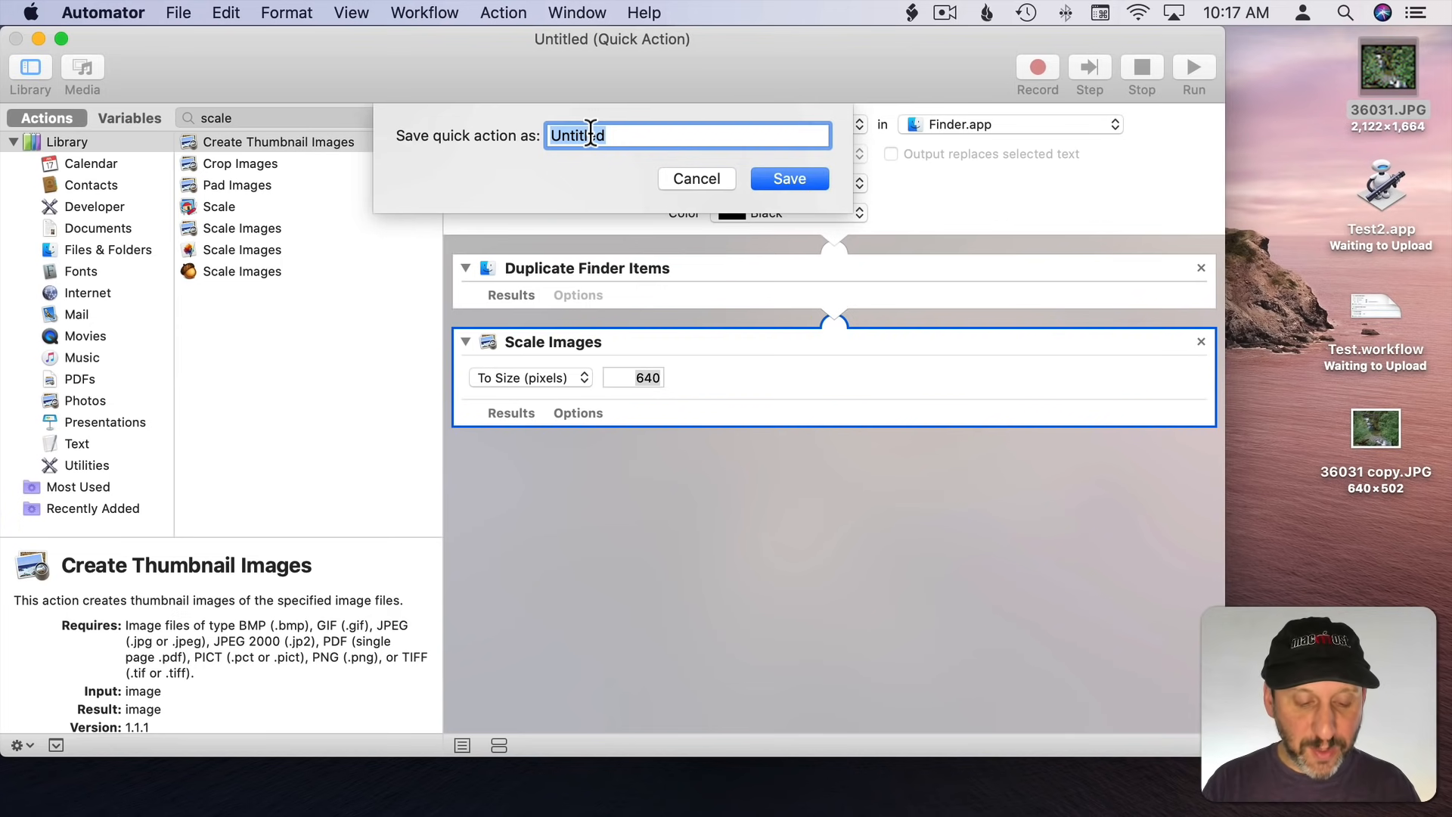
Step: Save the Quick Action as 'Resize Image 640'
type("Resize")
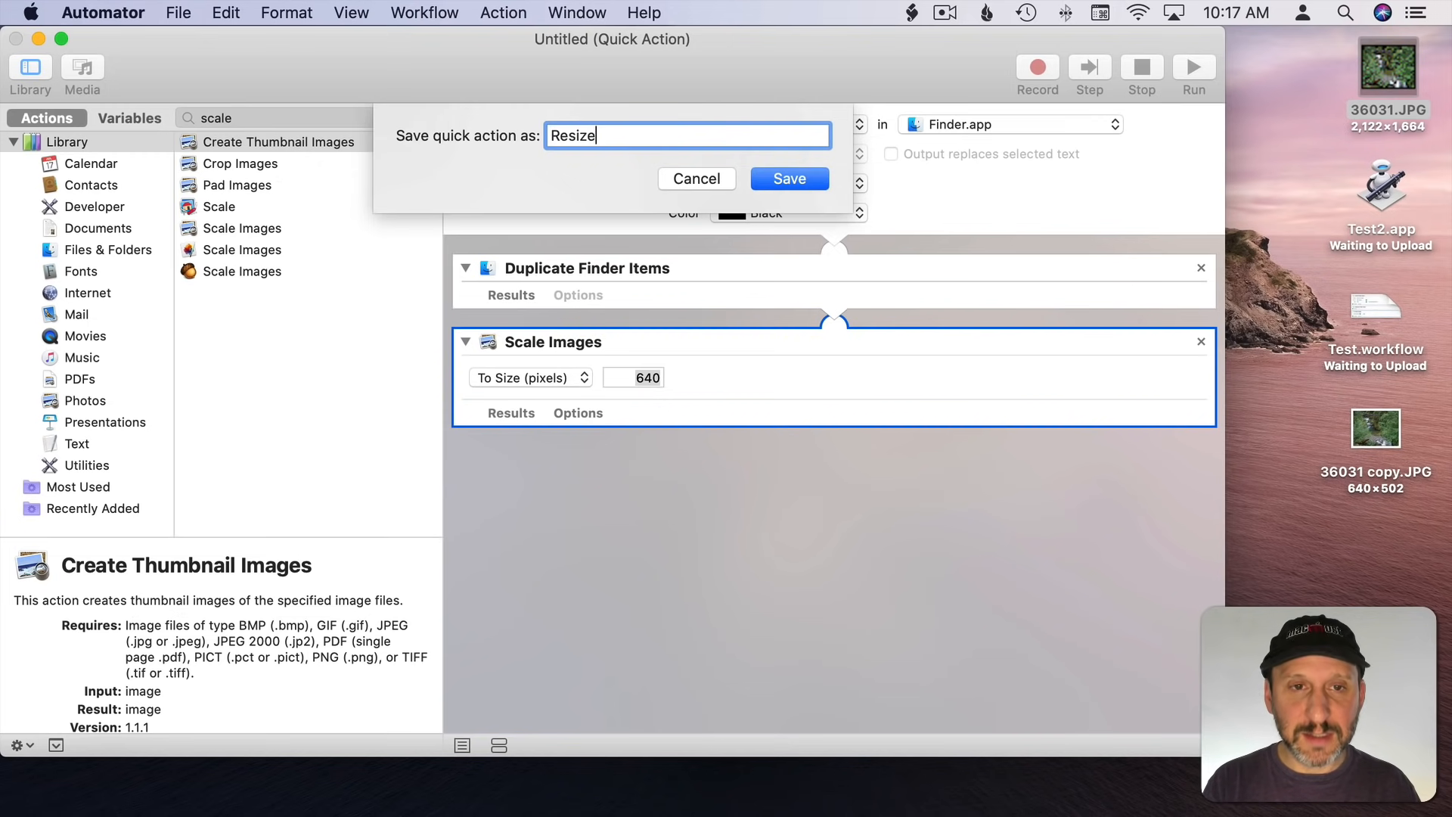
type("Image 6")
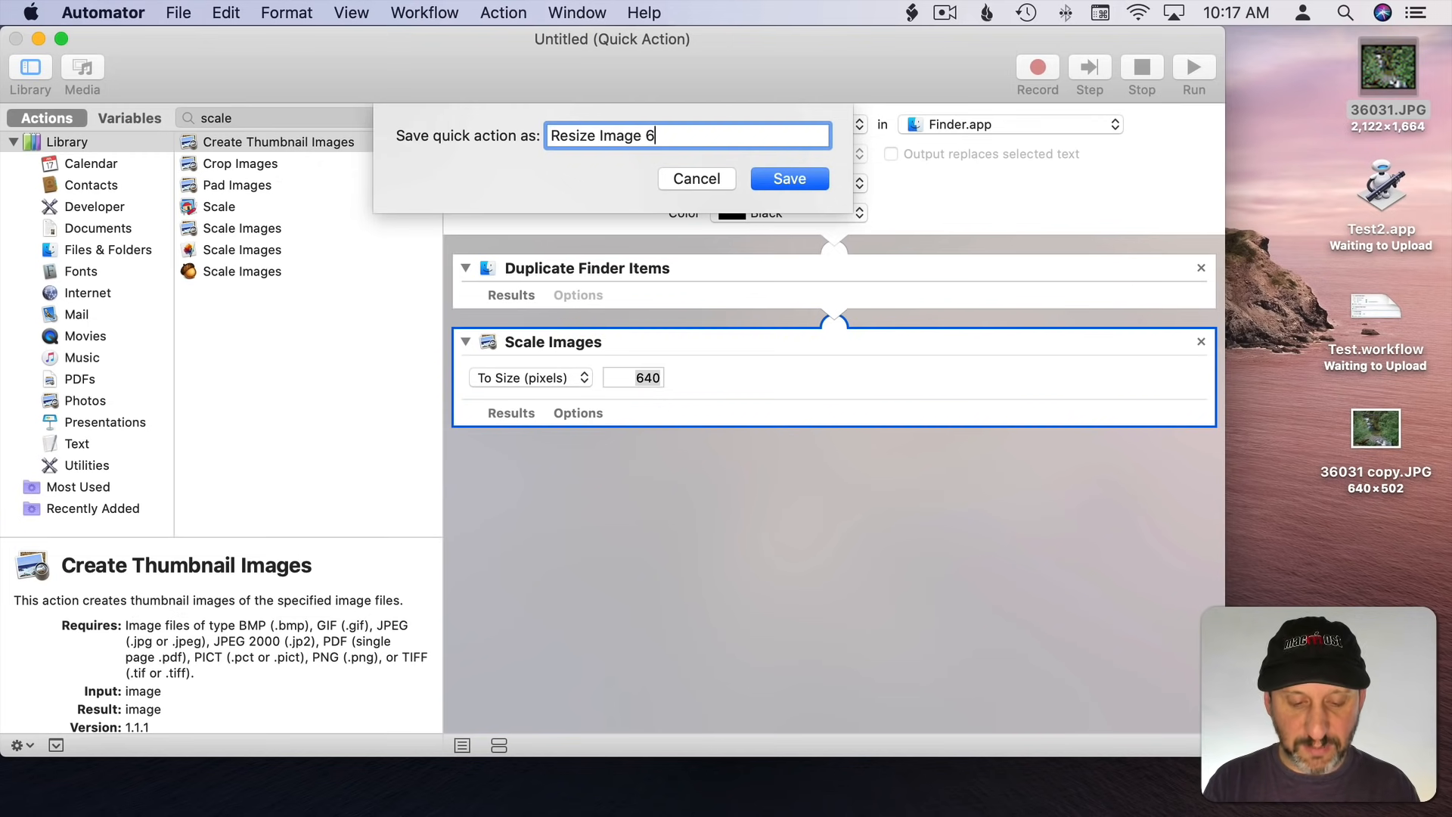
left_click(788, 178)
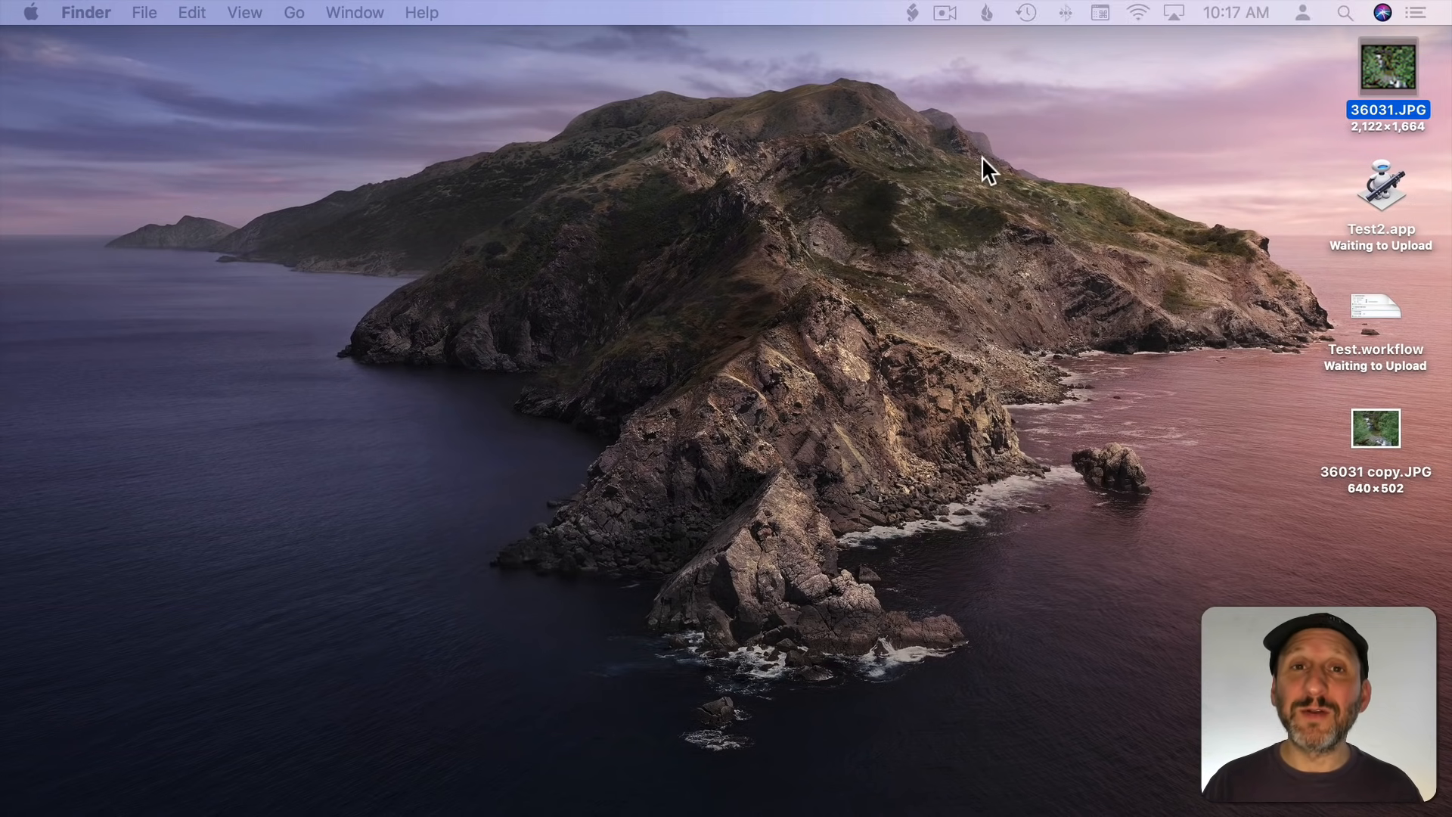
Step: Run the Resize Image 640 service on desktop photo 36031.JPG and allow Desktop access
left_click(1376, 429)
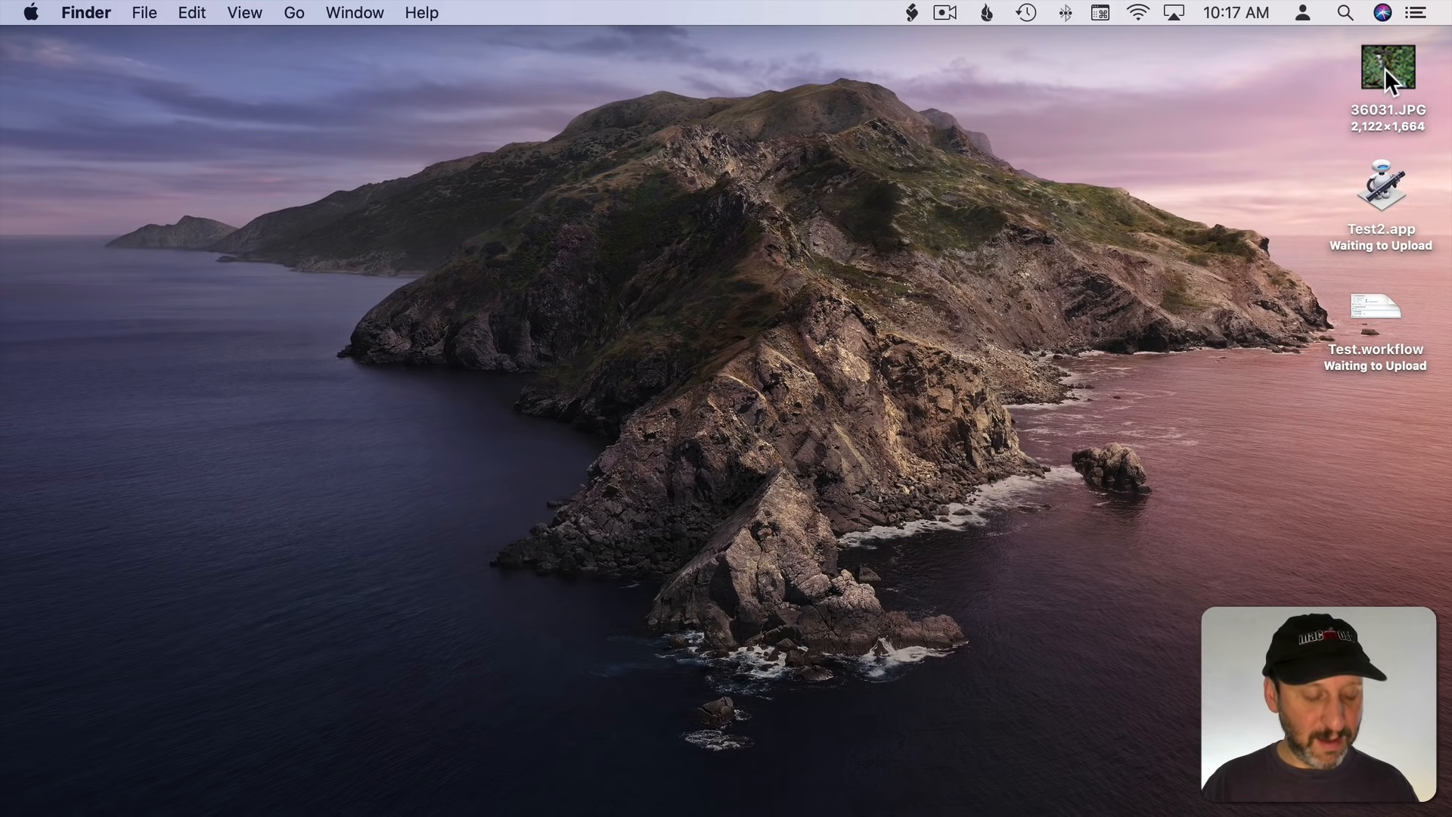
right_click(1386, 66)
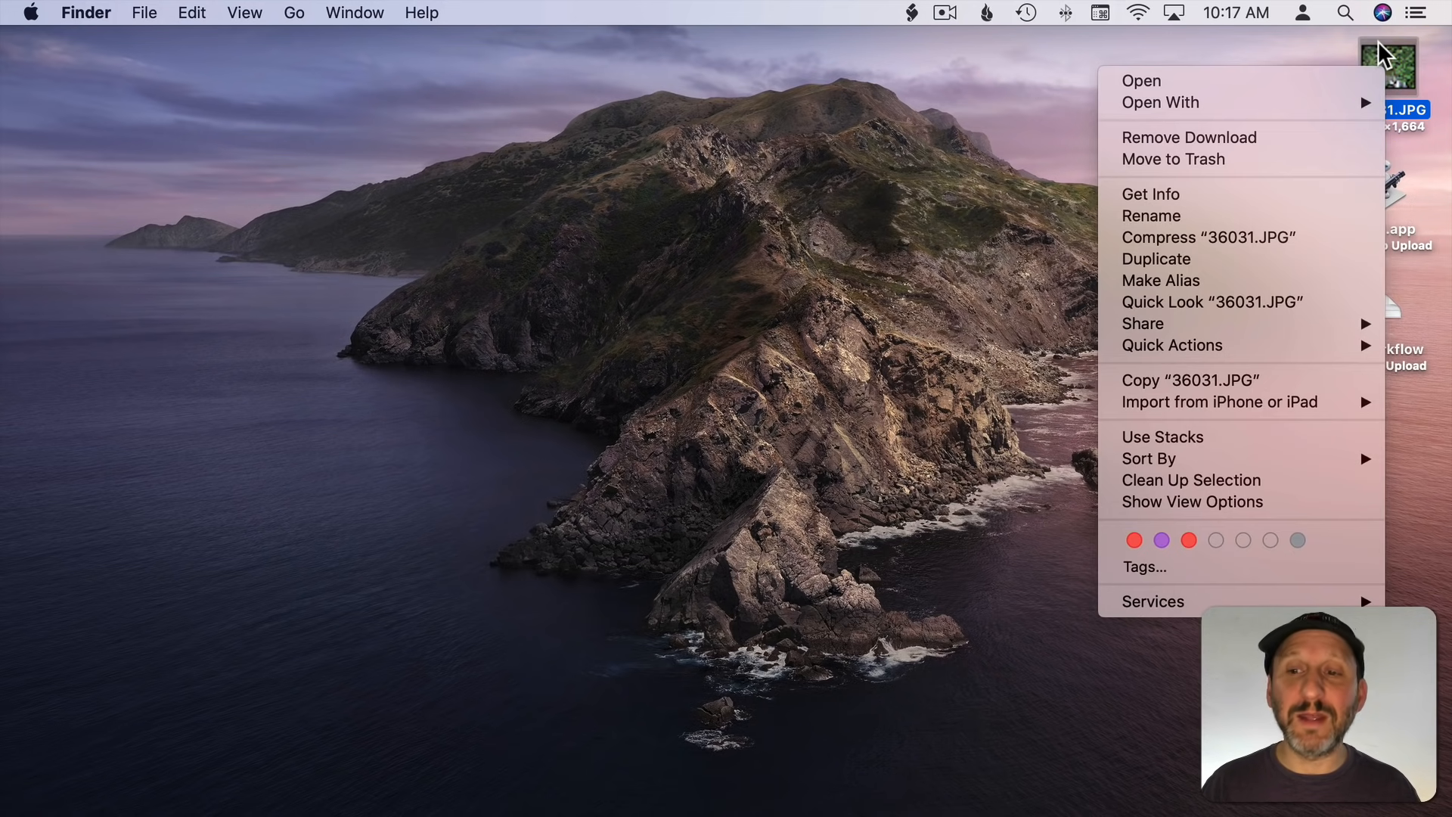
mouse_move(1191, 480)
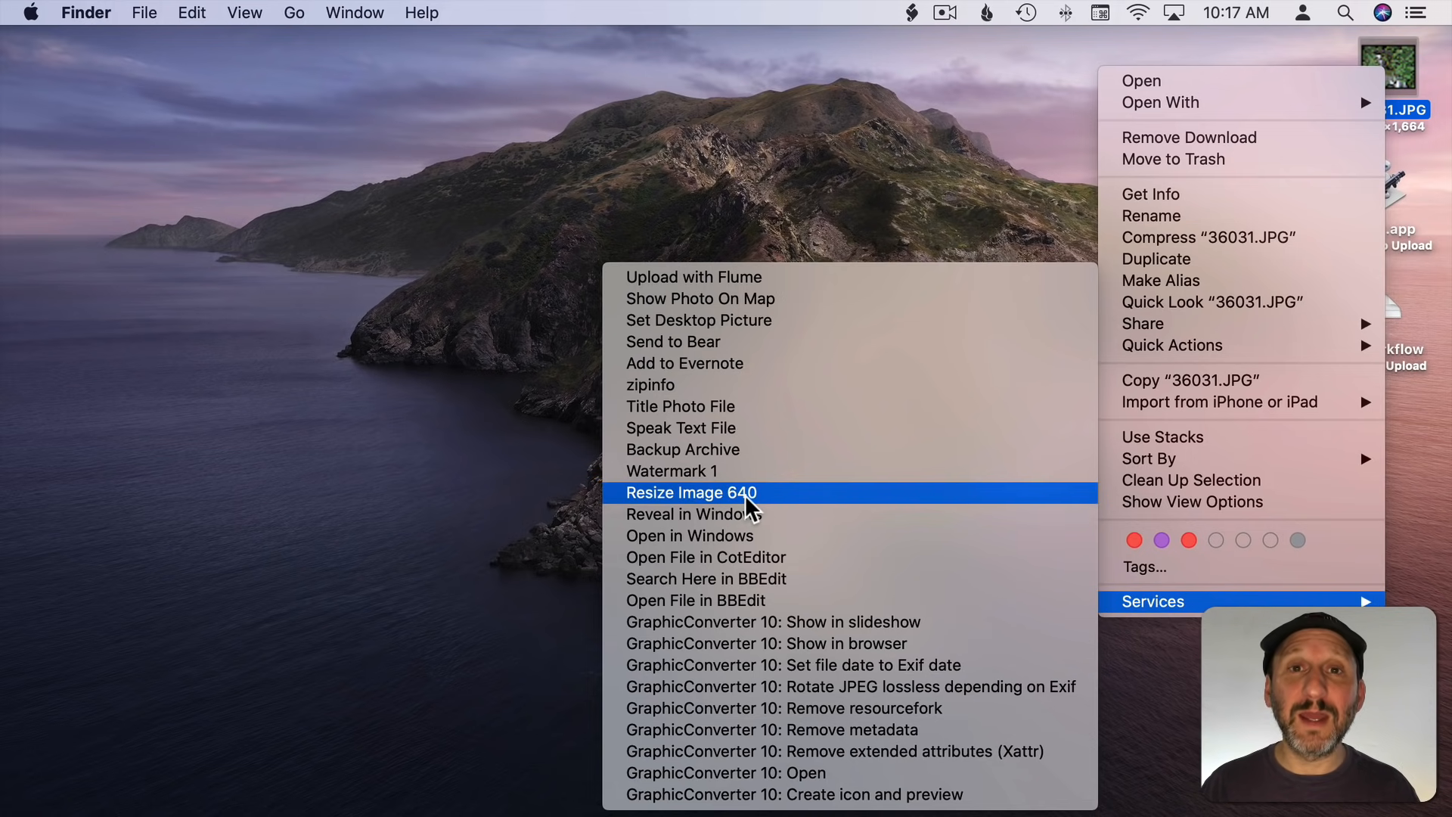
left_click(691, 491)
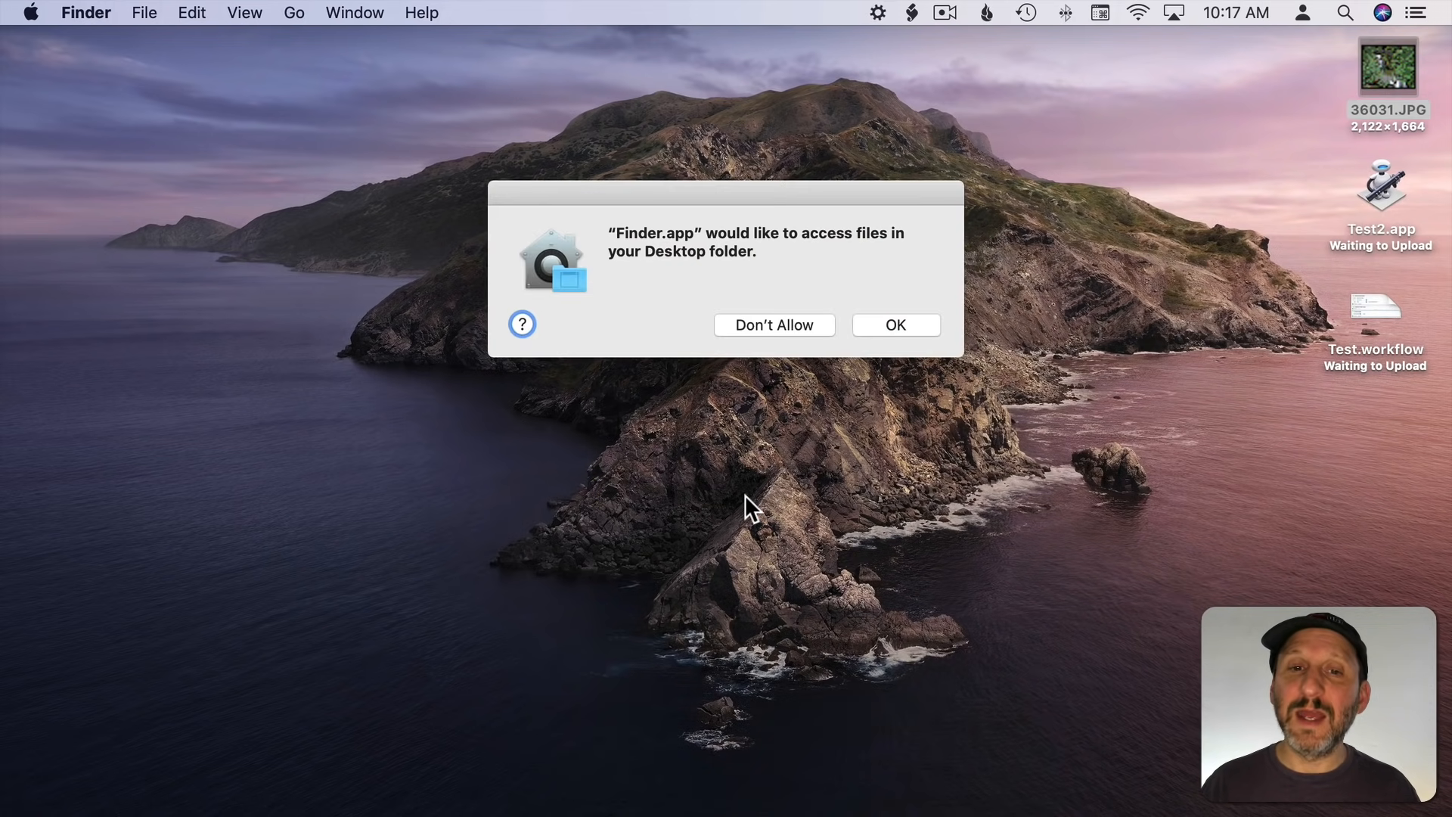
left_click(894, 325)
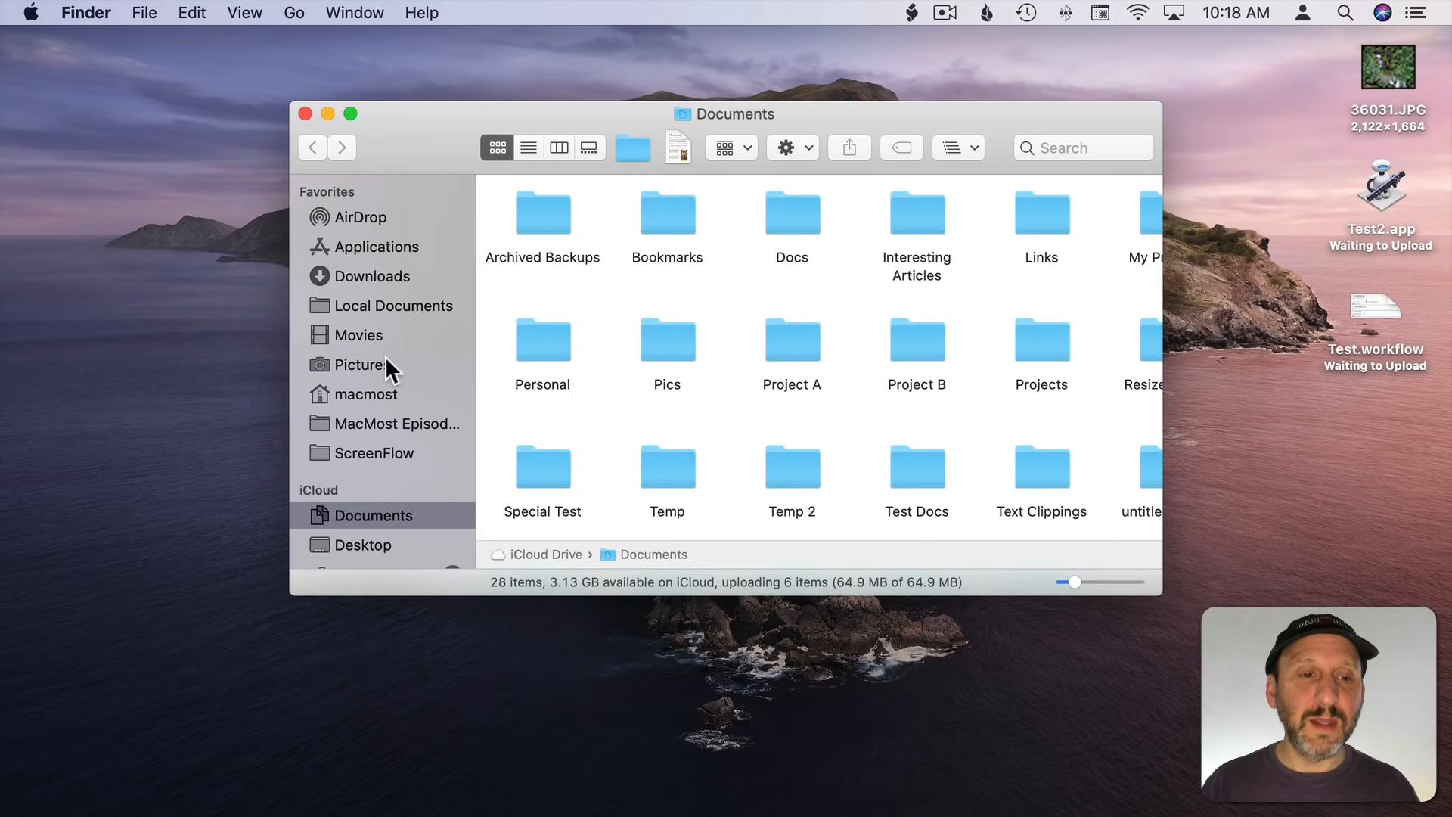
Step: In Finder's Desktop folder, run Resize Image 640 on 36031.JPG to produce 36031 copy.JPG
left_click(362, 544)
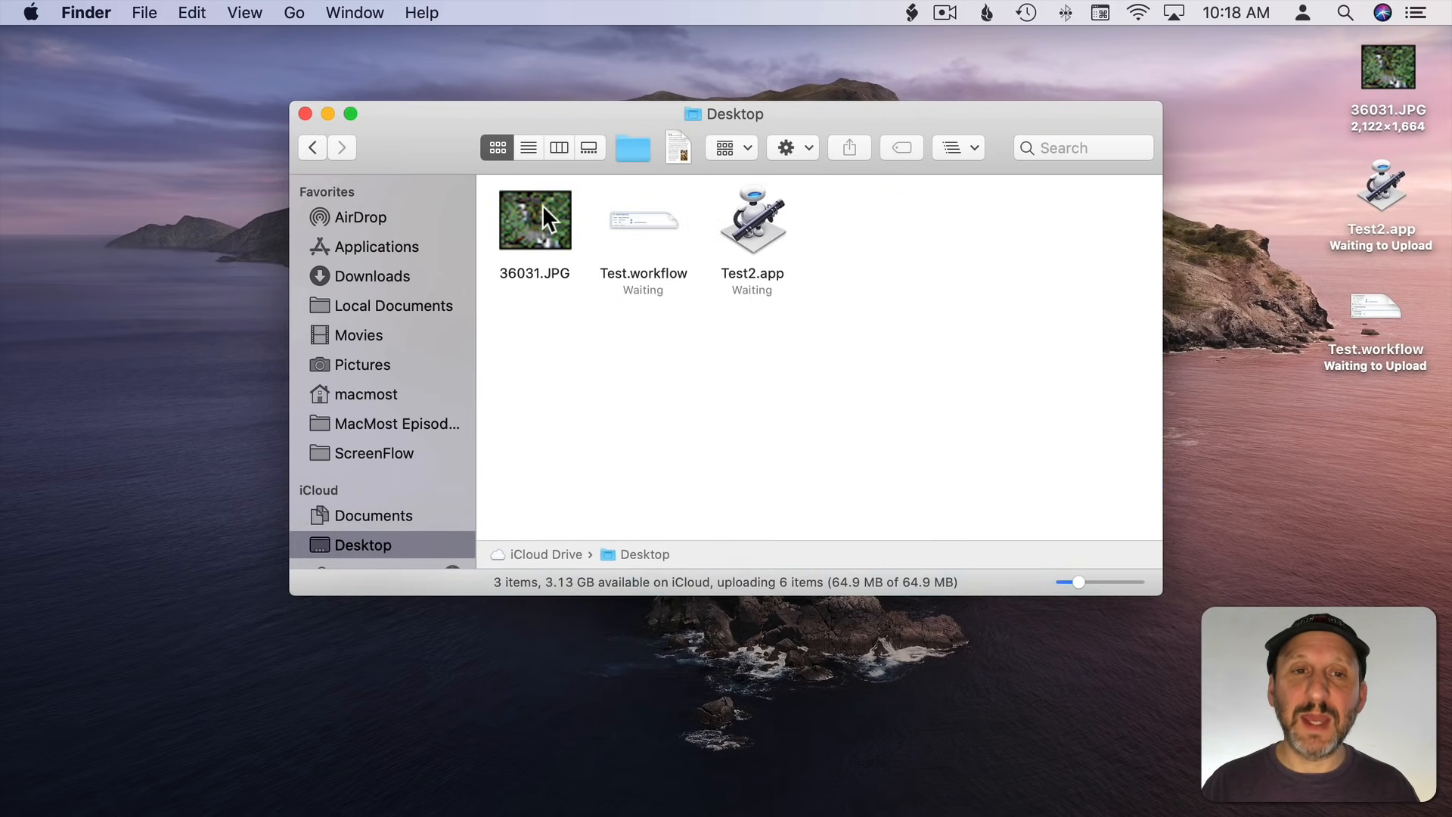
left_click(243, 13)
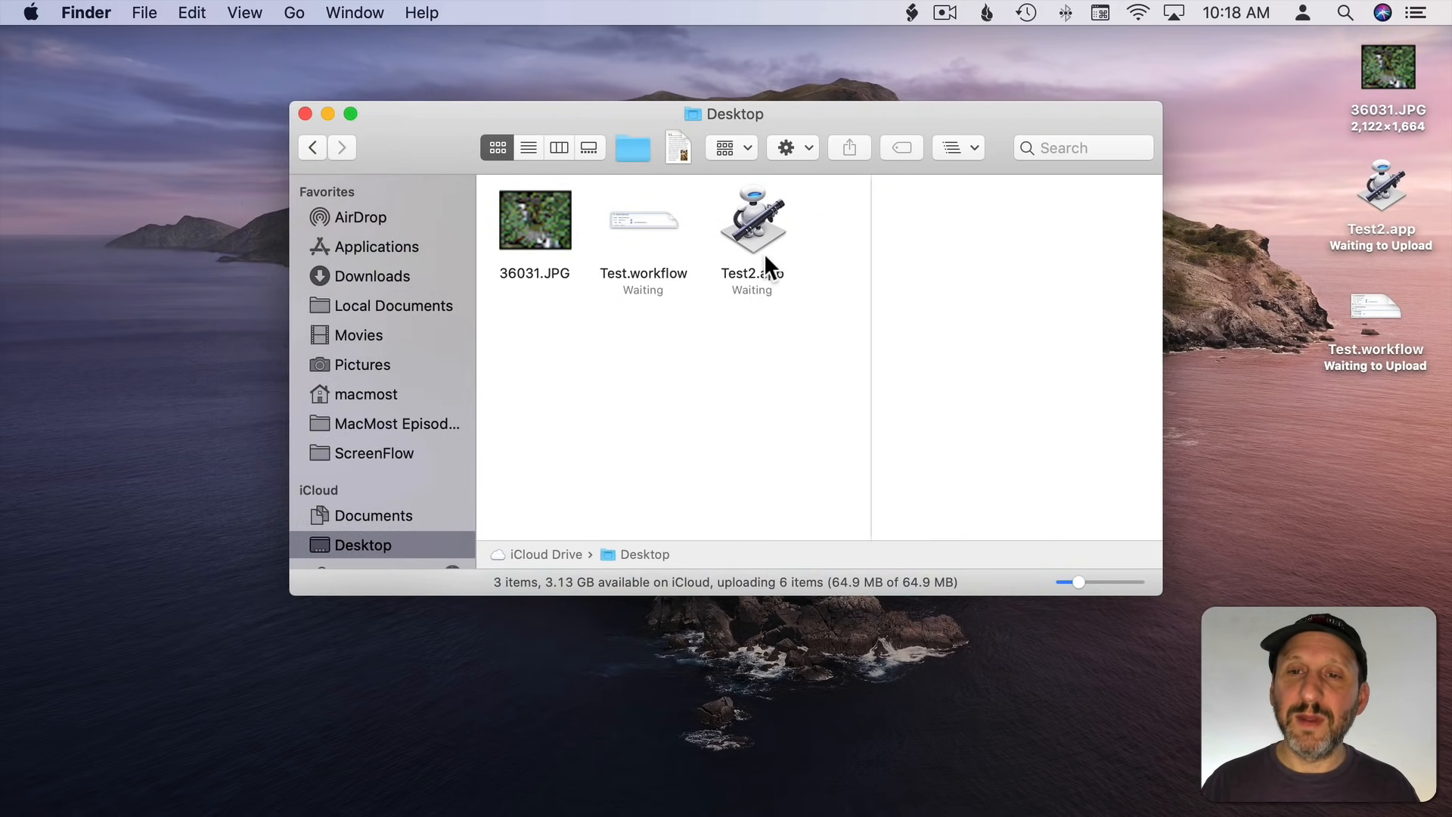
left_click(535, 219)
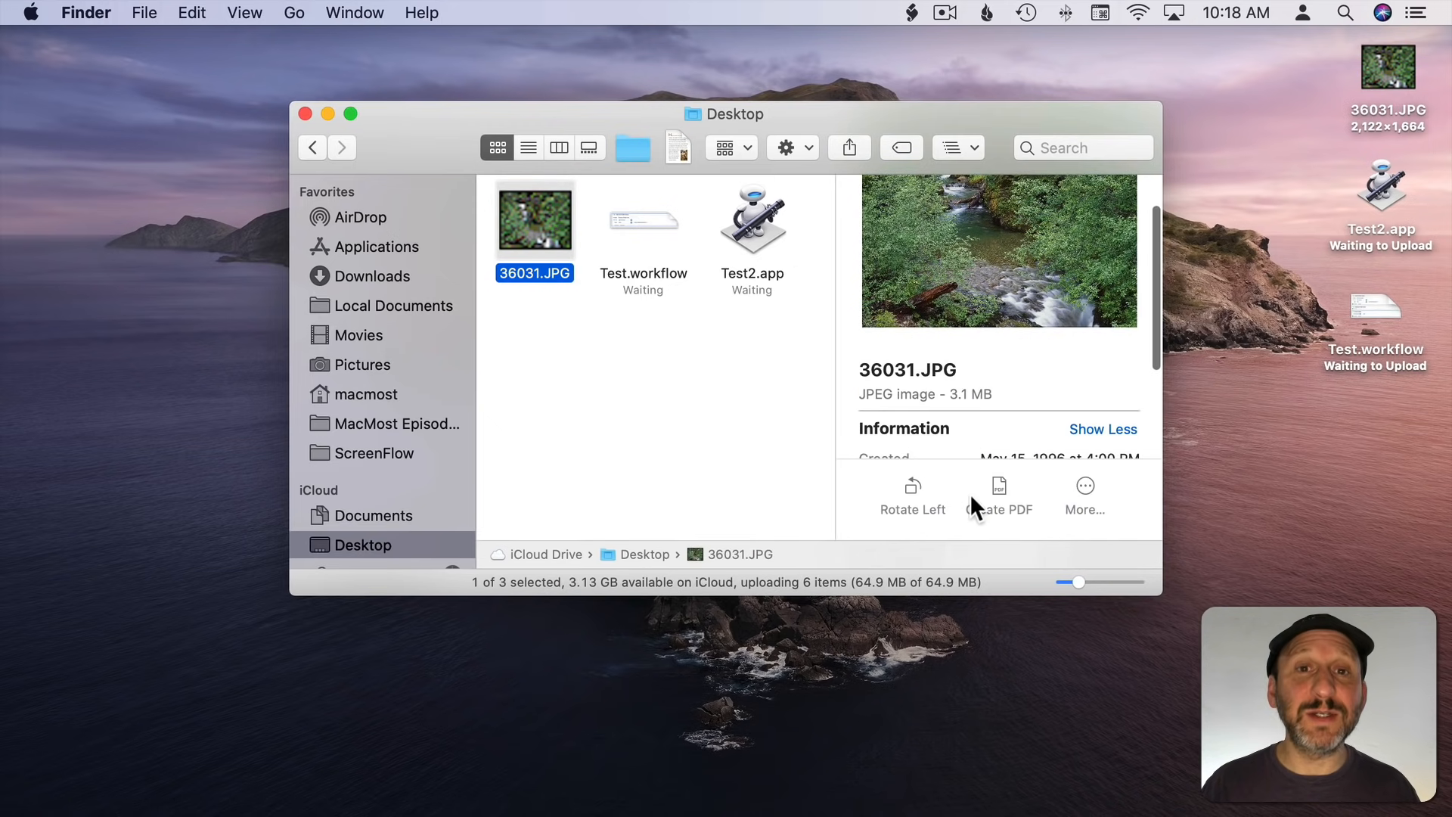
left_click(1082, 486)
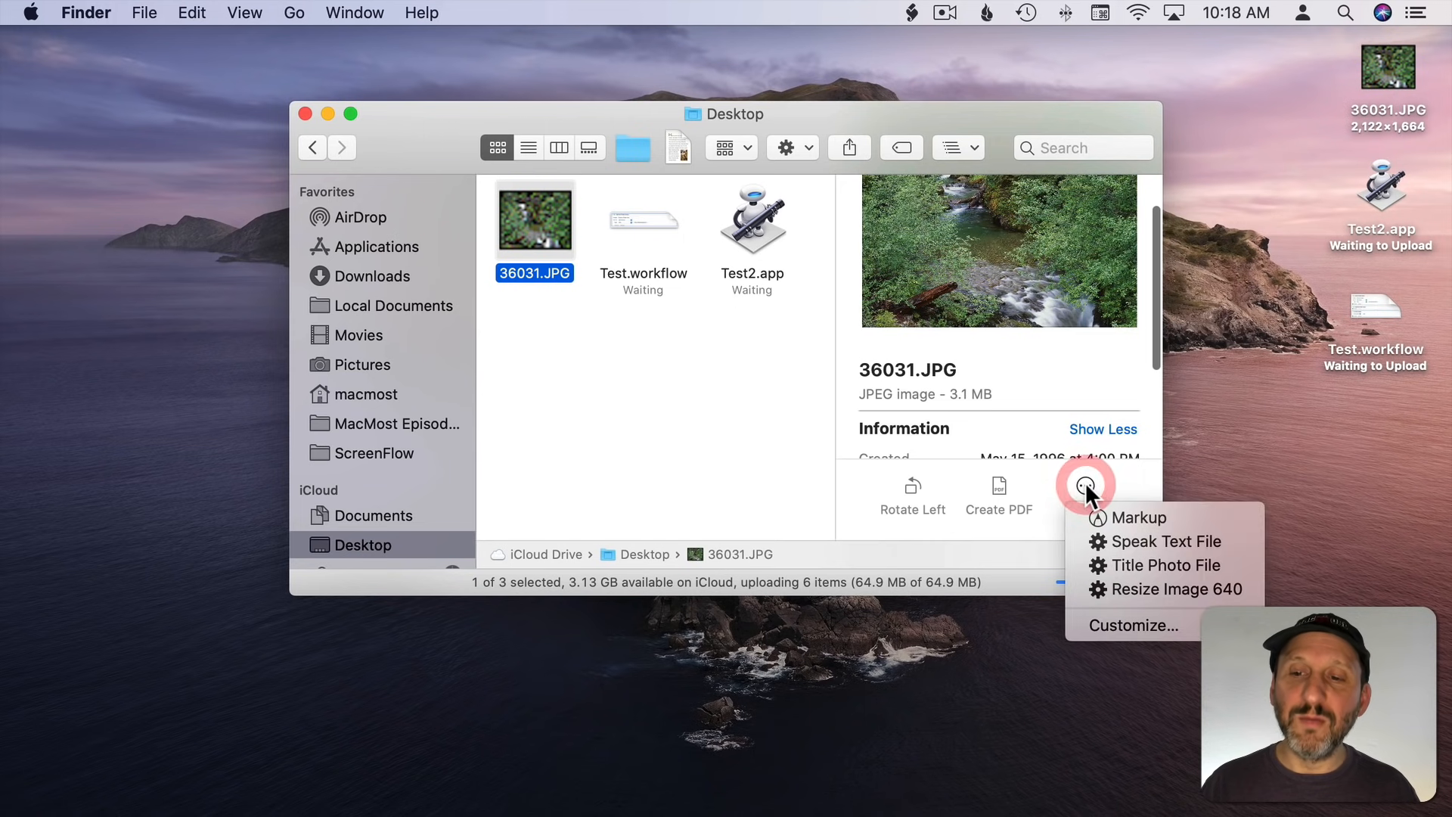
mouse_move(1110, 589)
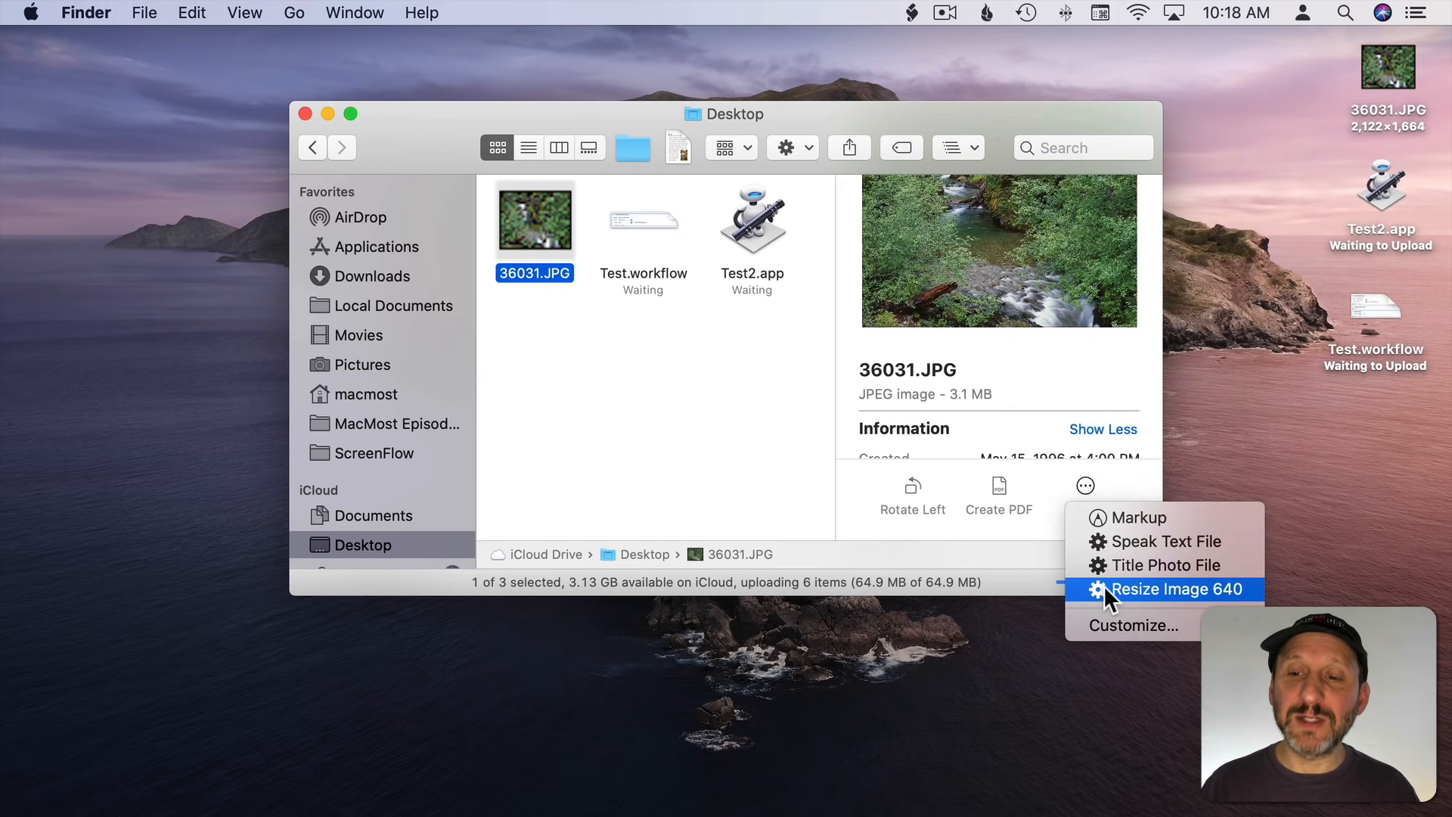
mouse_move(1126, 597)
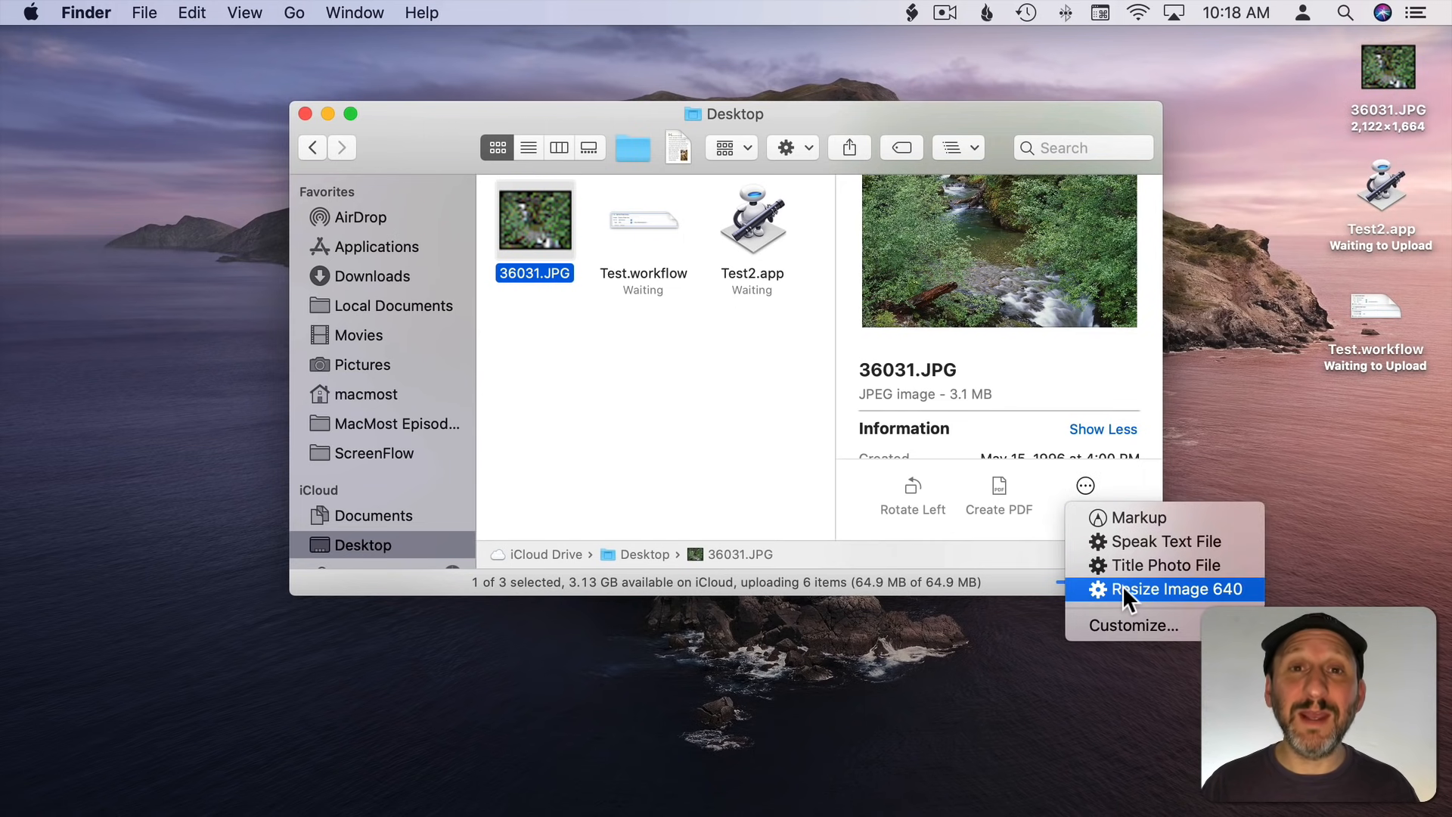
left_click(1164, 589)
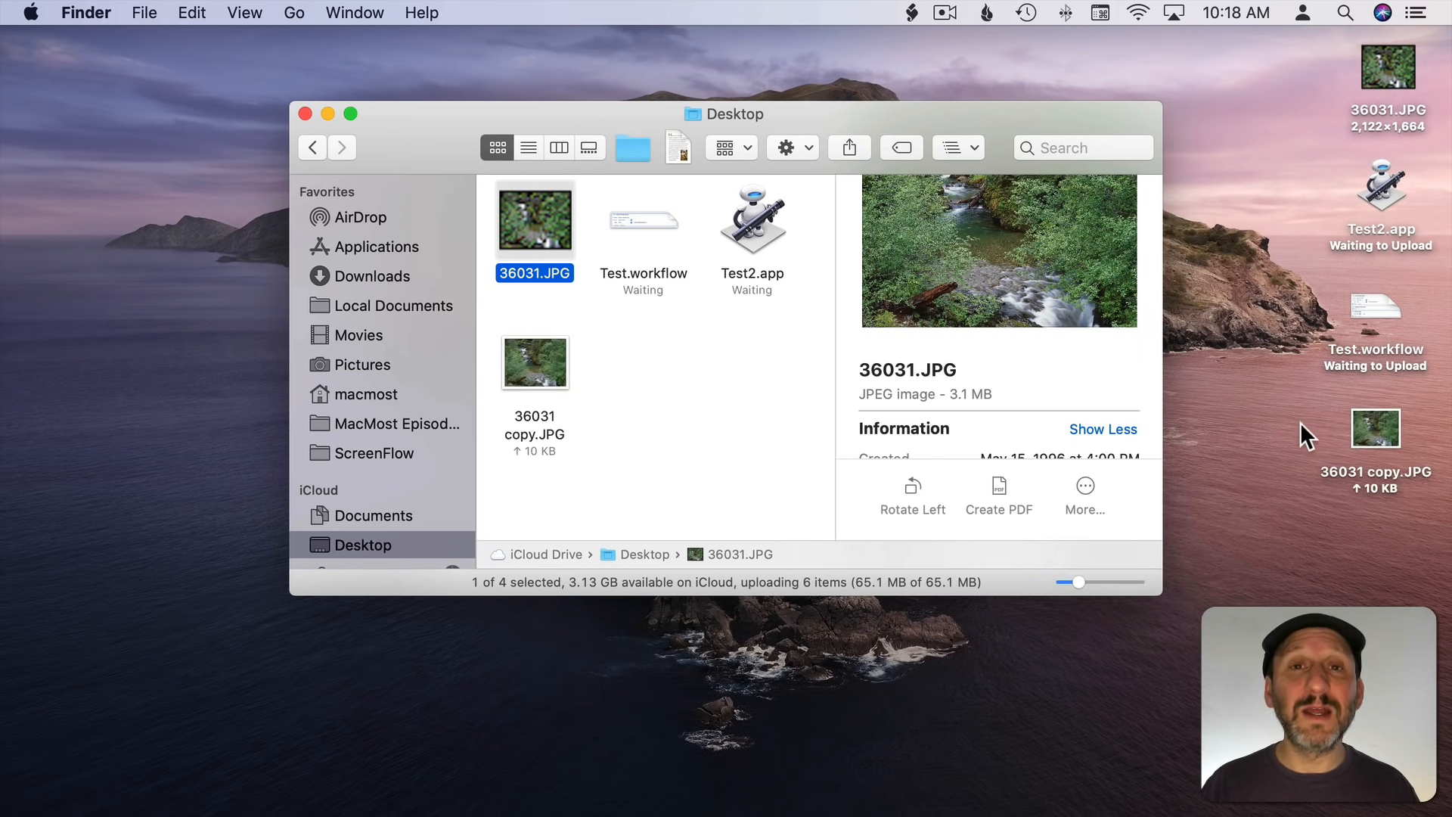
left_click(1376, 428)
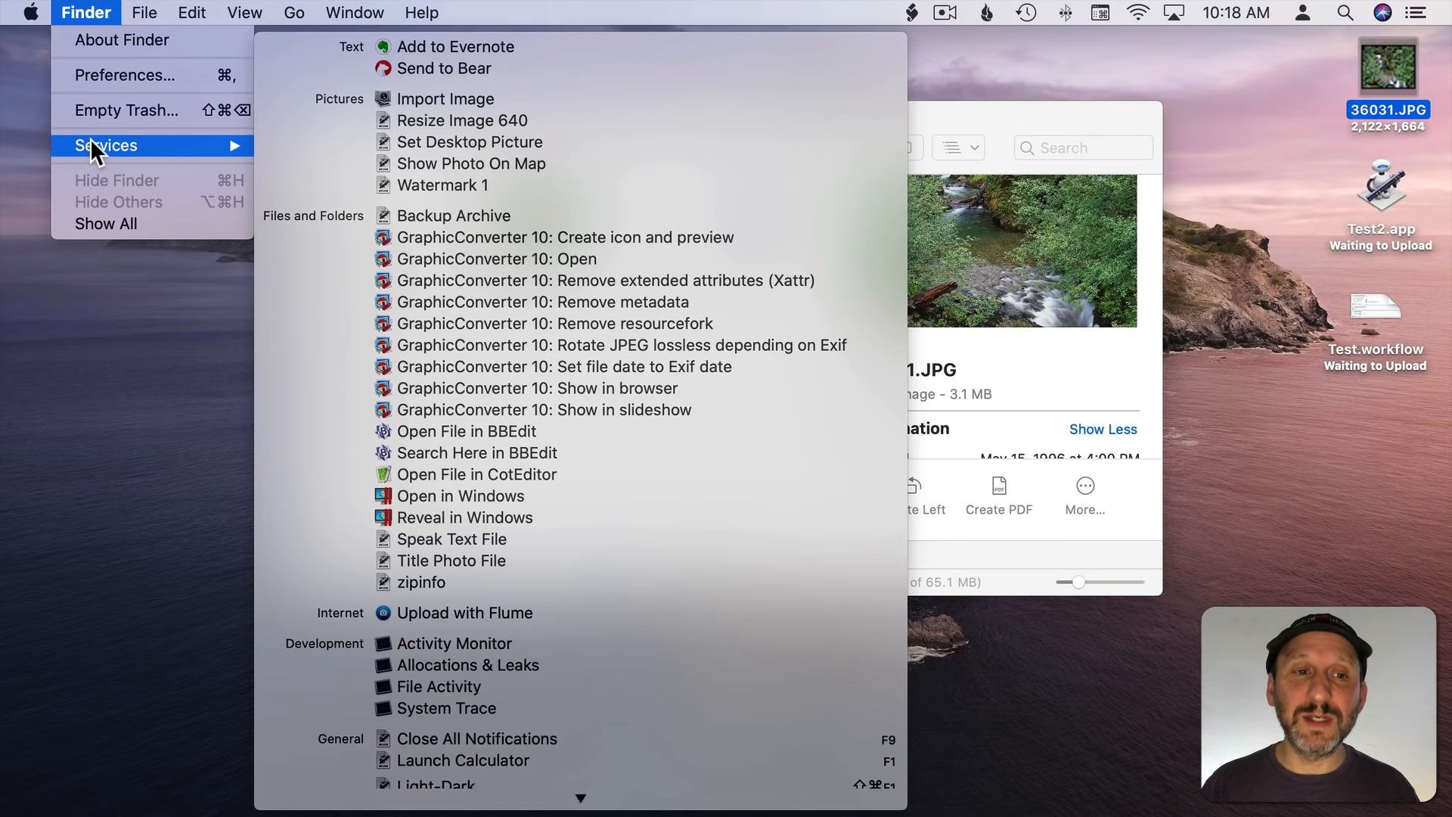
mouse_move(462, 120)
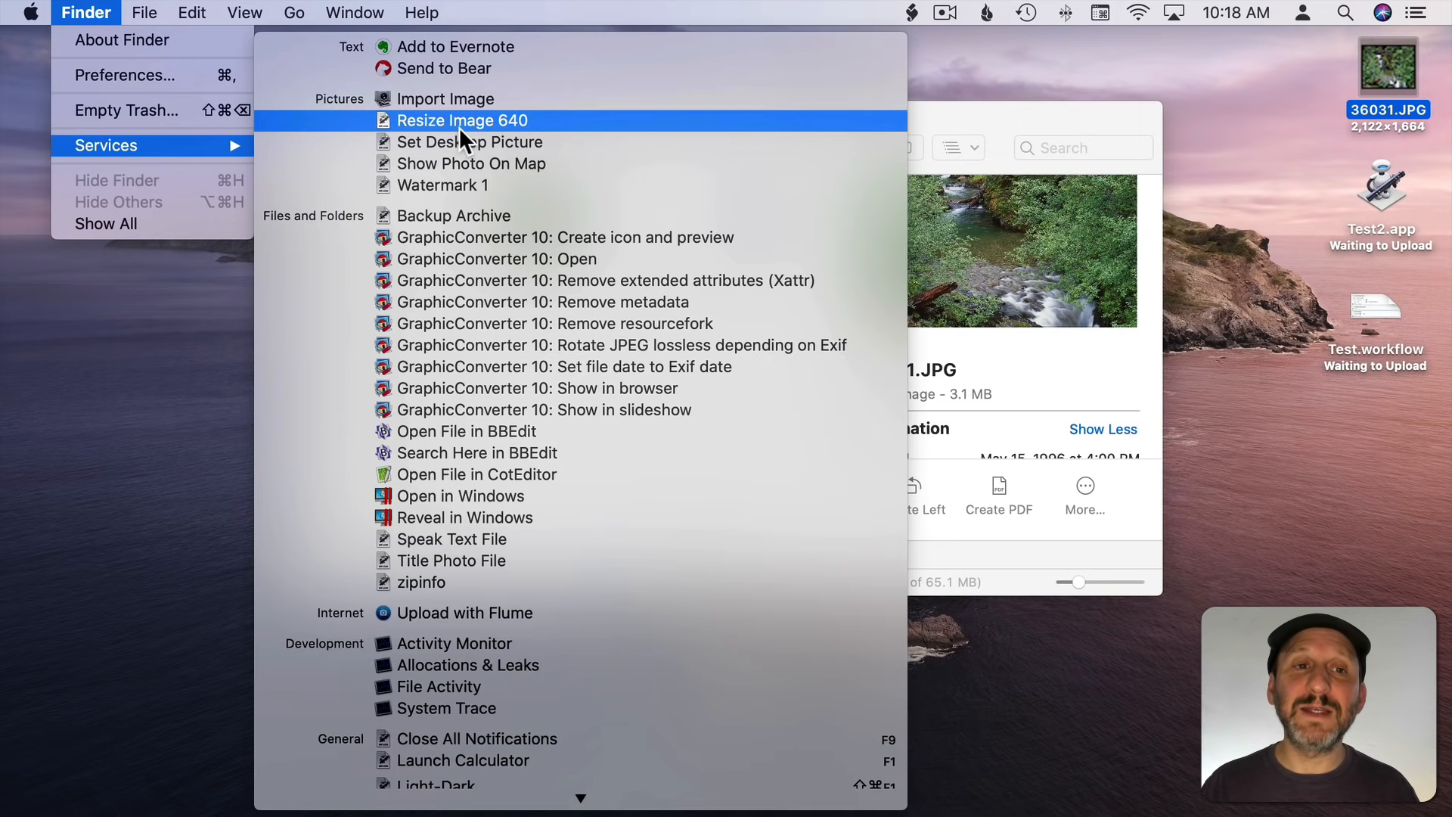
mouse_move(514, 129)
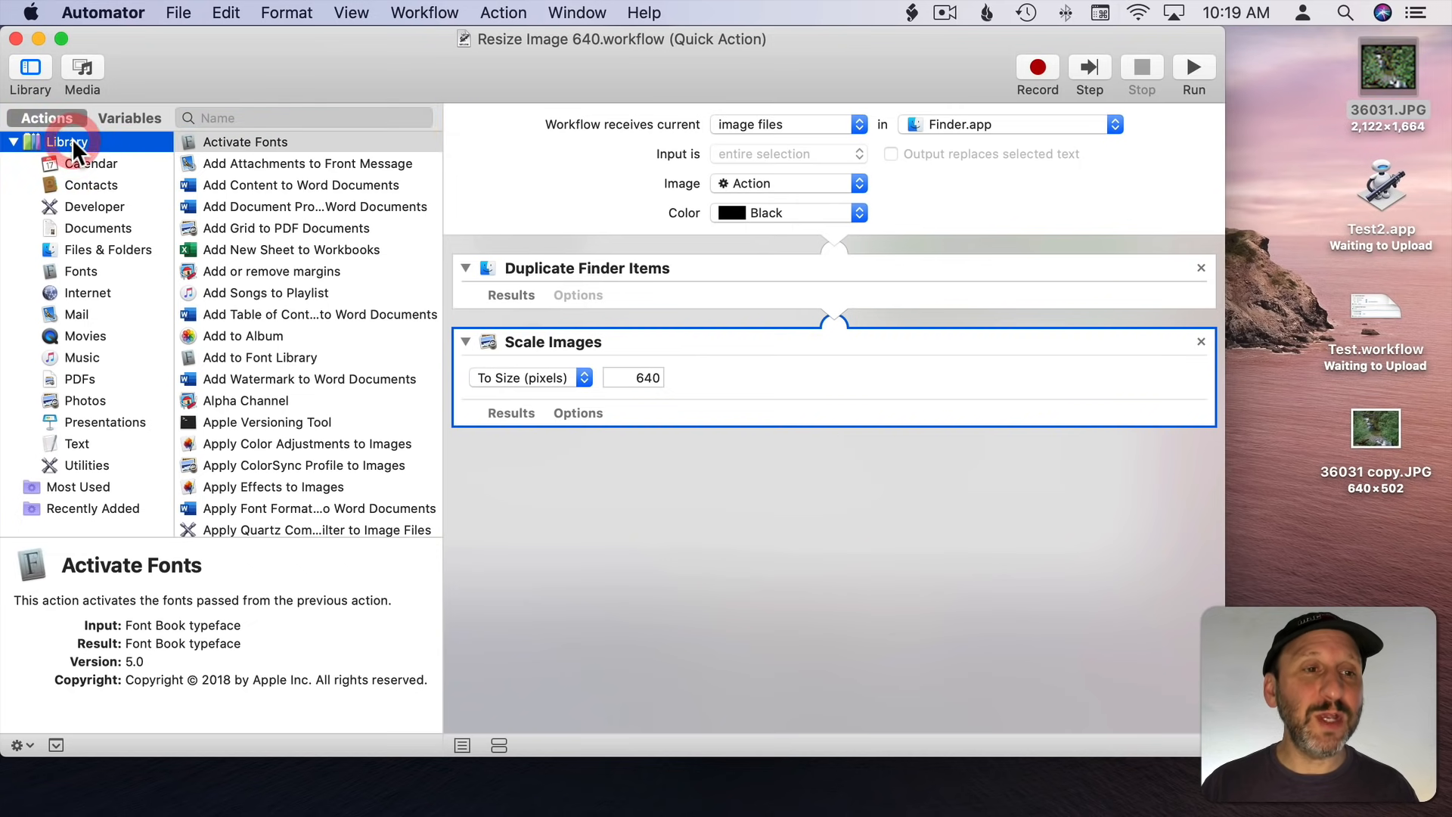
Step: Scroll through Automator's action library while the Resize Image 640 Quick Action stays open
scroll("down", 3)
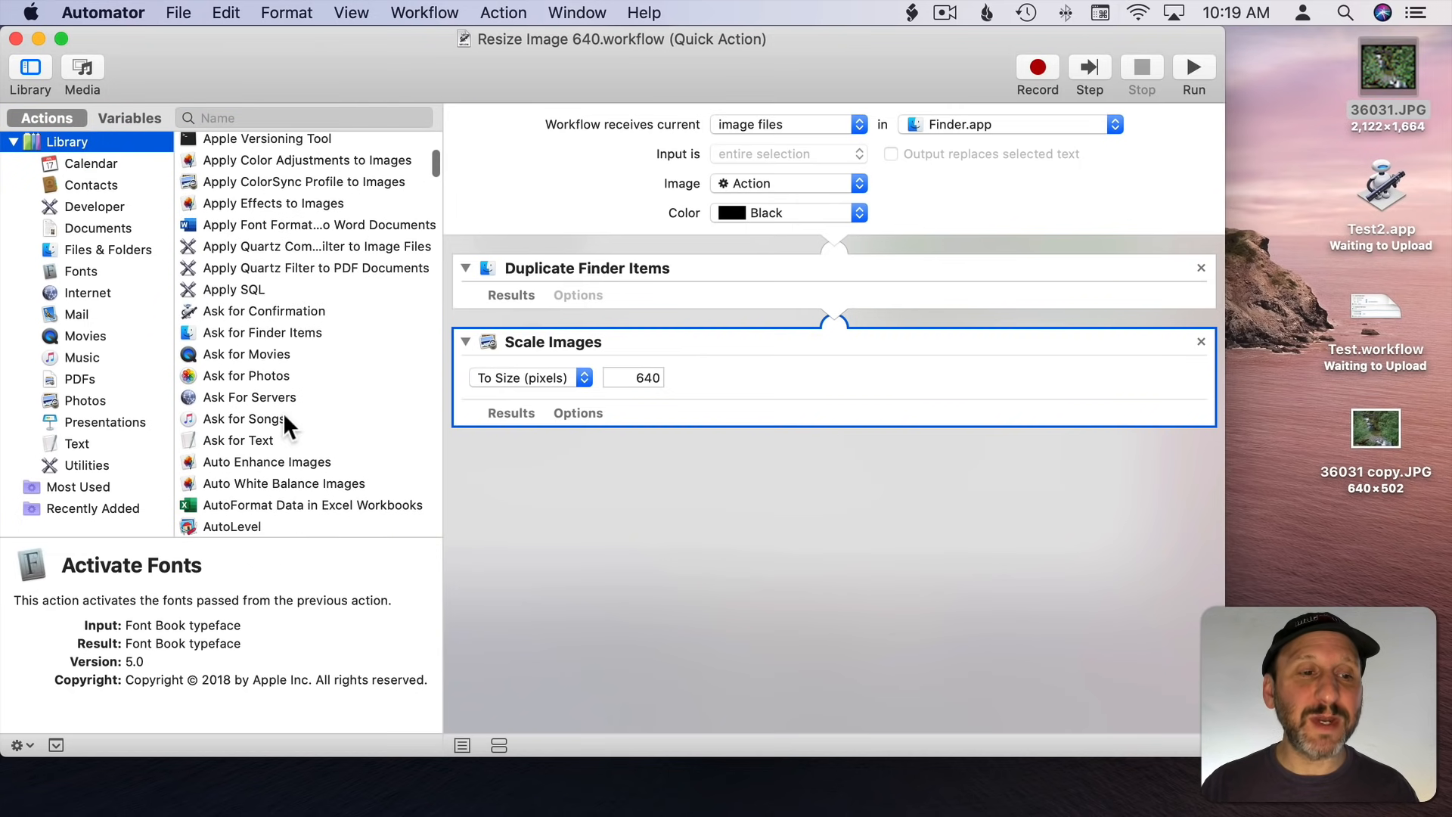
mouse_move(284, 489)
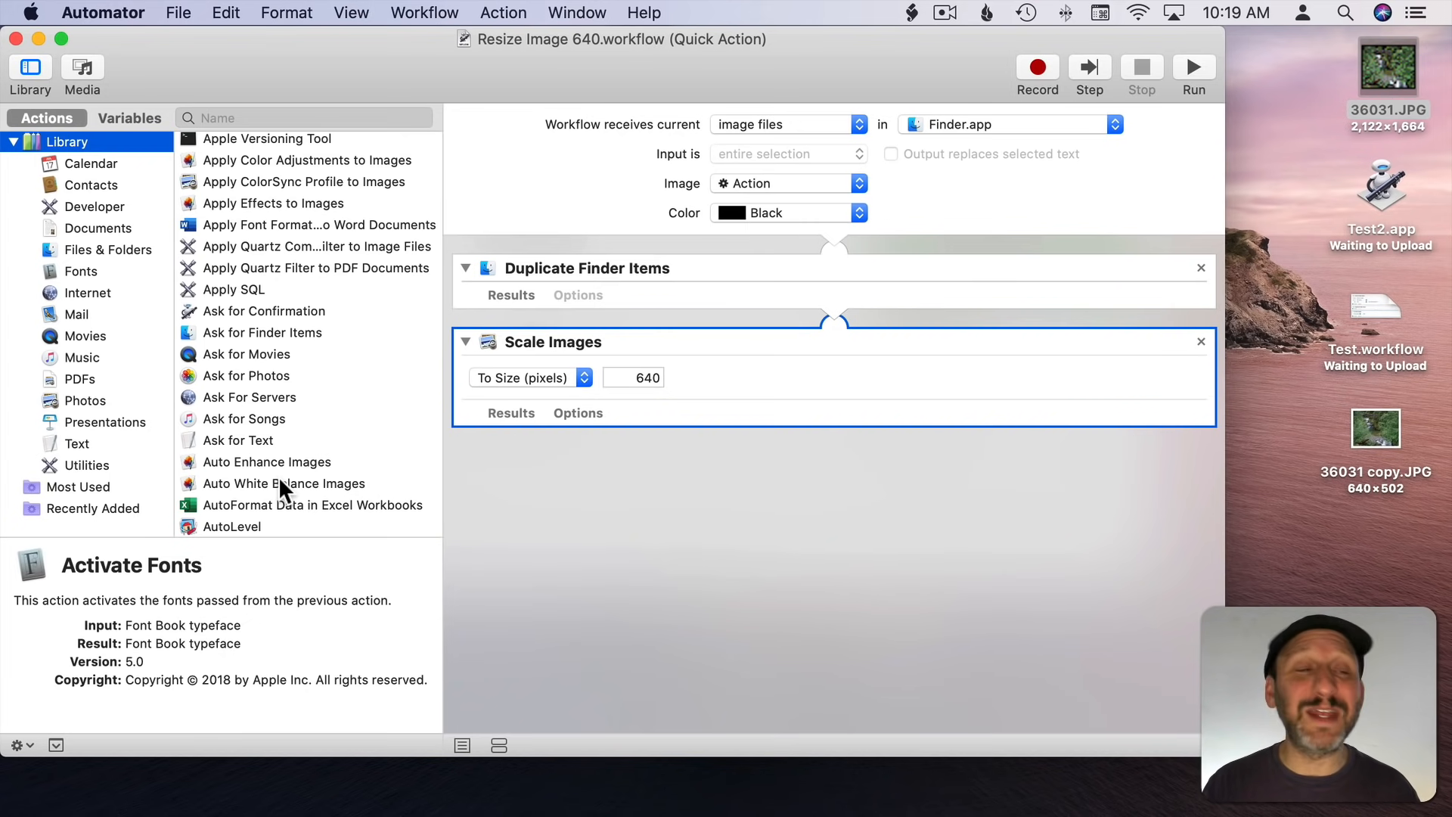
mouse_move(282, 347)
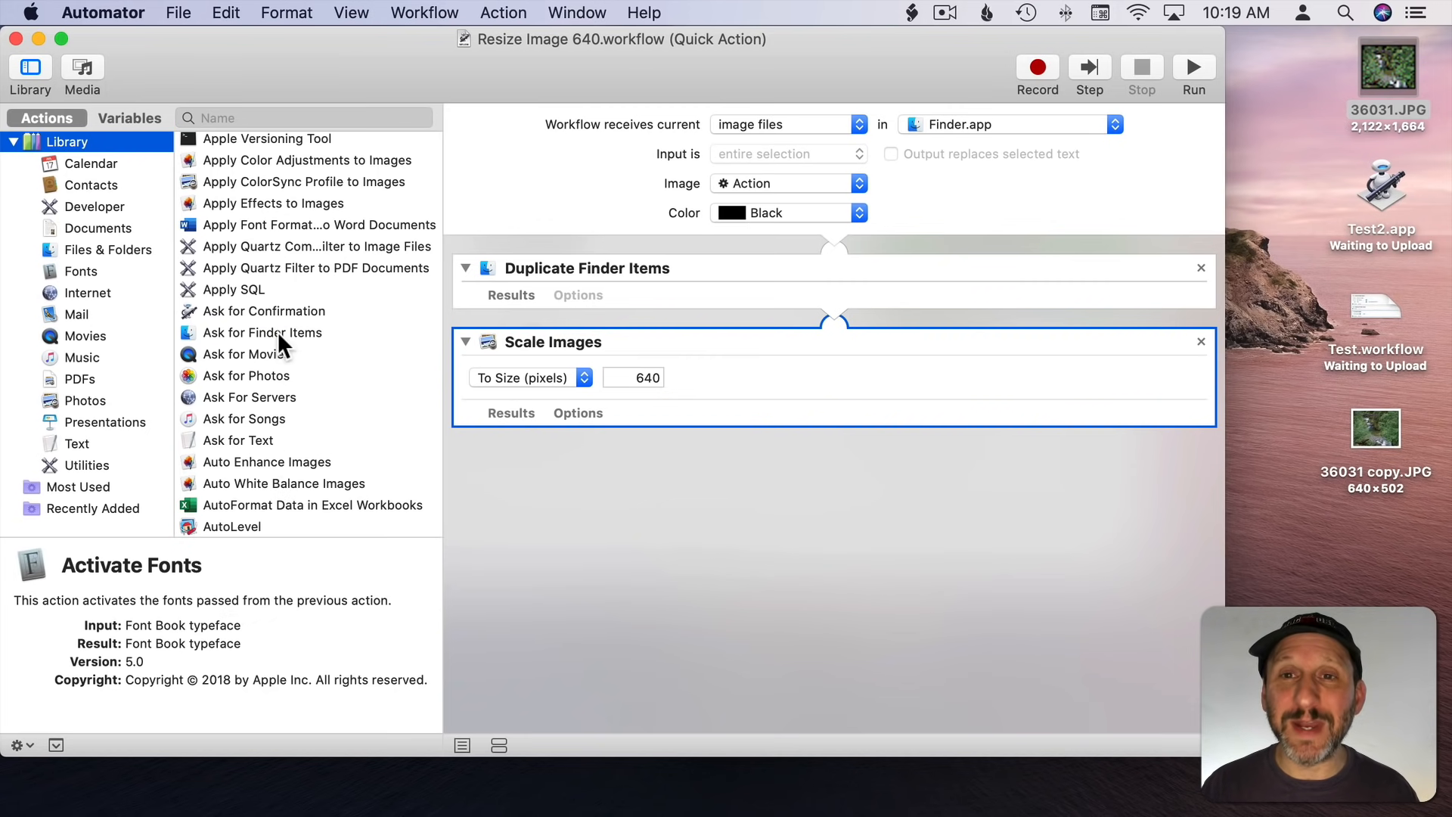
mouse_move(282, 257)
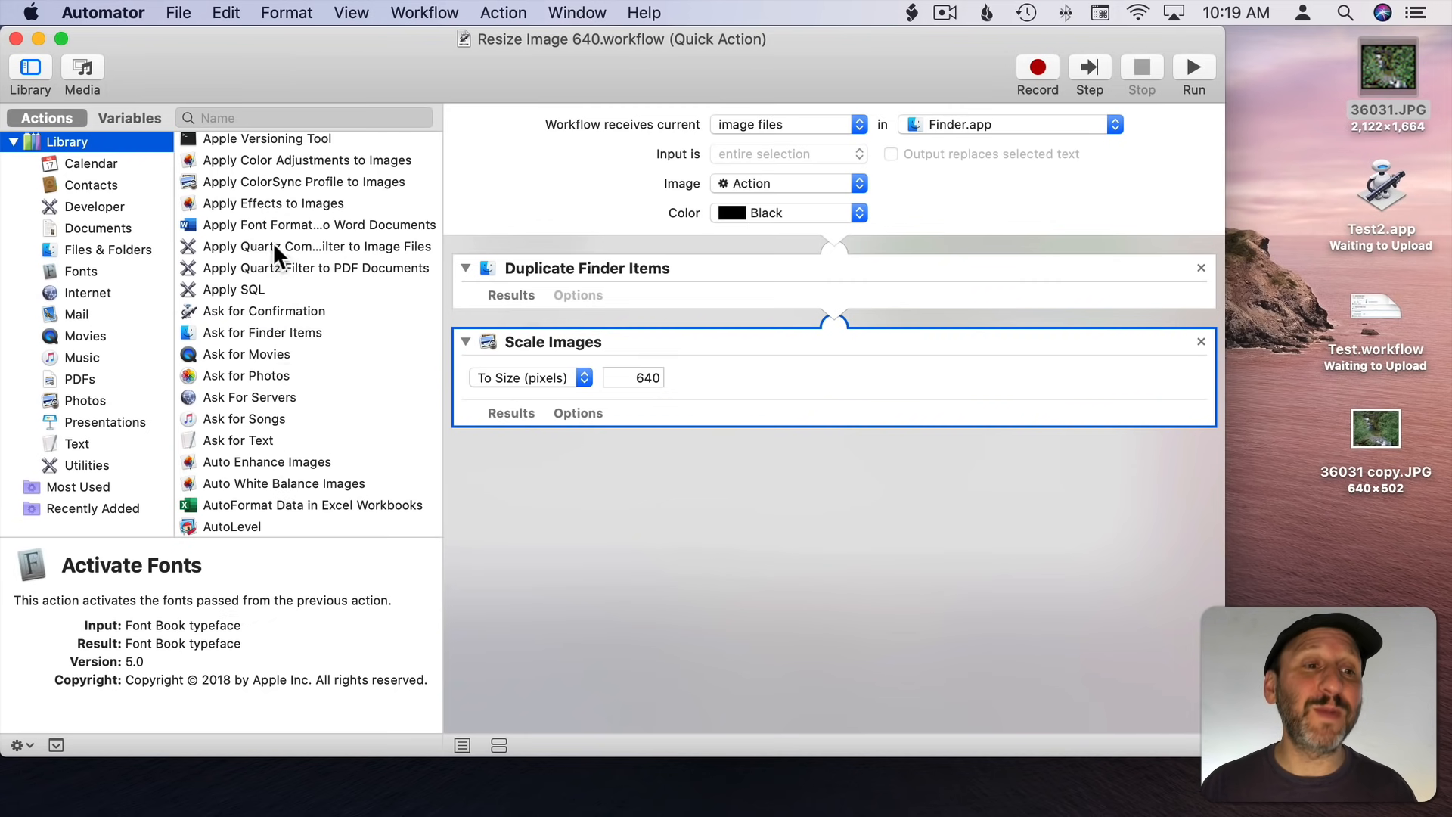
mouse_move(268, 356)
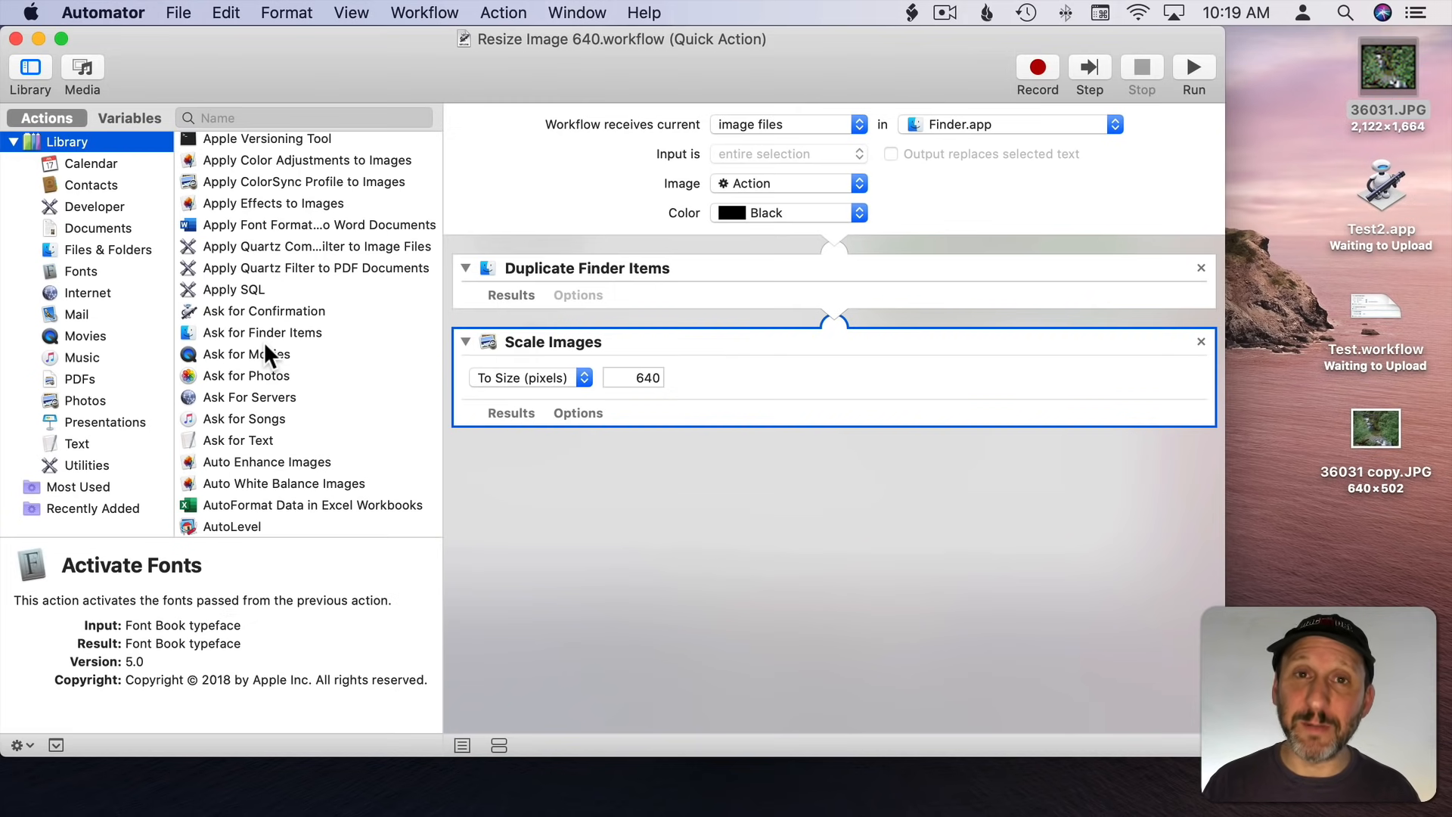
mouse_move(215, 199)
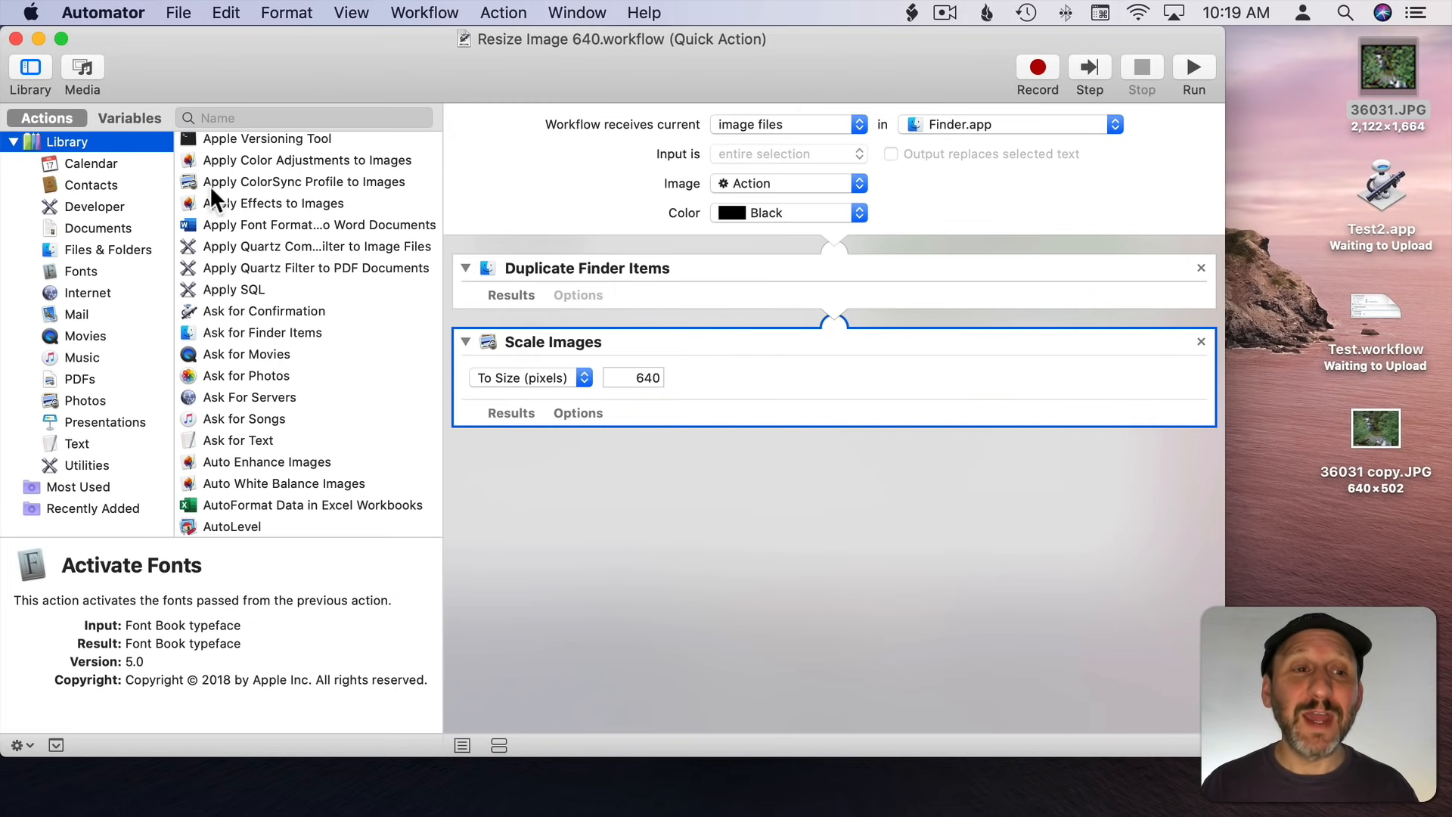
scroll("down", 3)
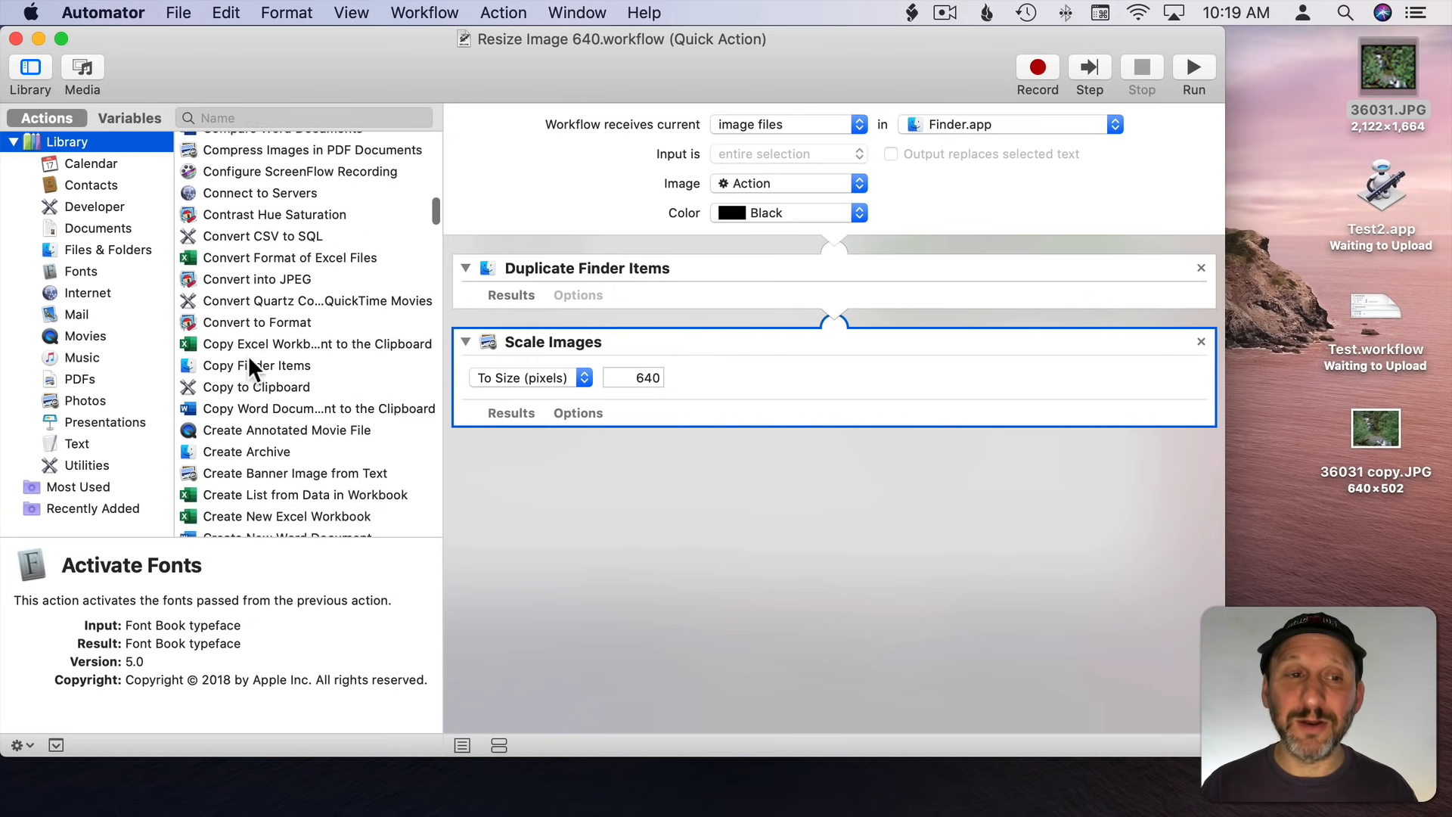
scroll("down", 3)
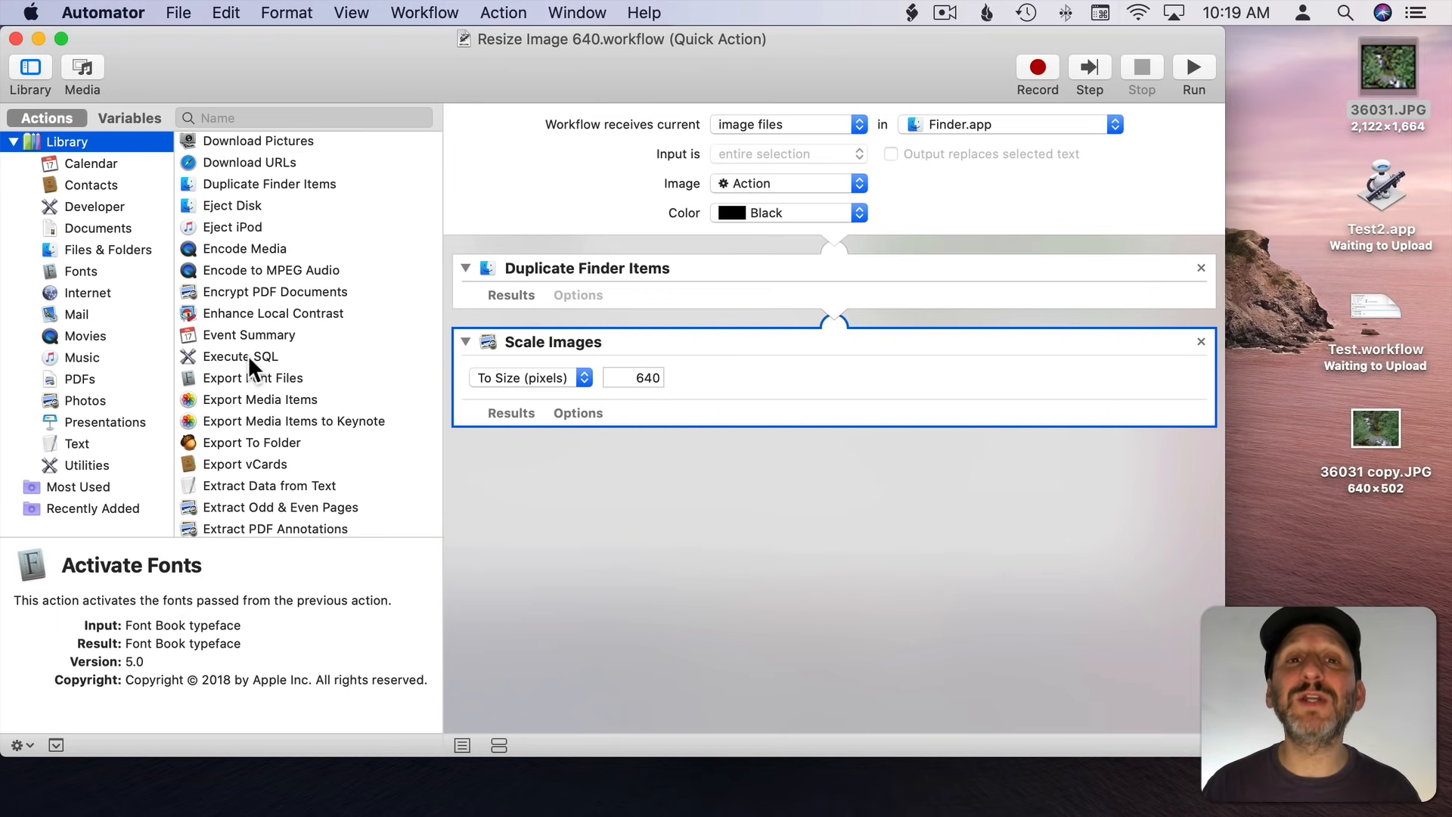